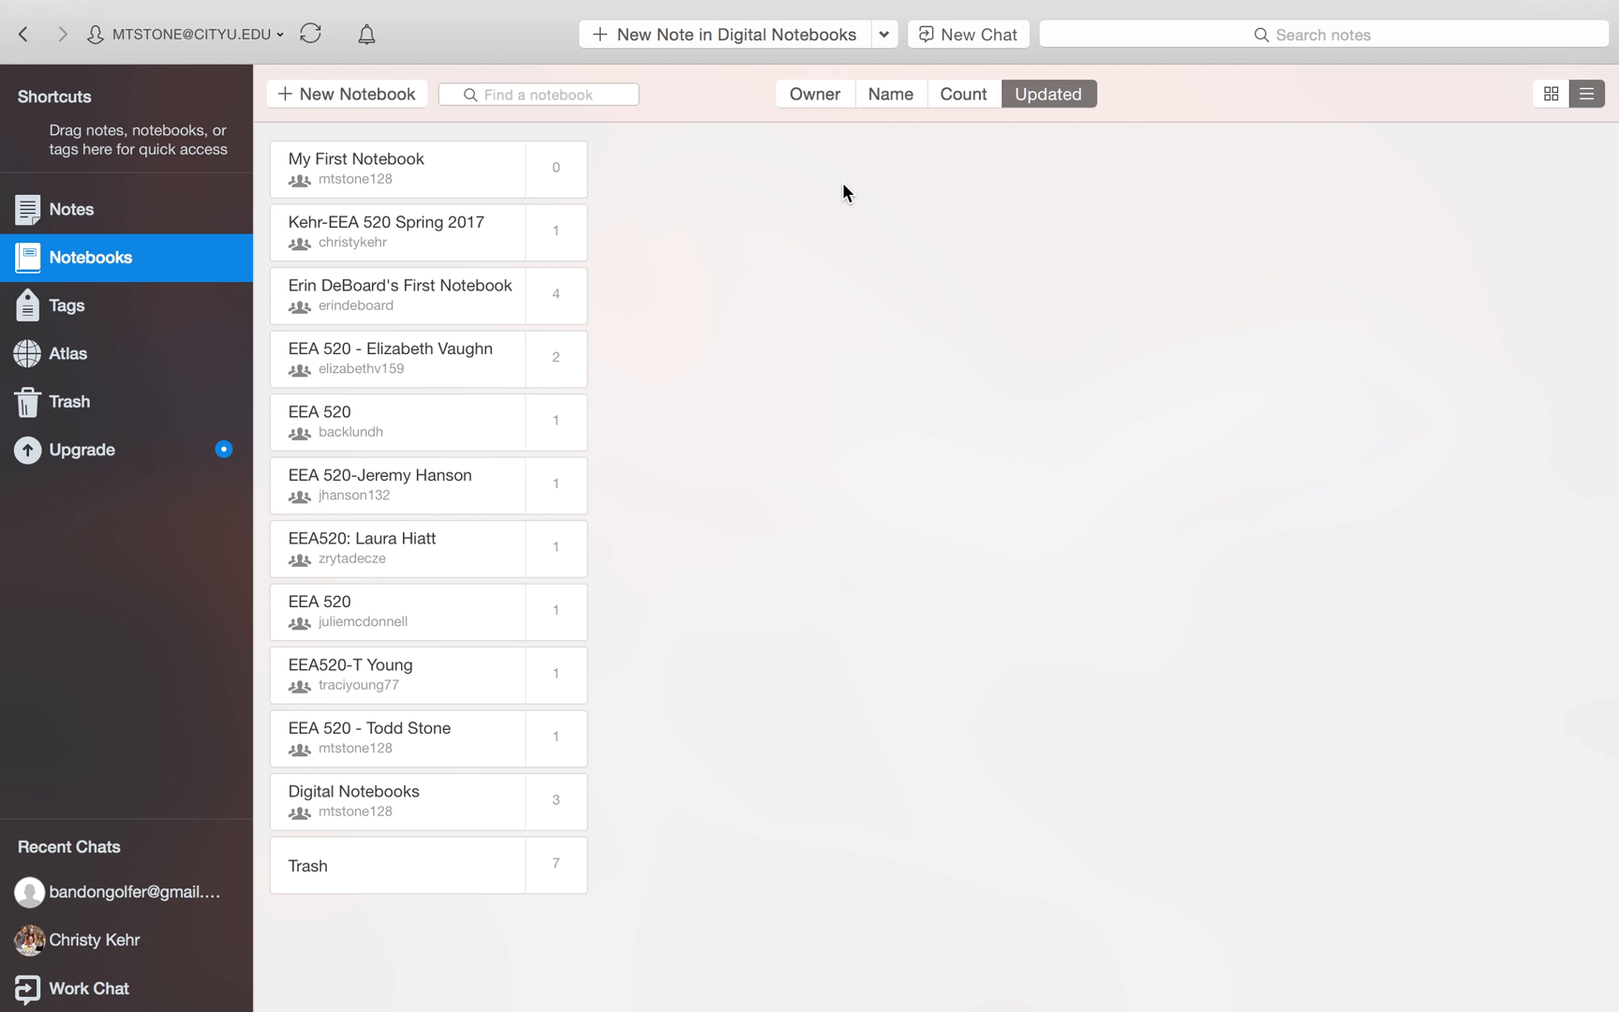
mouse_move(1028, 462)
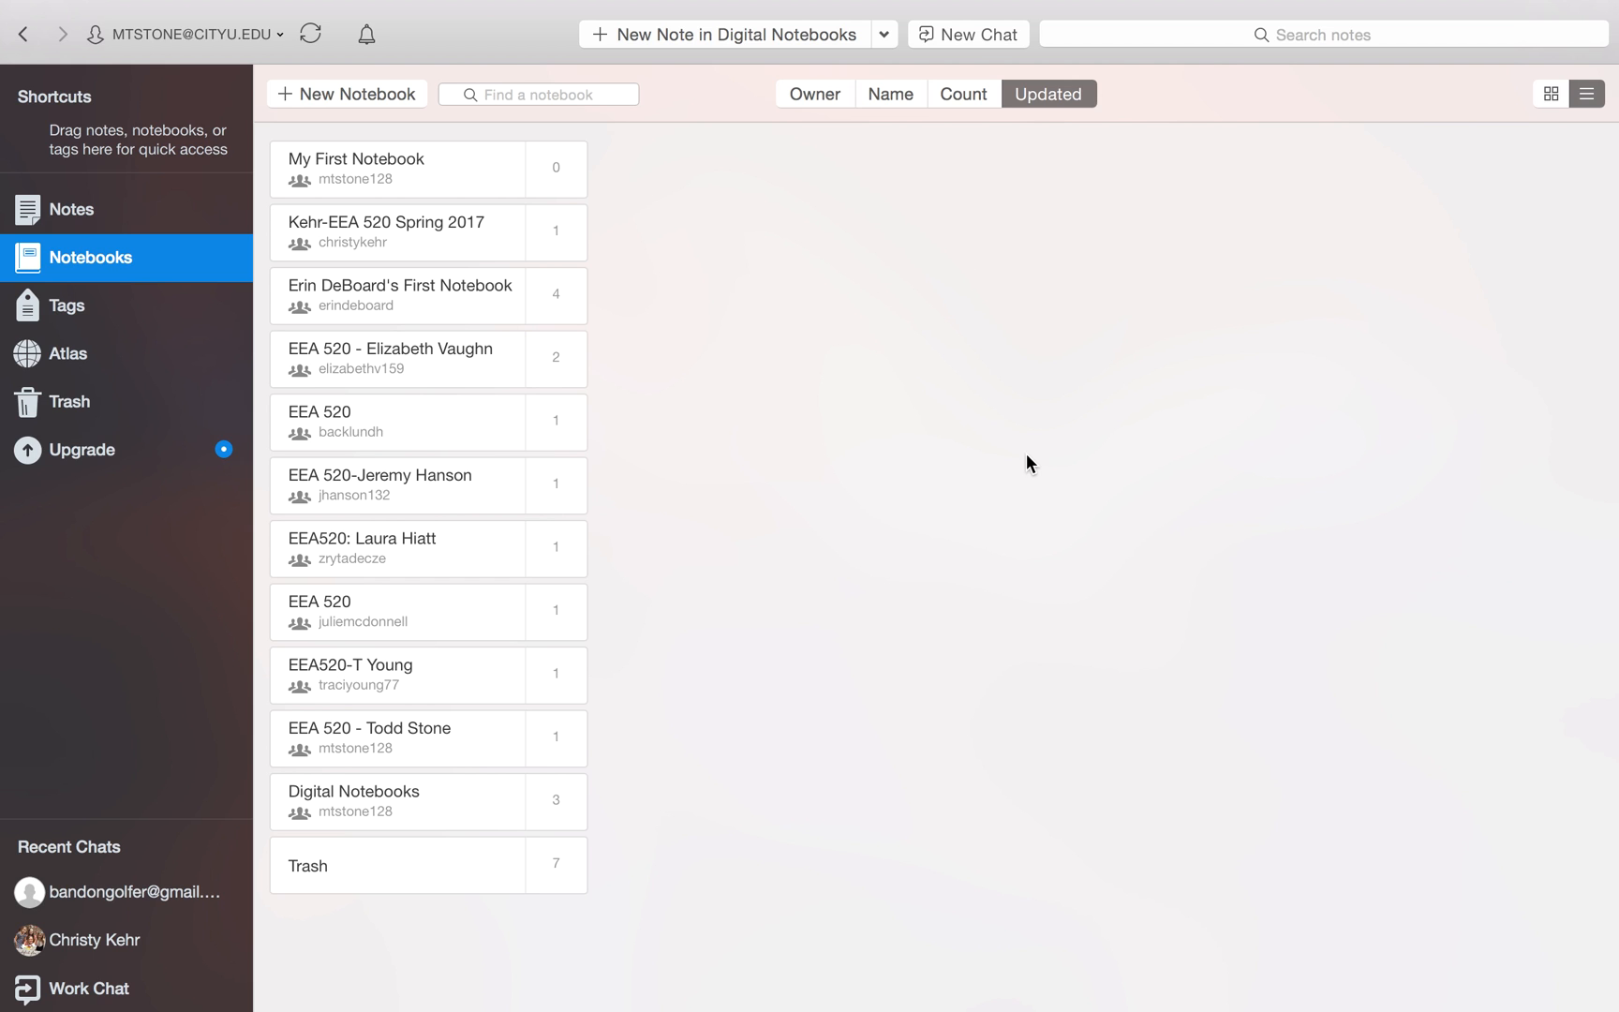
mouse_move(83, 270)
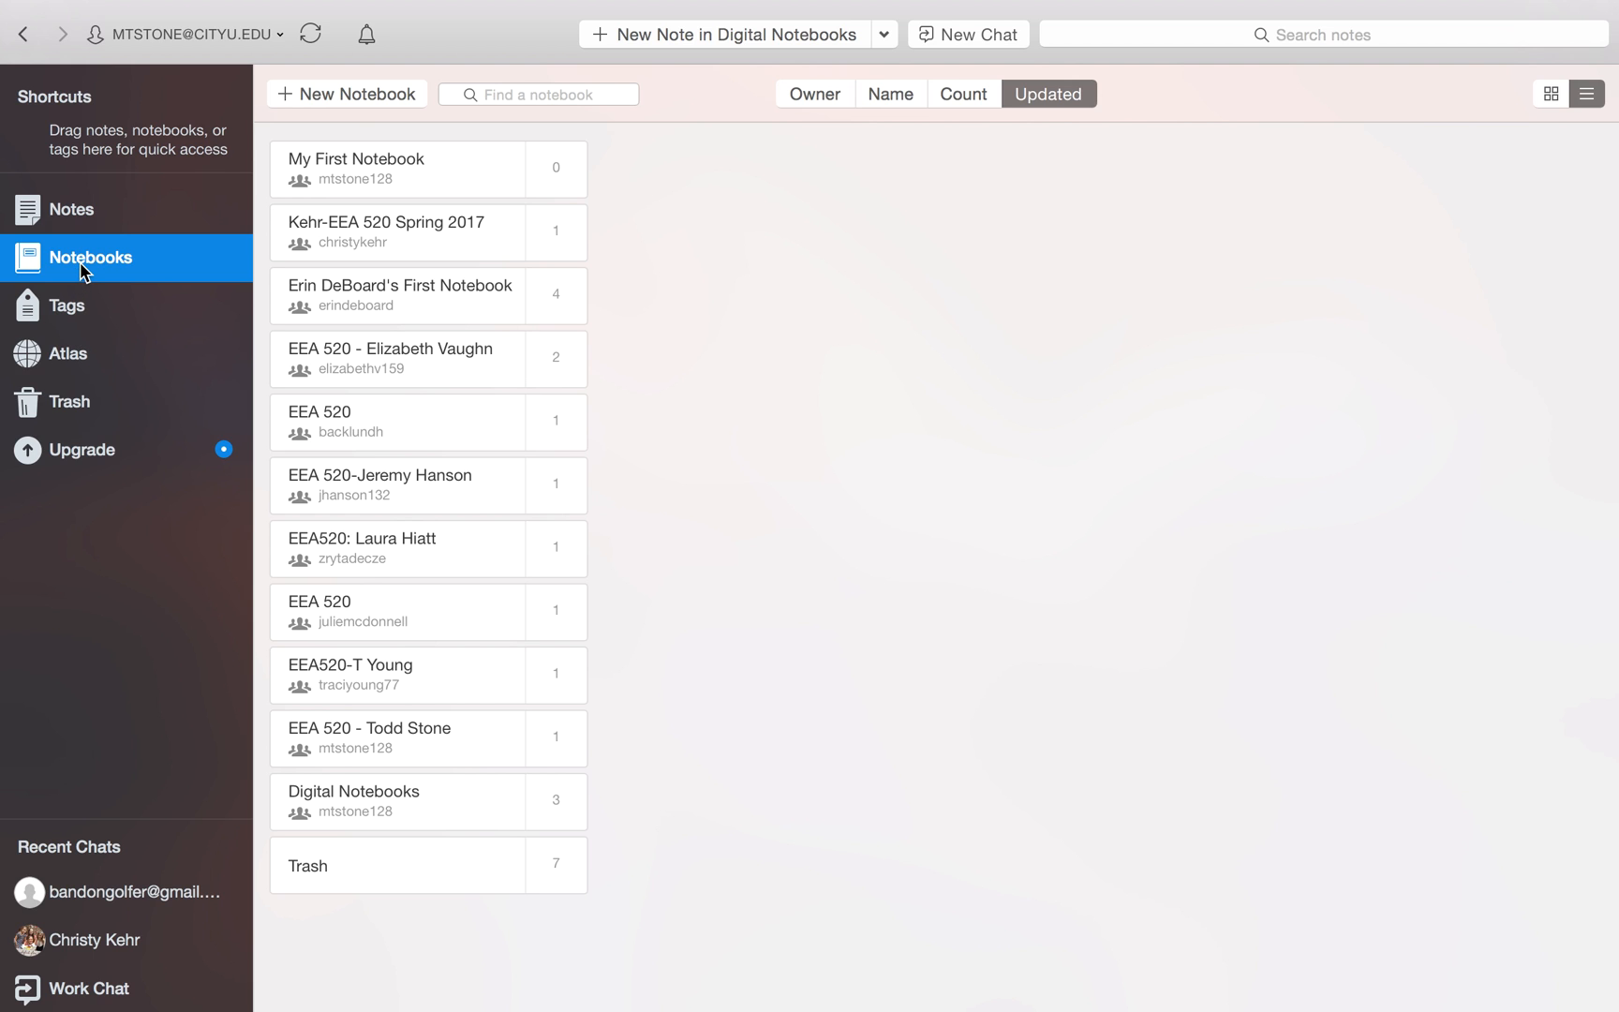
mouse_move(139, 218)
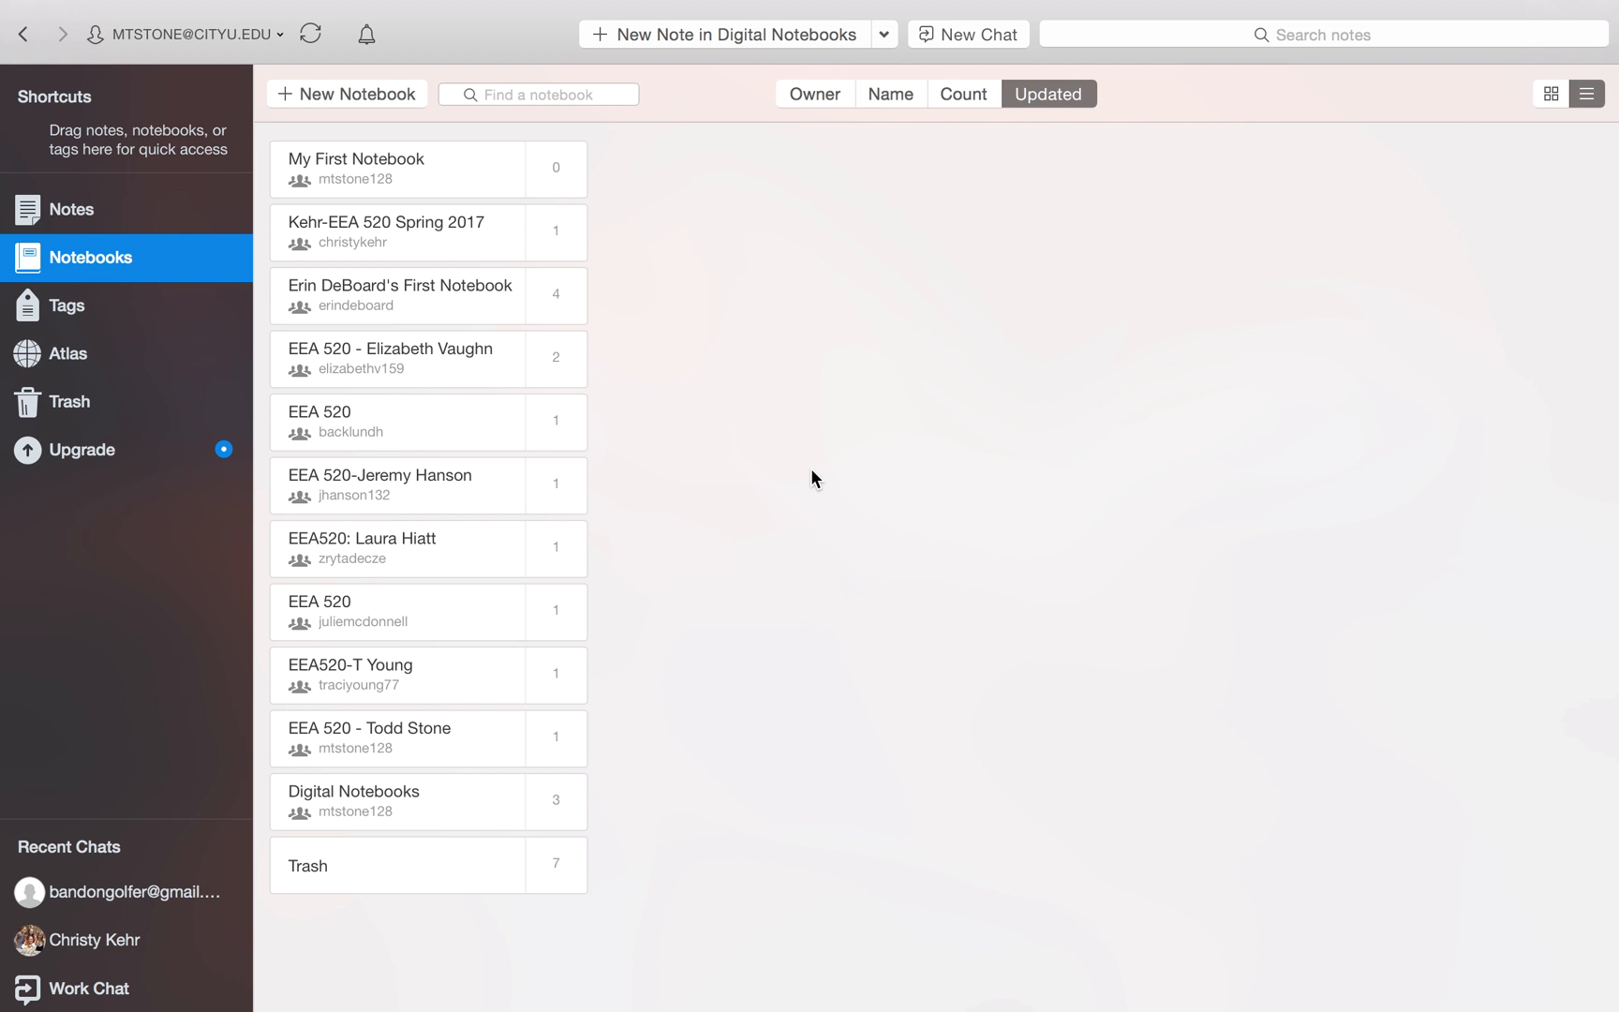
mouse_move(93, 132)
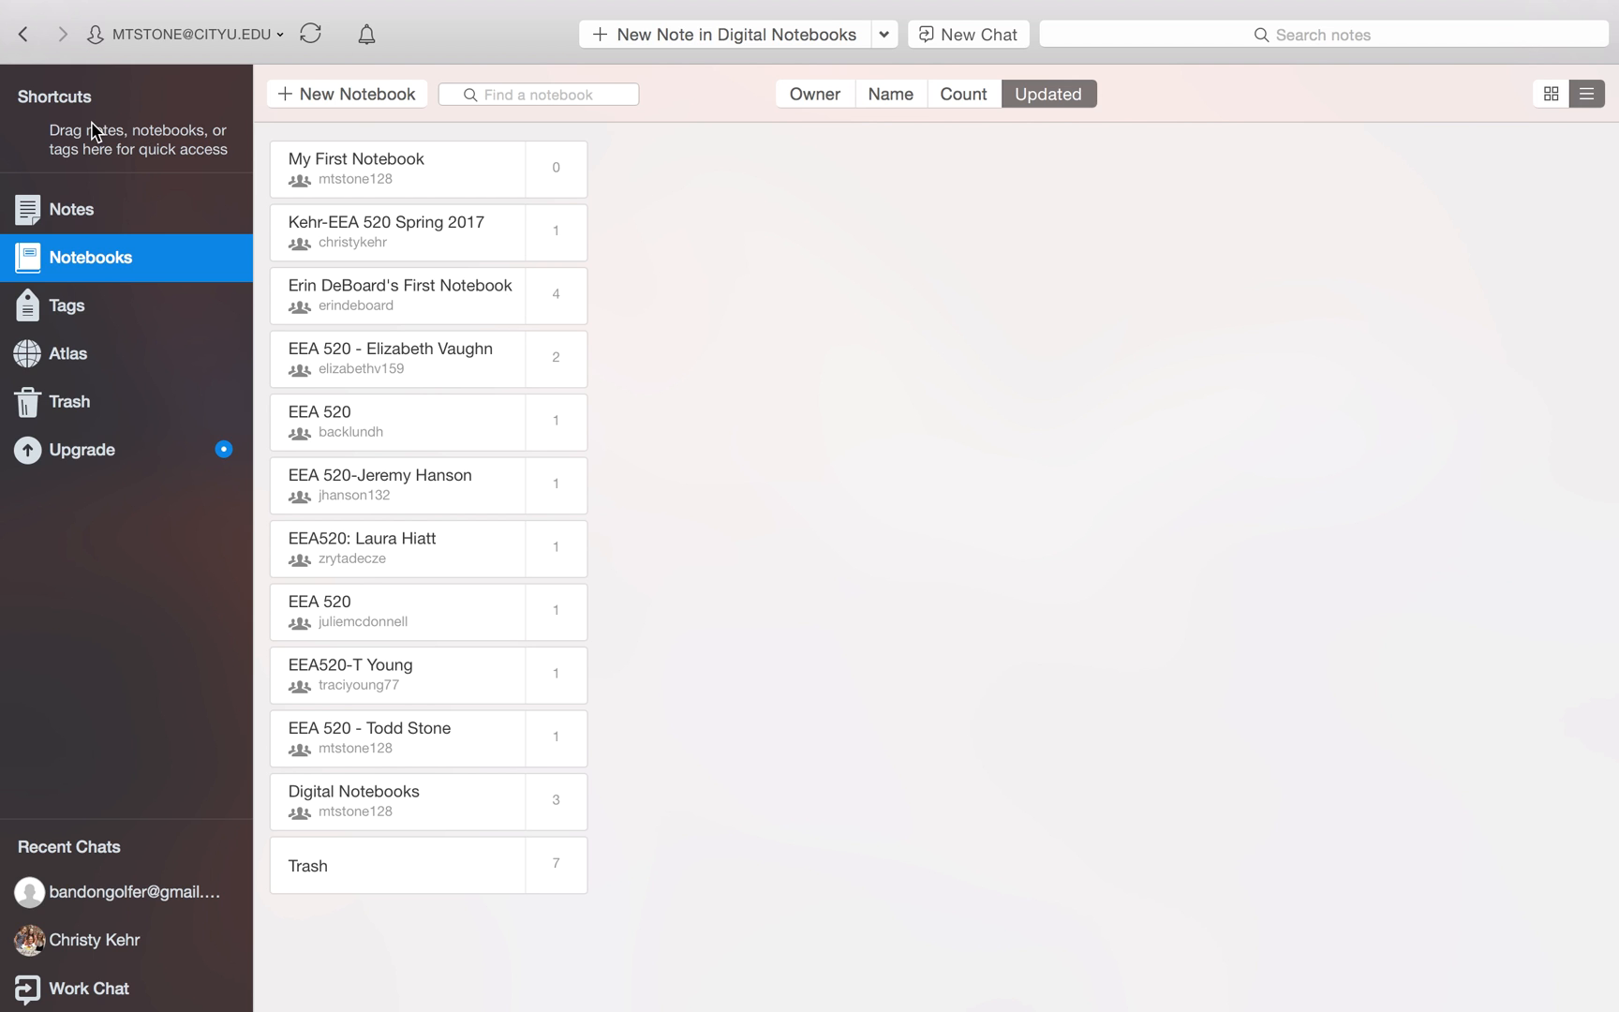
mouse_move(86, 496)
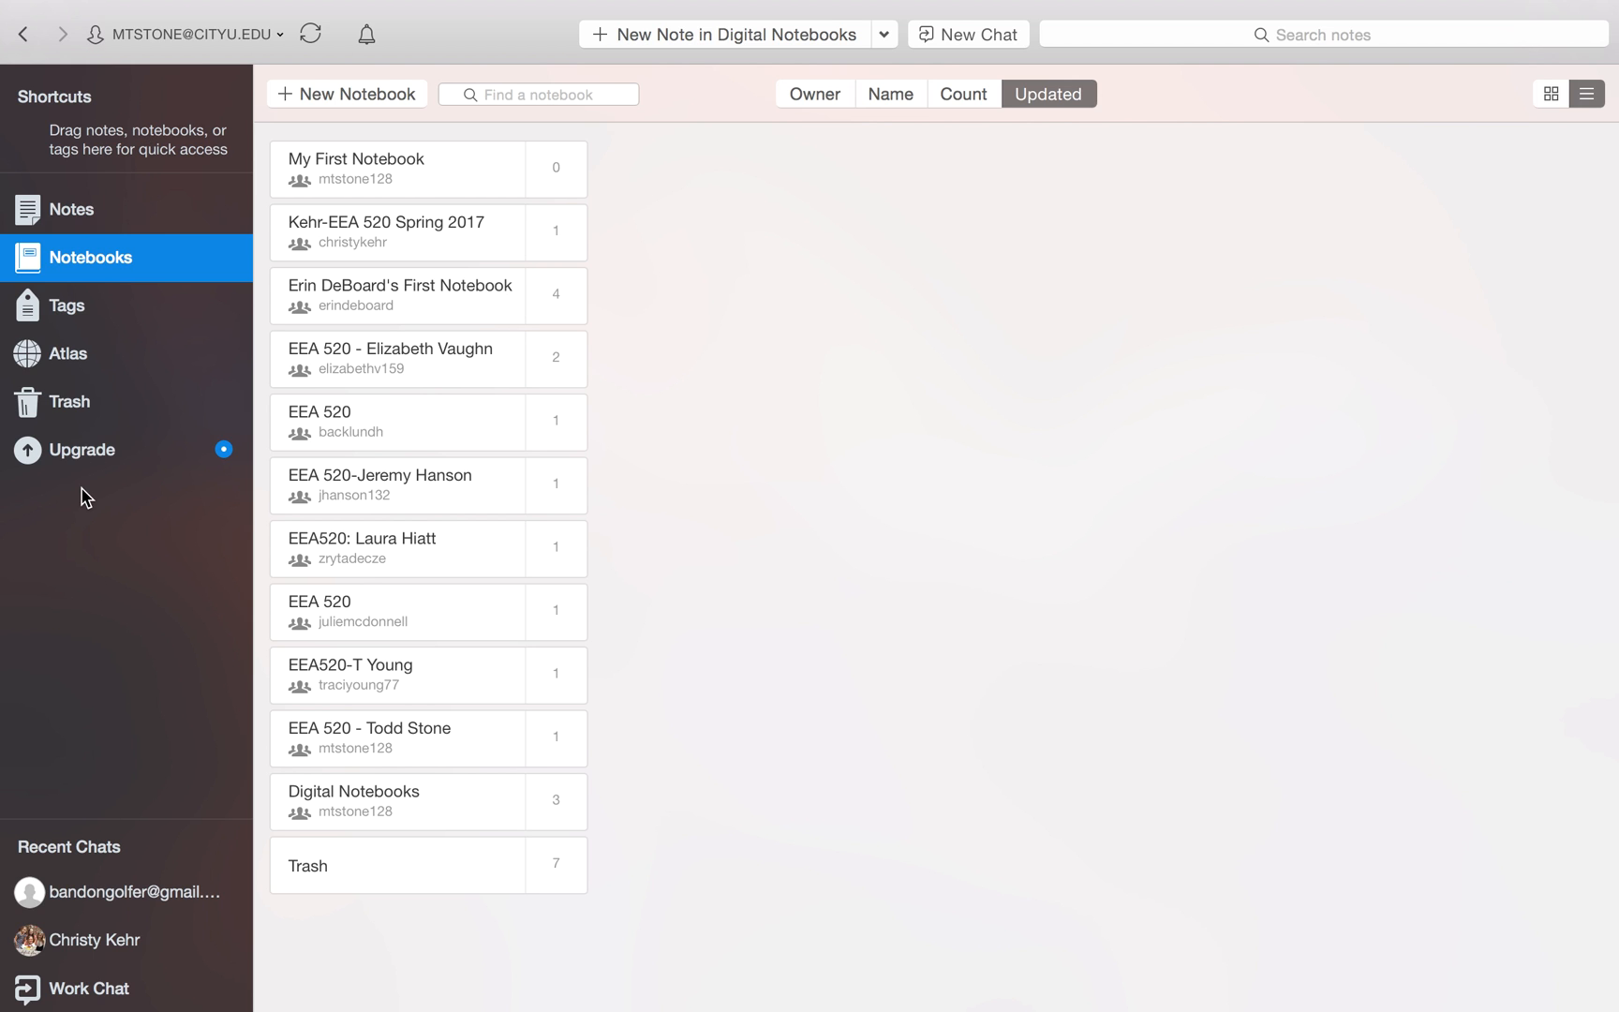
mouse_move(84, 268)
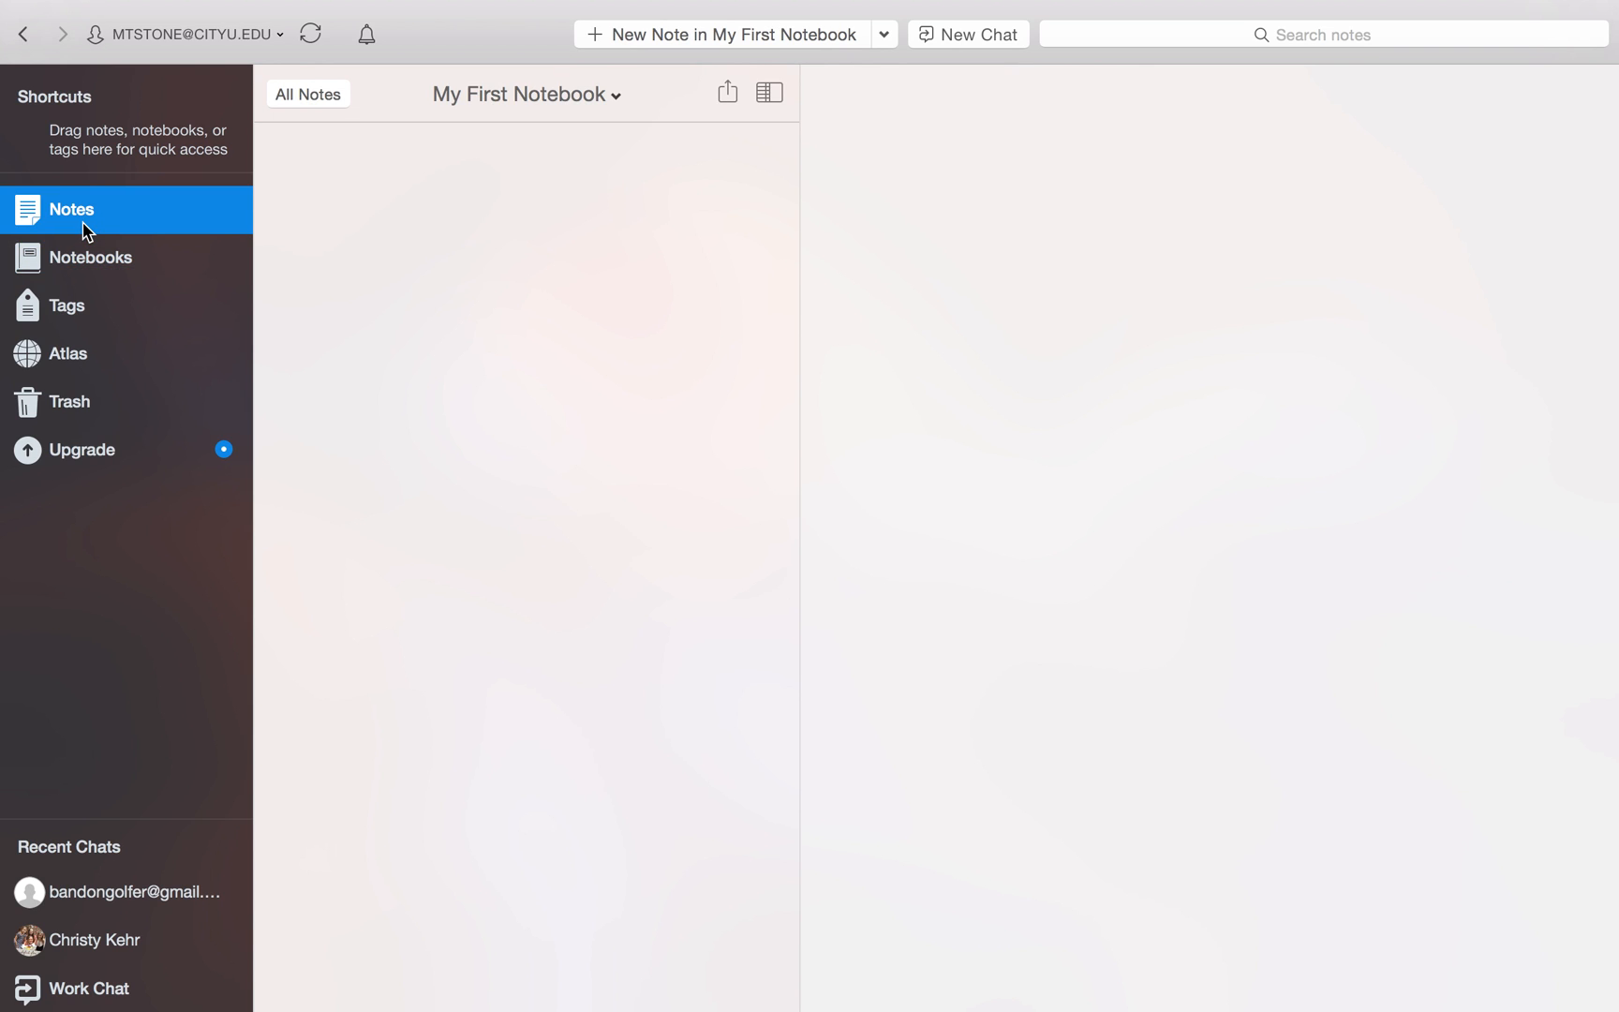
mouse_move(115, 275)
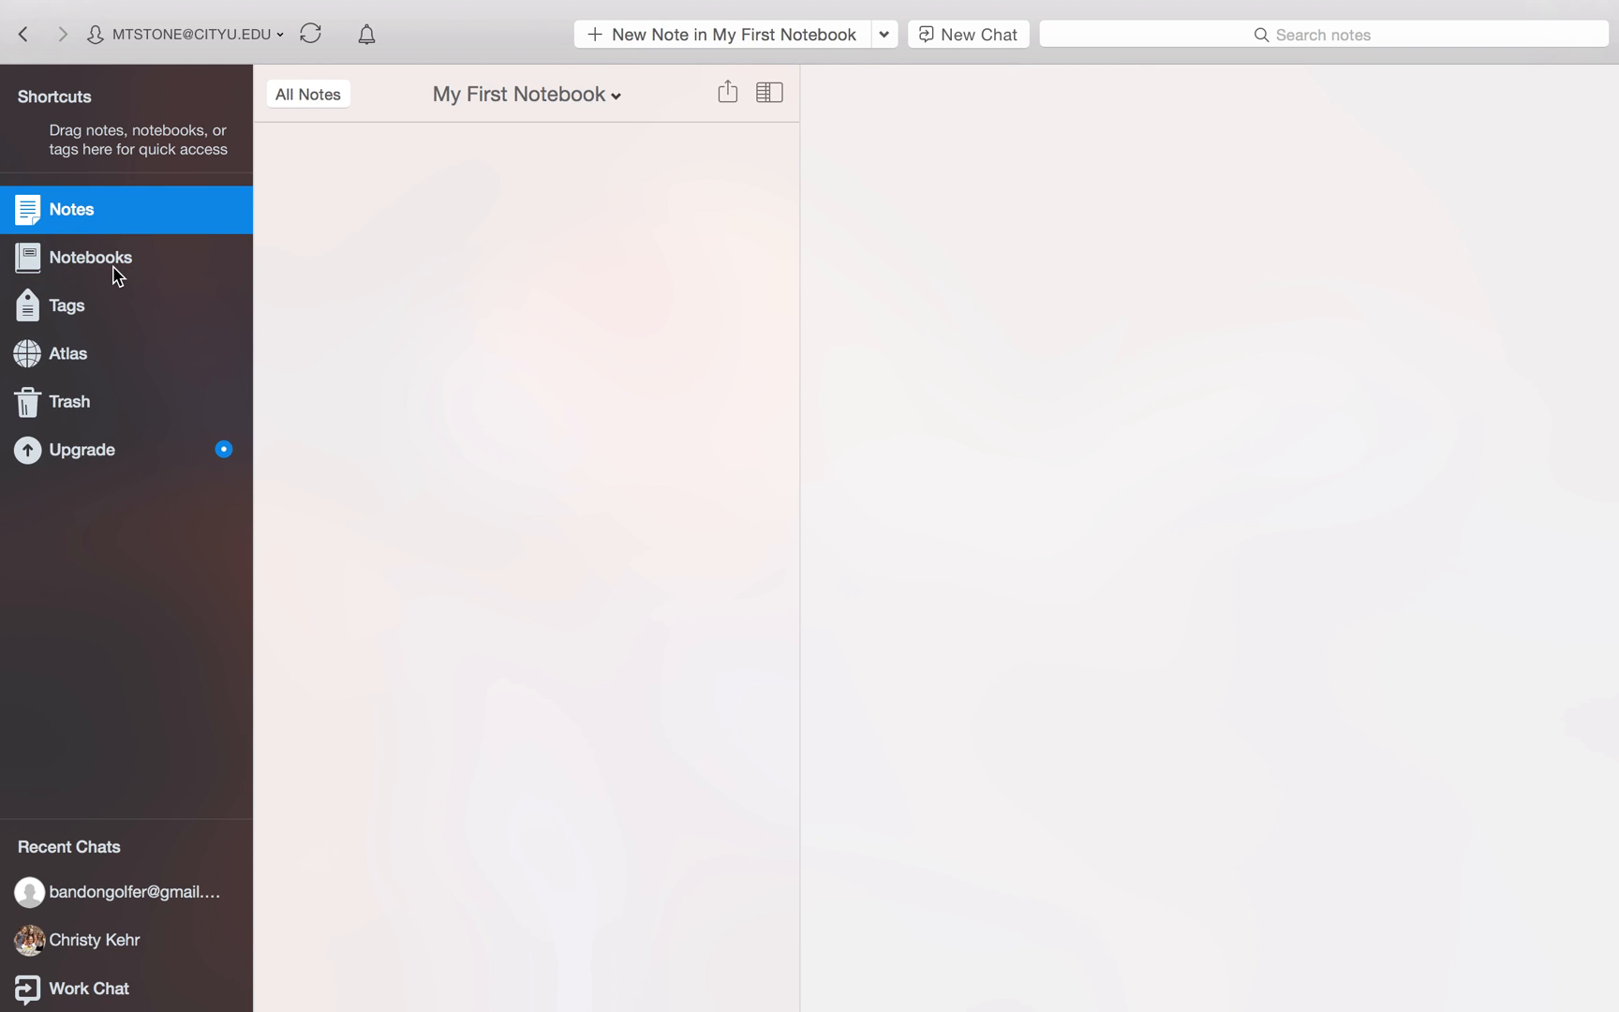
Step: Browse the Tags, Atlas and Trash views, then return to the Notebooks list
click(67, 304)
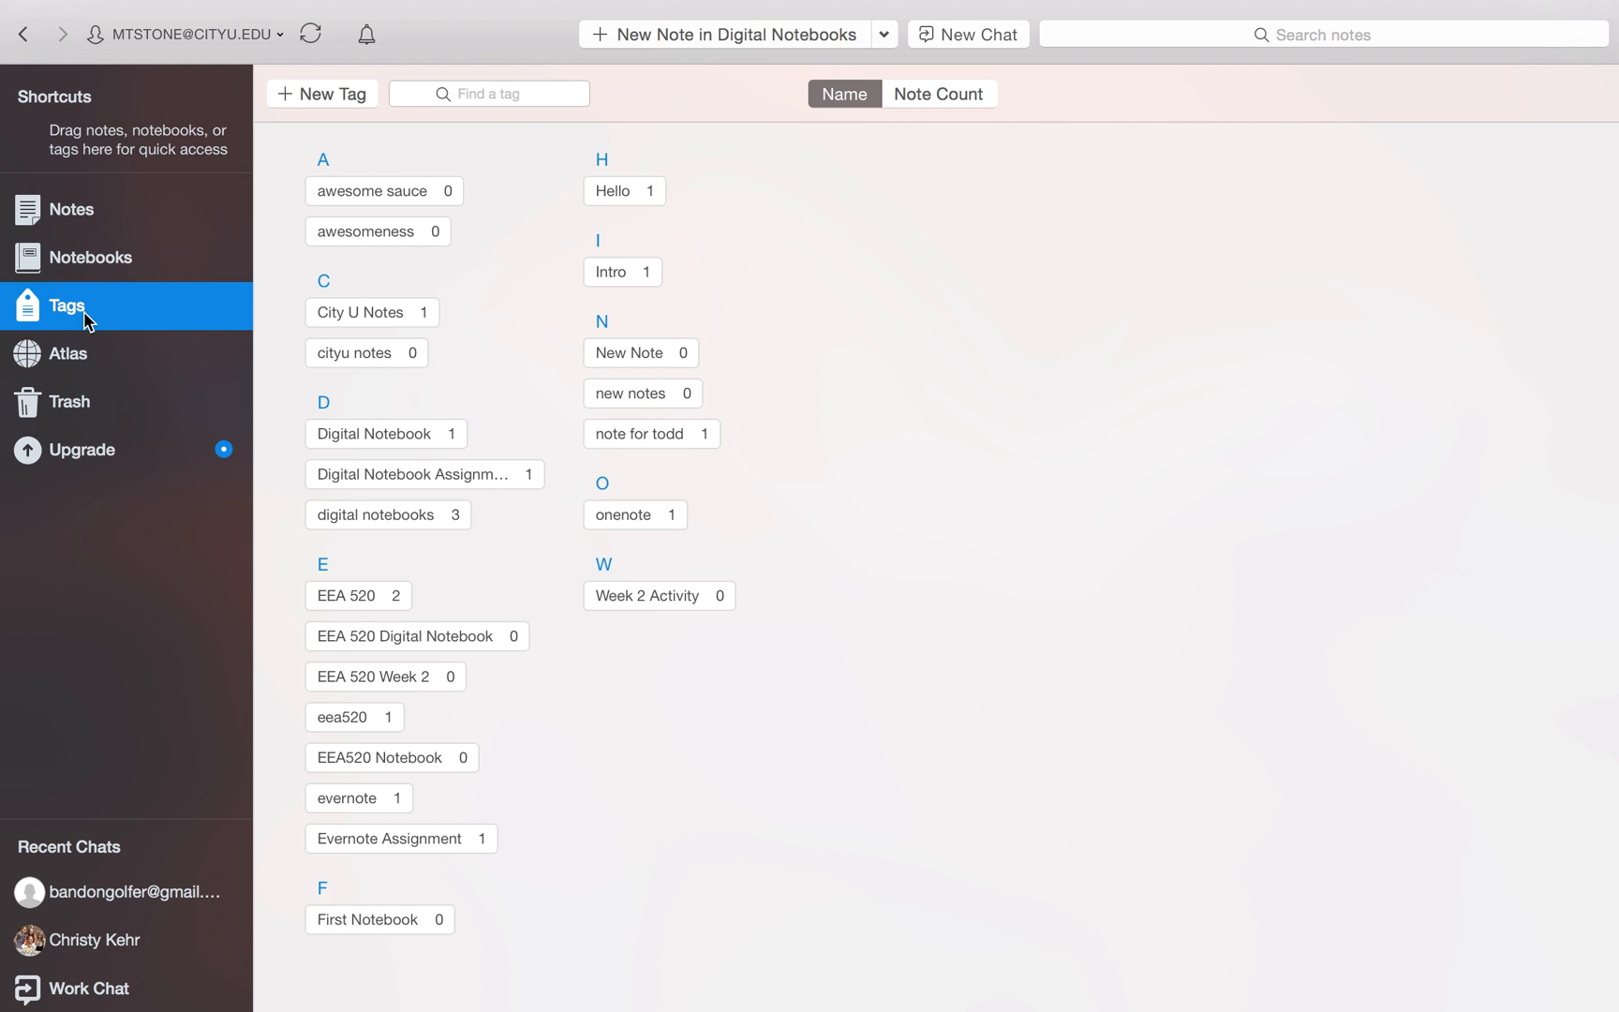
mouse_move(91, 411)
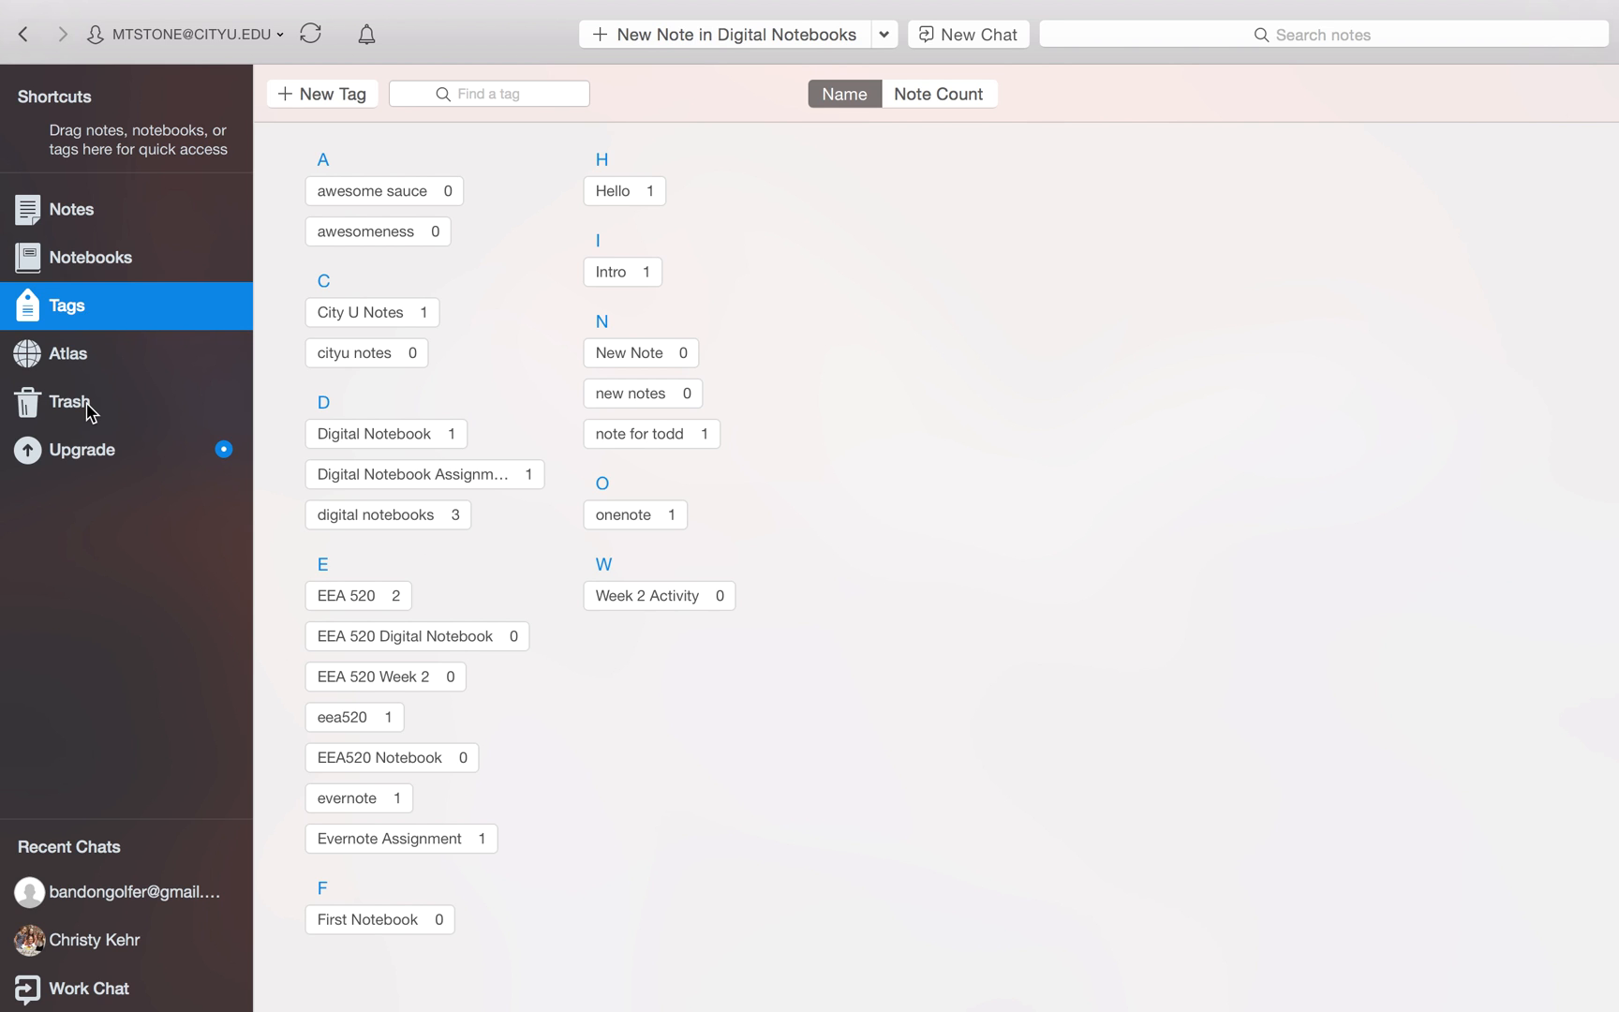
mouse_move(99, 391)
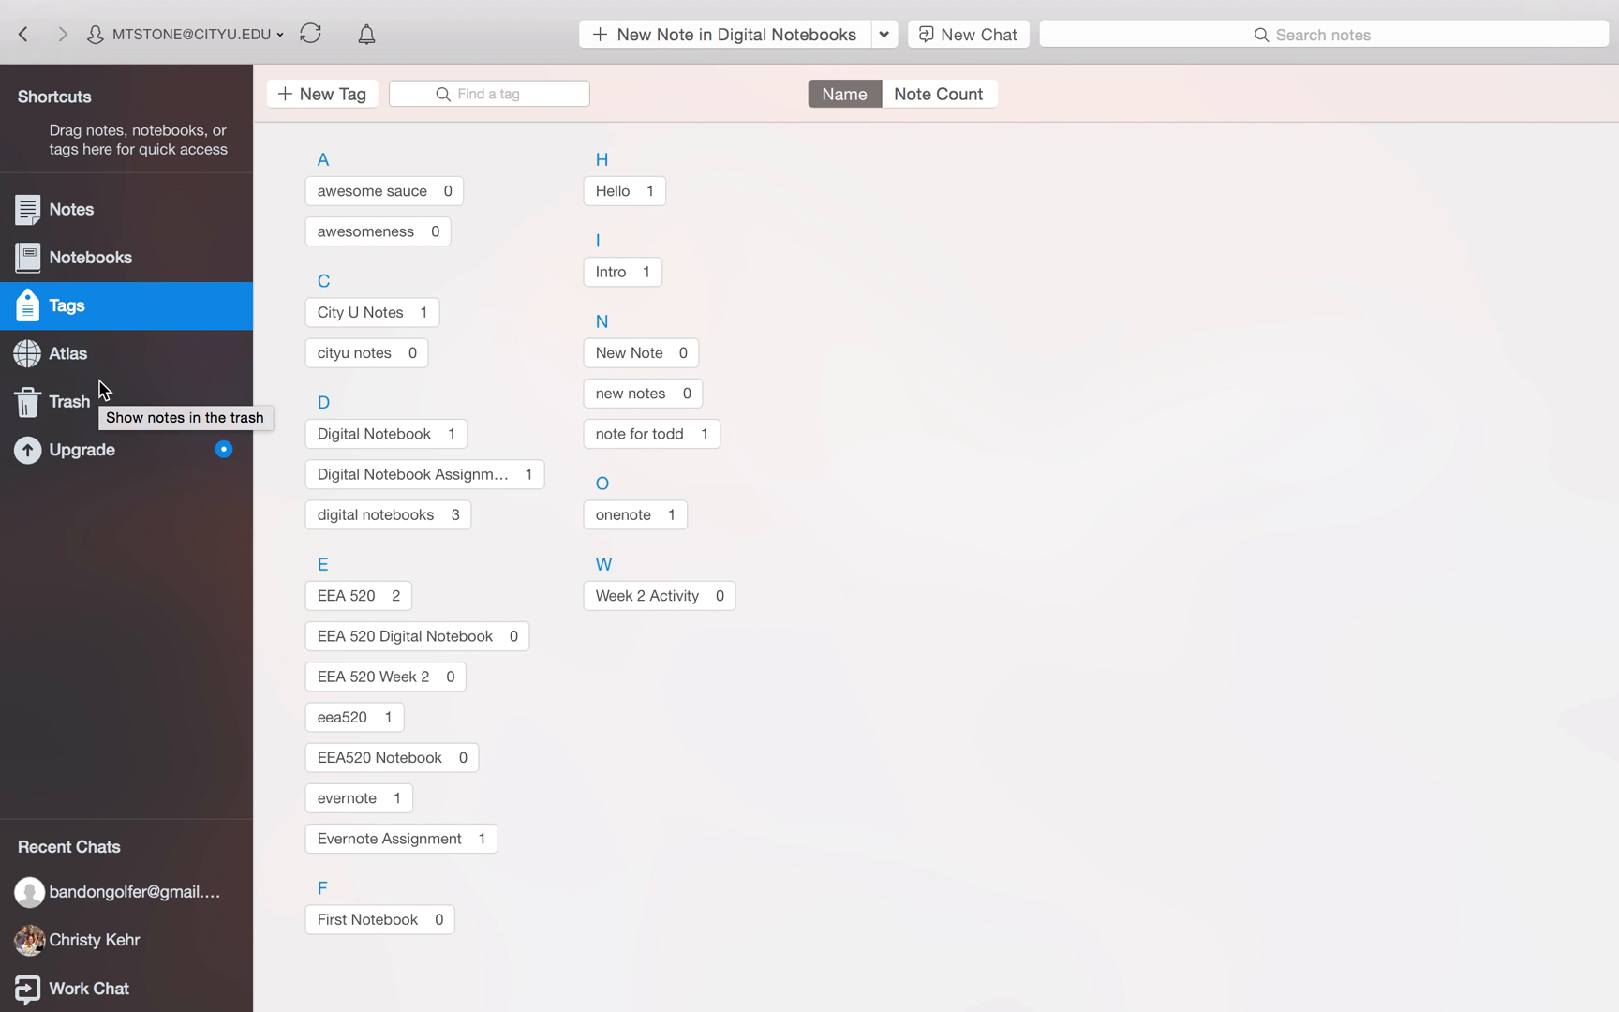
mouse_move(96, 378)
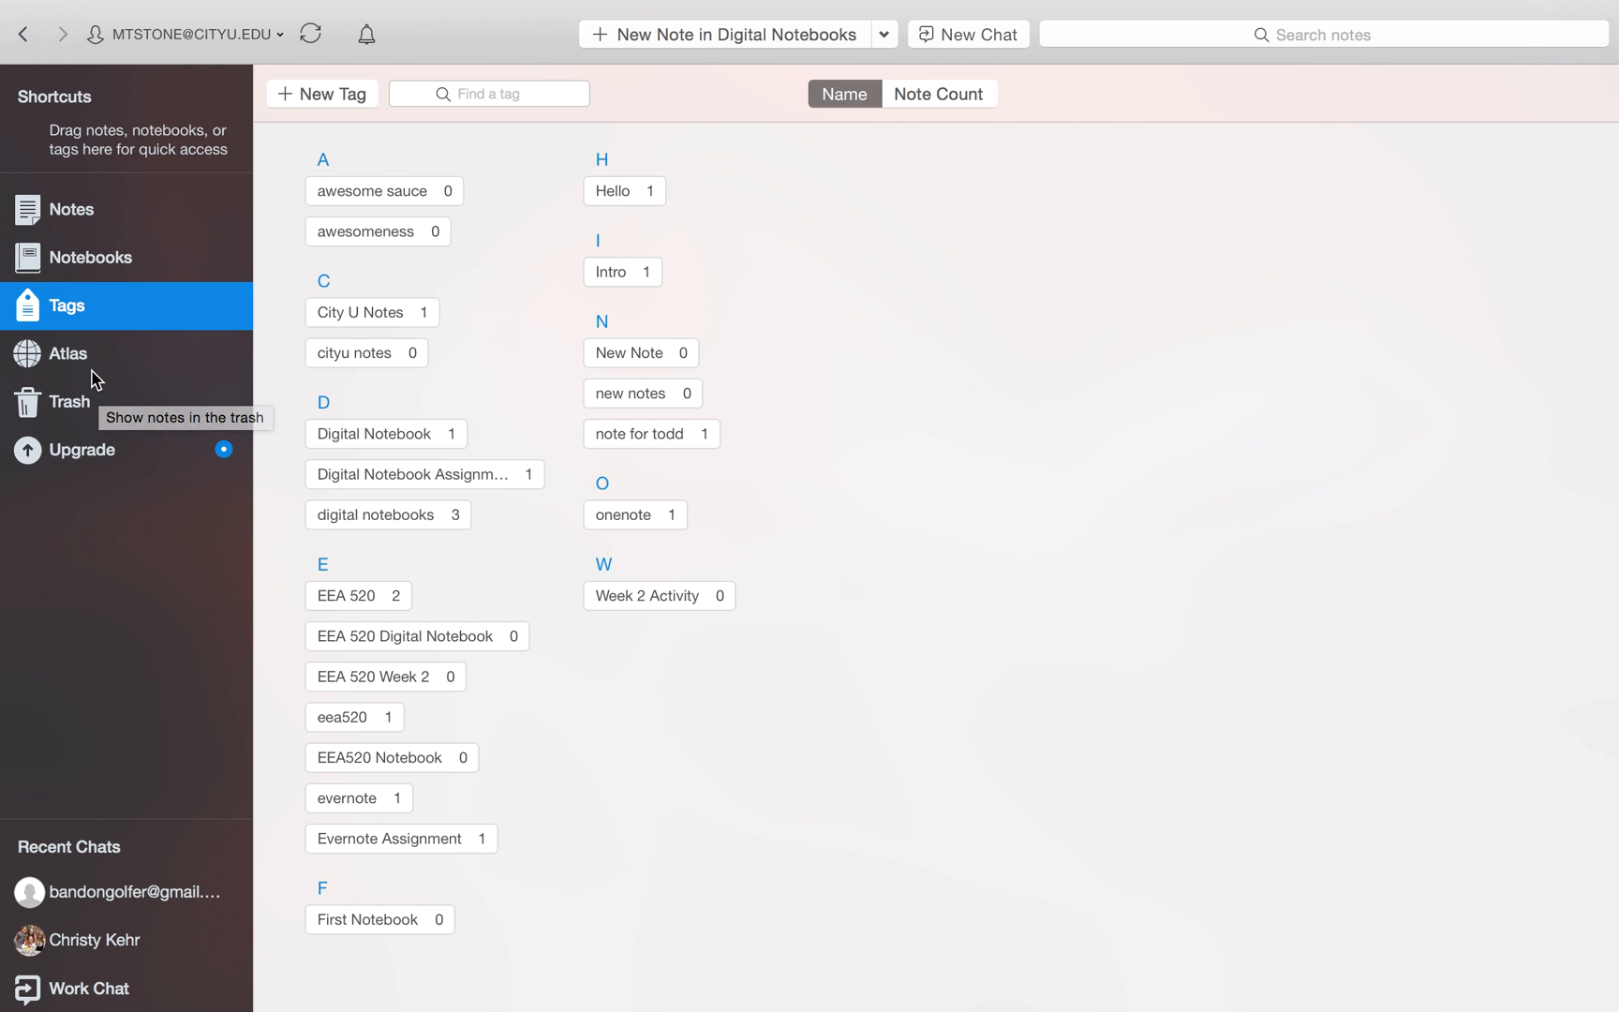
mouse_move(139, 396)
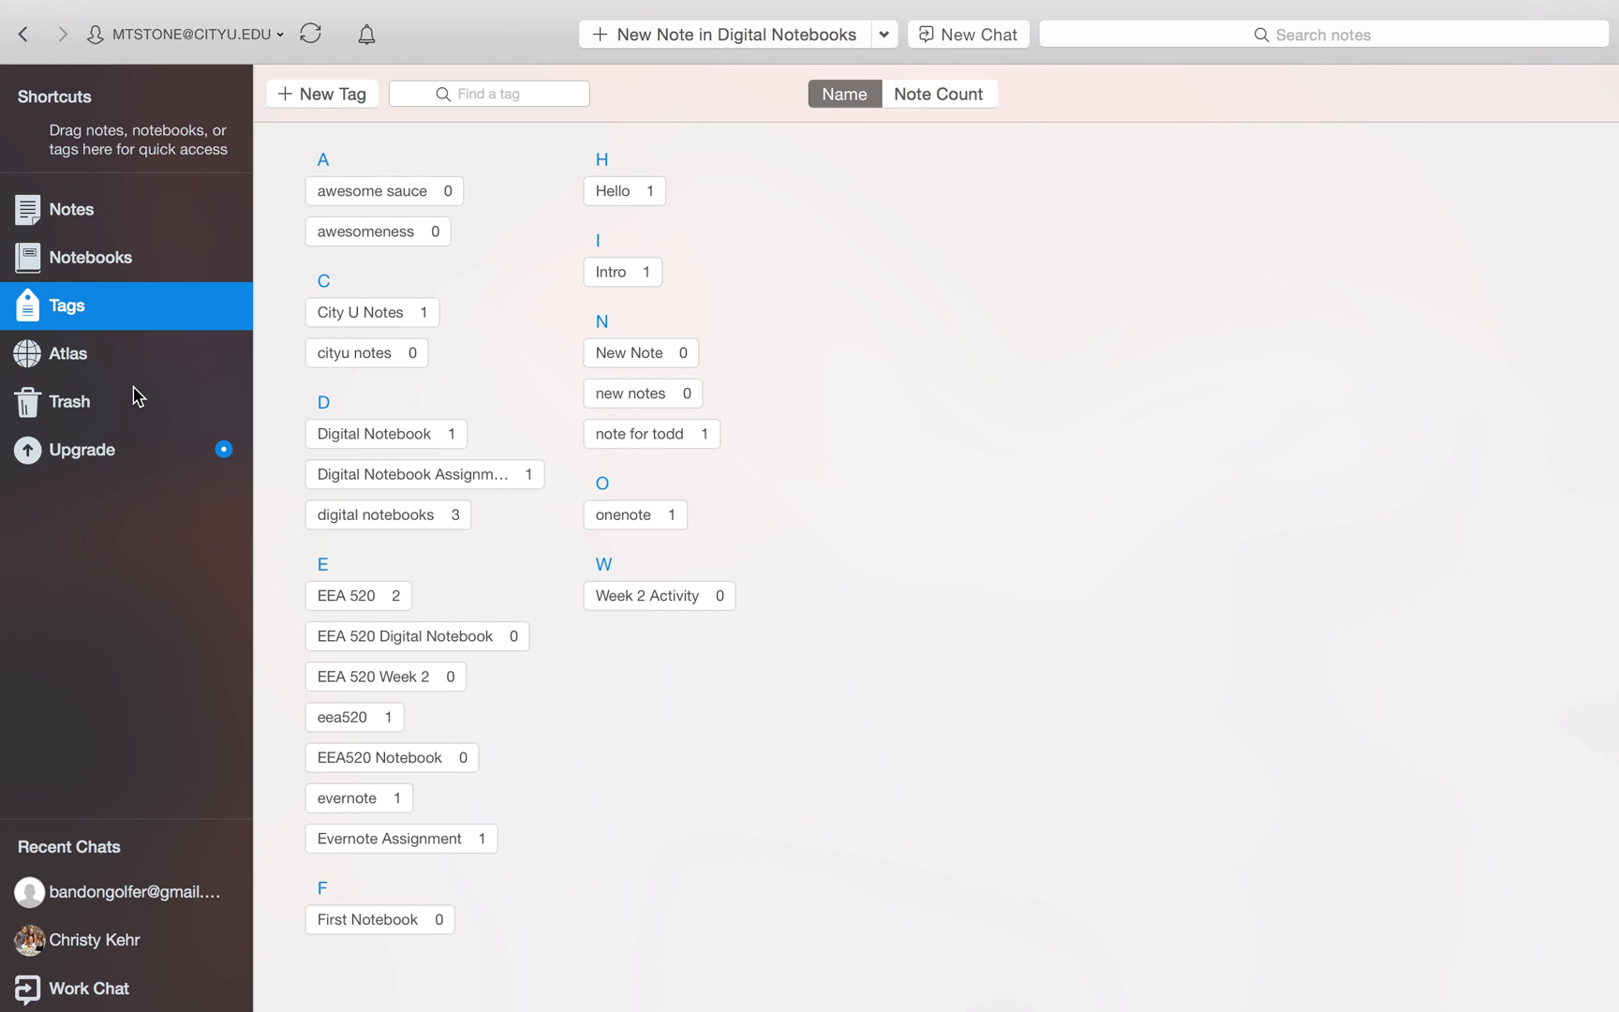
click(66, 353)
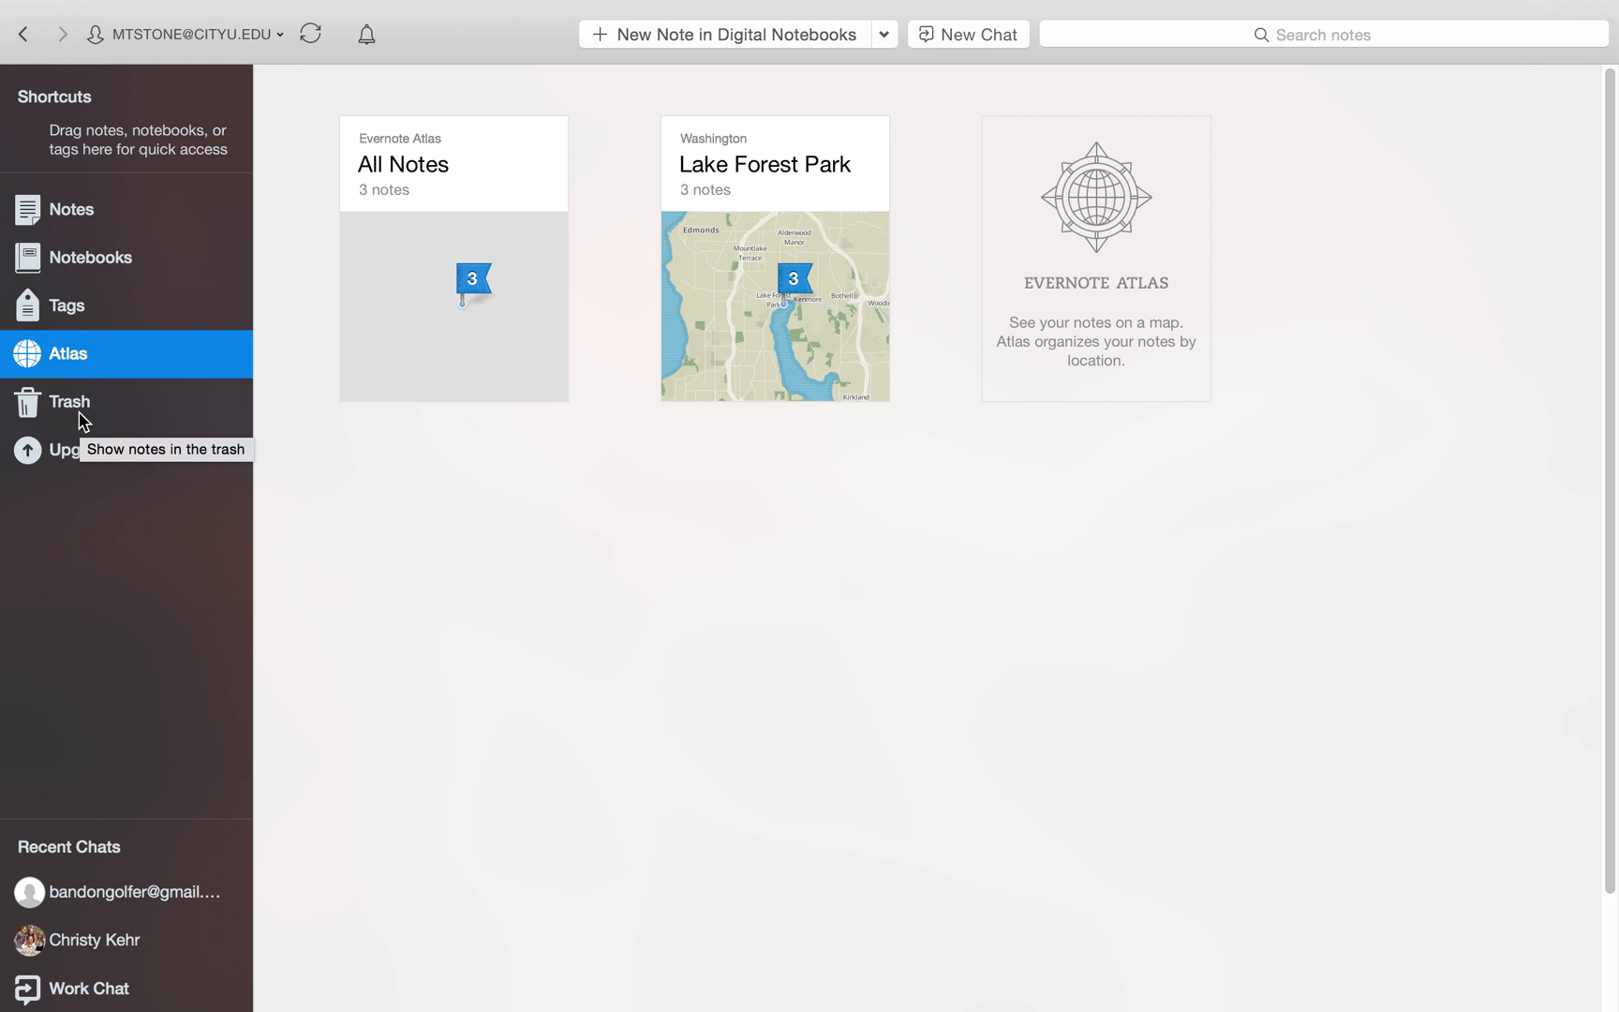
click(71, 402)
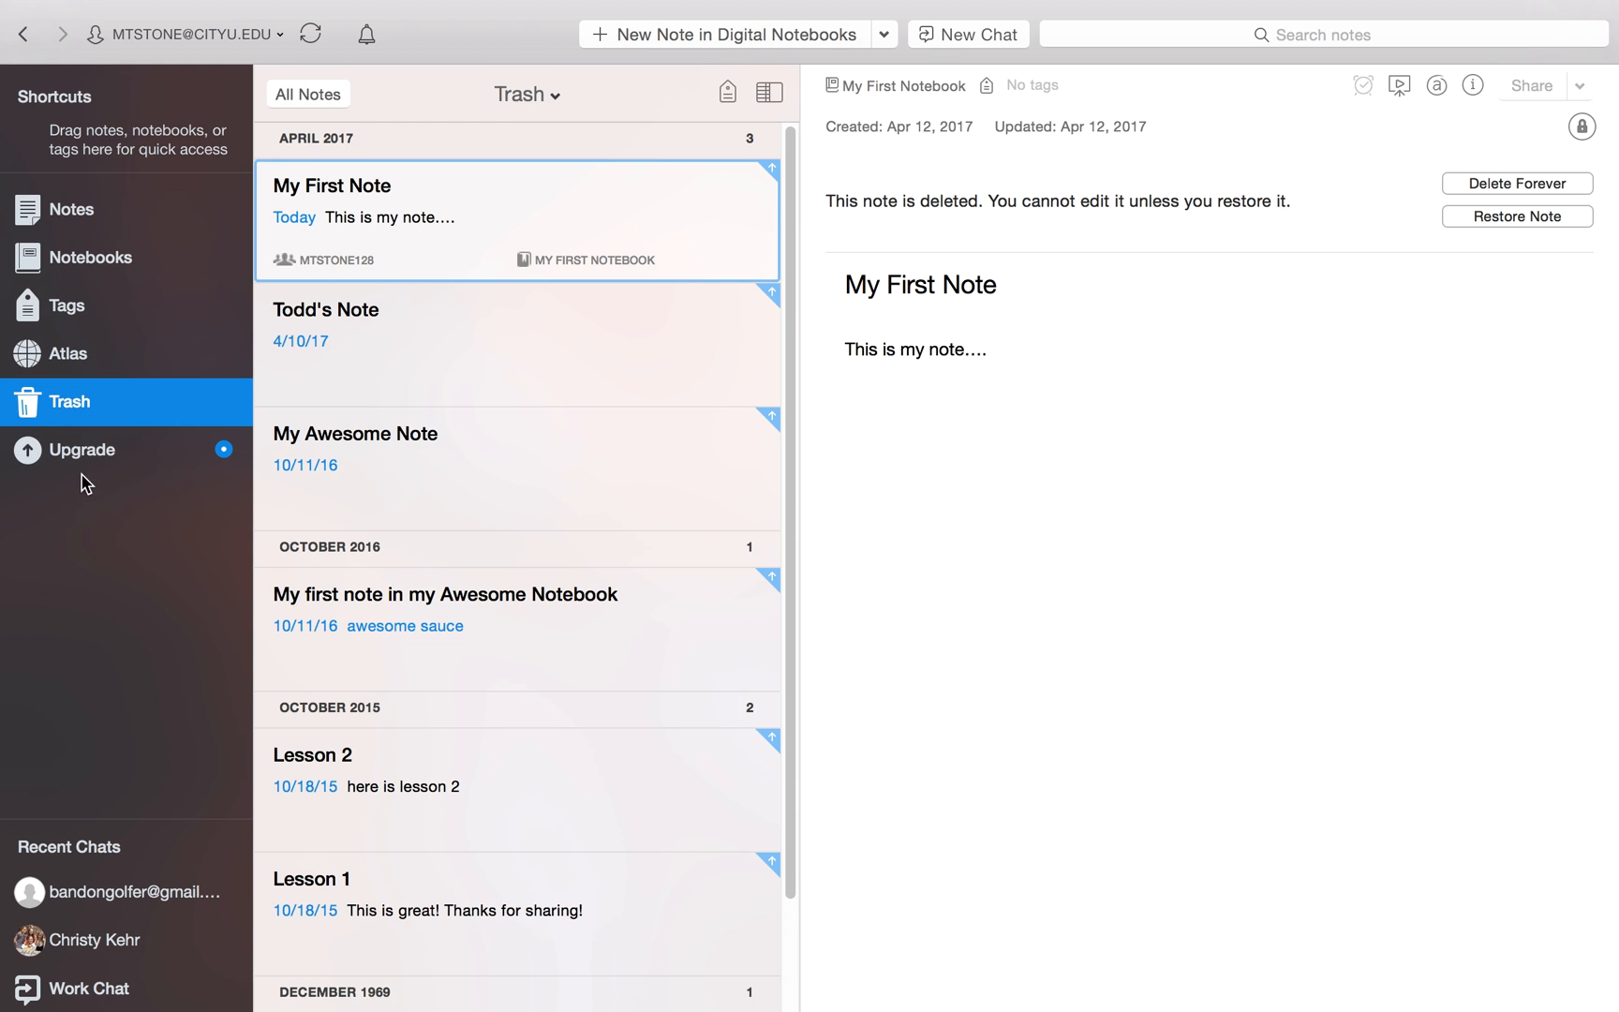
click(92, 256)
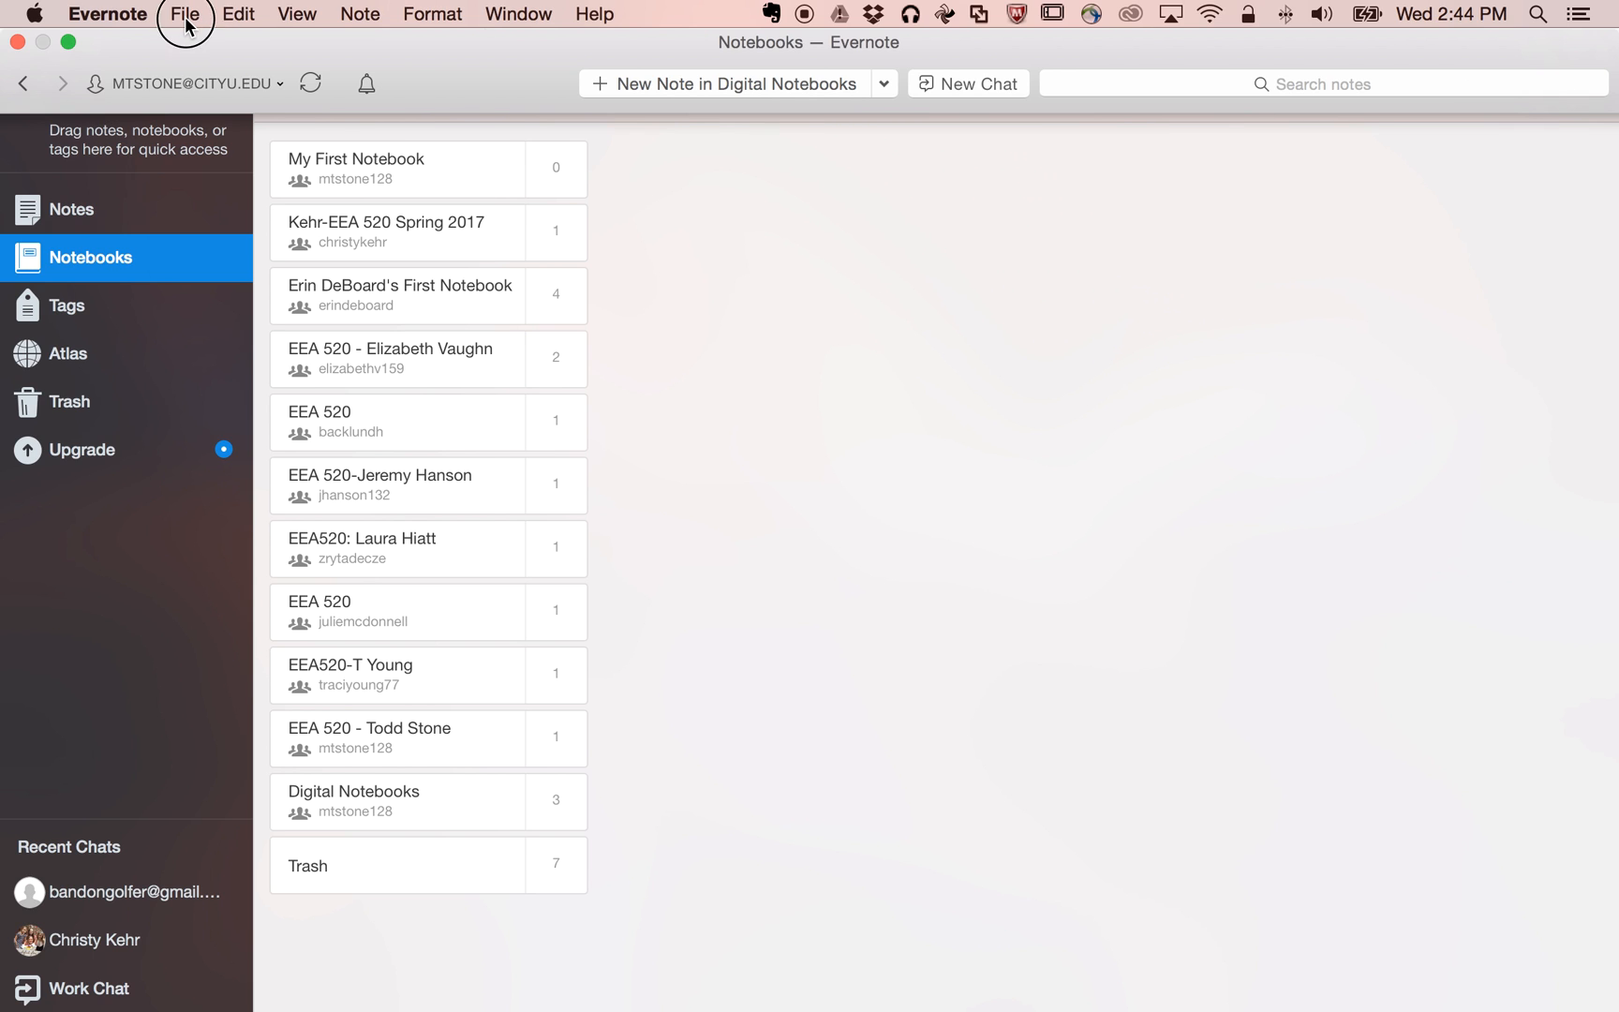
Step: Start a new synchronized notebook from the File > New Notebook menu
click(185, 13)
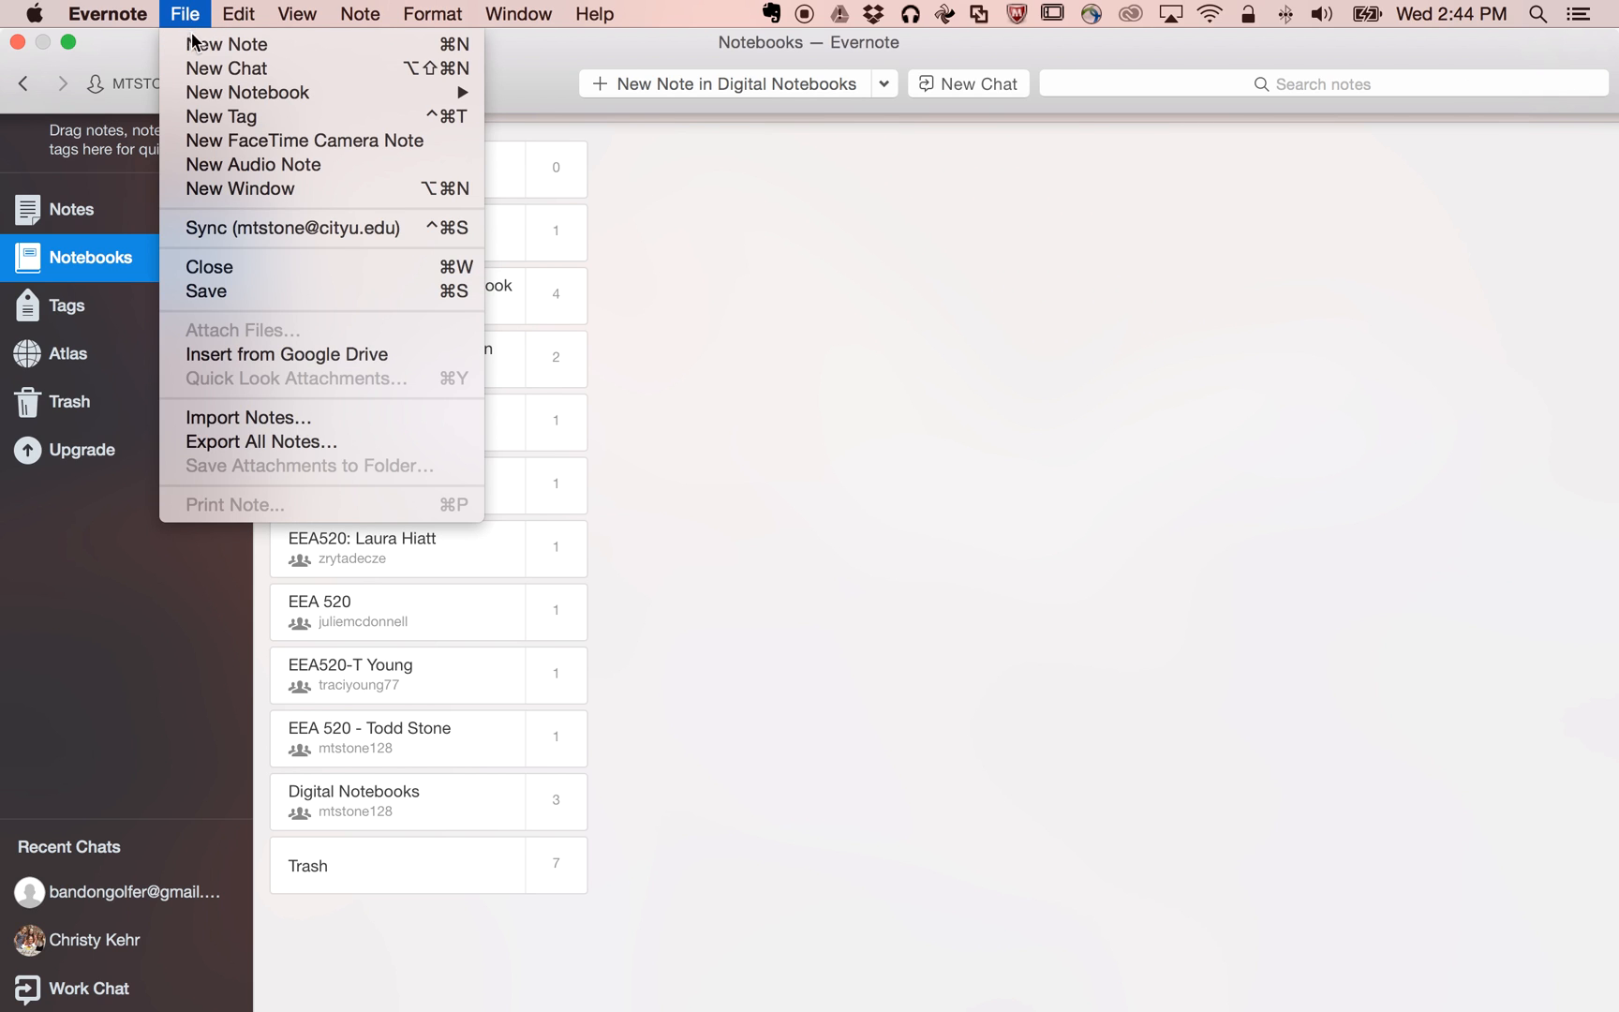
mouse_move(248, 92)
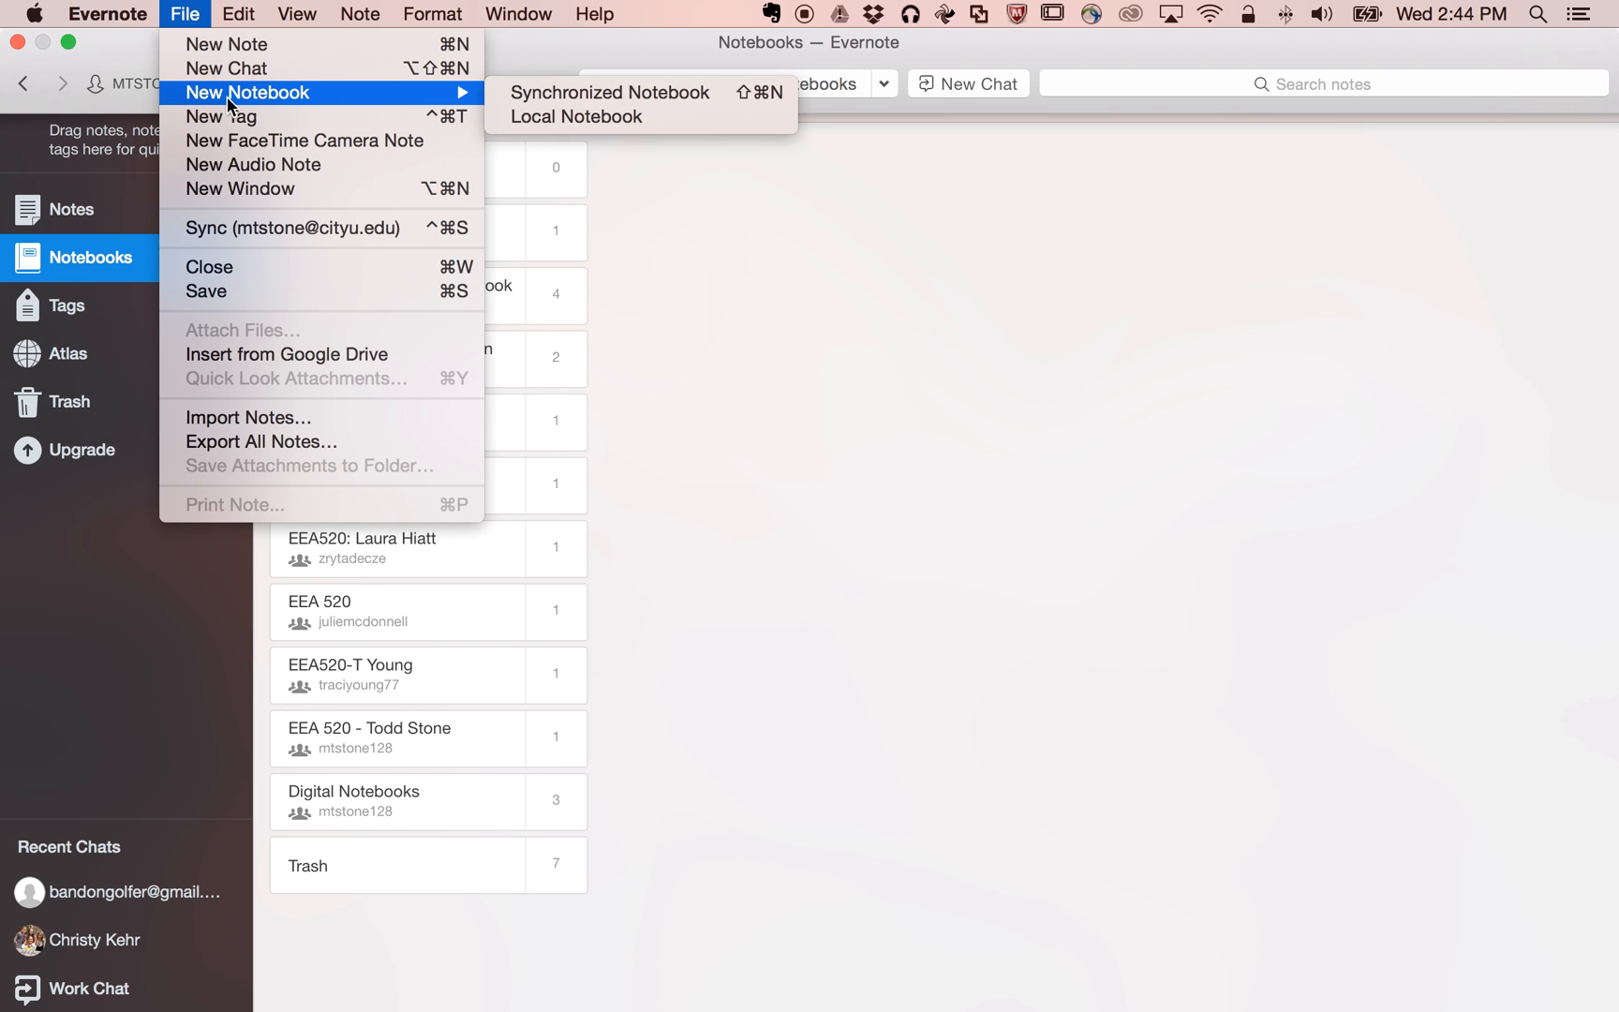
mouse_move(448, 124)
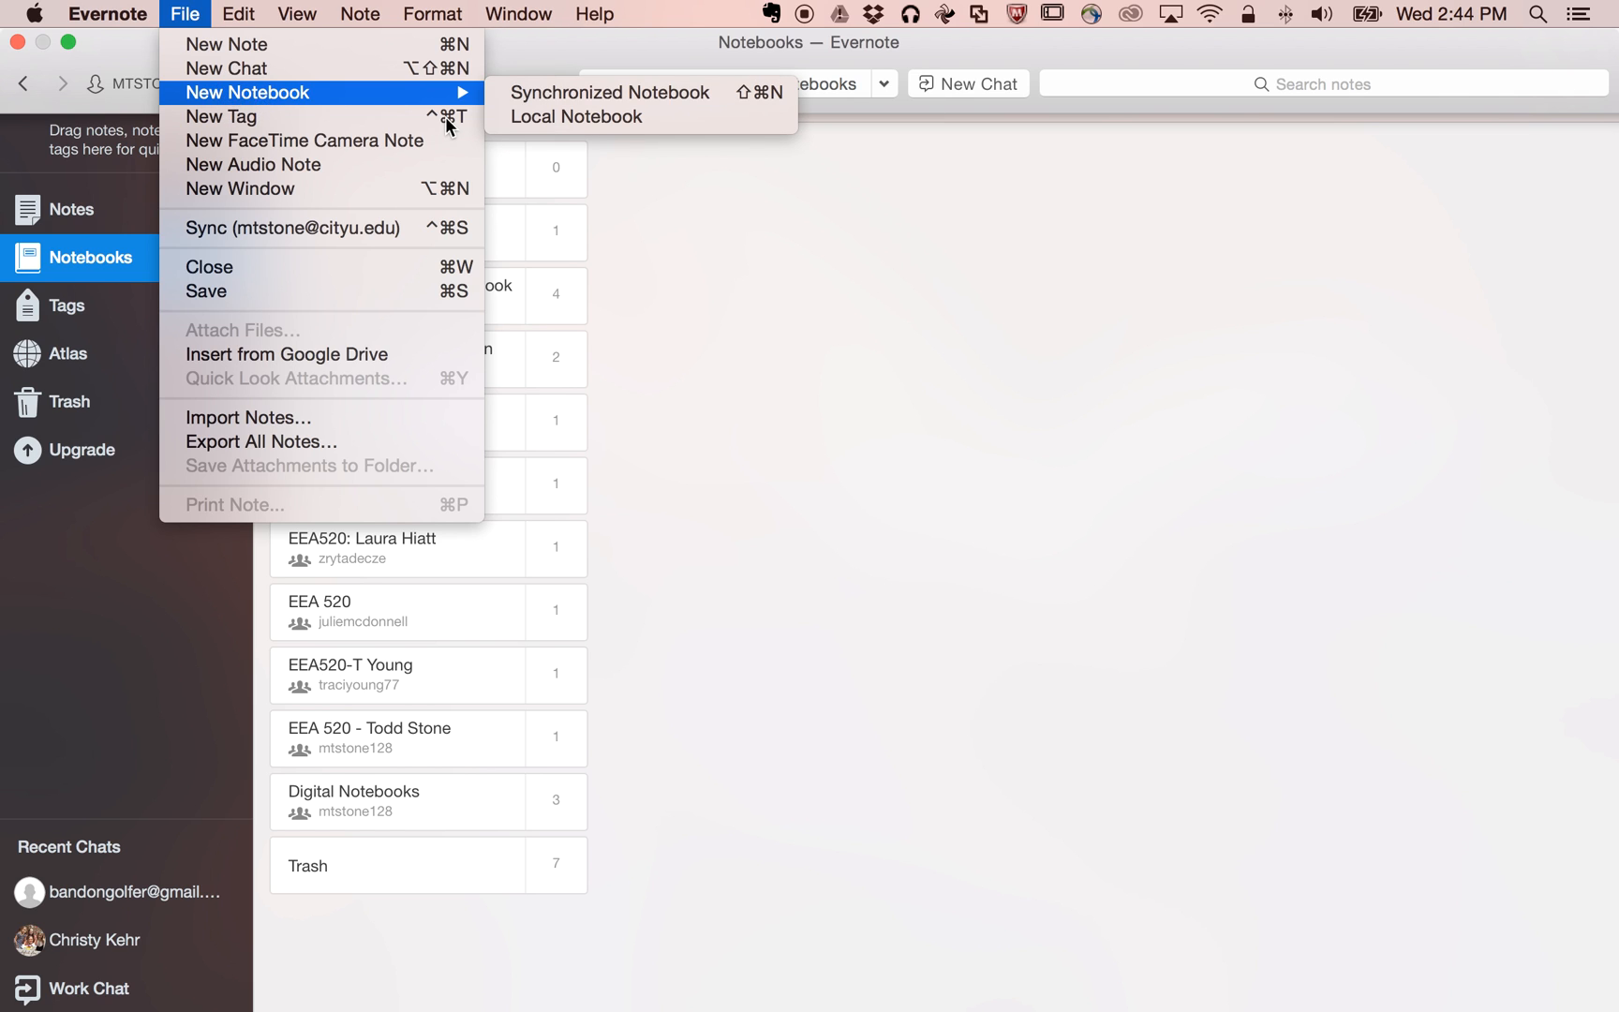
mouse_move(609, 92)
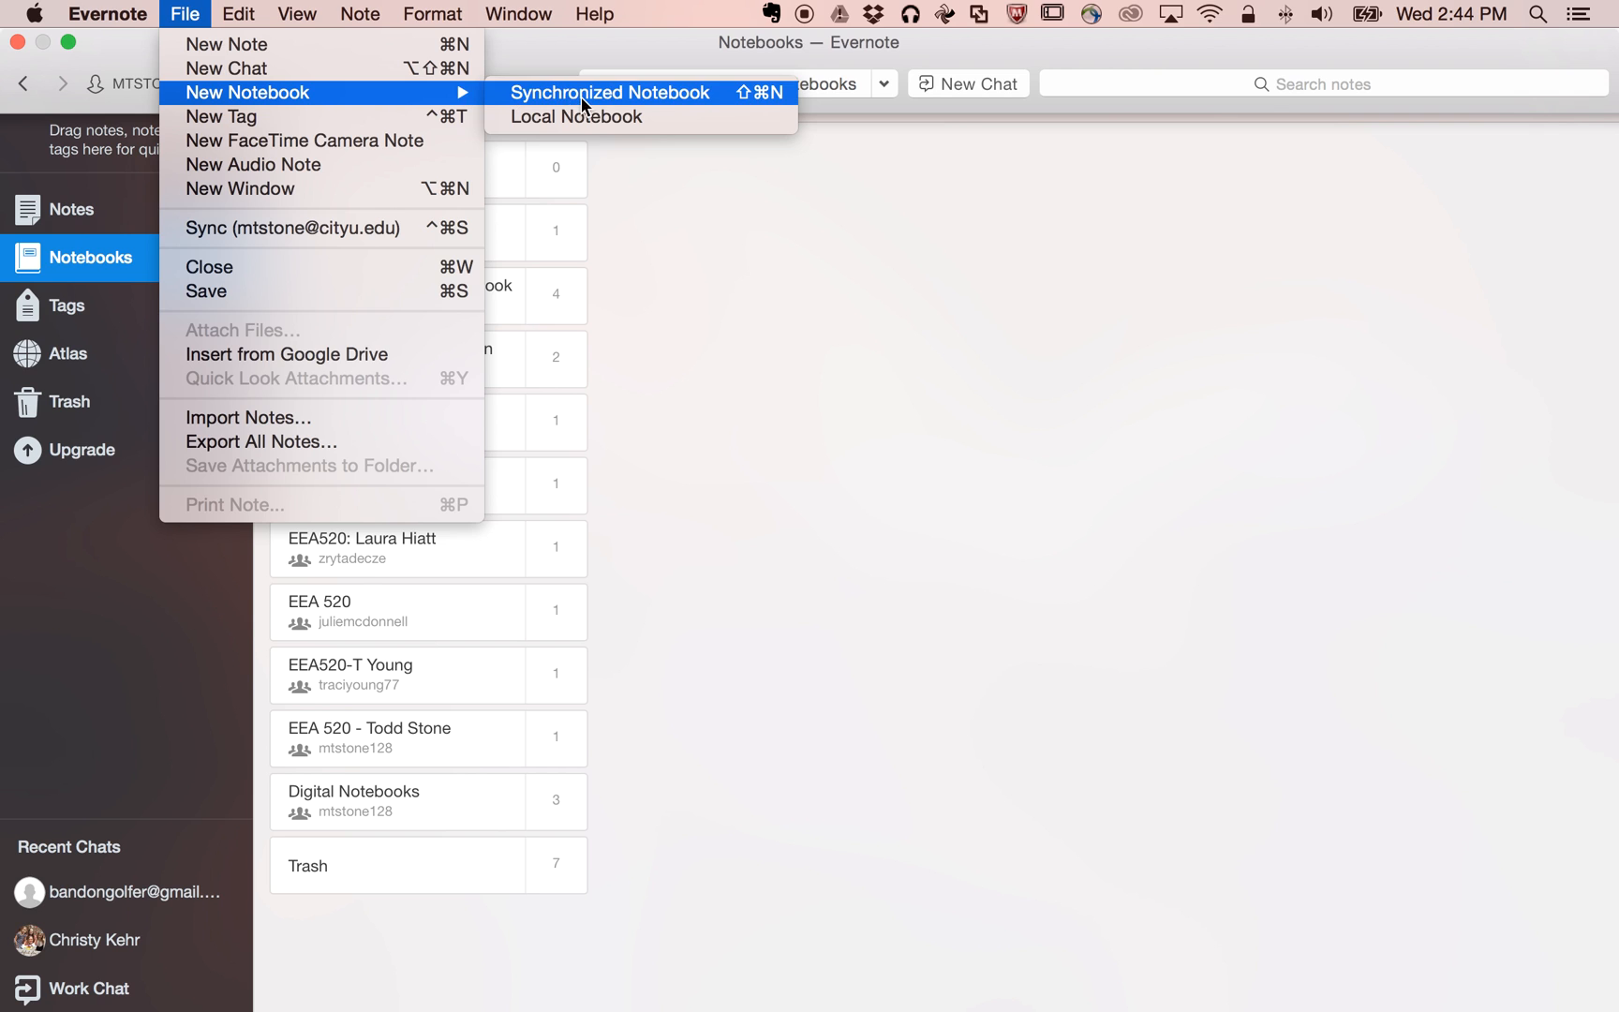
mouse_move(645, 99)
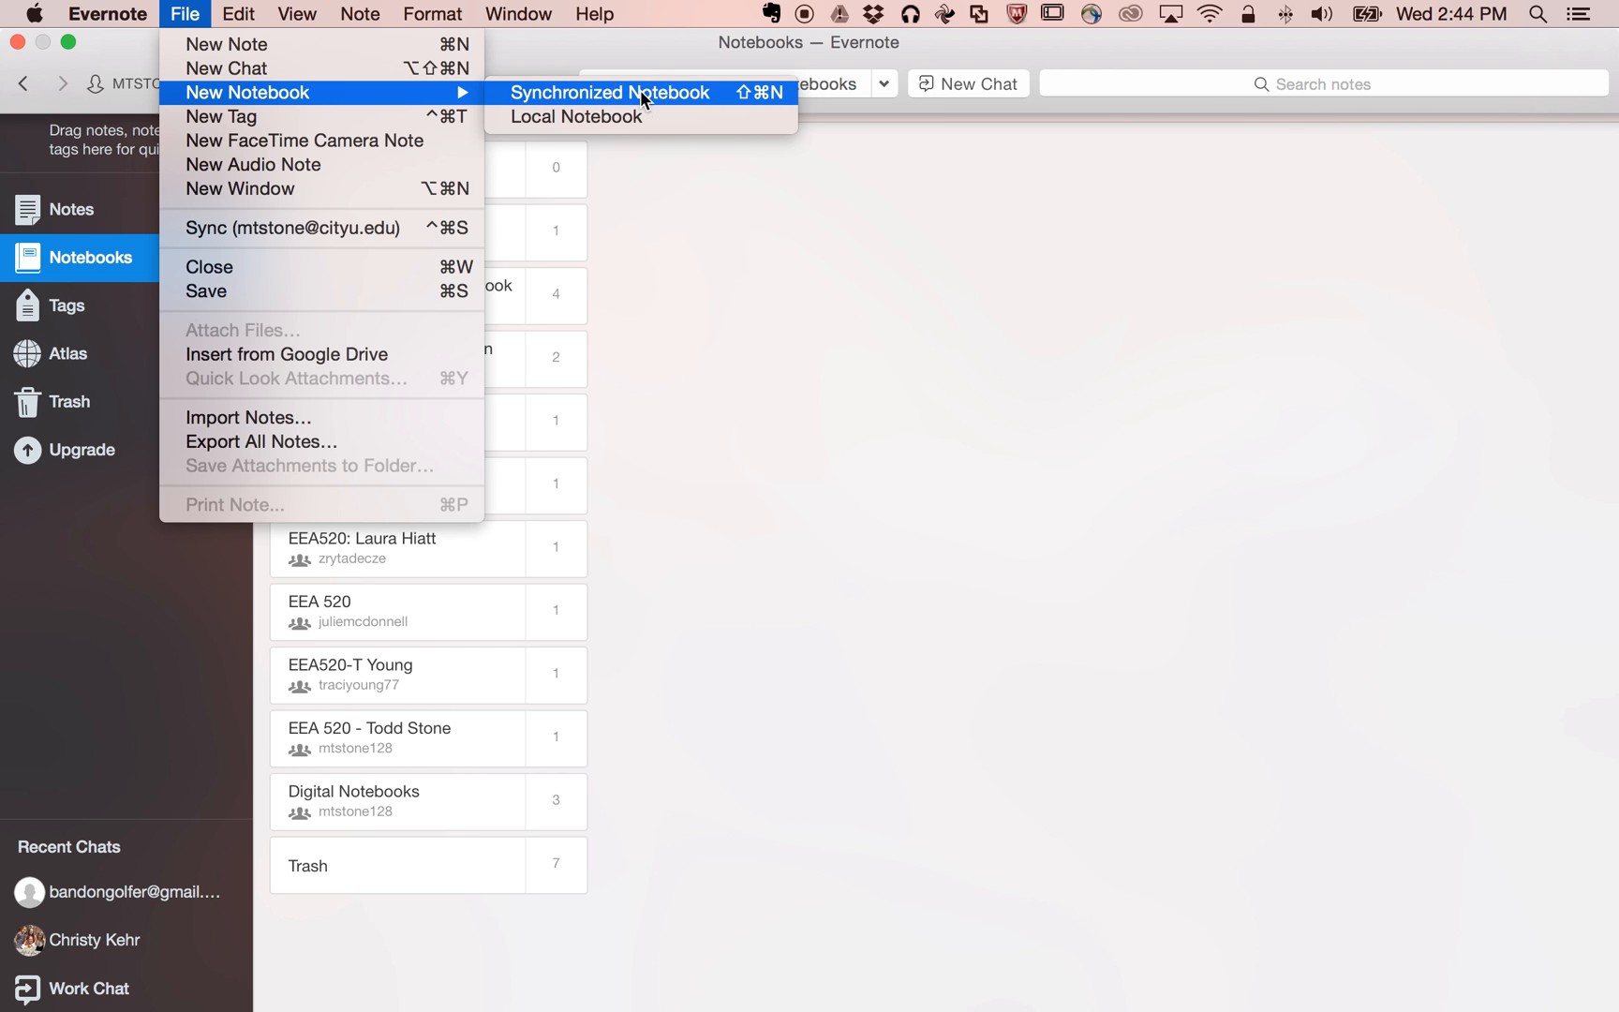
click(608, 92)
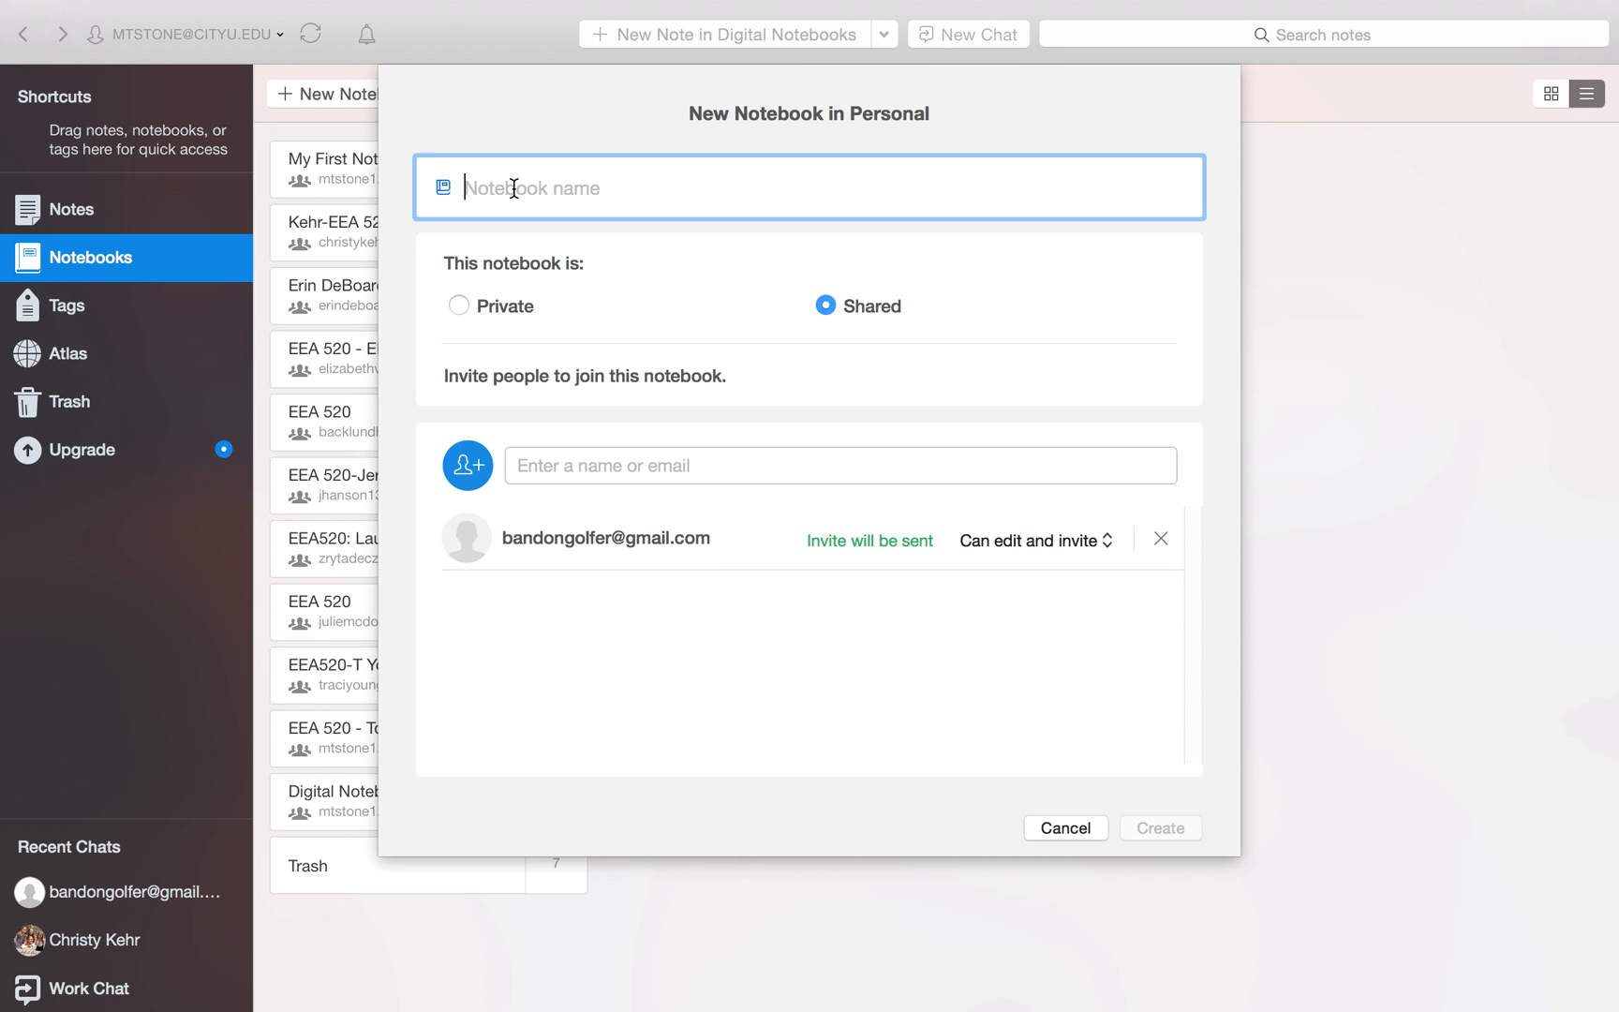
Step: Name the notebook Todd's Notebook after the taken title My First Notebook is rejected
text(My)
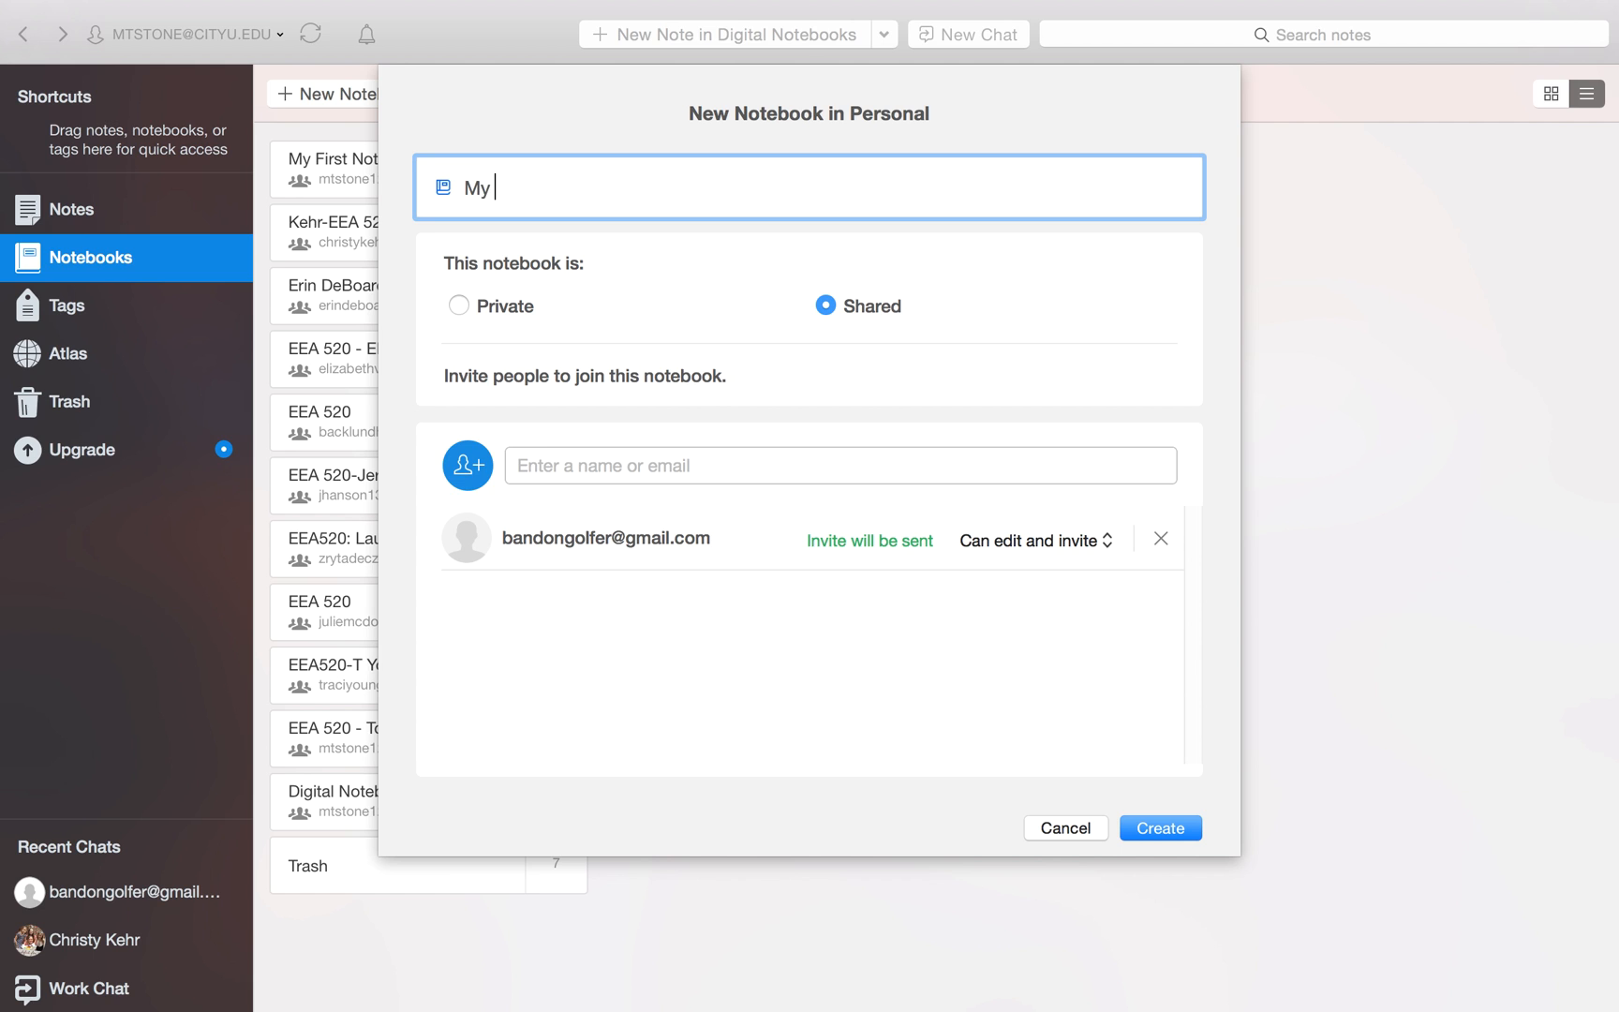
text(First Notebook)
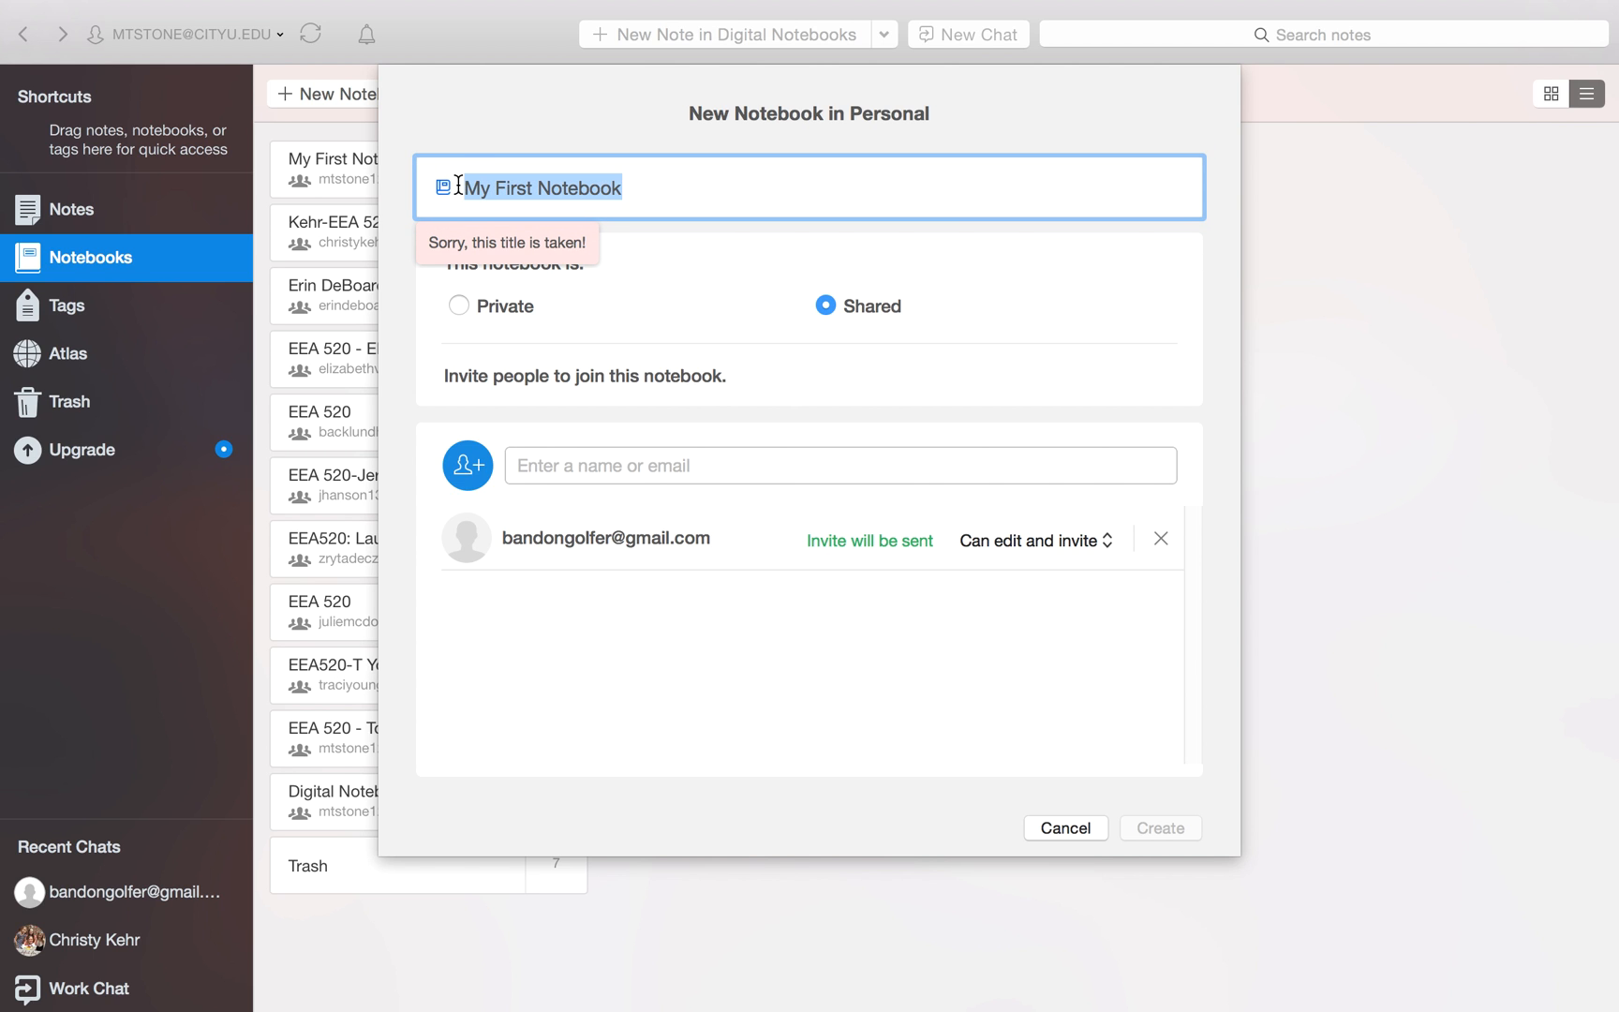
text(Todd)
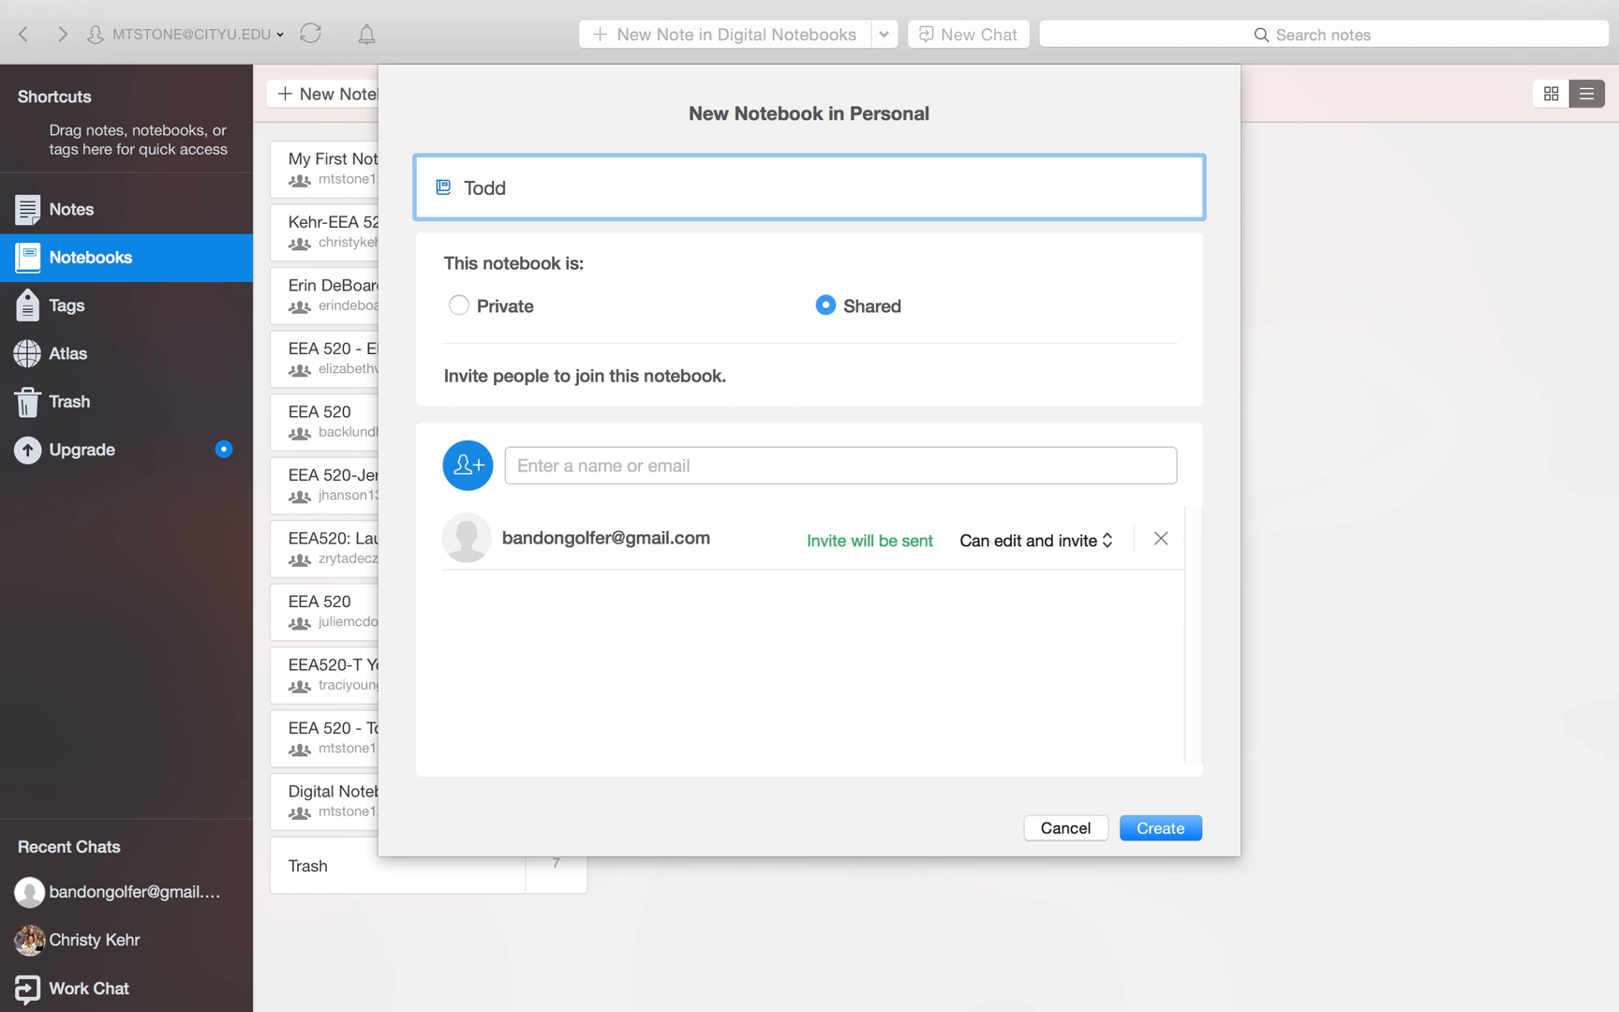
text('s Notebook)
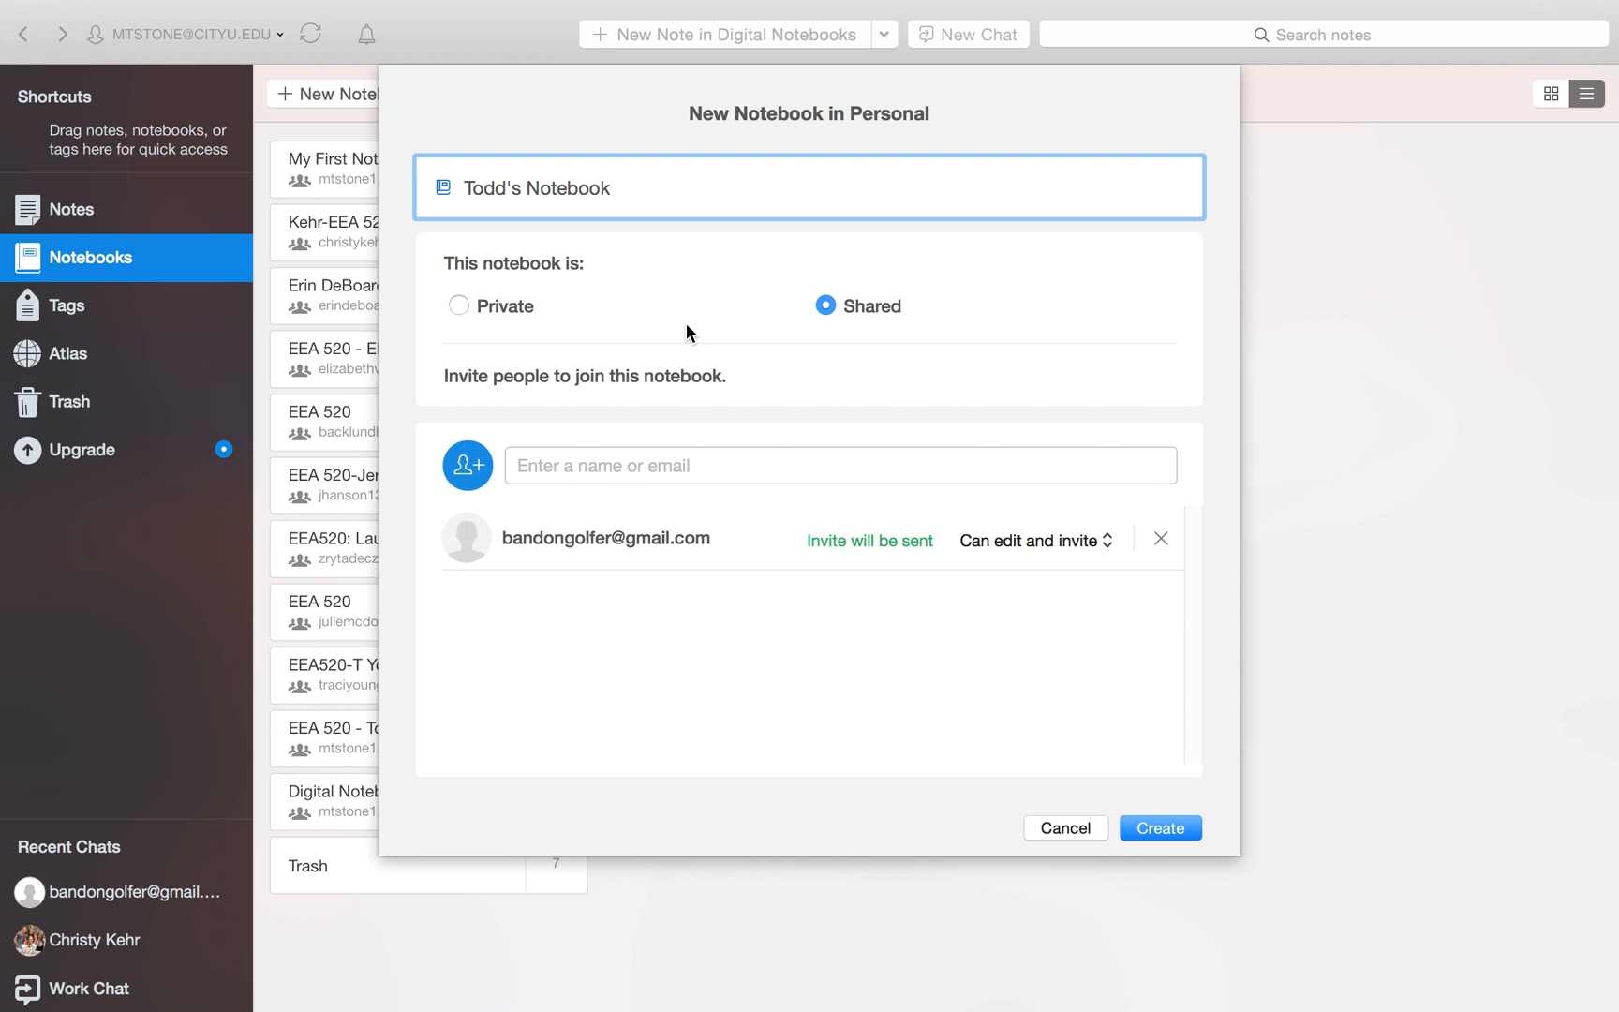
mouse_move(586, 331)
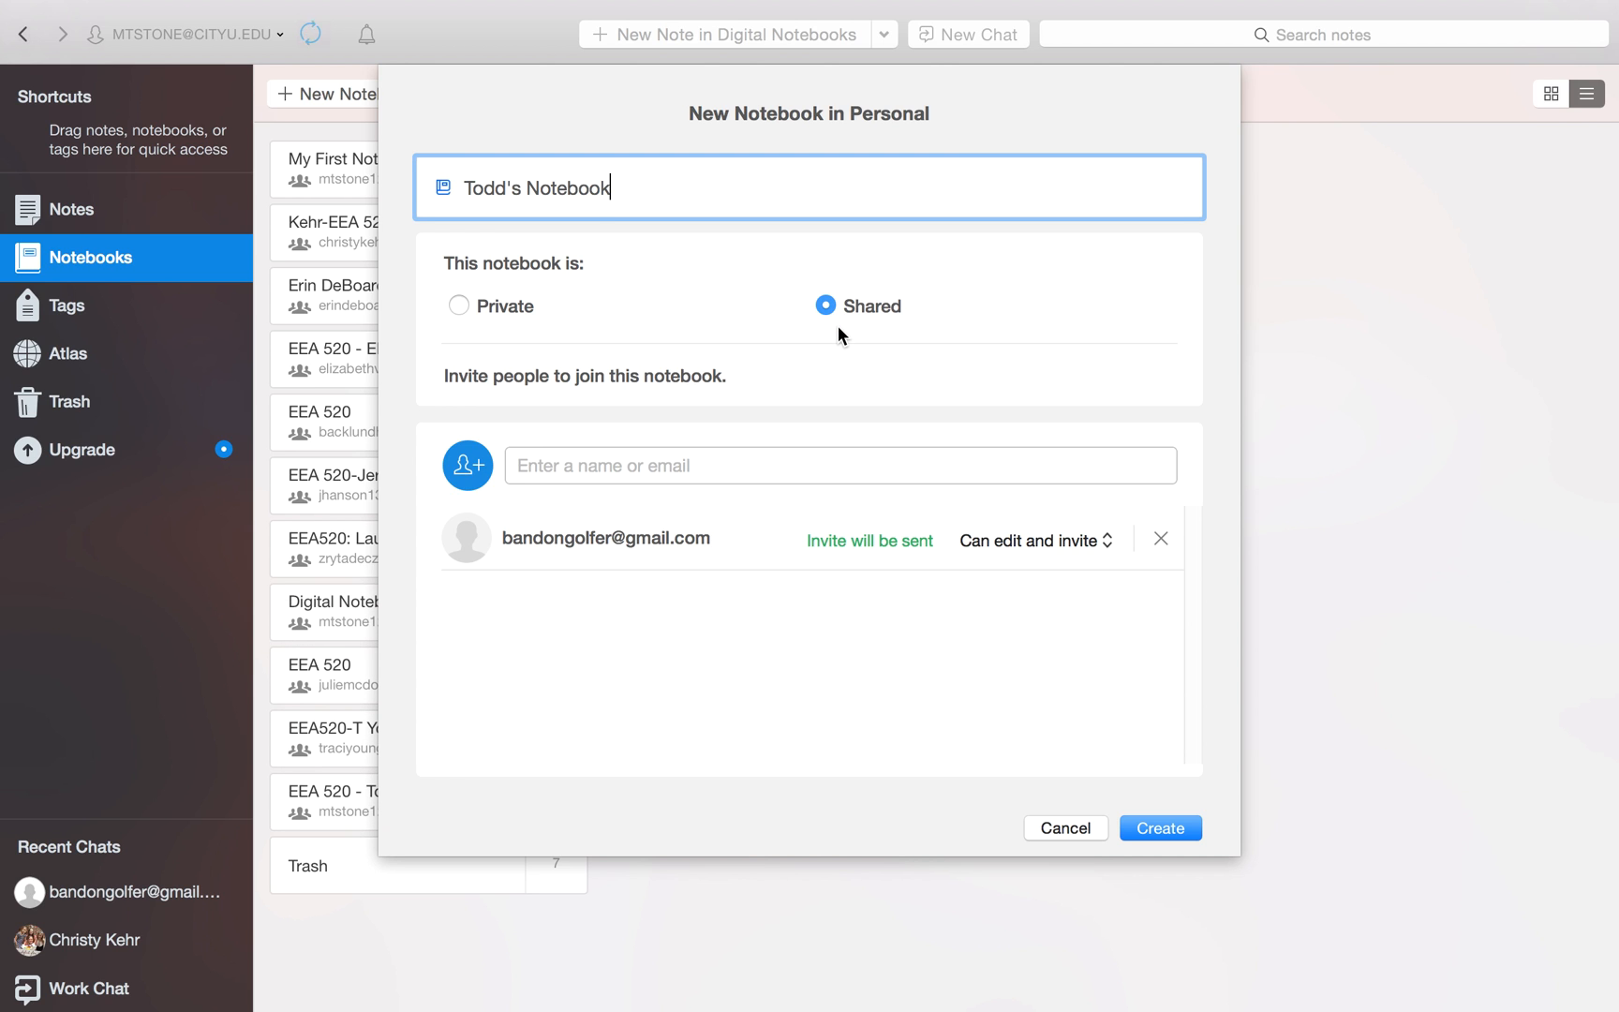
Step: Remove the mistyped own address, keep 'Can edit and invite' access, and create the notebook
click(839, 465)
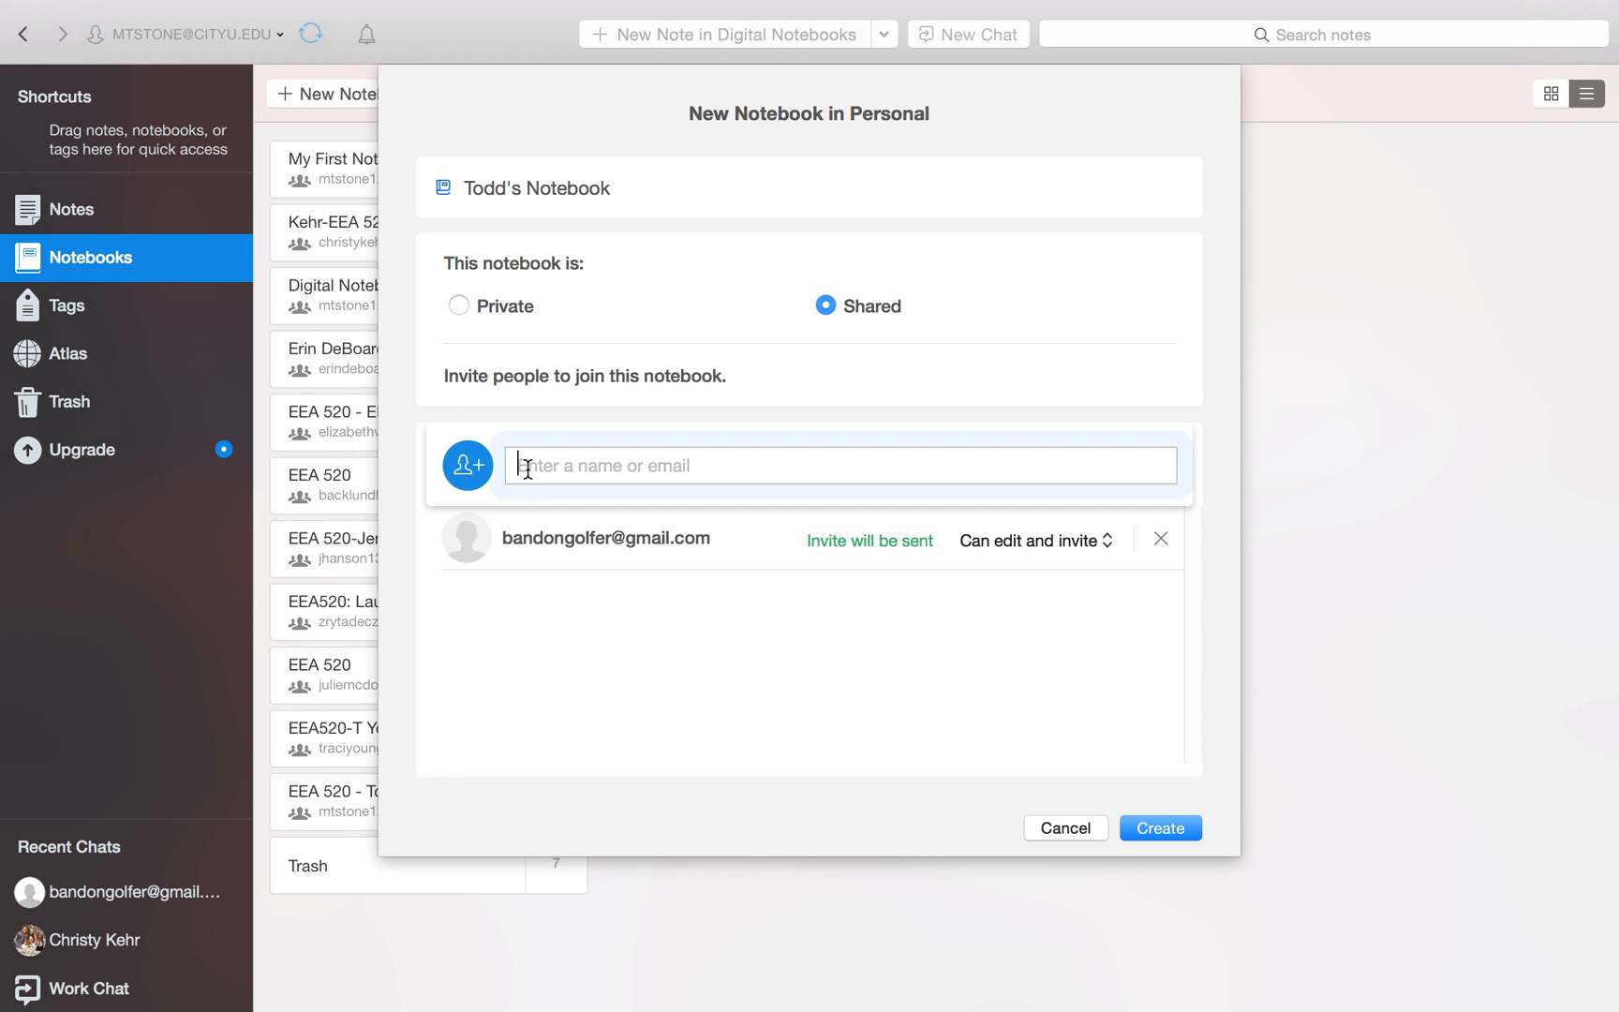
click(838, 465)
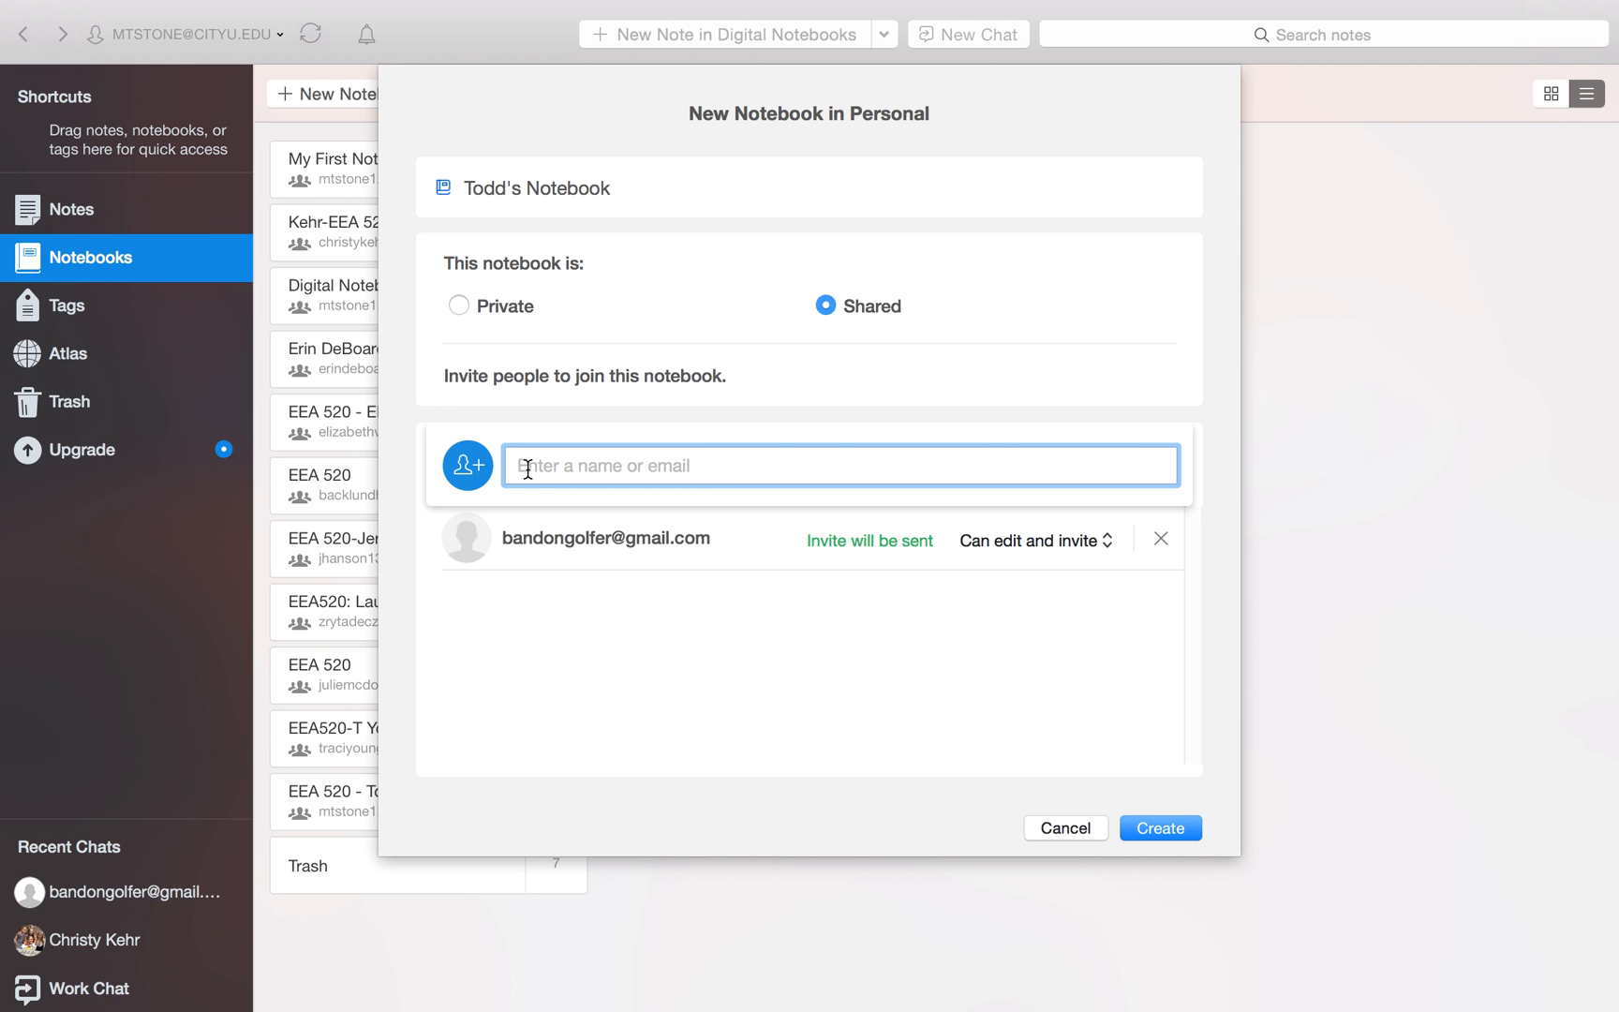
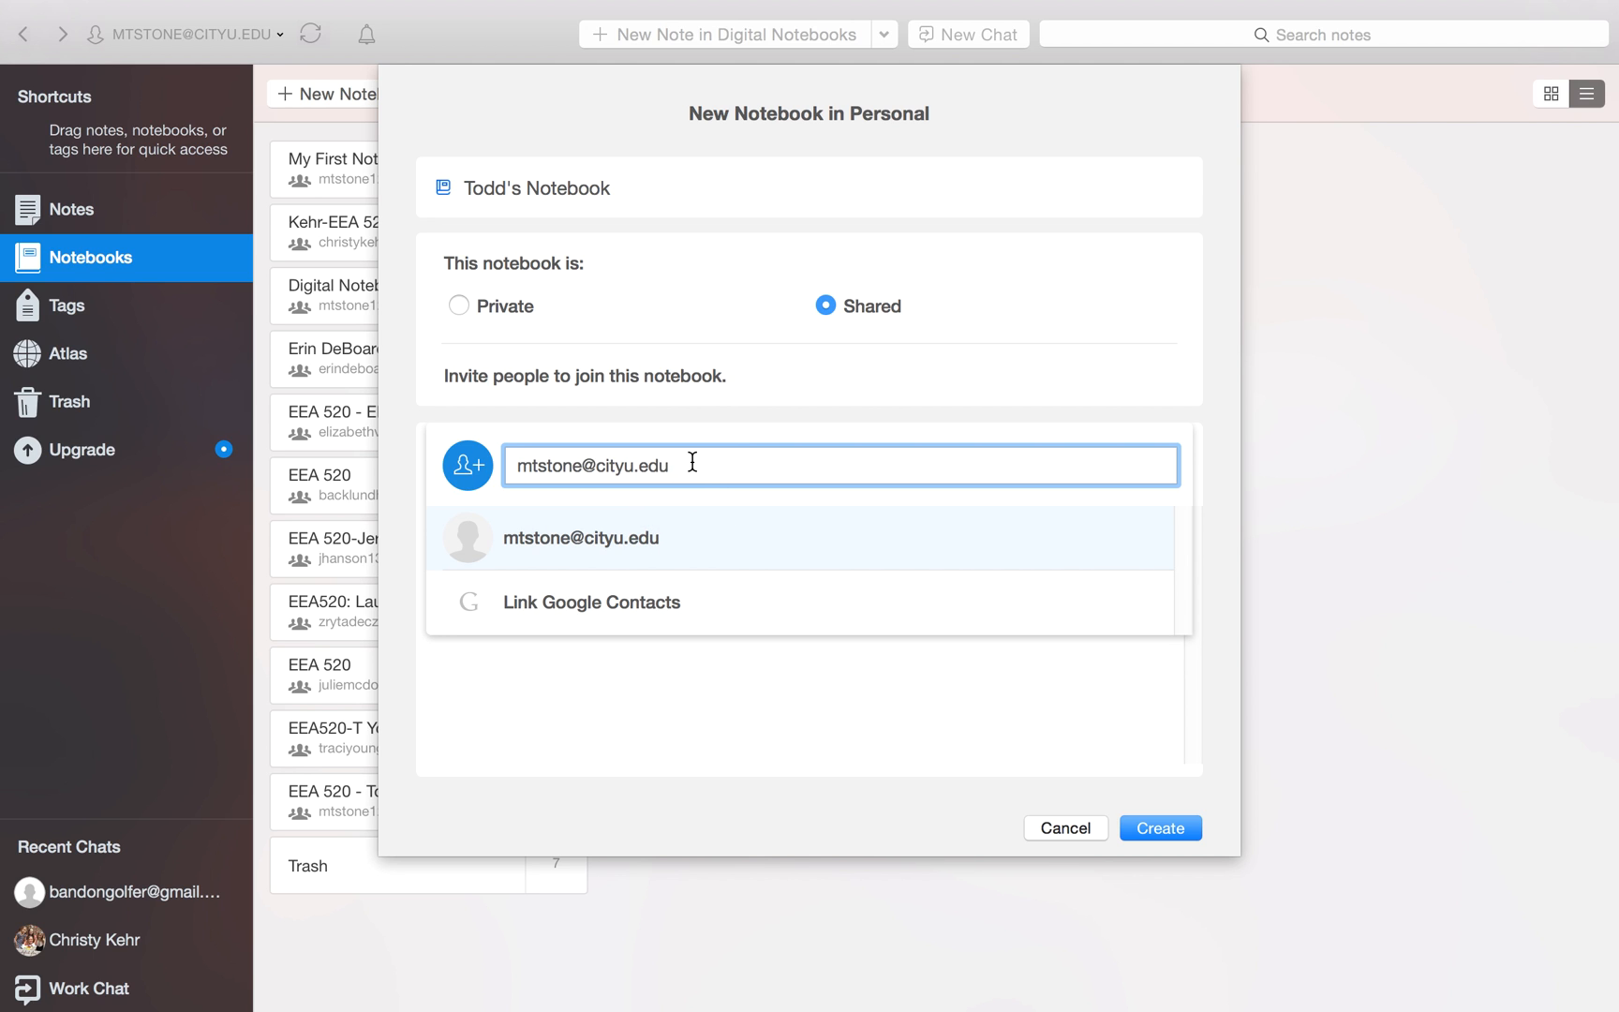
mouse_move(686, 474)
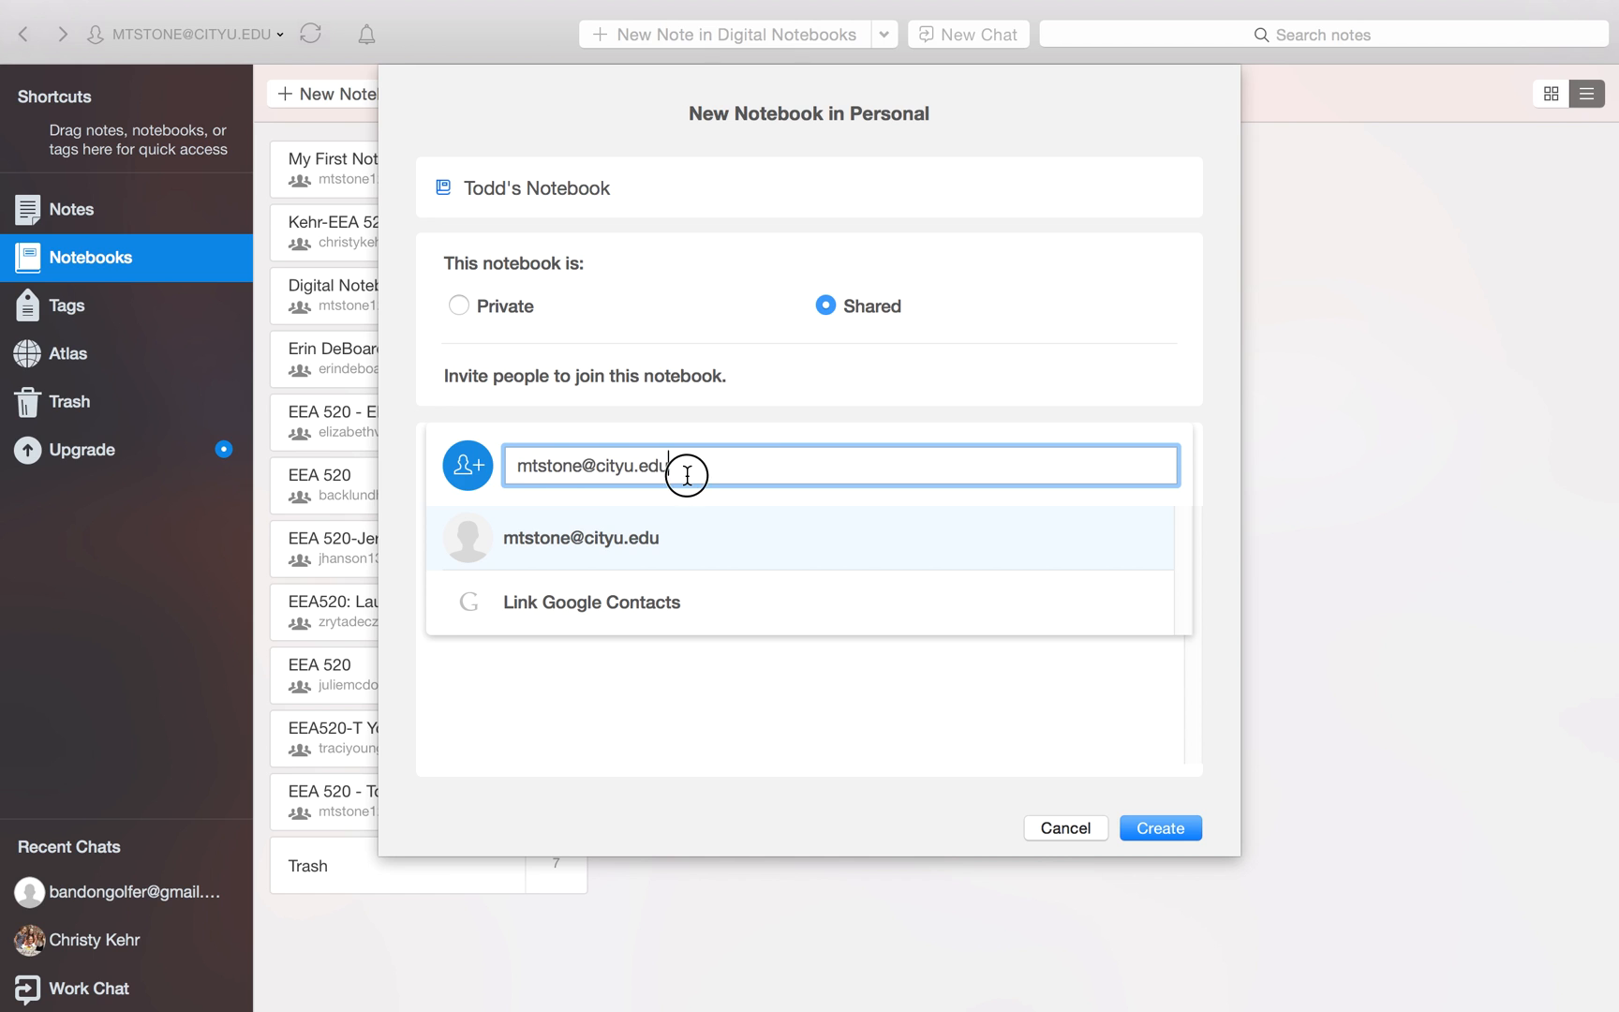
double_click(588, 465)
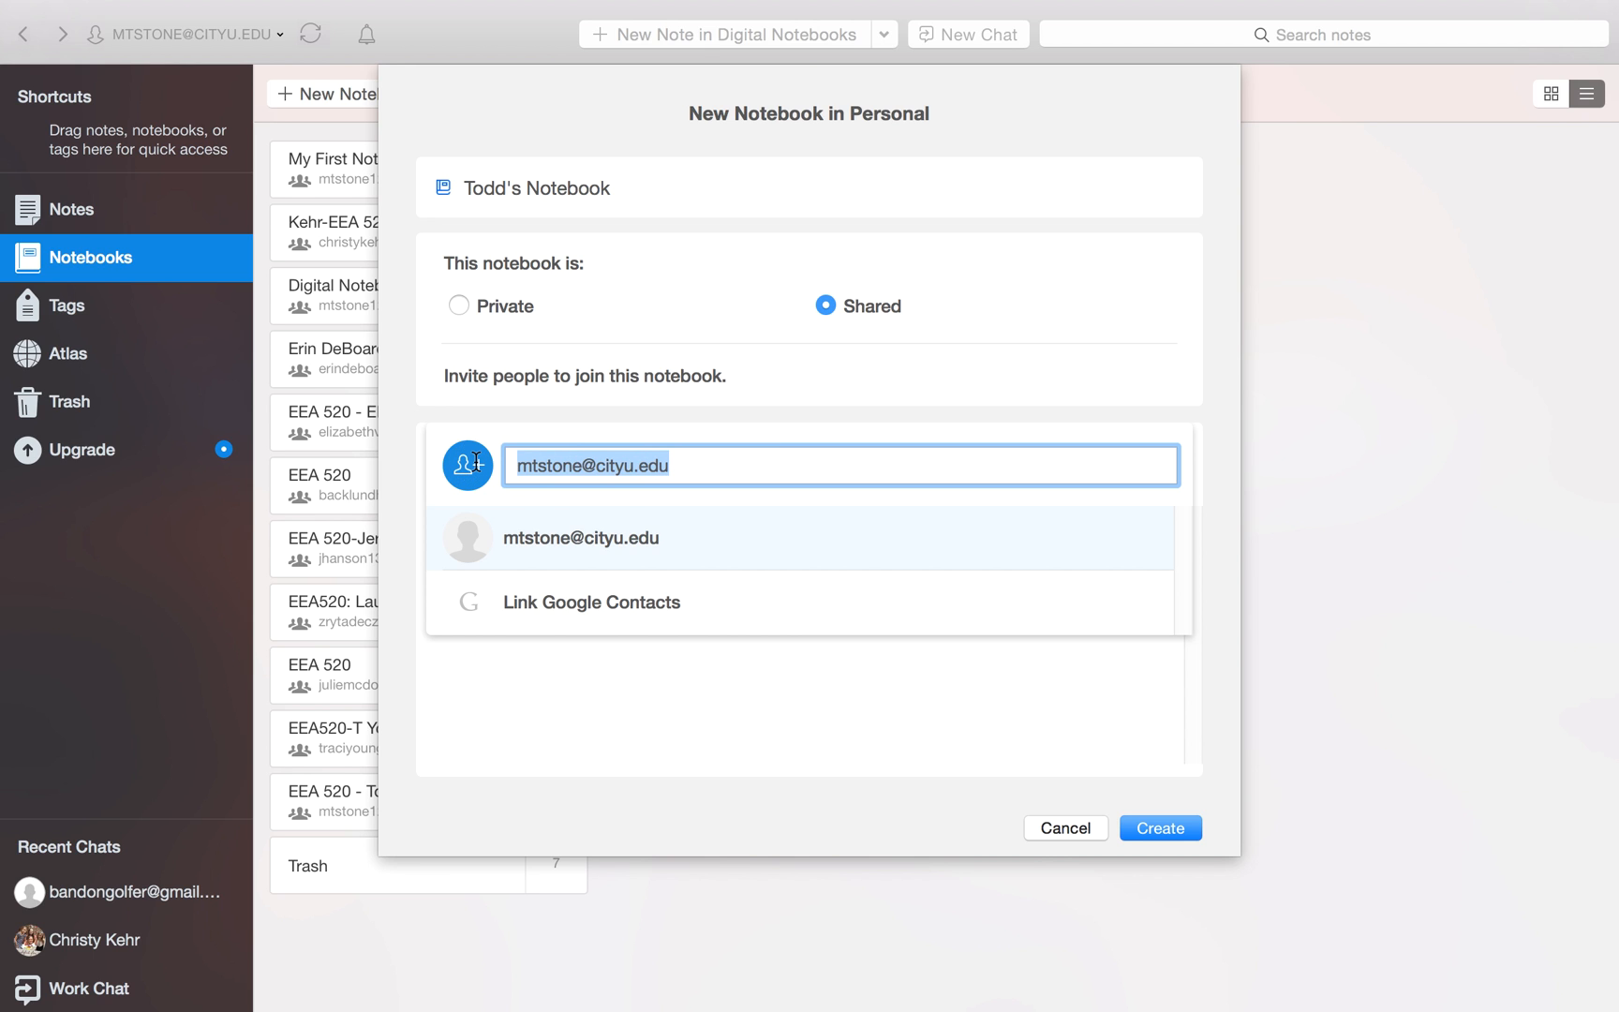
click(580, 536)
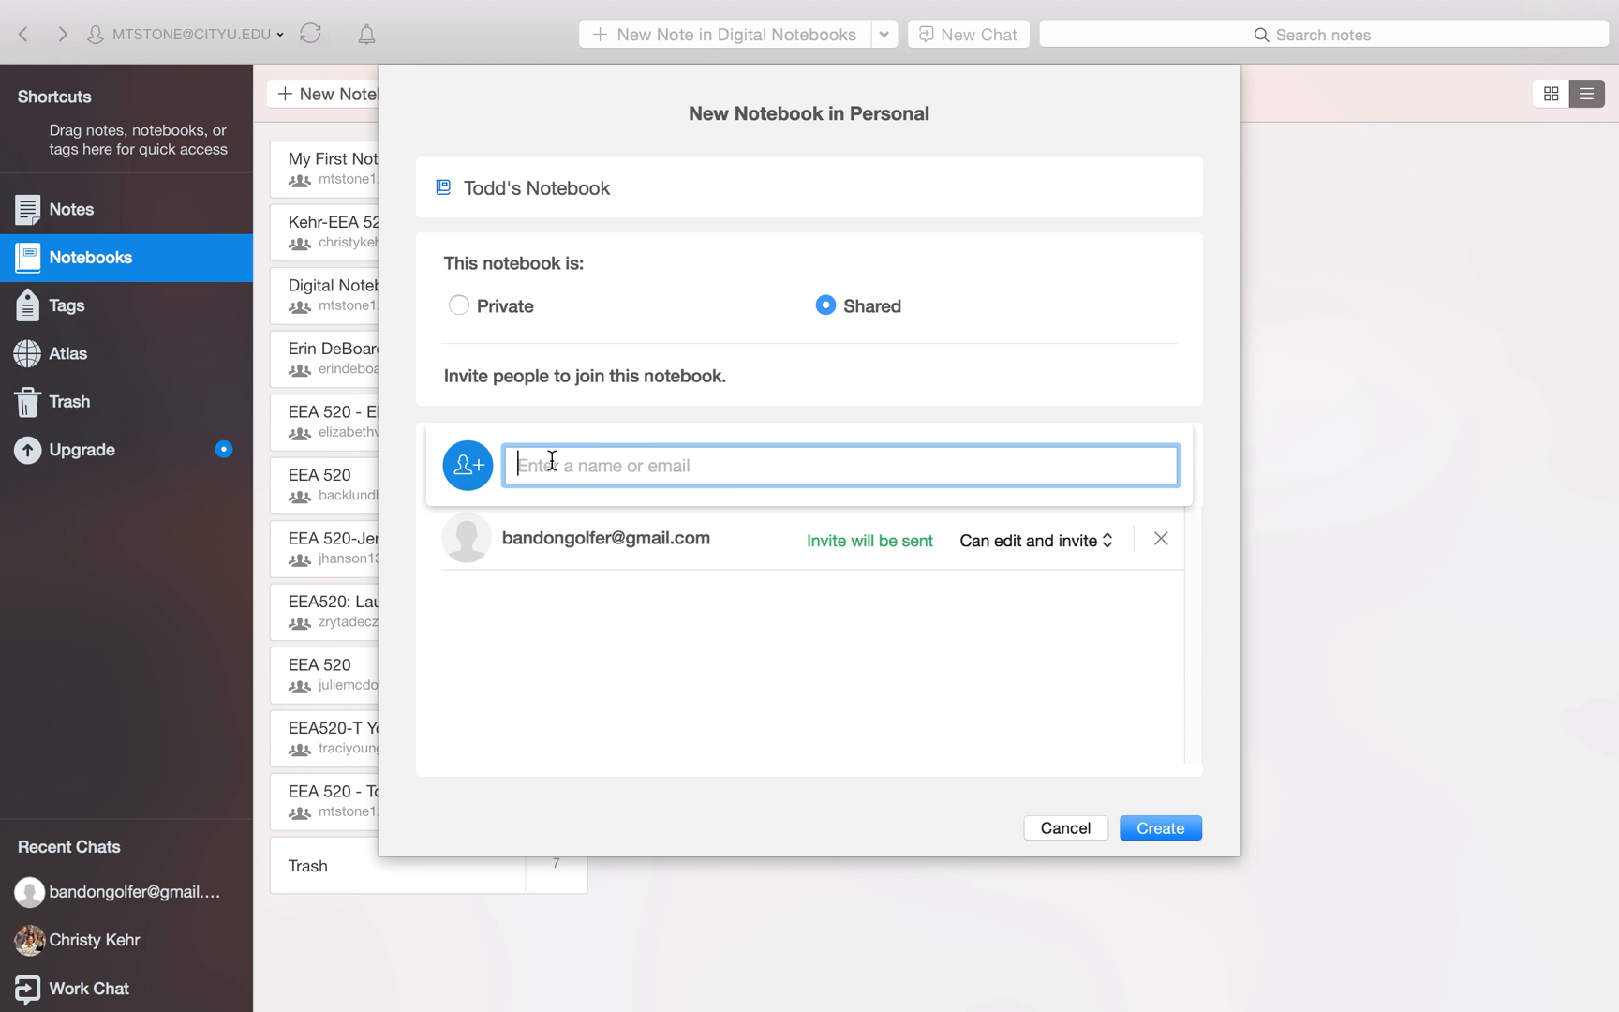
mouse_move(544, 550)
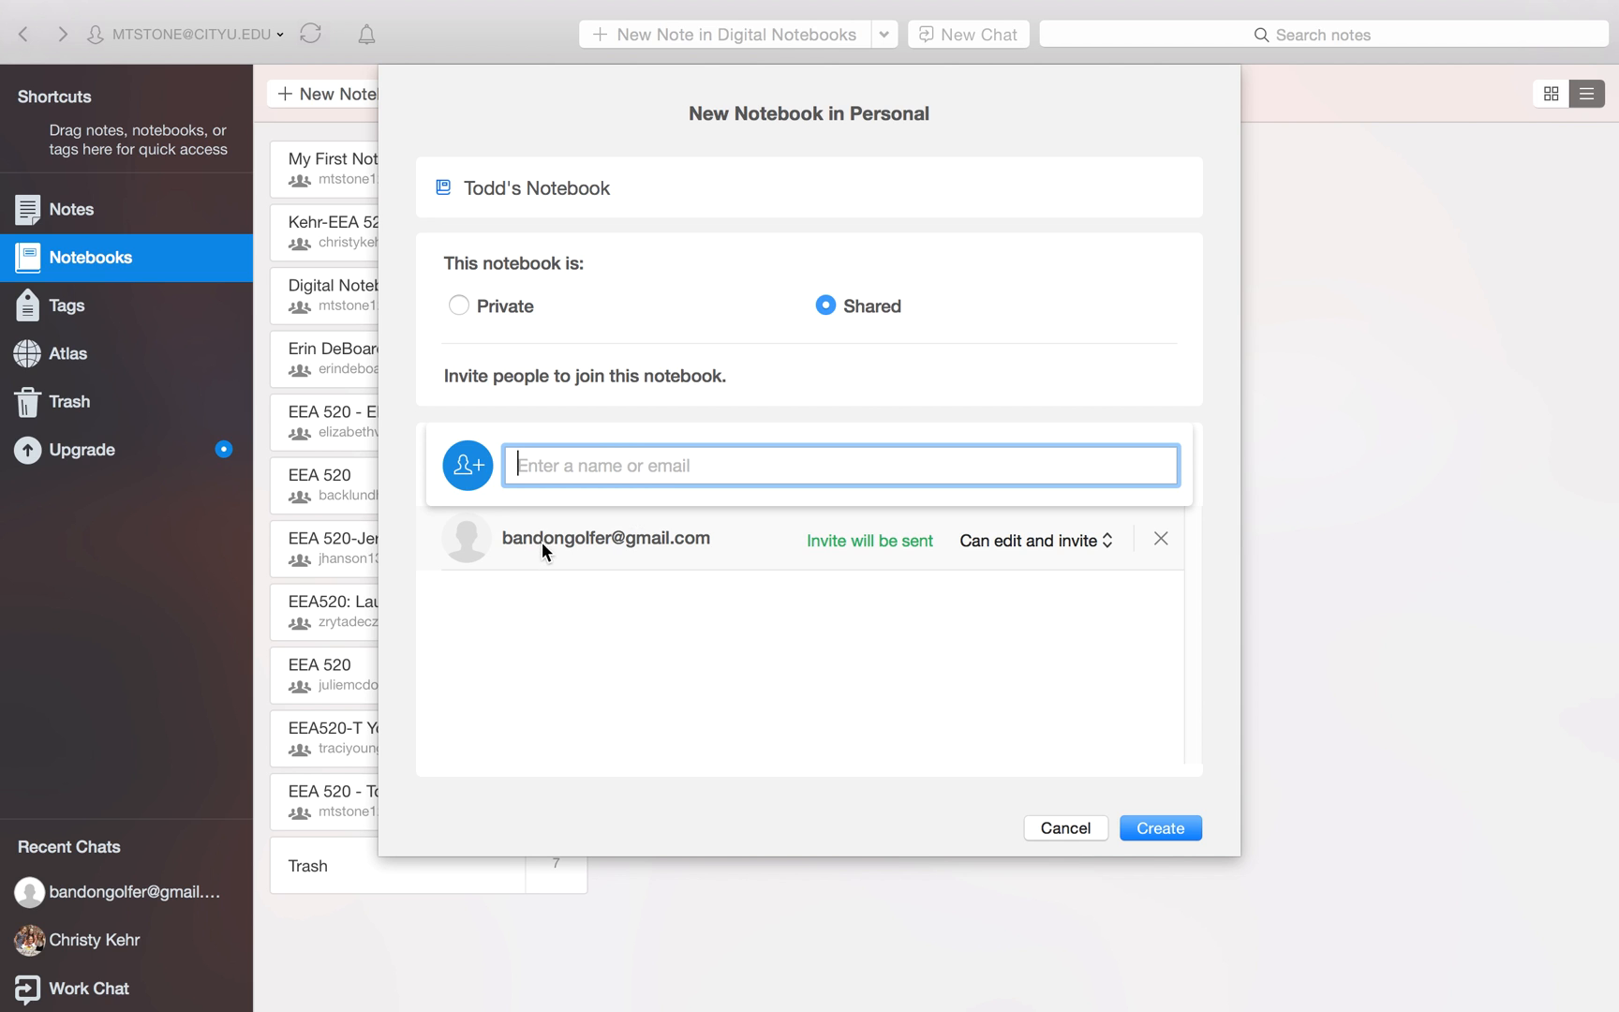
mouse_move(590, 547)
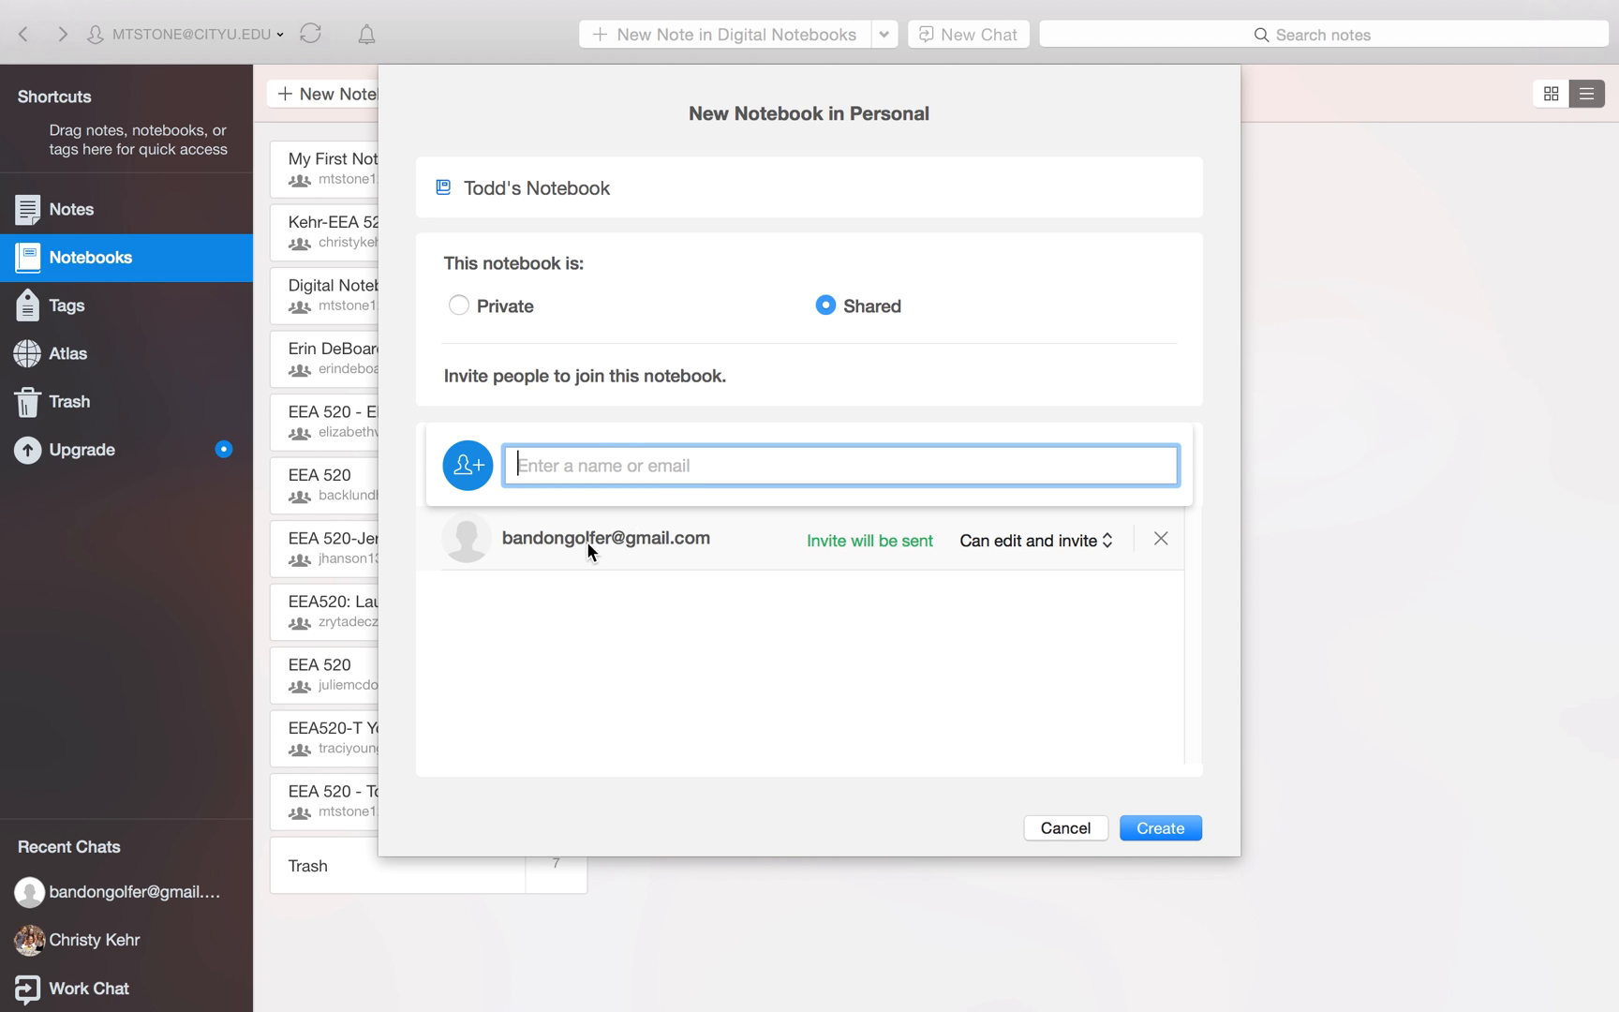
mouse_move(819, 549)
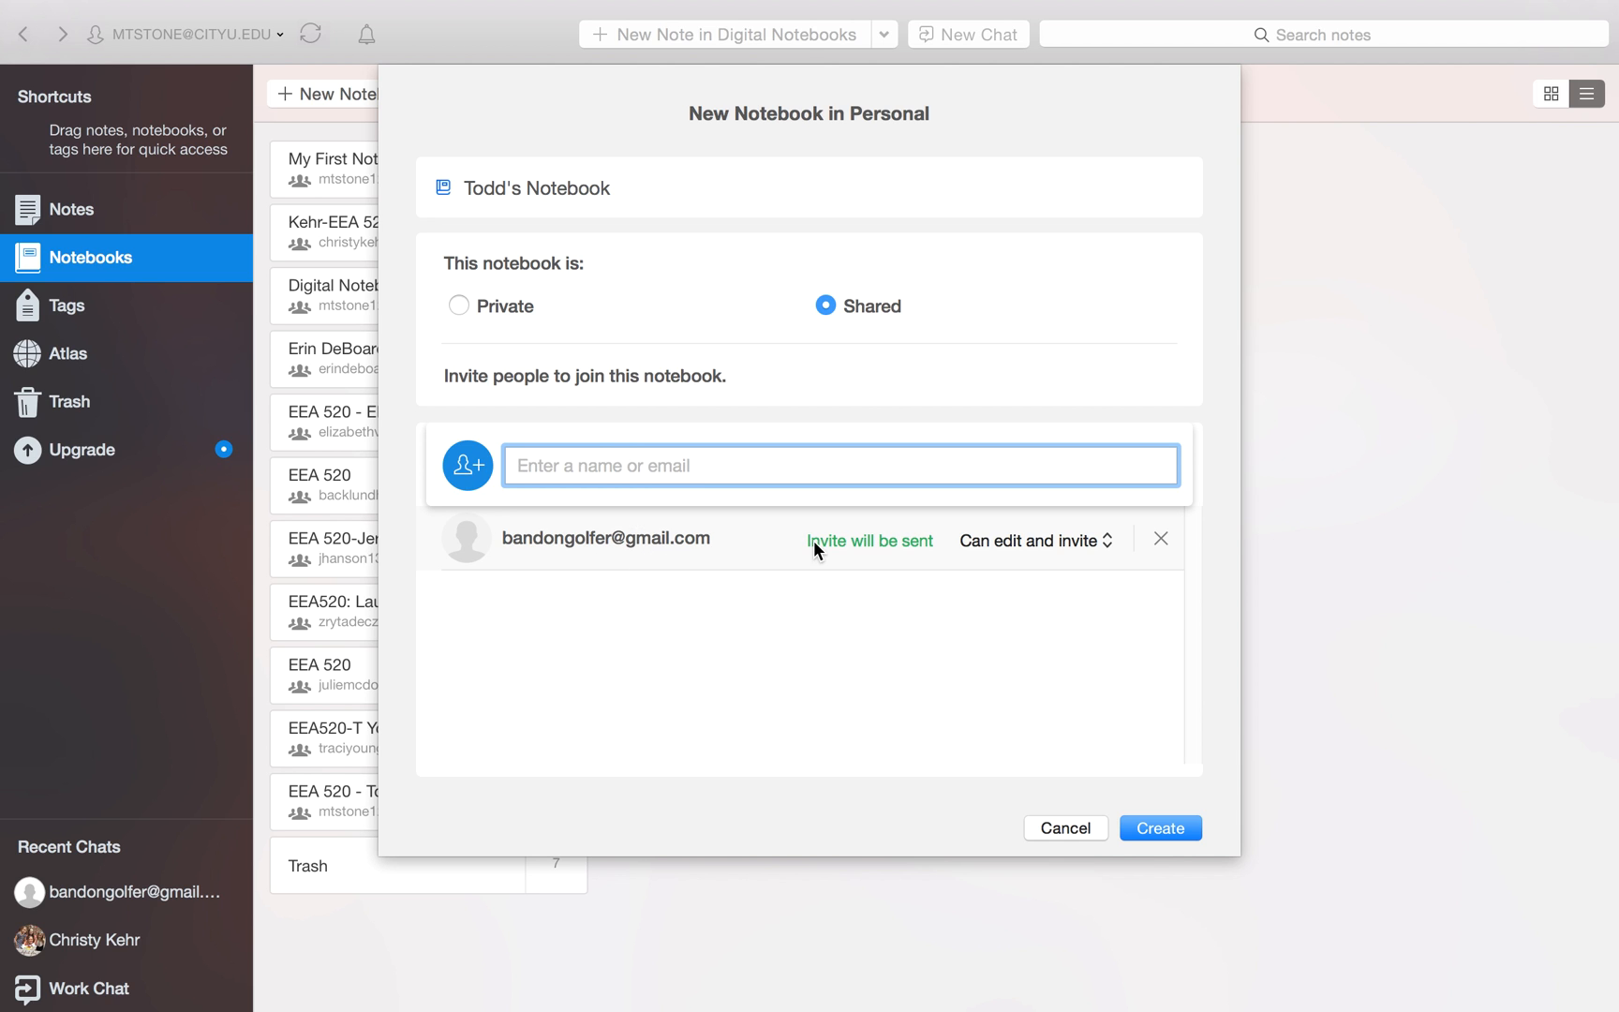
mouse_move(1063, 559)
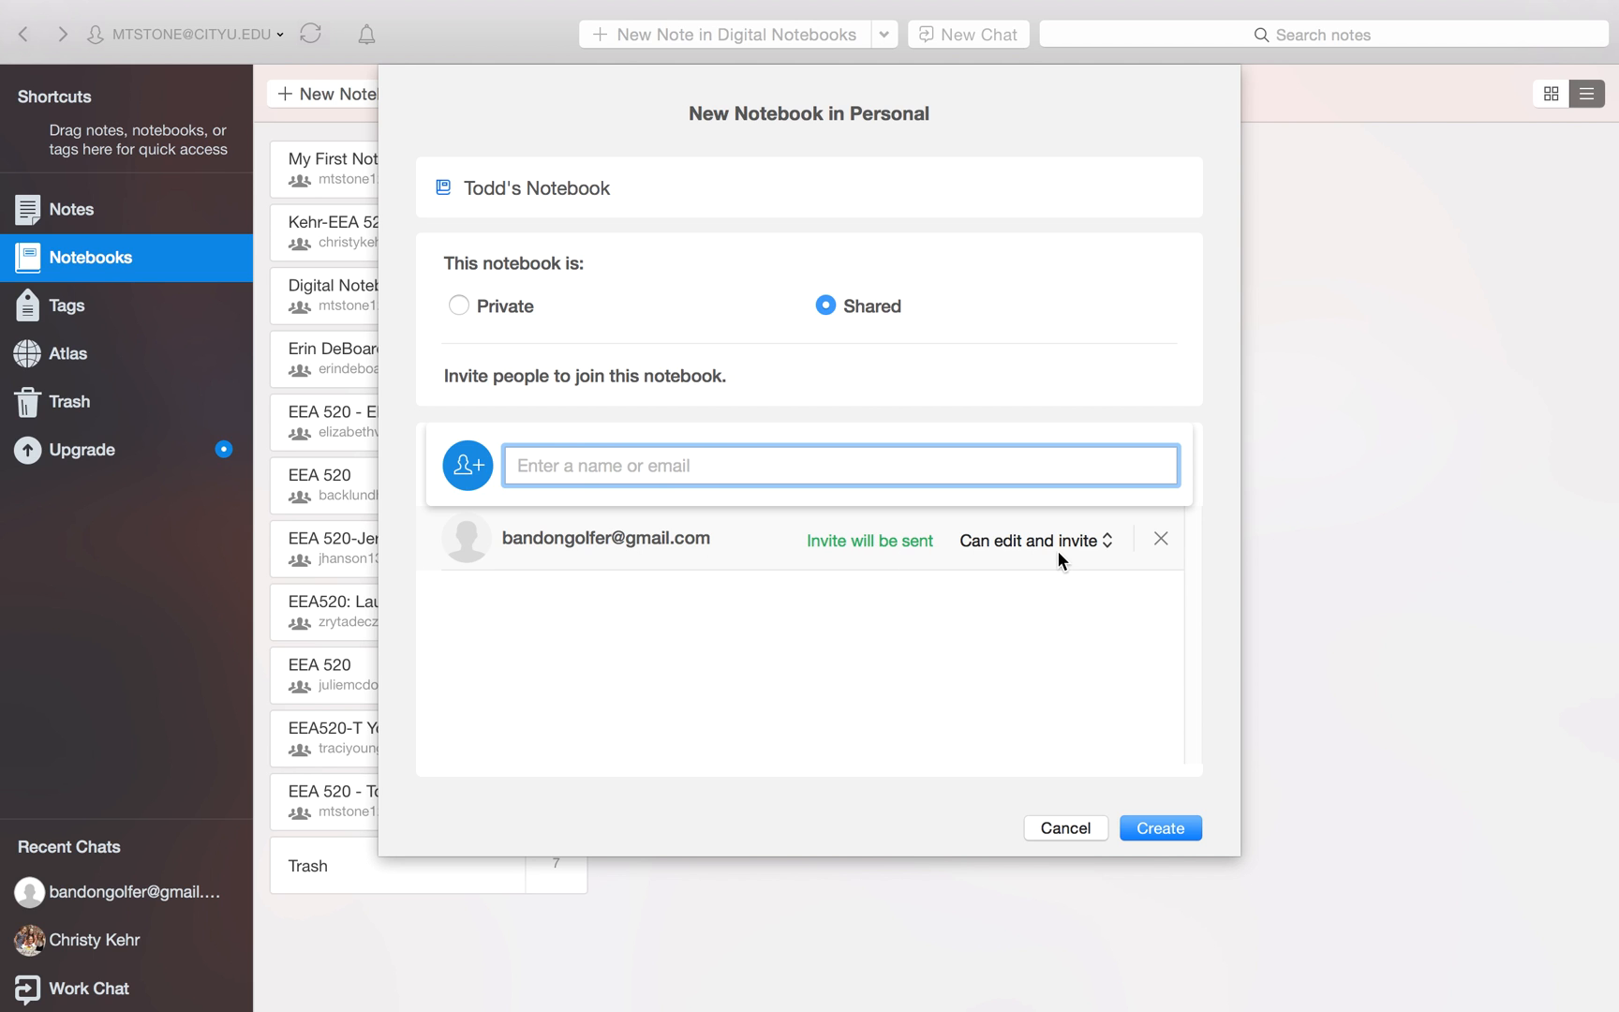
click(1033, 538)
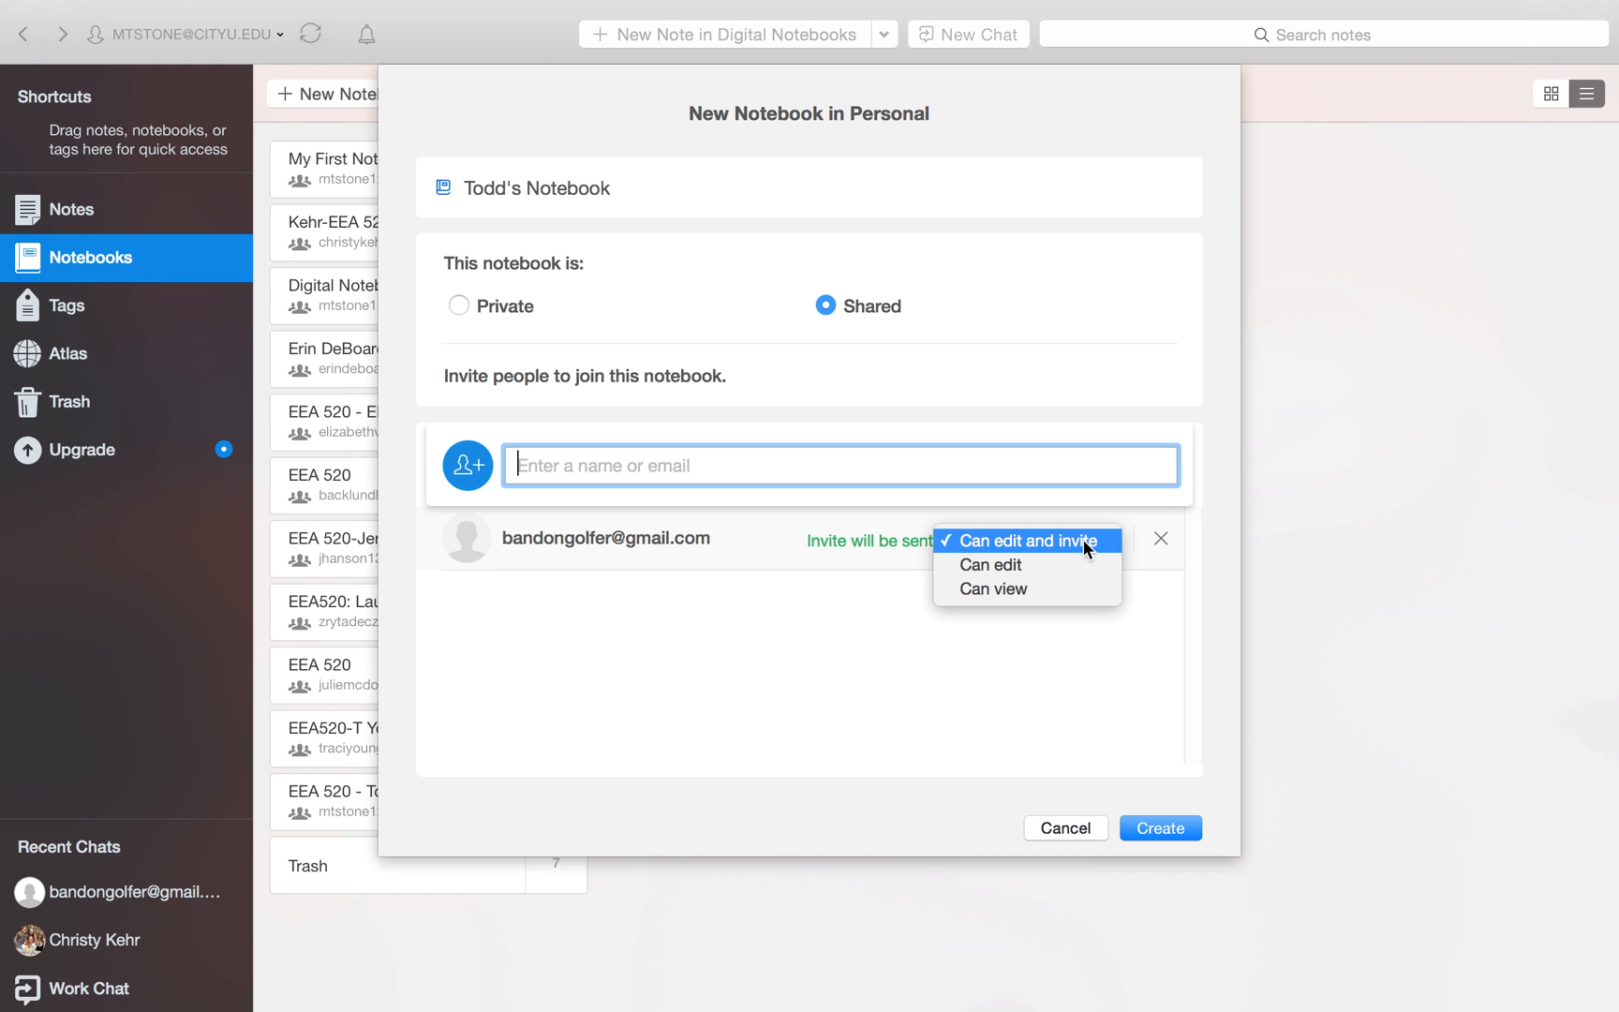
mouse_move(1022, 564)
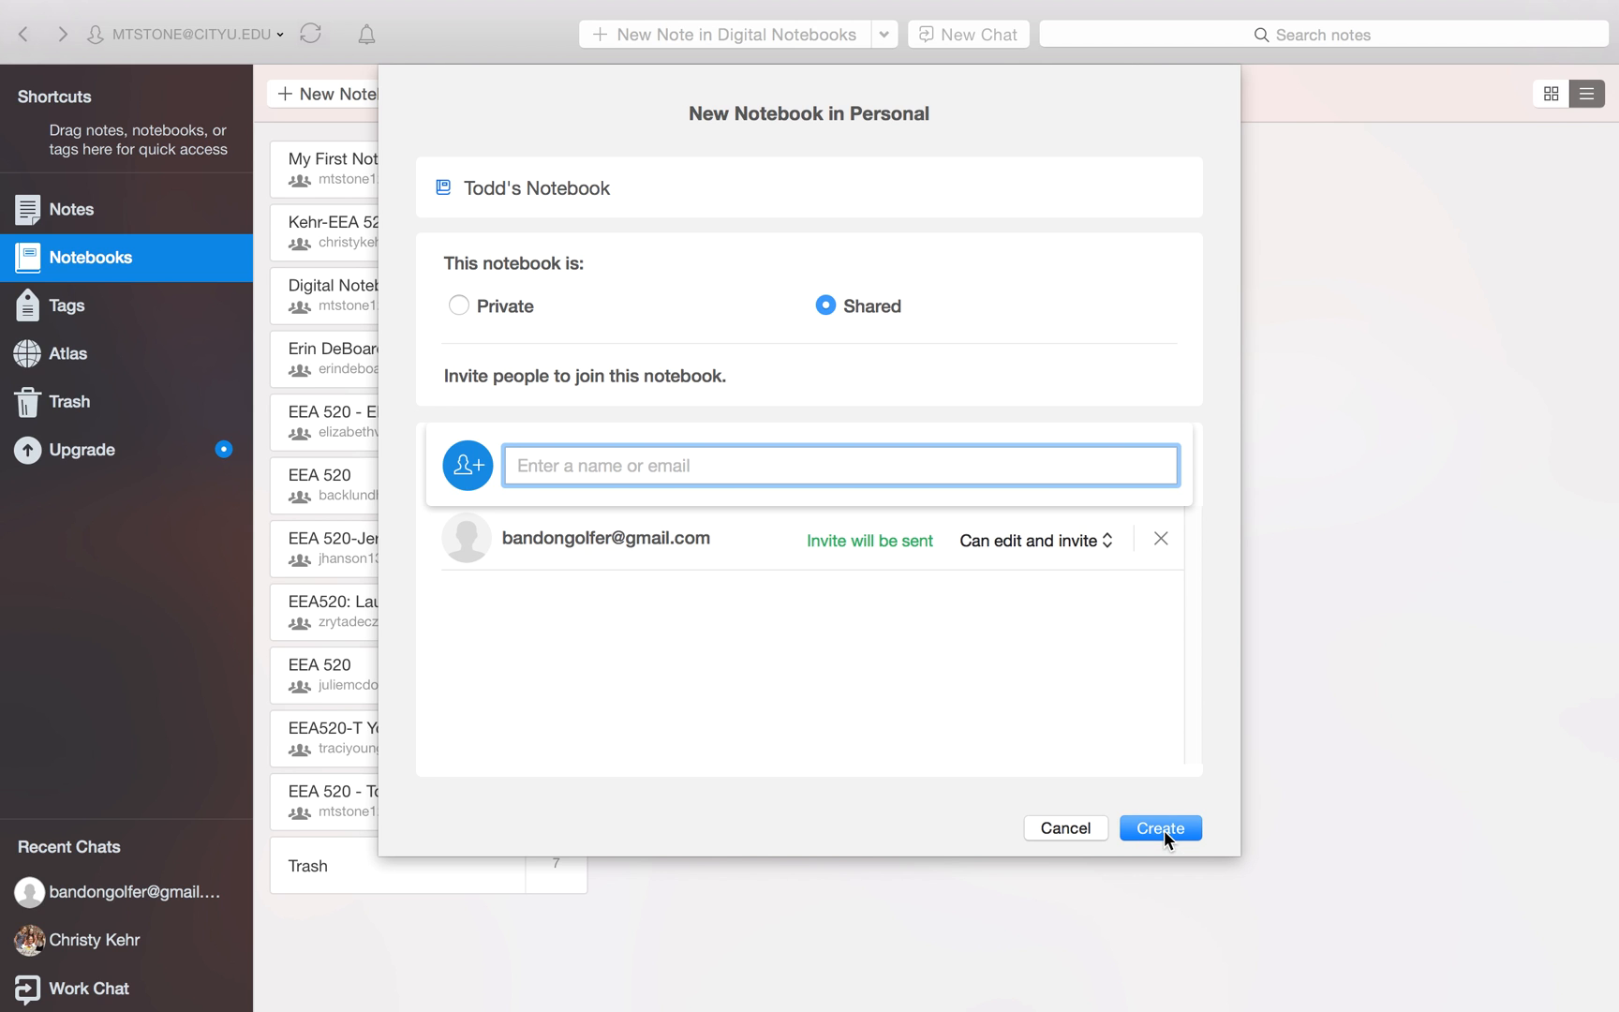
click(1160, 827)
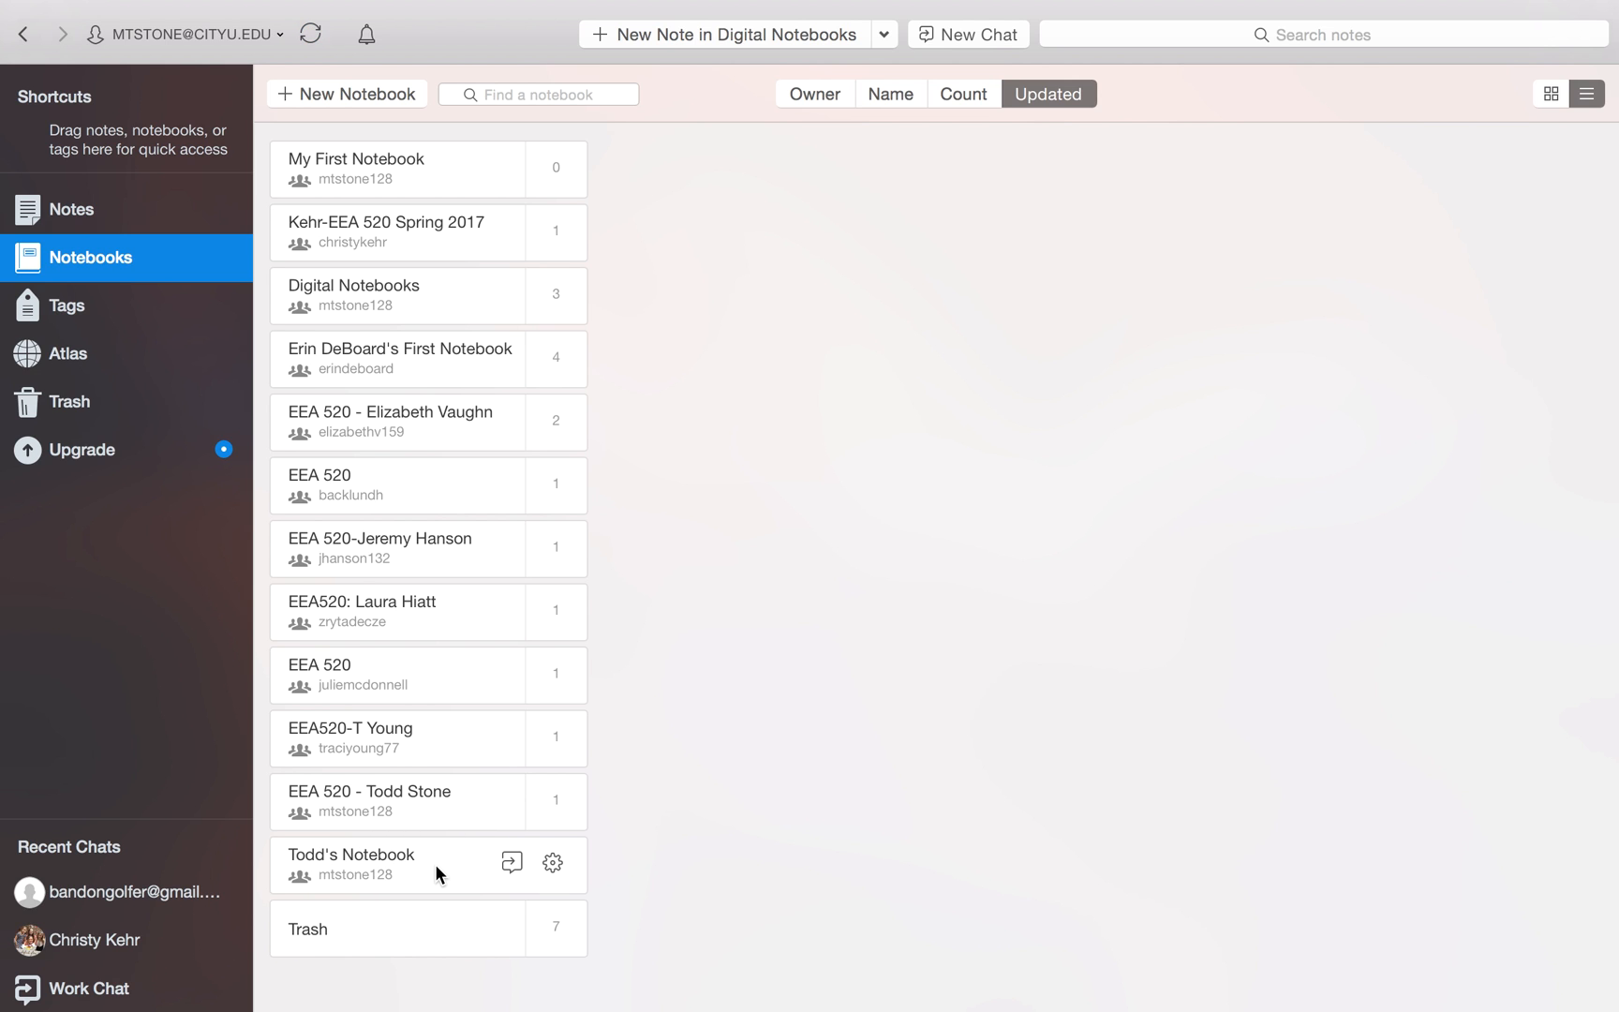
mouse_move(434, 881)
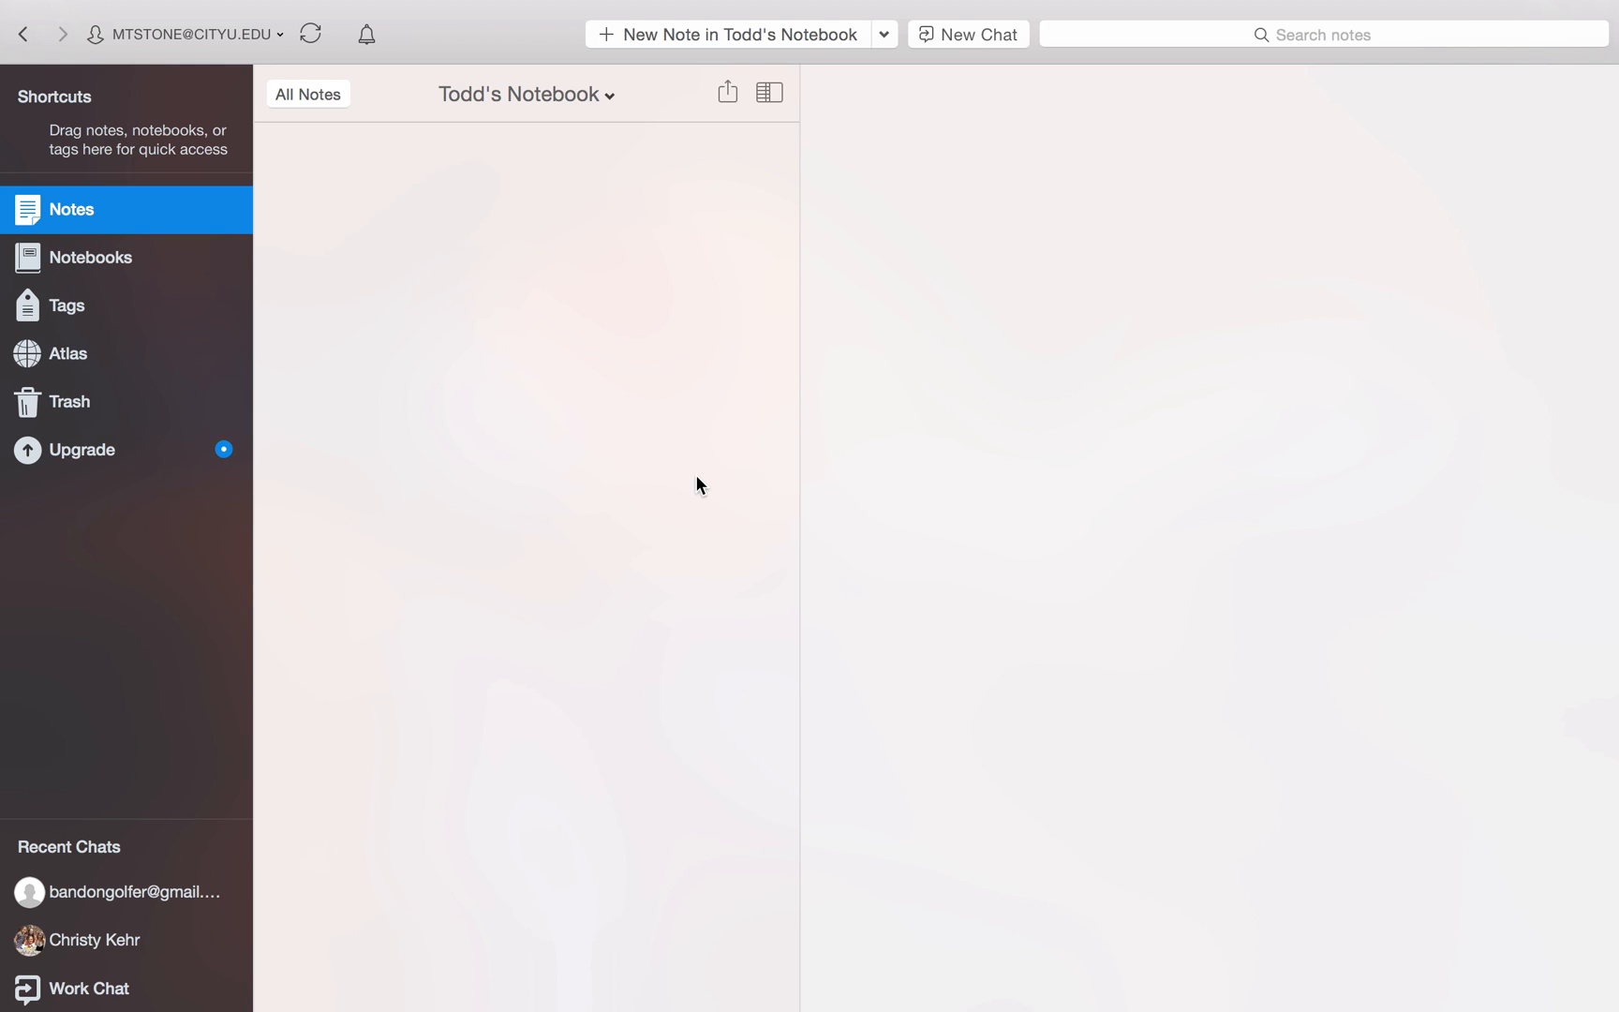
mouse_move(383, 485)
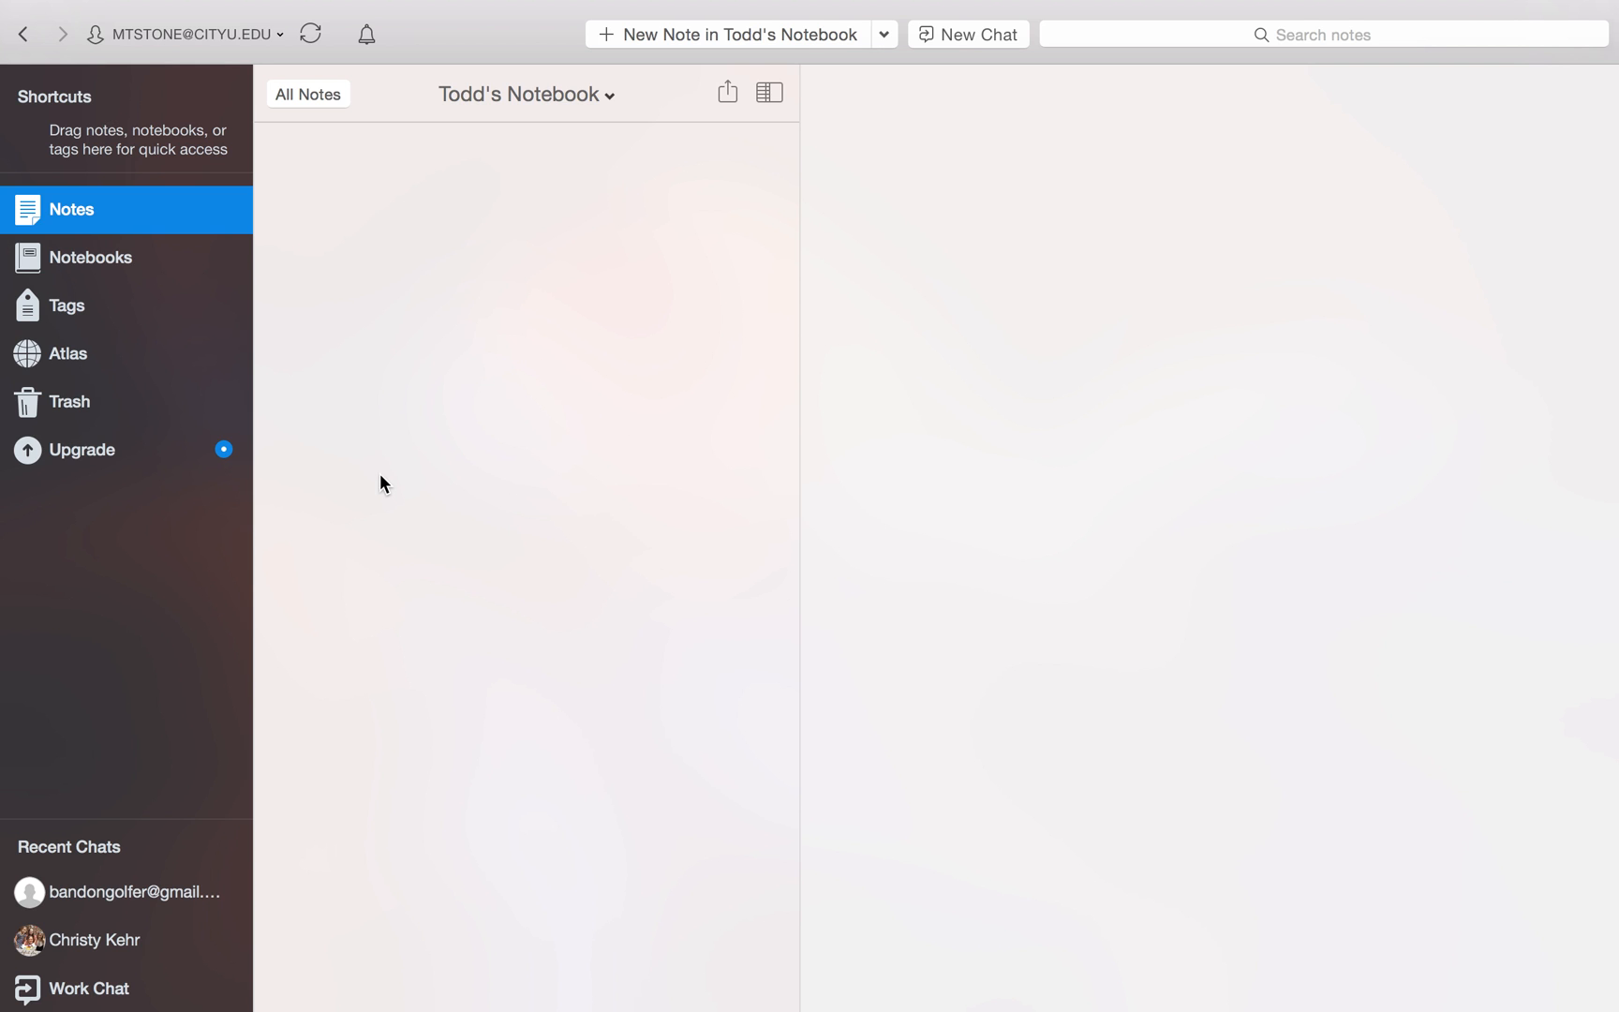
mouse_move(518, 237)
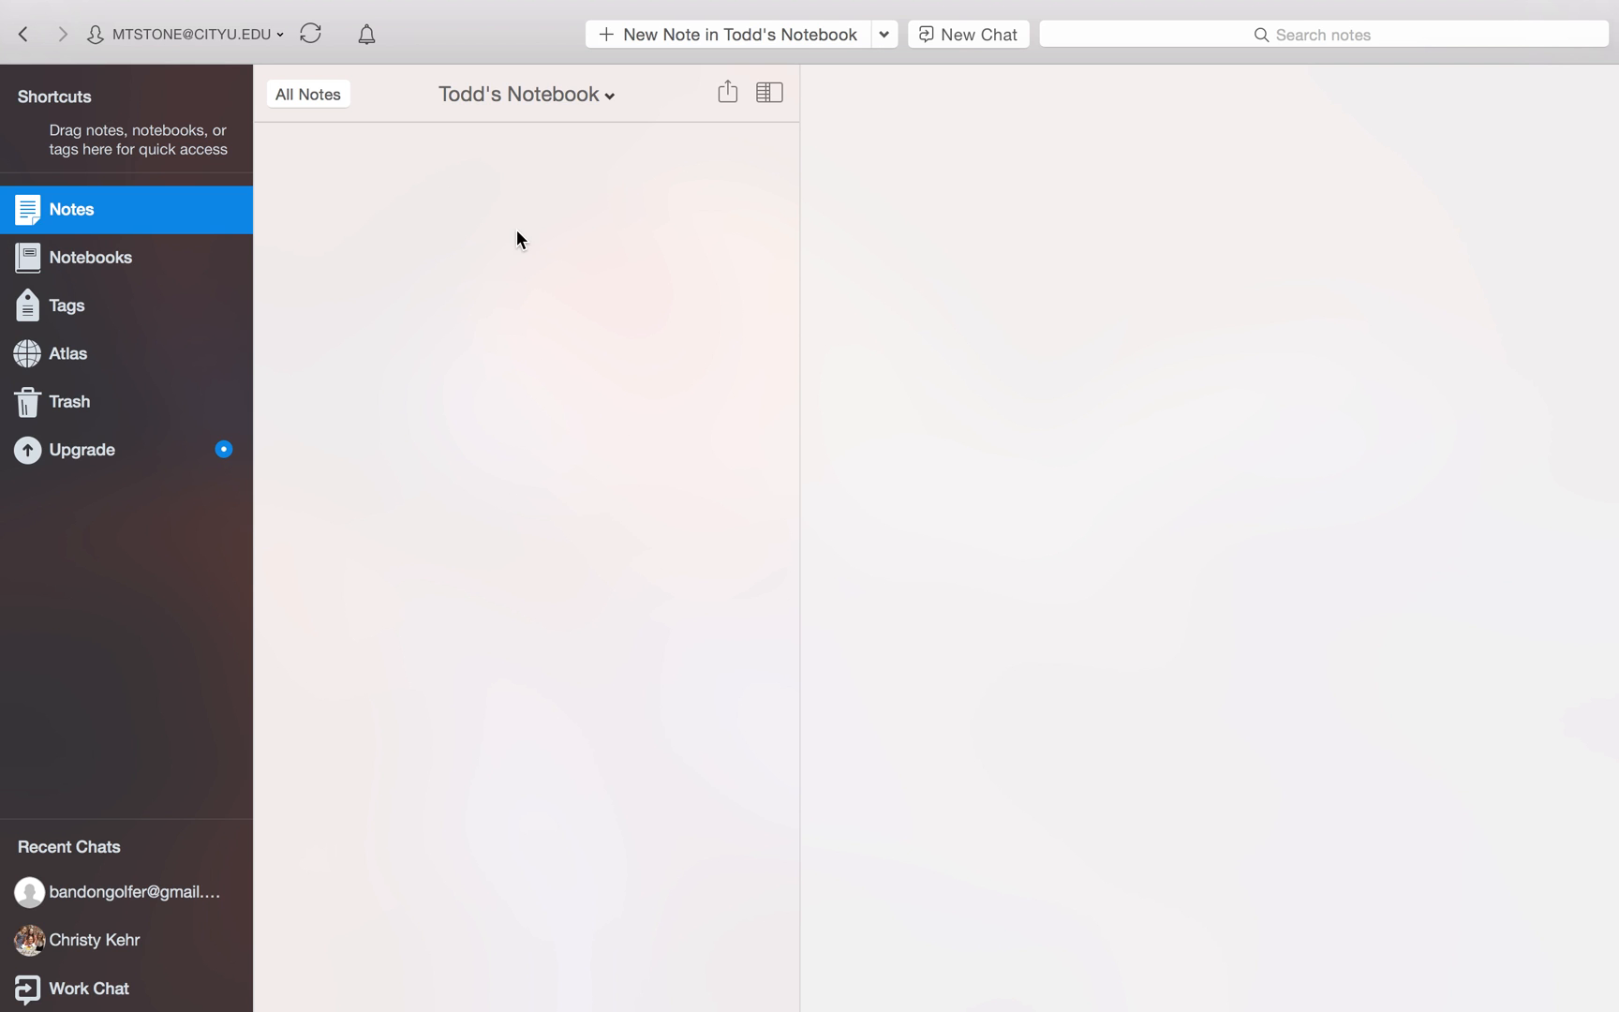
mouse_move(527, 162)
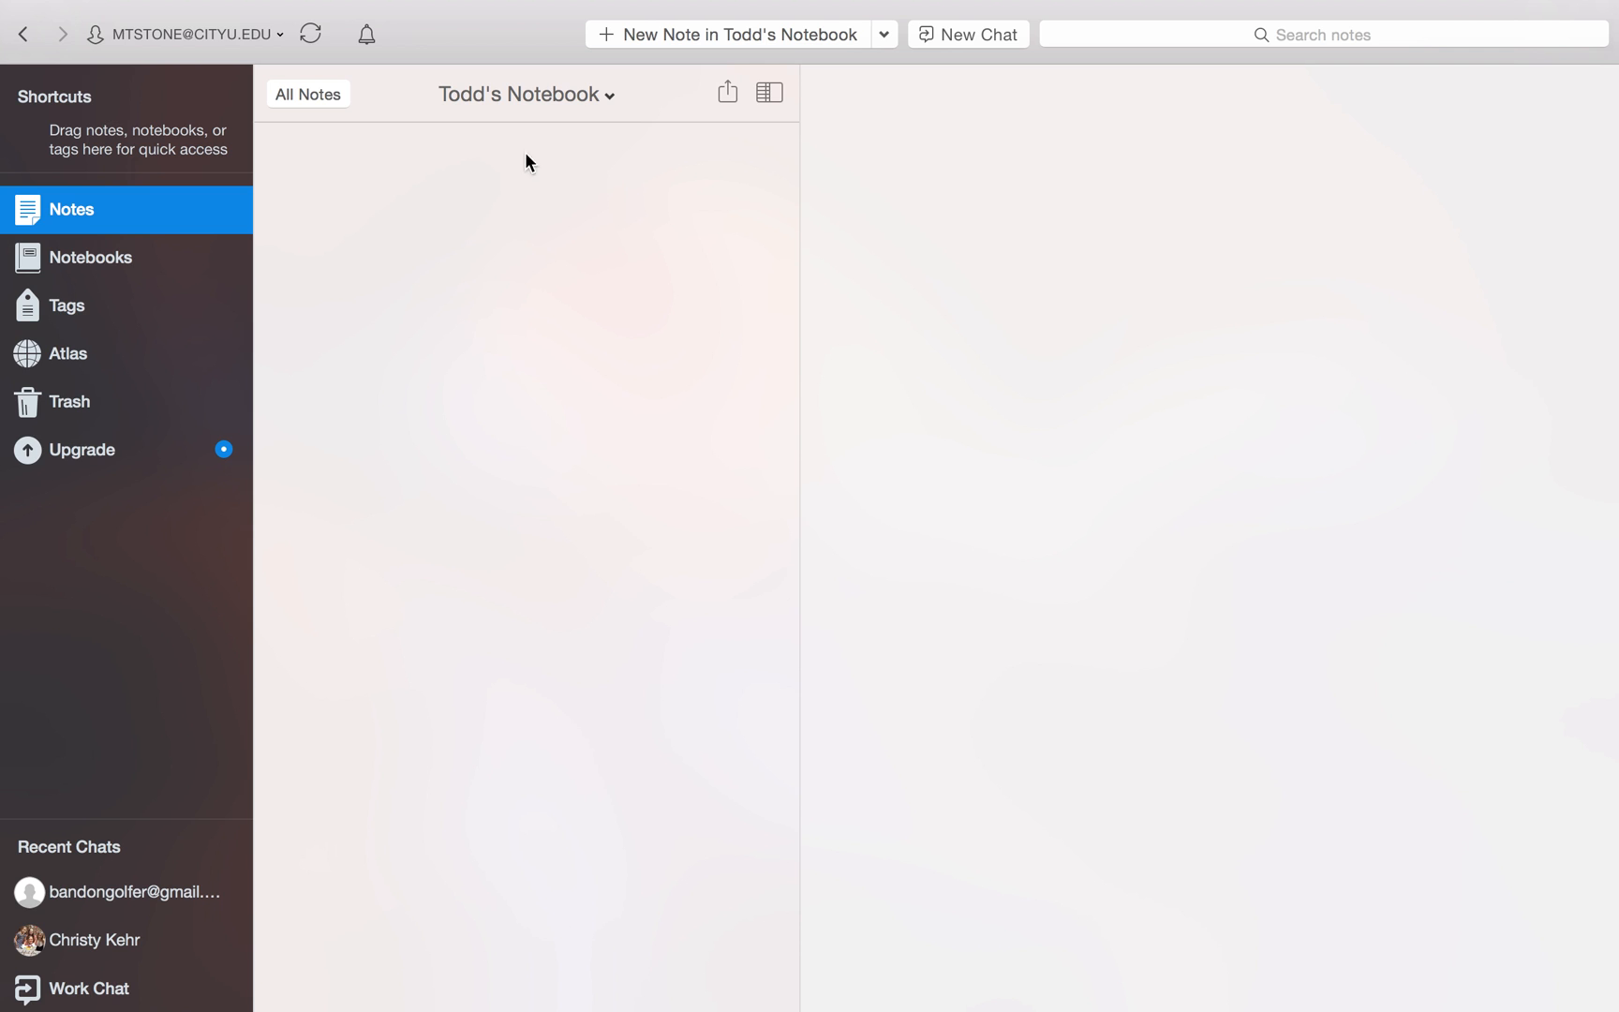
mouse_move(354, 241)
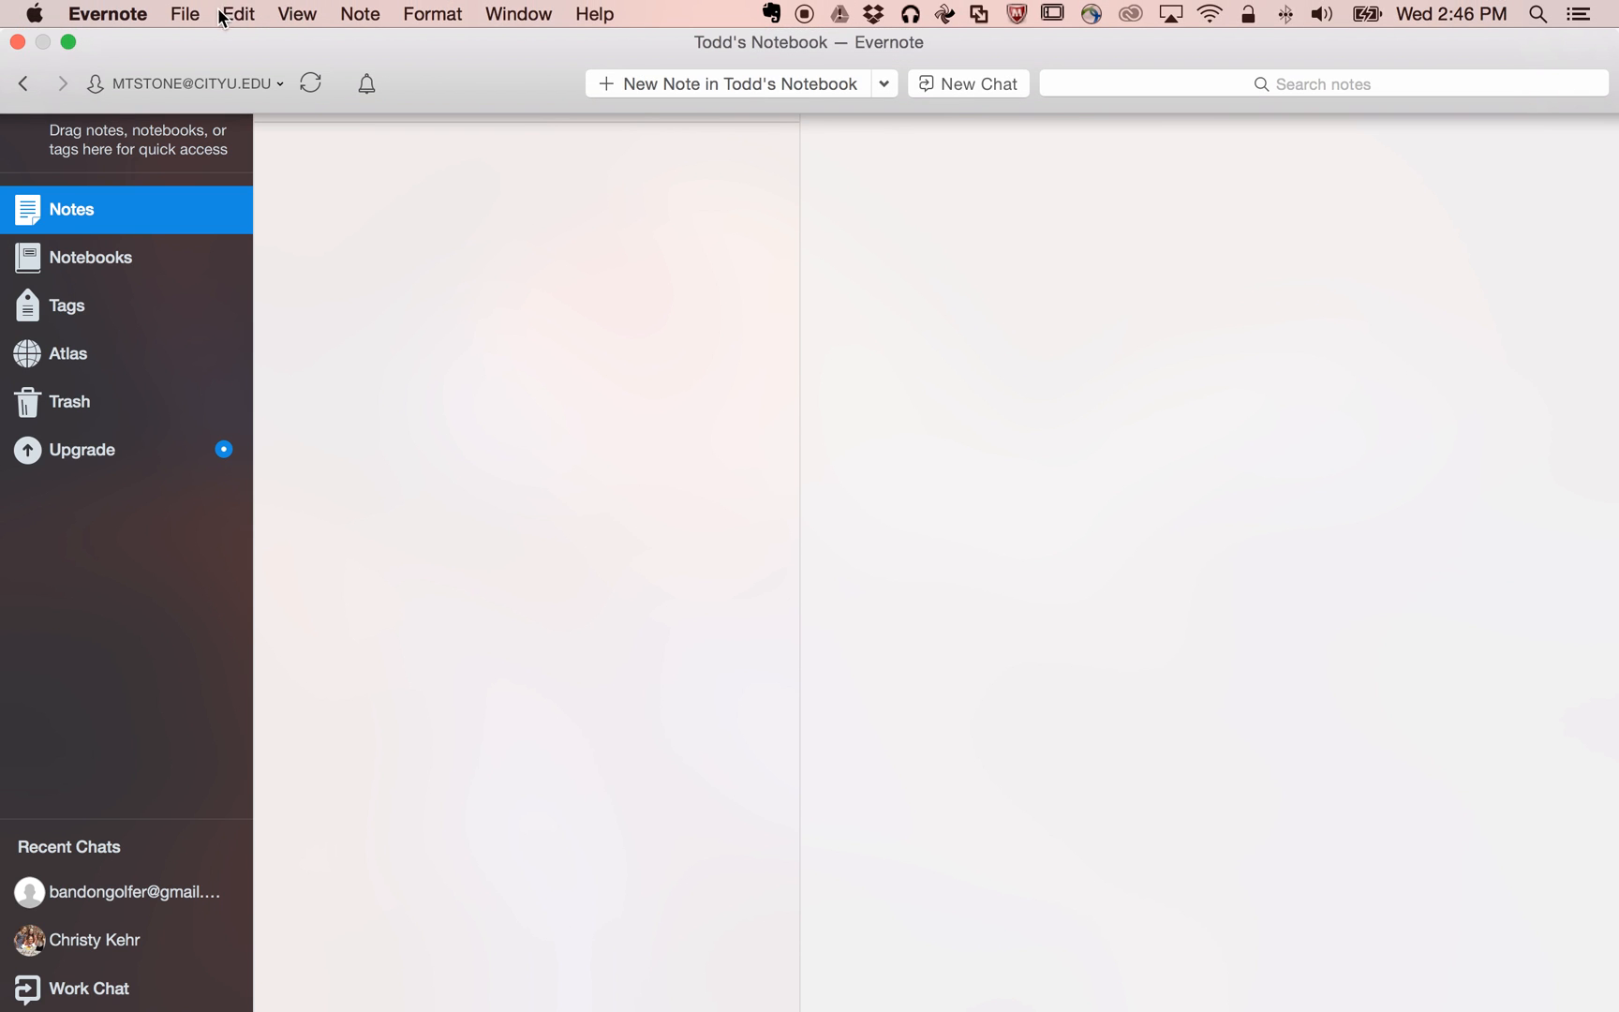
Step: Create a new blank note in Todd's Notebook via File > New Note
click(185, 13)
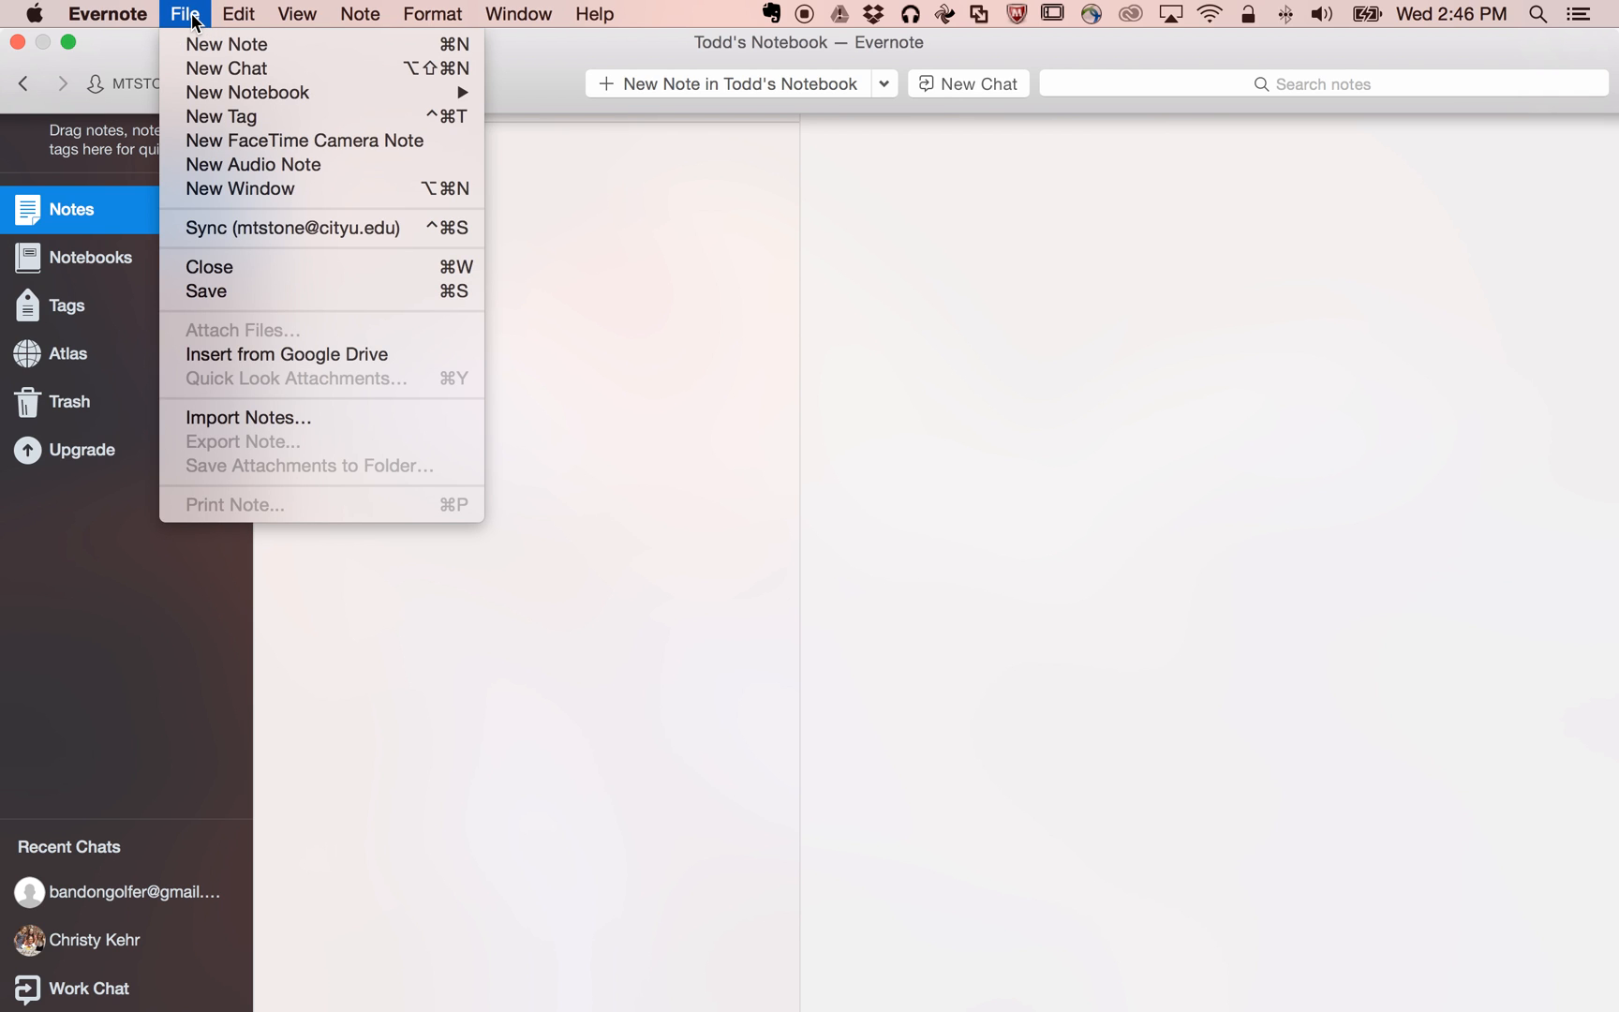
mouse_move(225, 44)
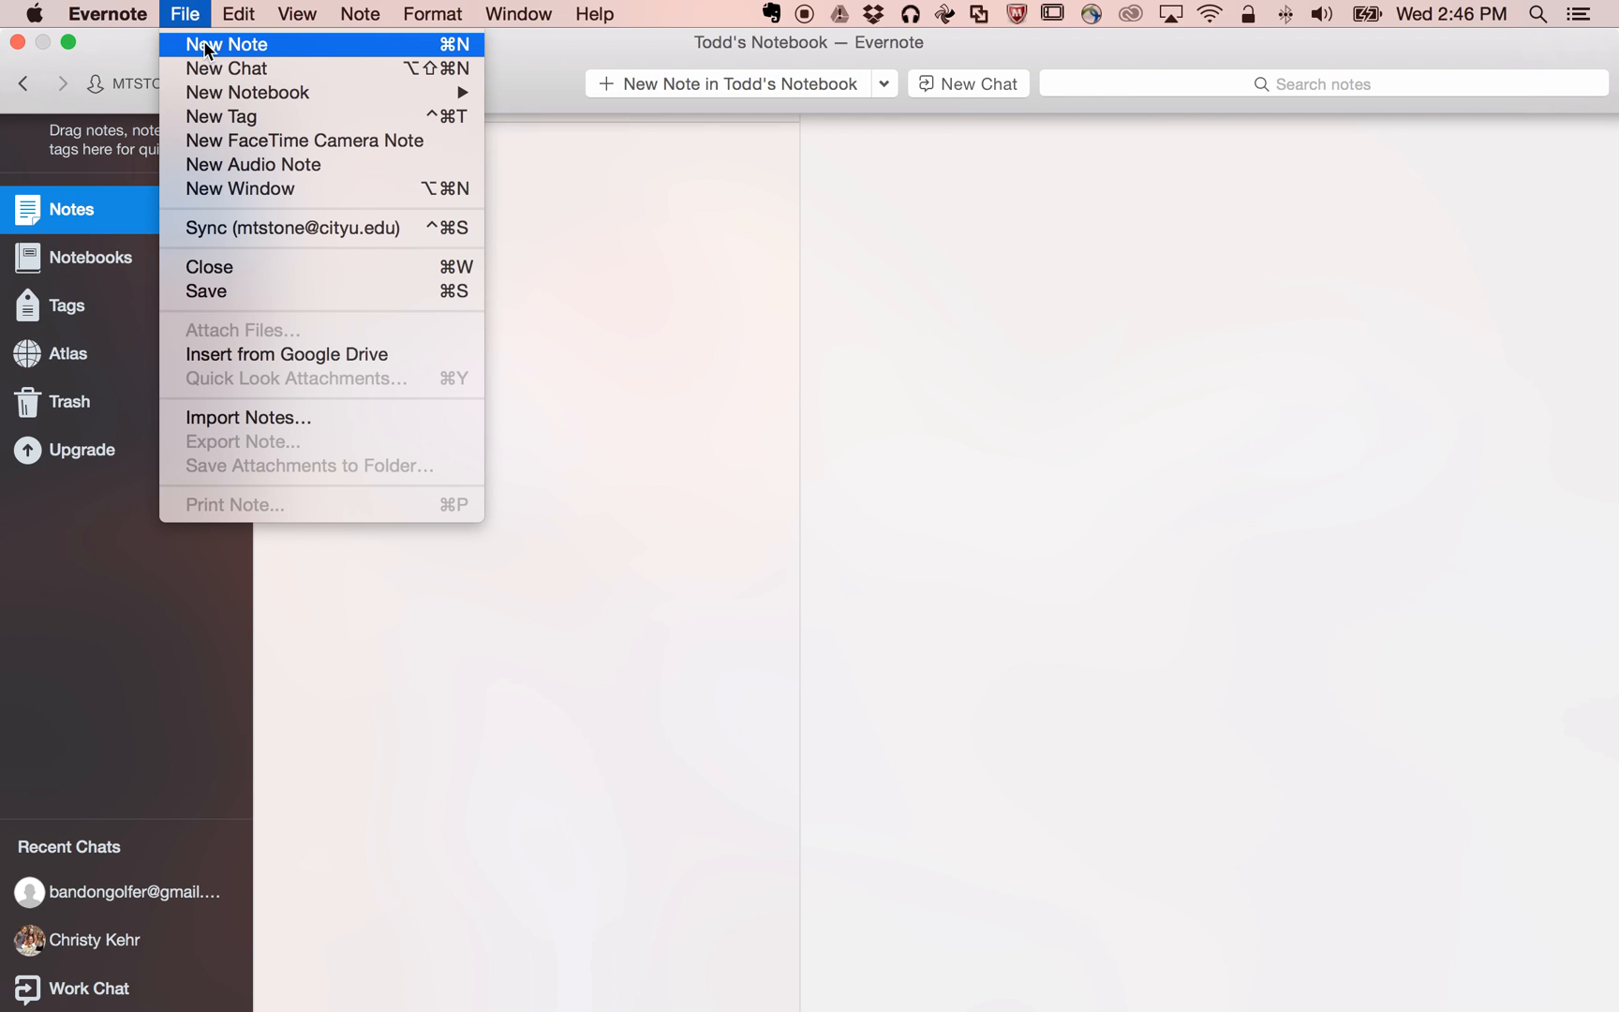
mouse_move(304, 141)
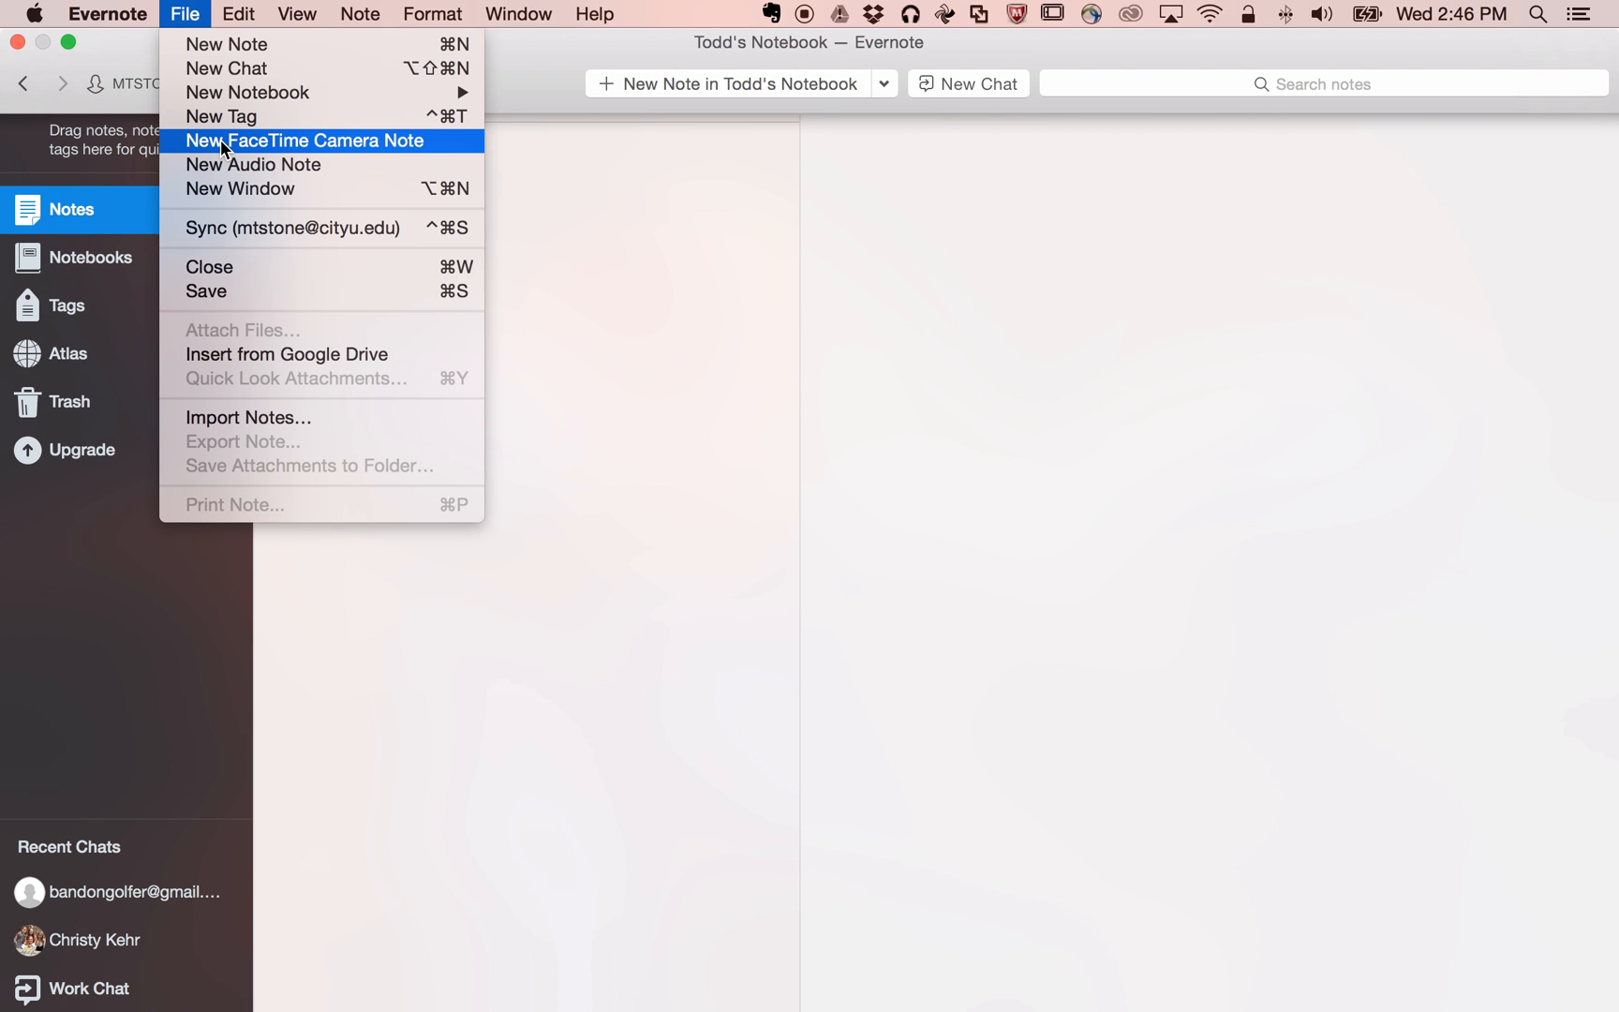
mouse_move(253, 164)
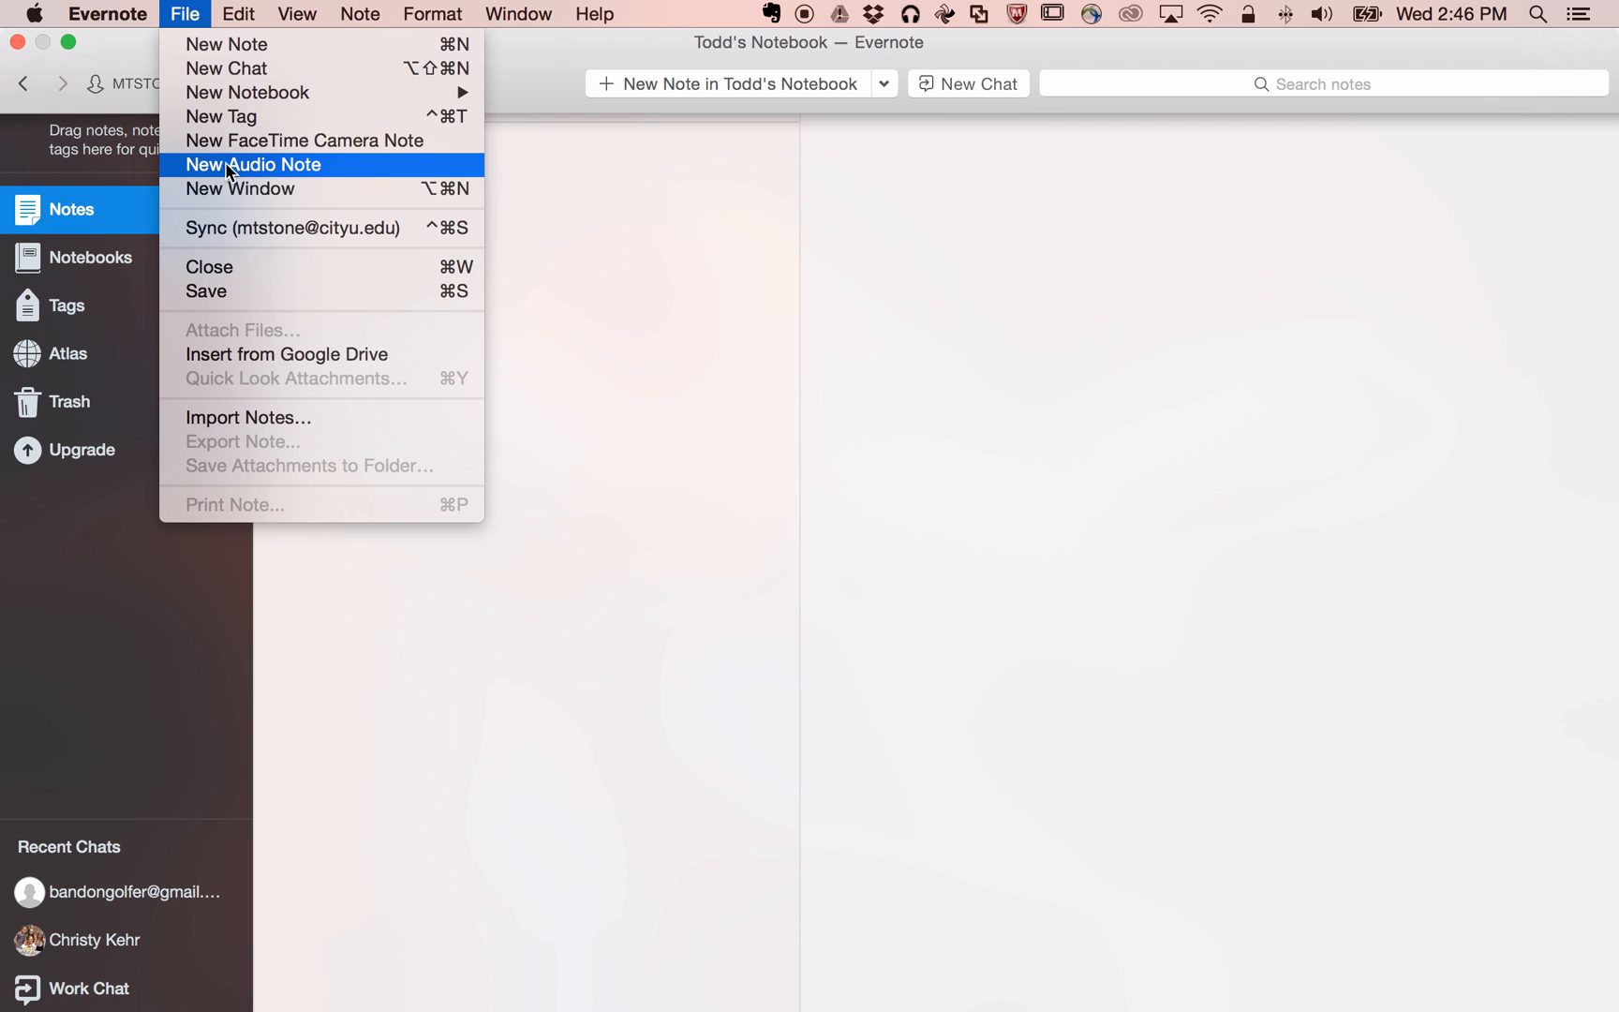
mouse_move(237, 45)
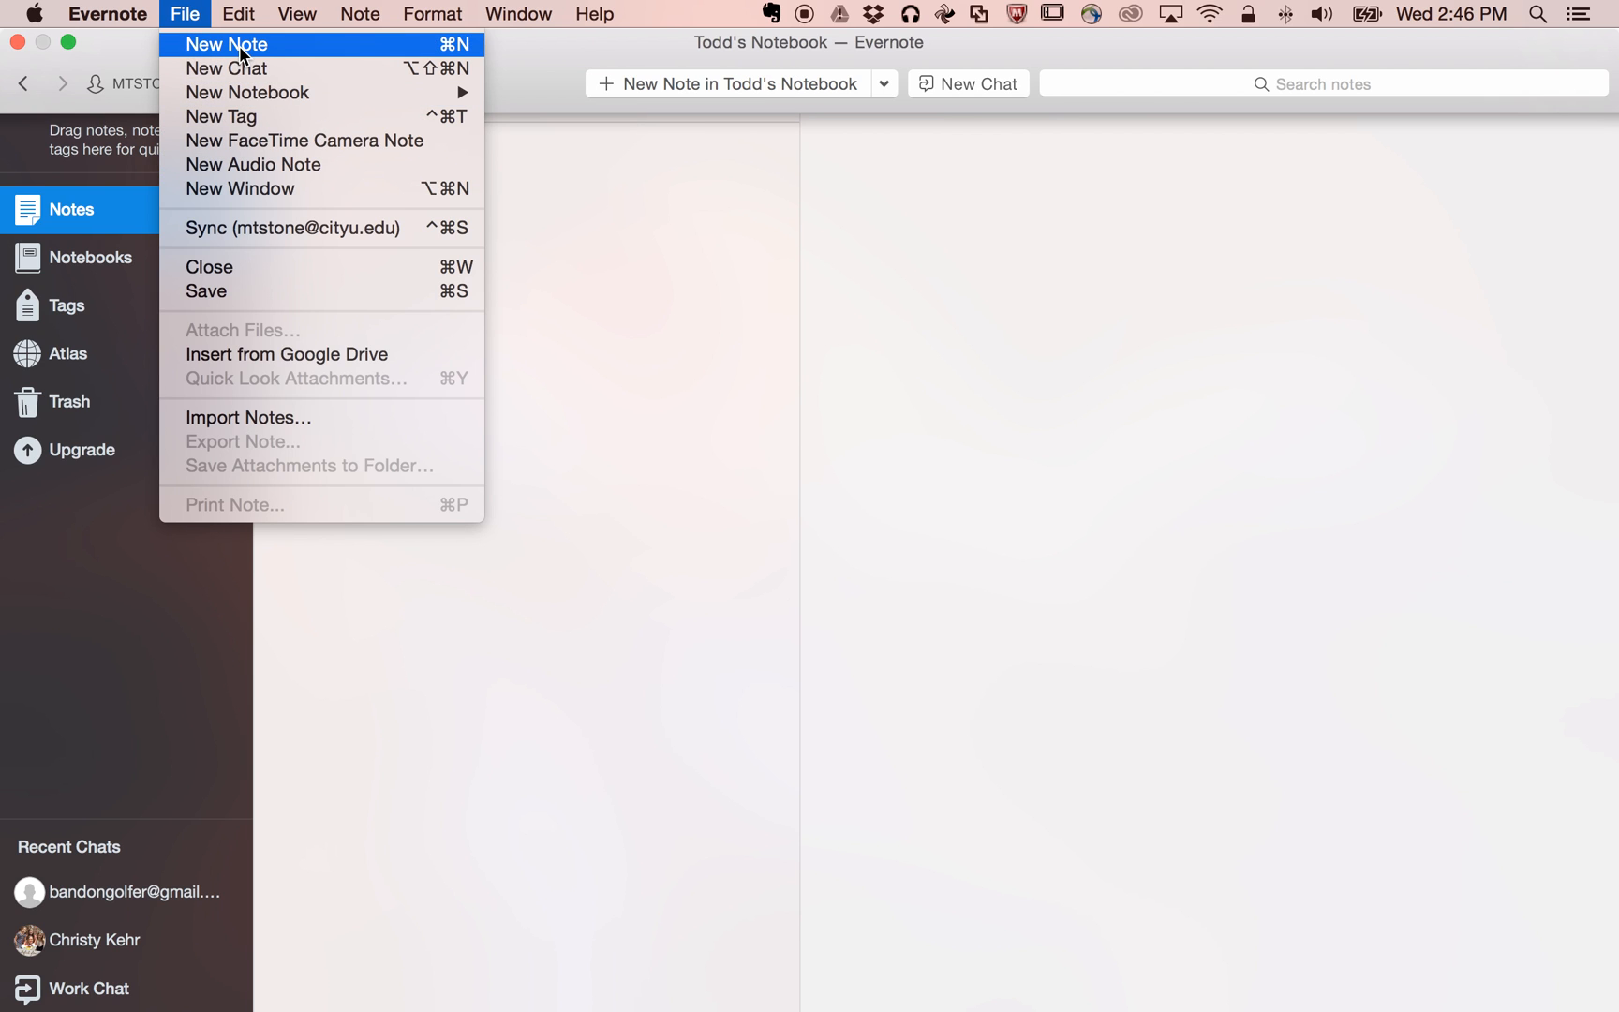
click(225, 44)
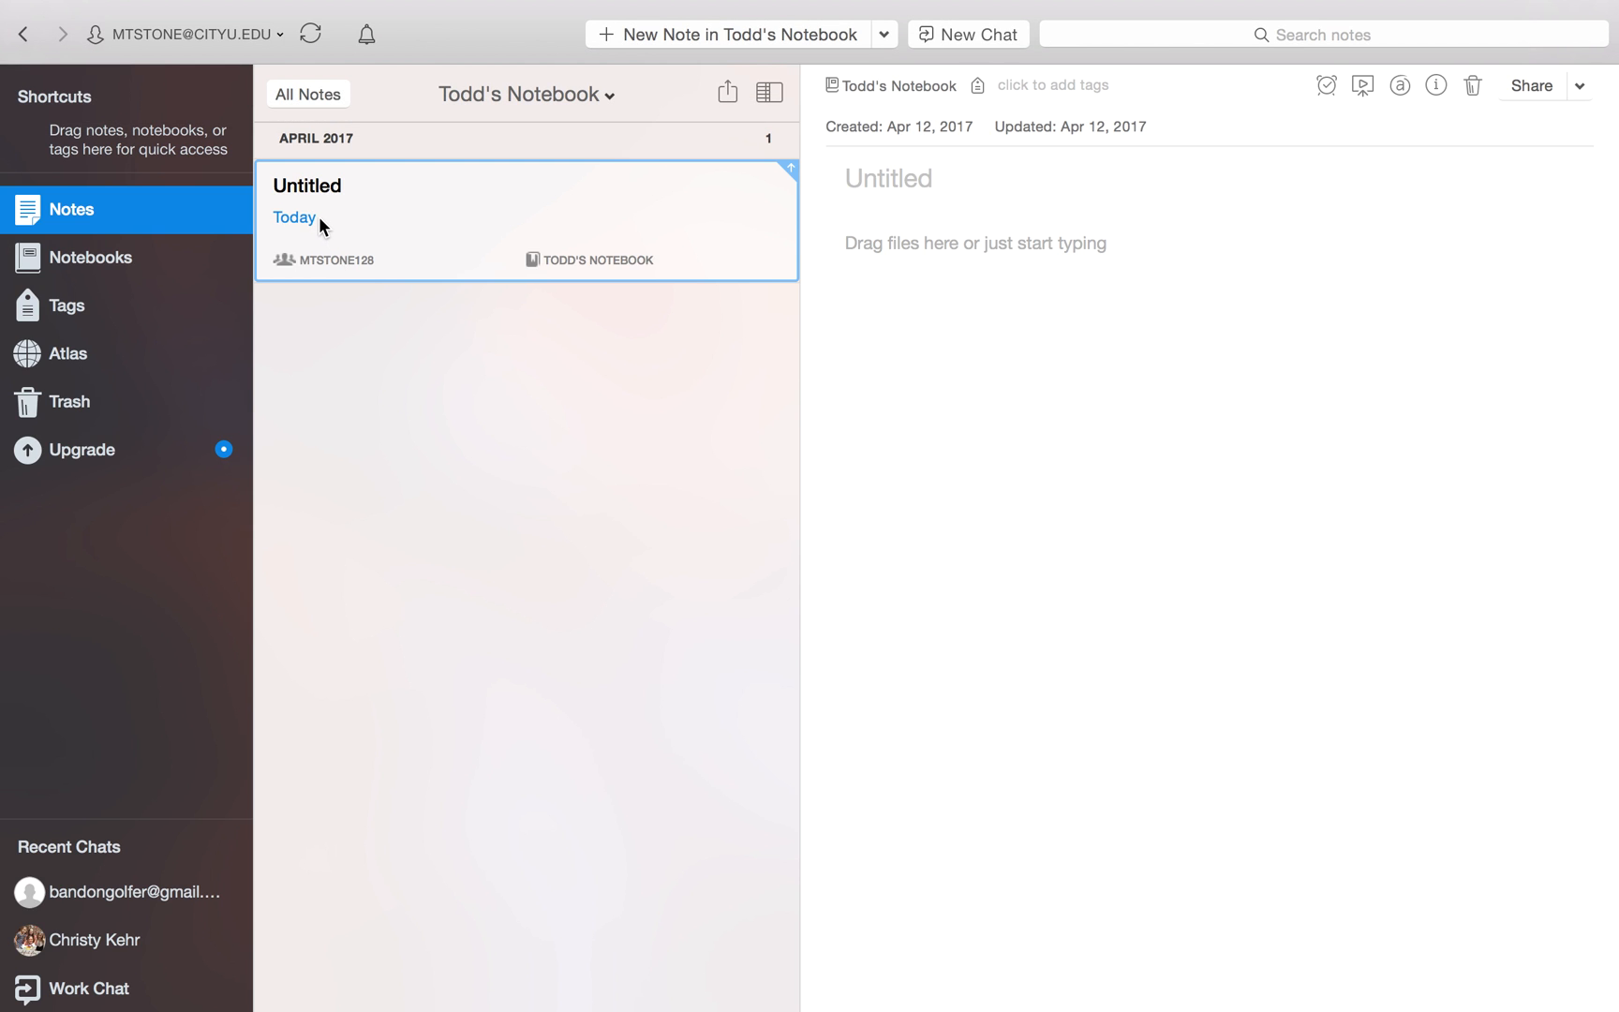
Step: Title the new note 'My Note' and type 'This is my note' into its body
click(888, 179)
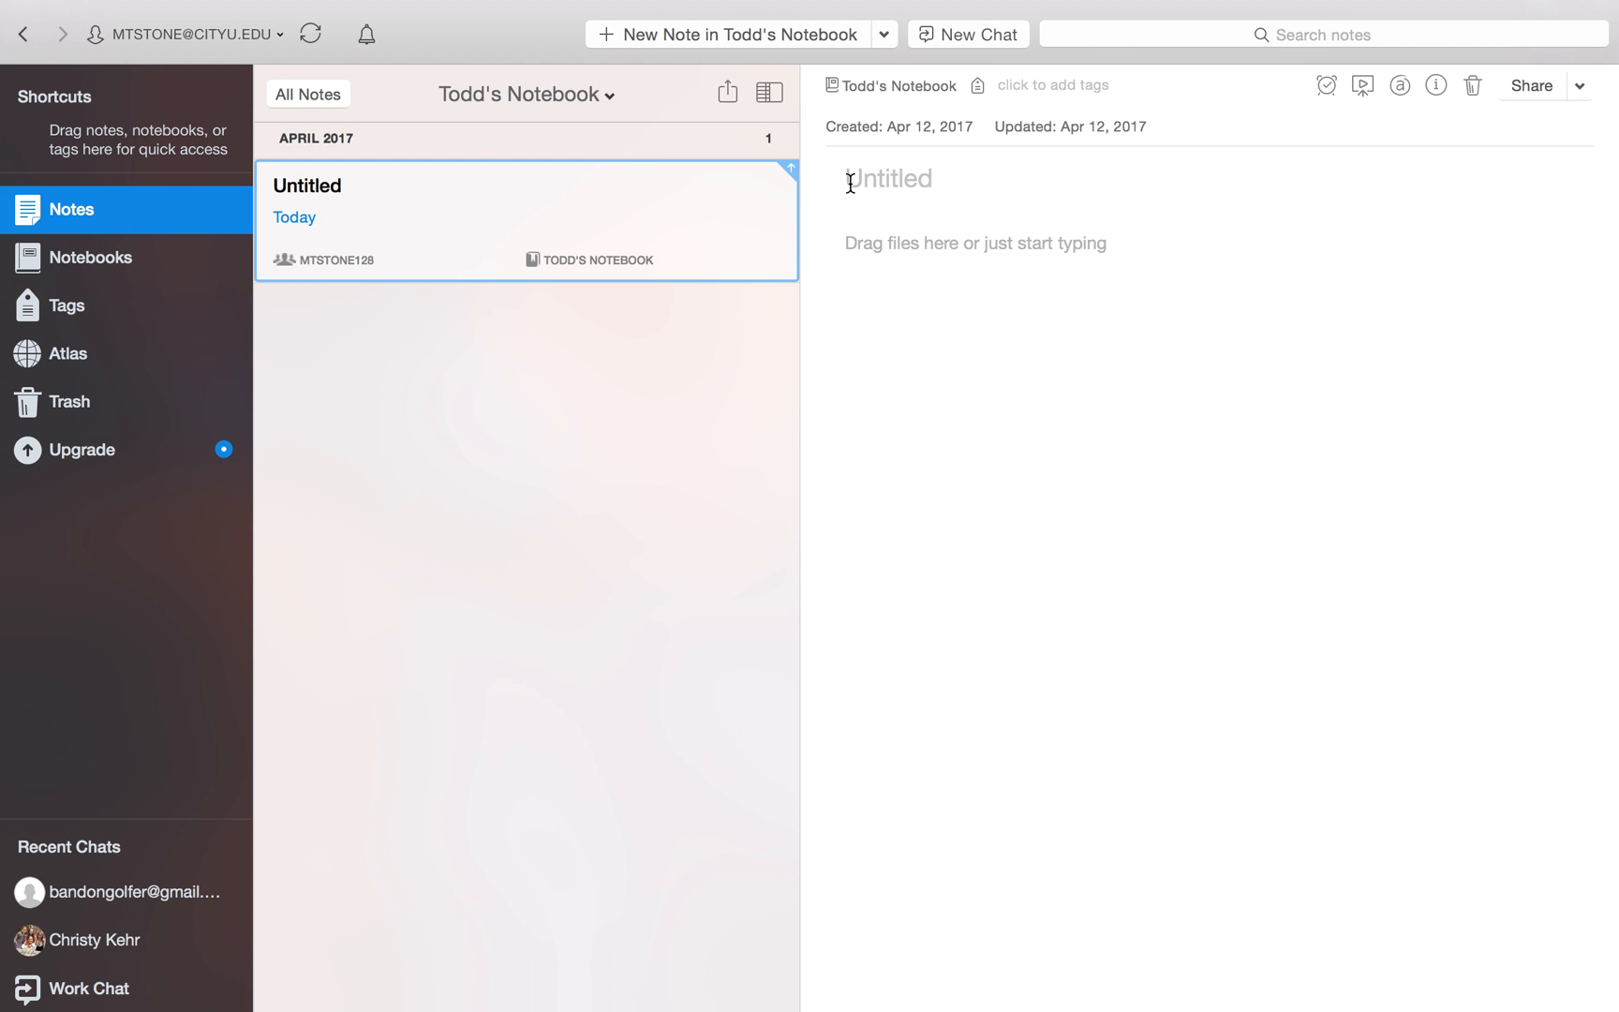
mouse_move(1110, 227)
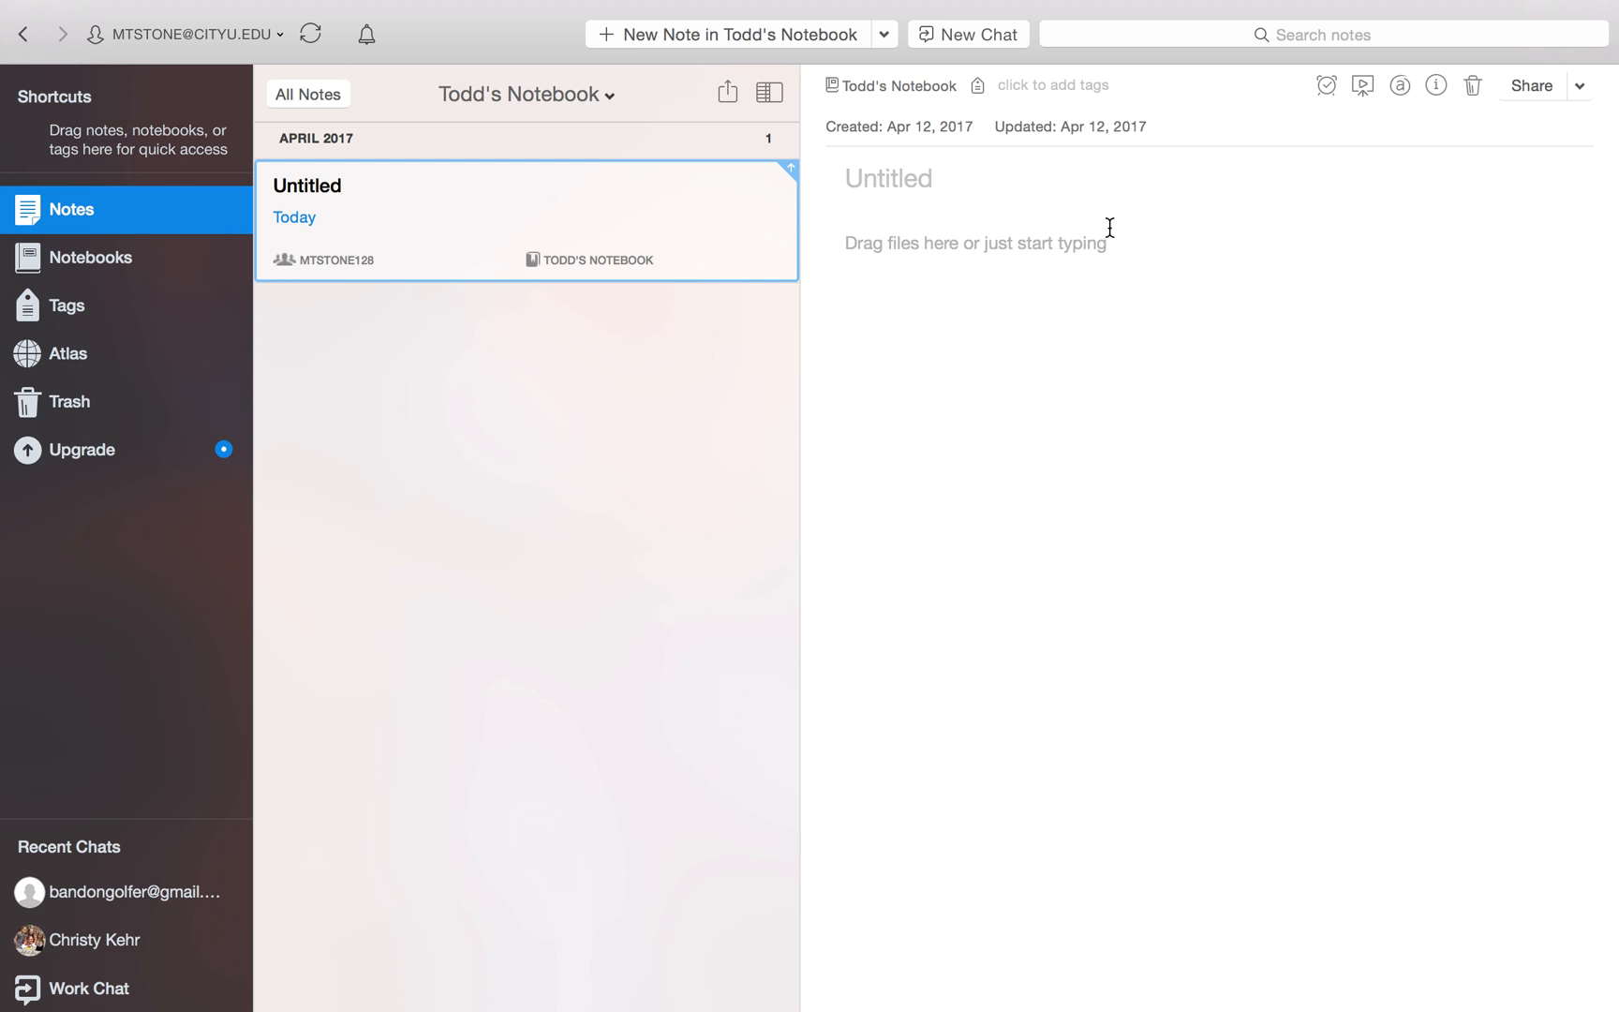
mouse_move(912, 179)
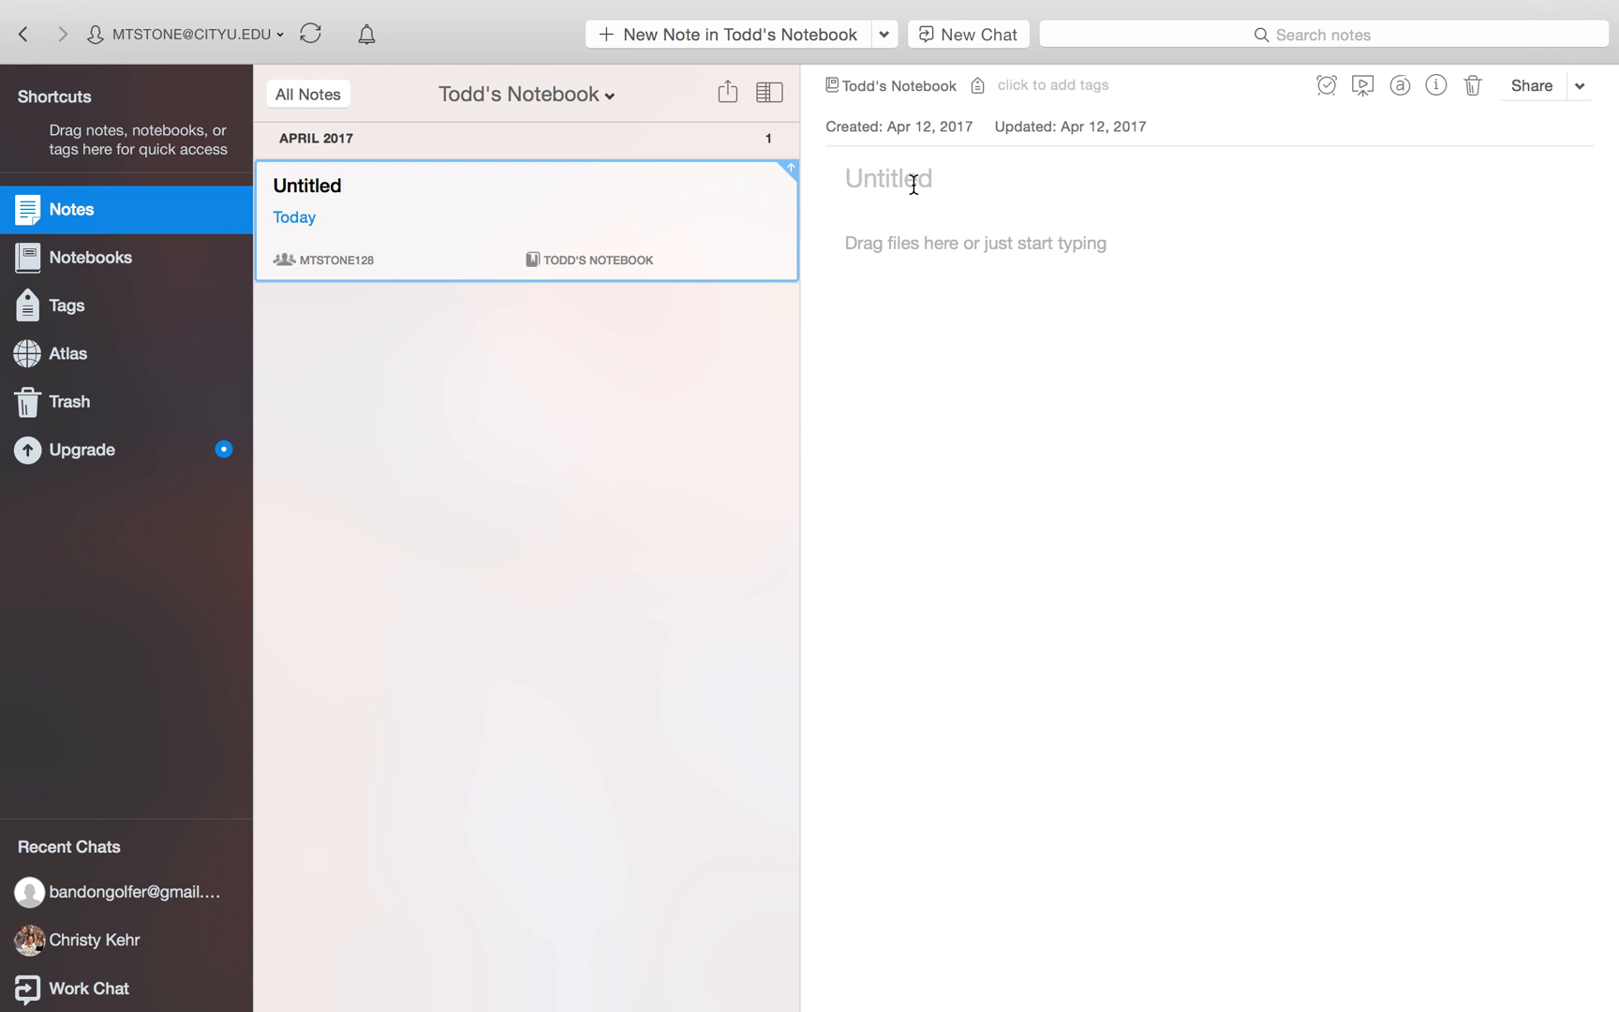
text(My No)
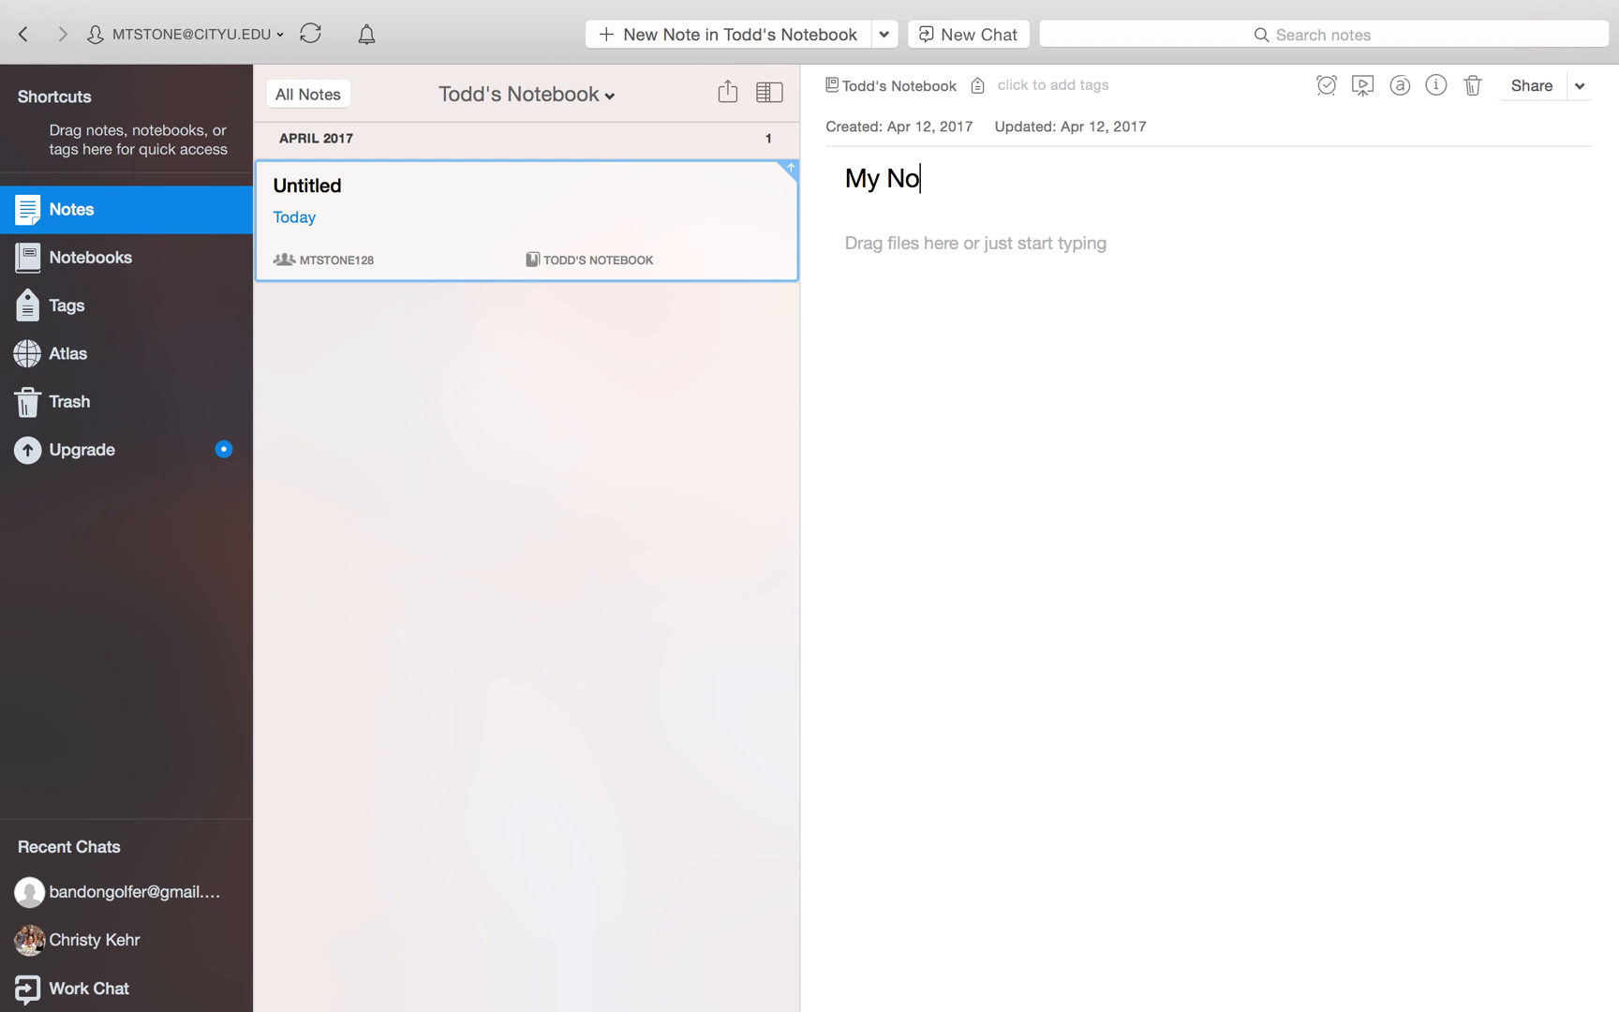
text(te)
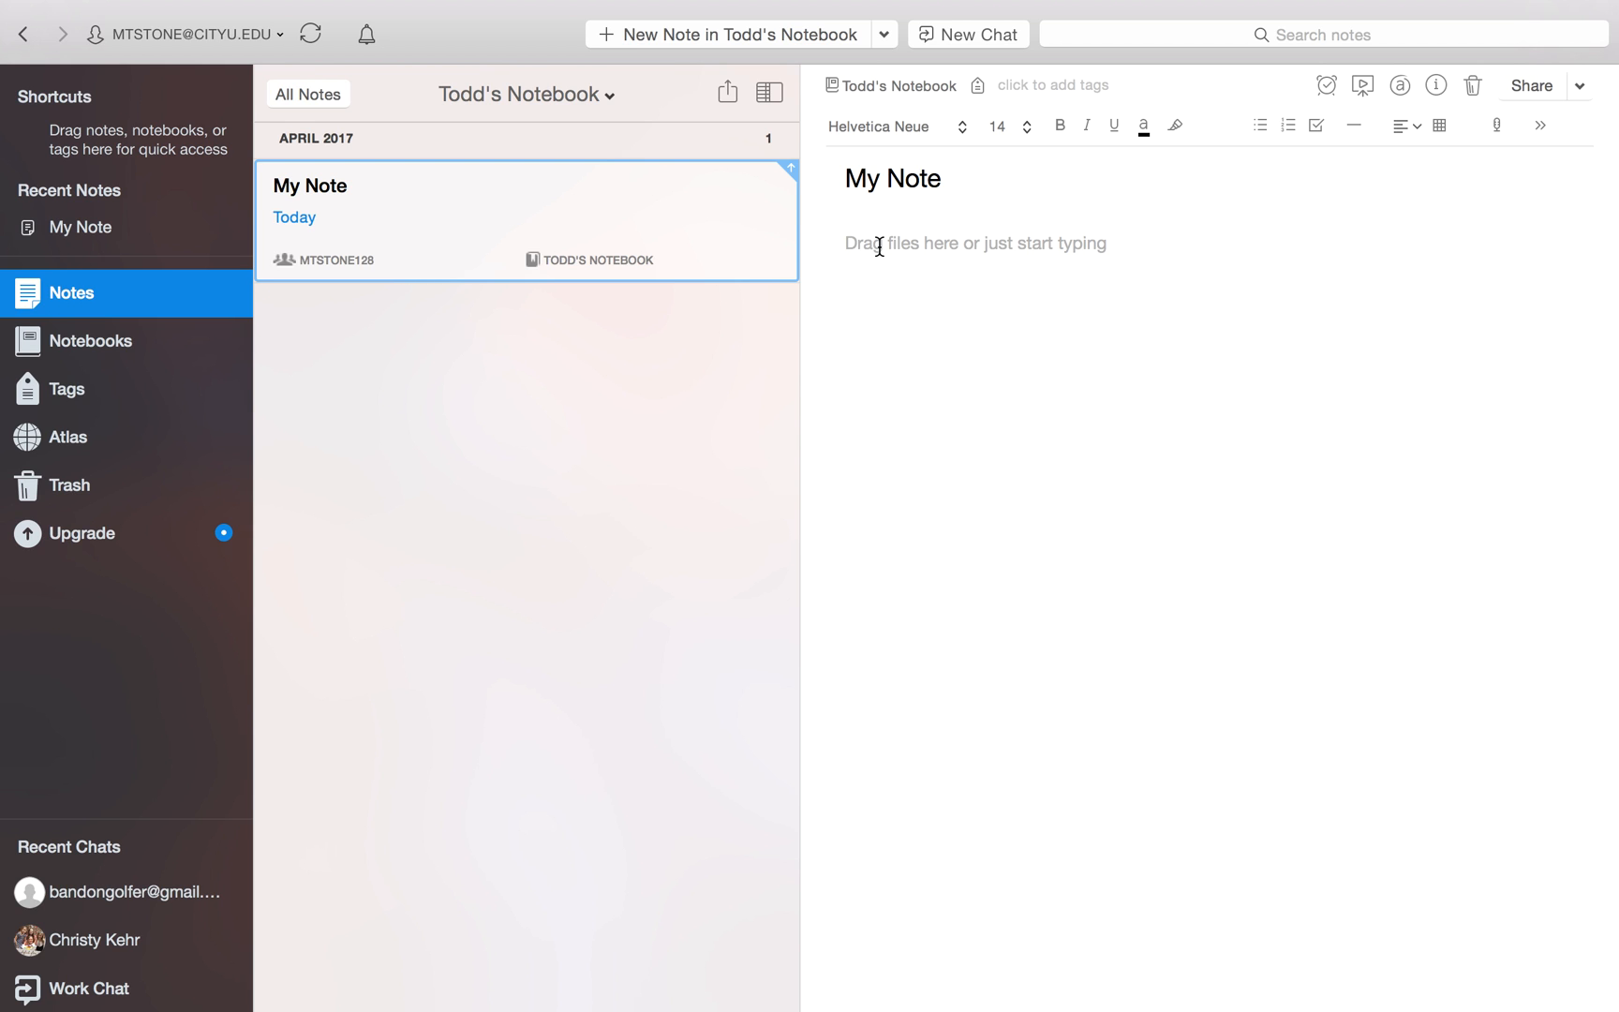
text(Th)
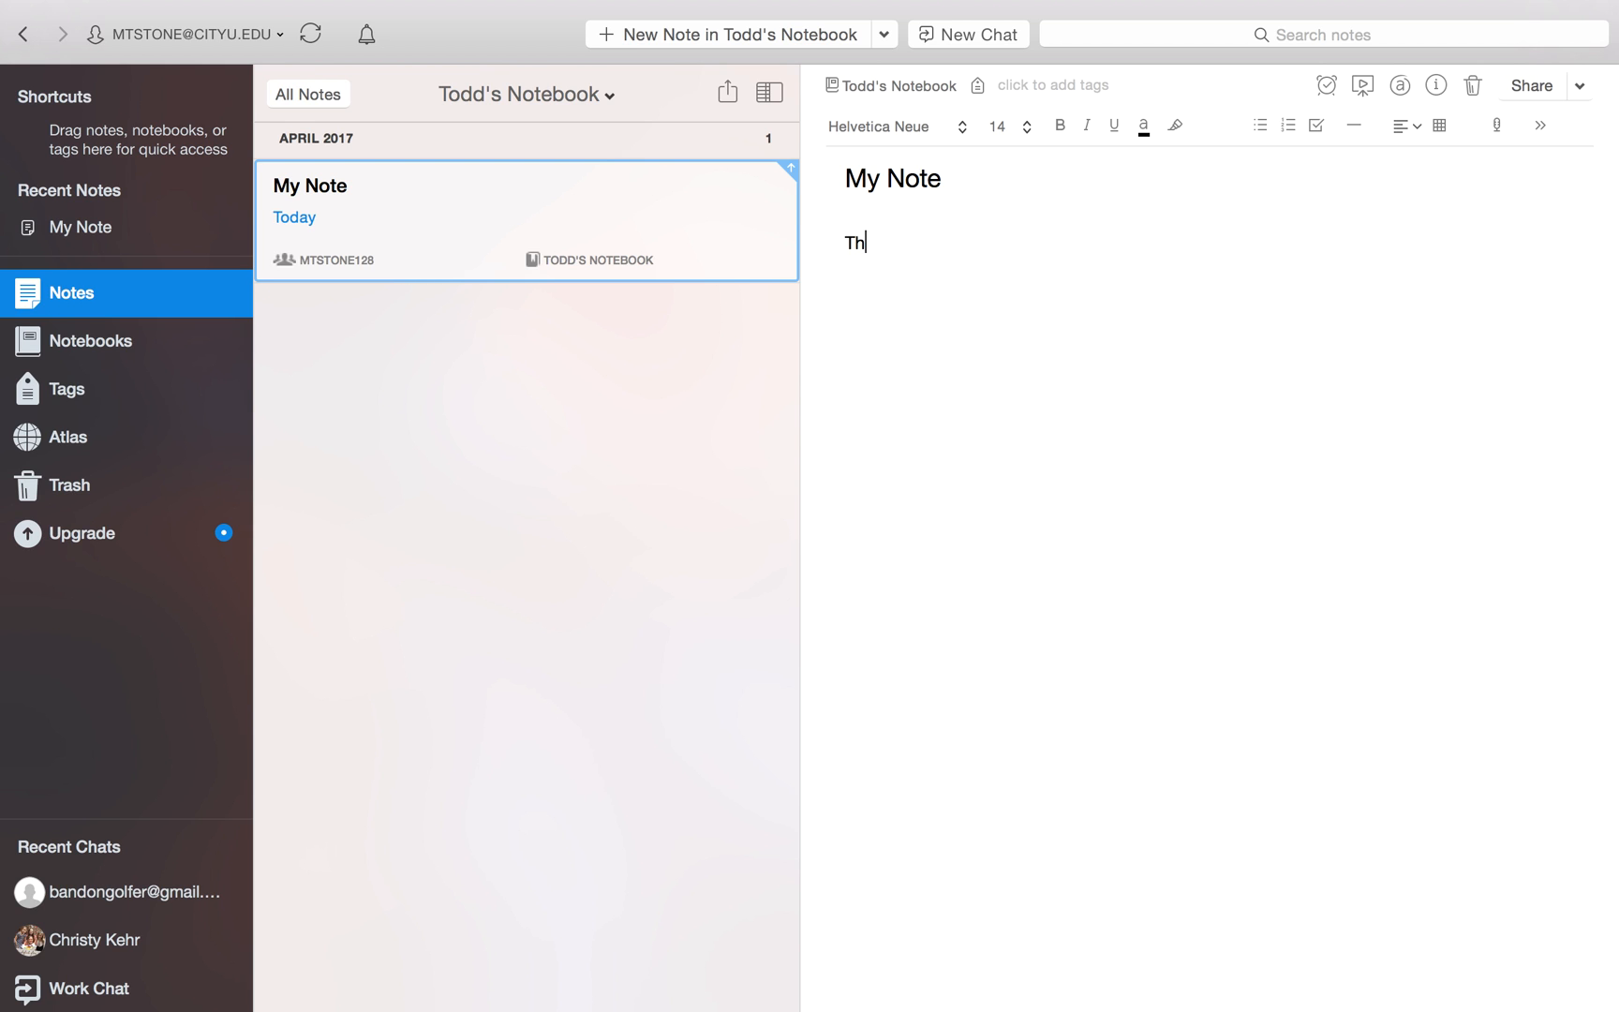
text(is is my note....)
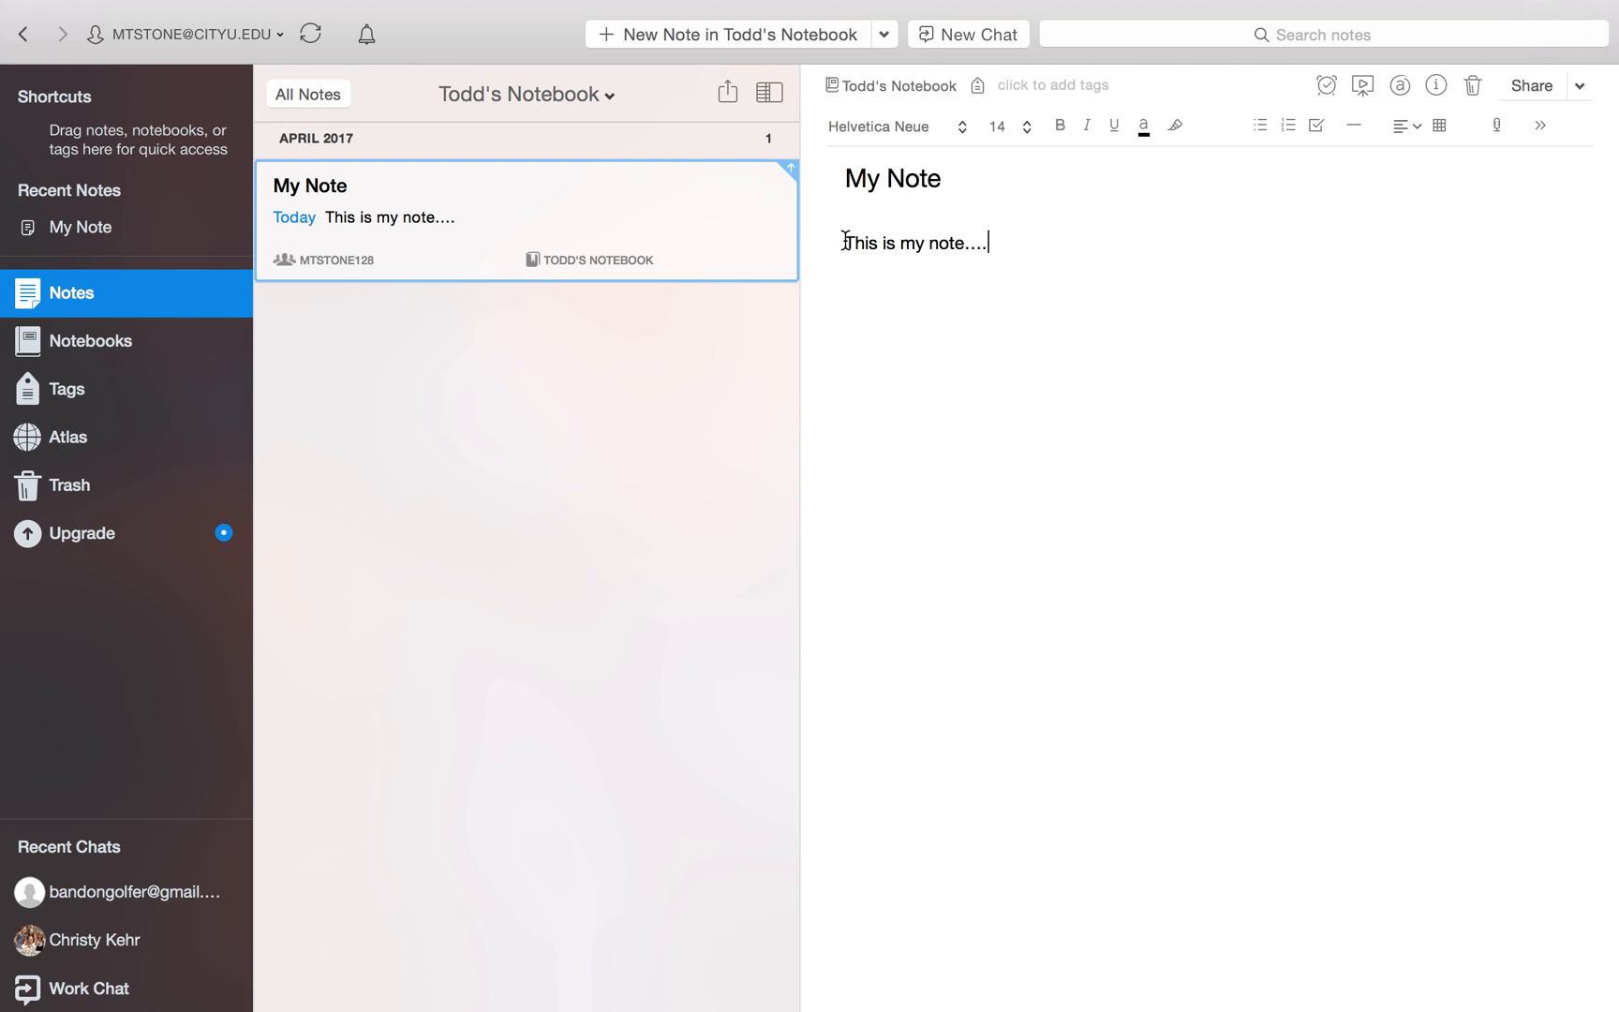
Step: Format the 'This is my note' line as Impact 36, italic, underlined and blue
triple_click(913, 242)
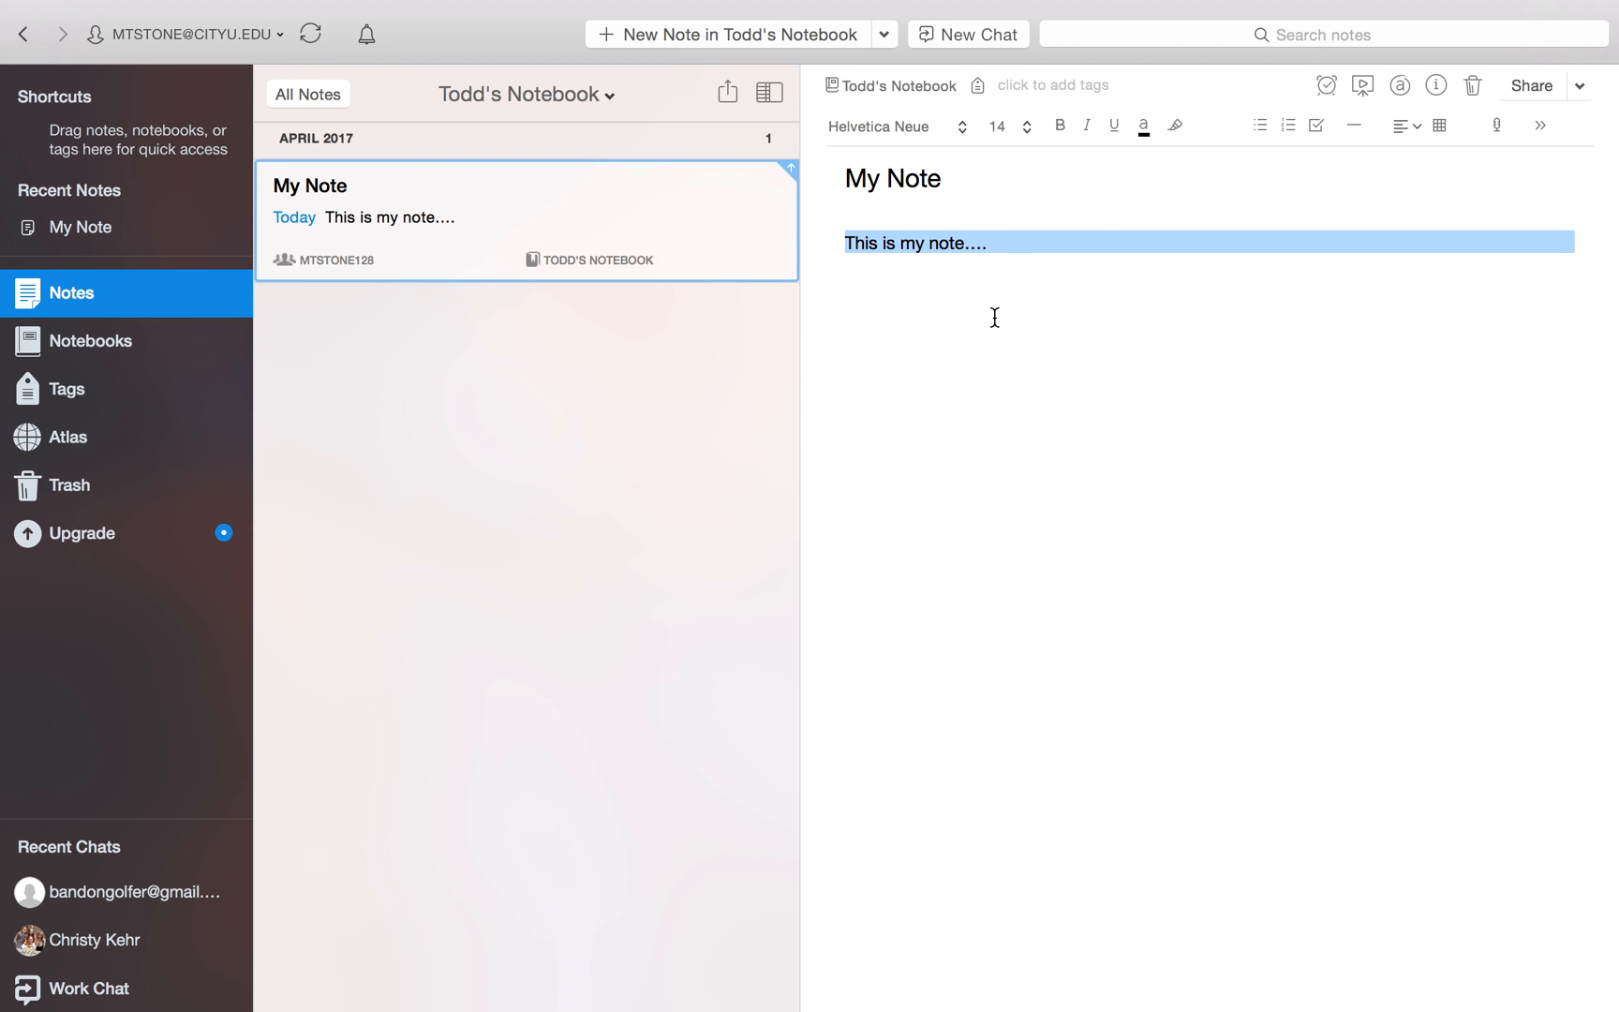
mouse_move(892, 243)
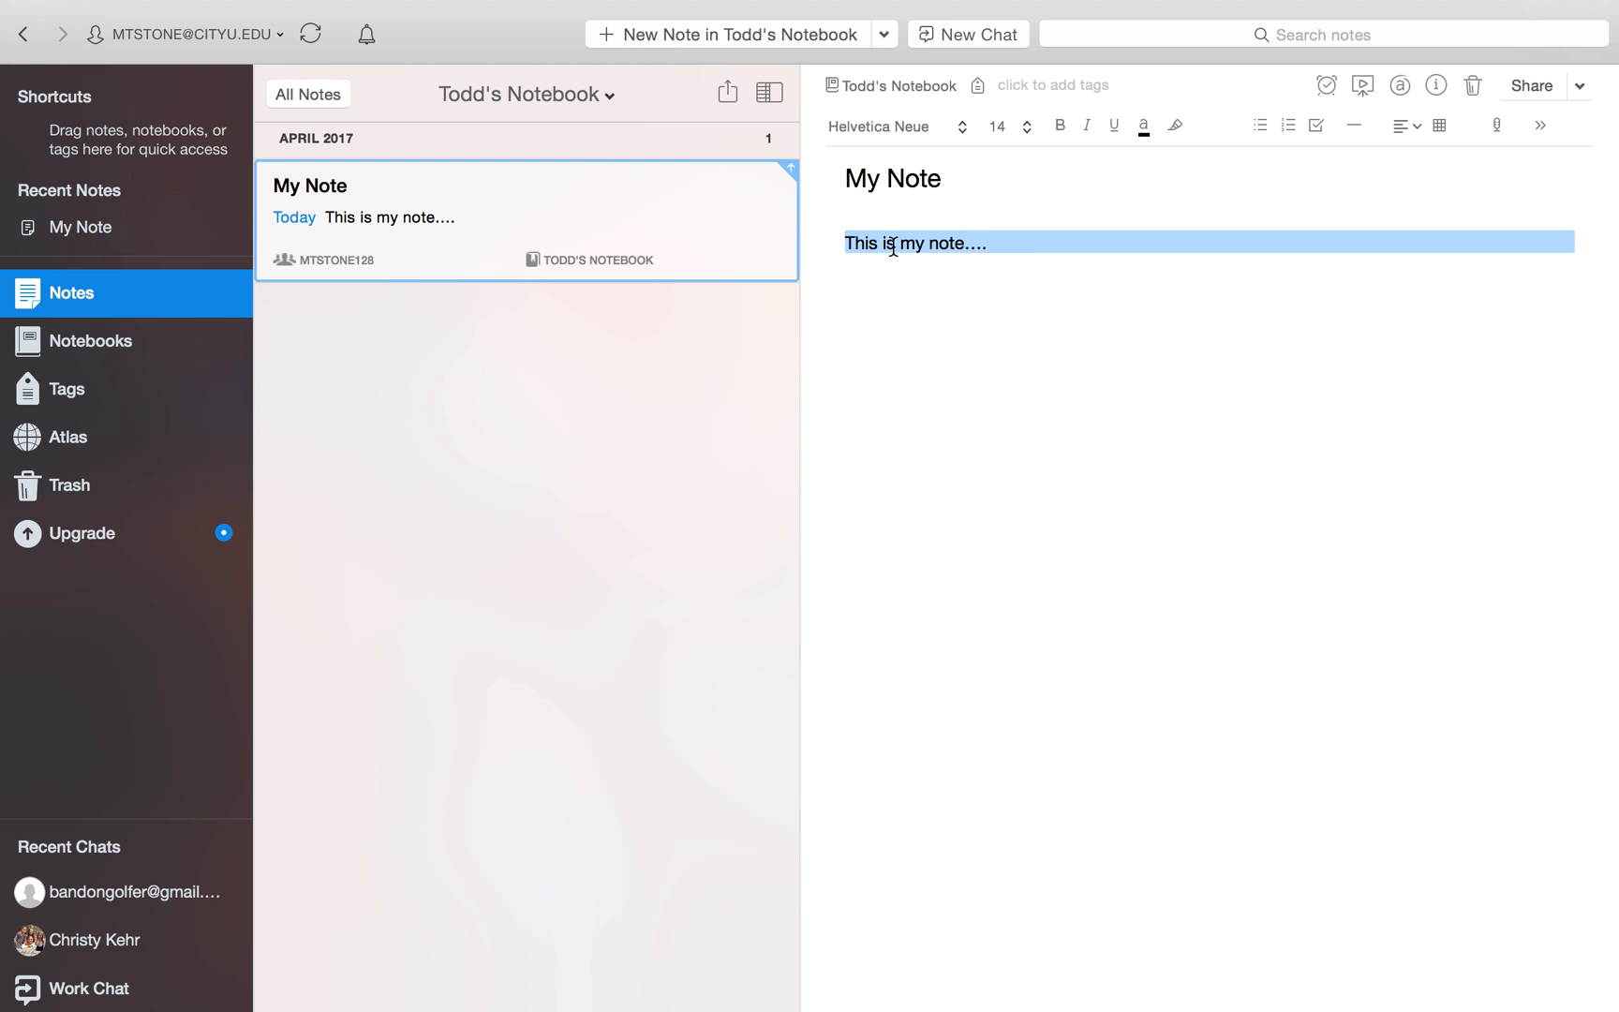
mouse_move(930, 158)
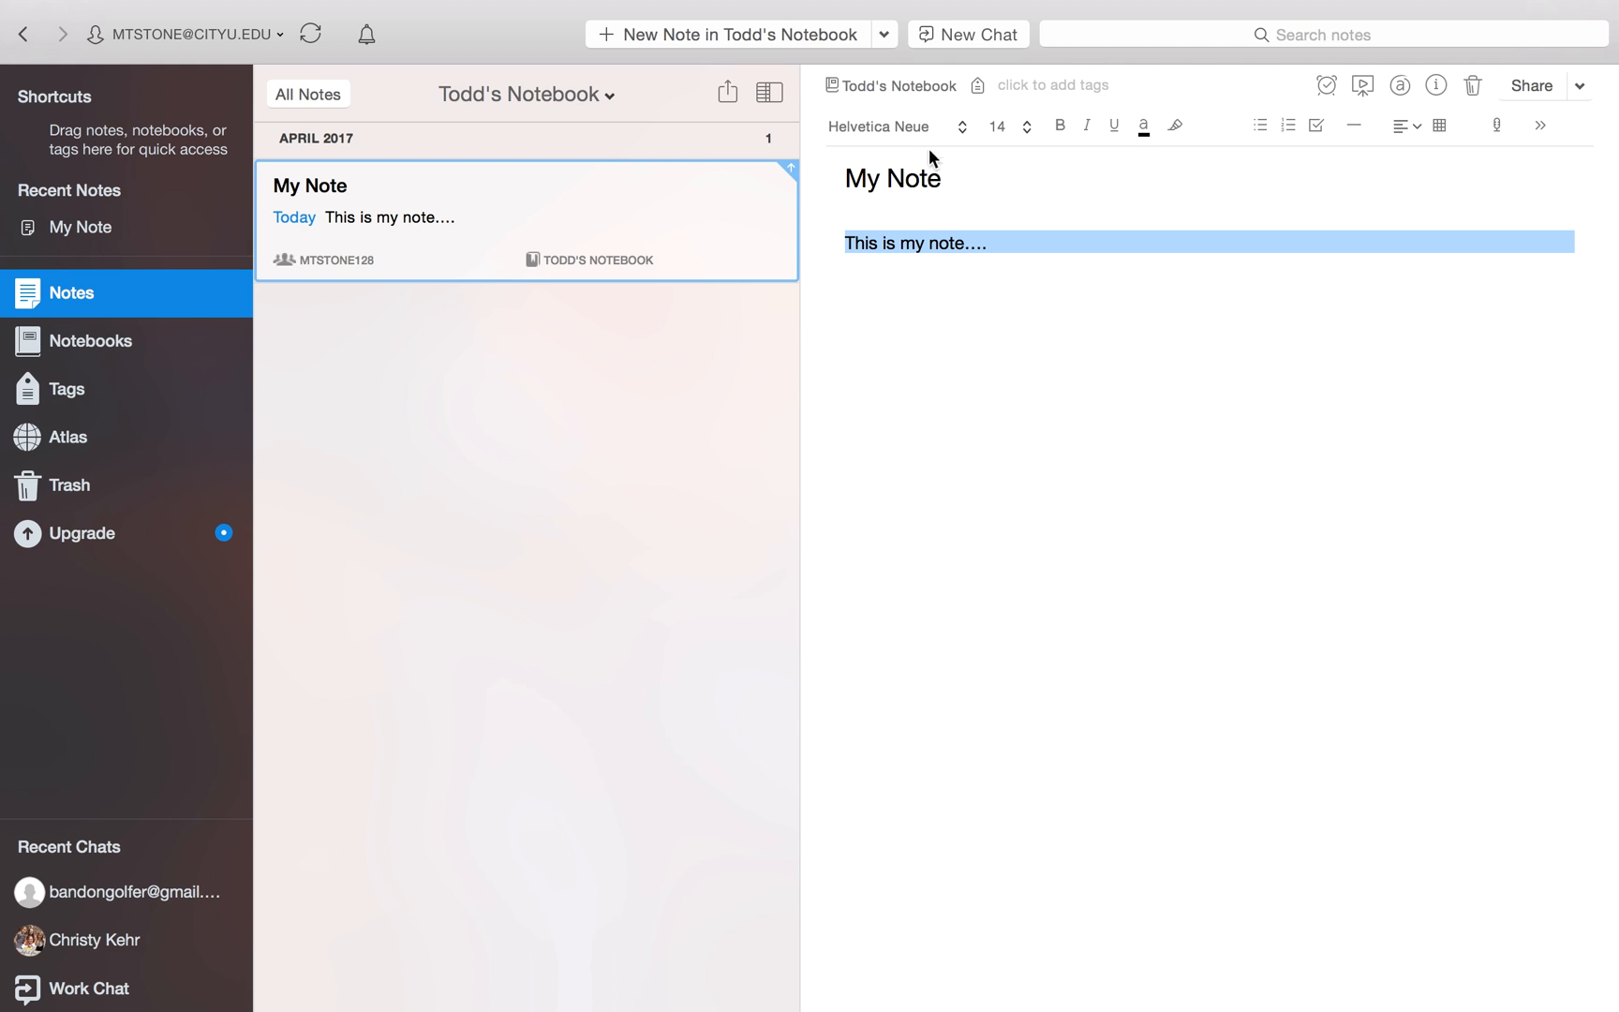
mouse_move(1063, 138)
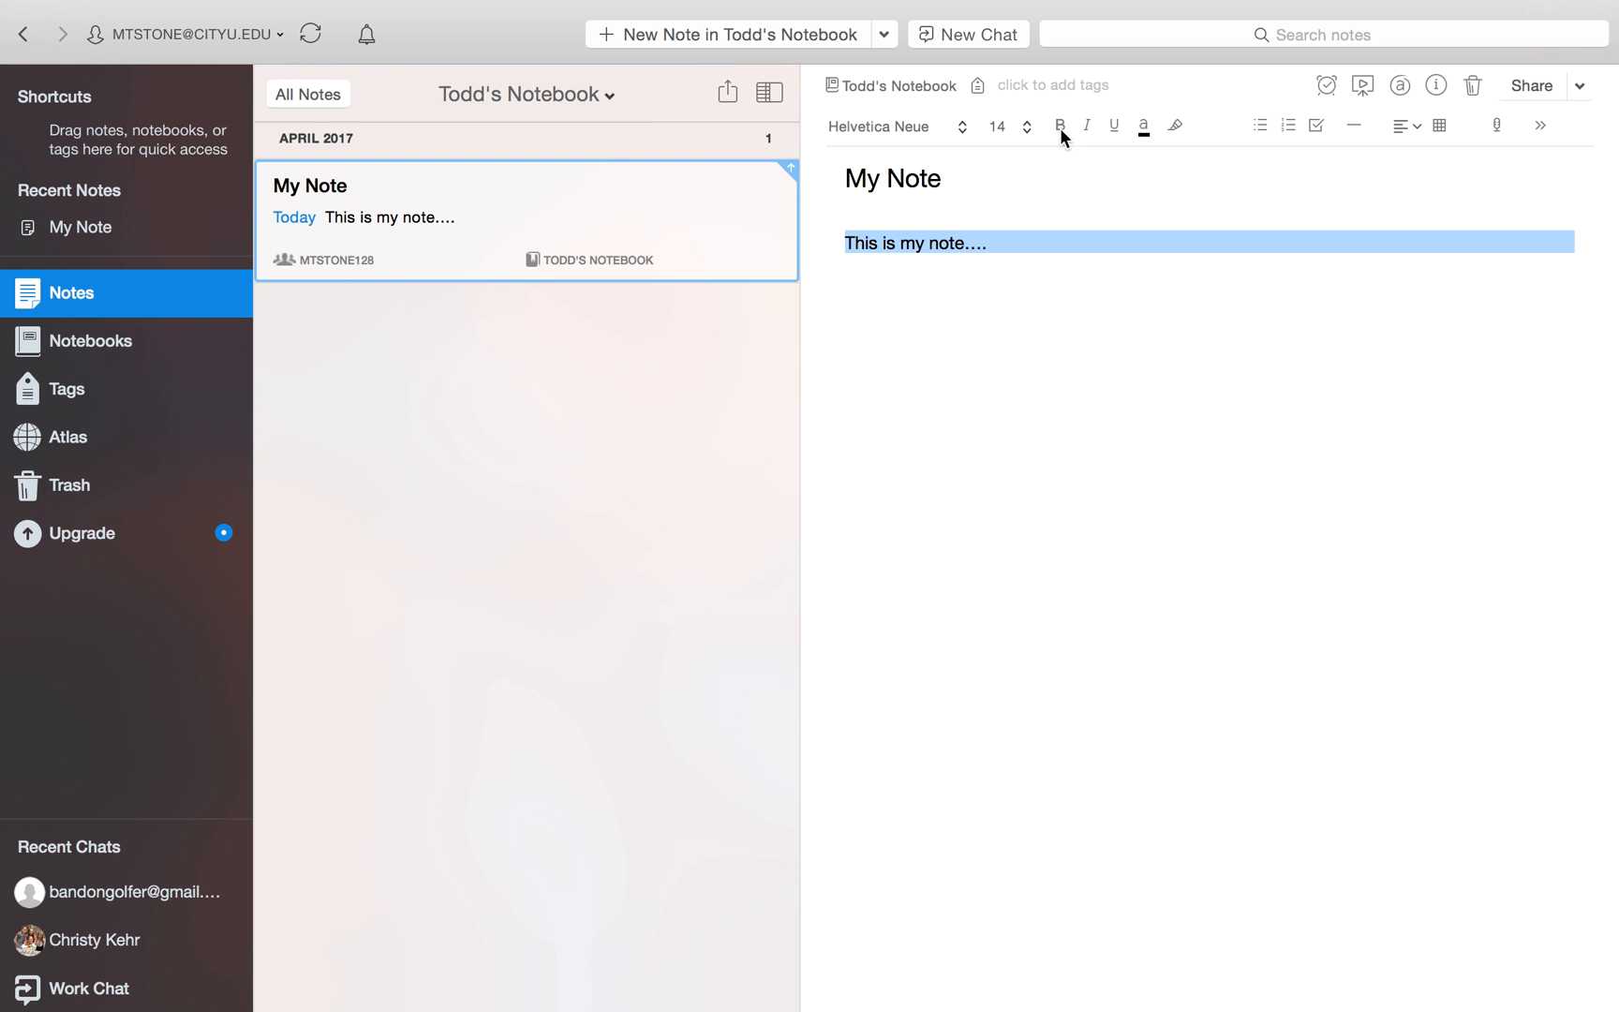
mouse_move(1018, 148)
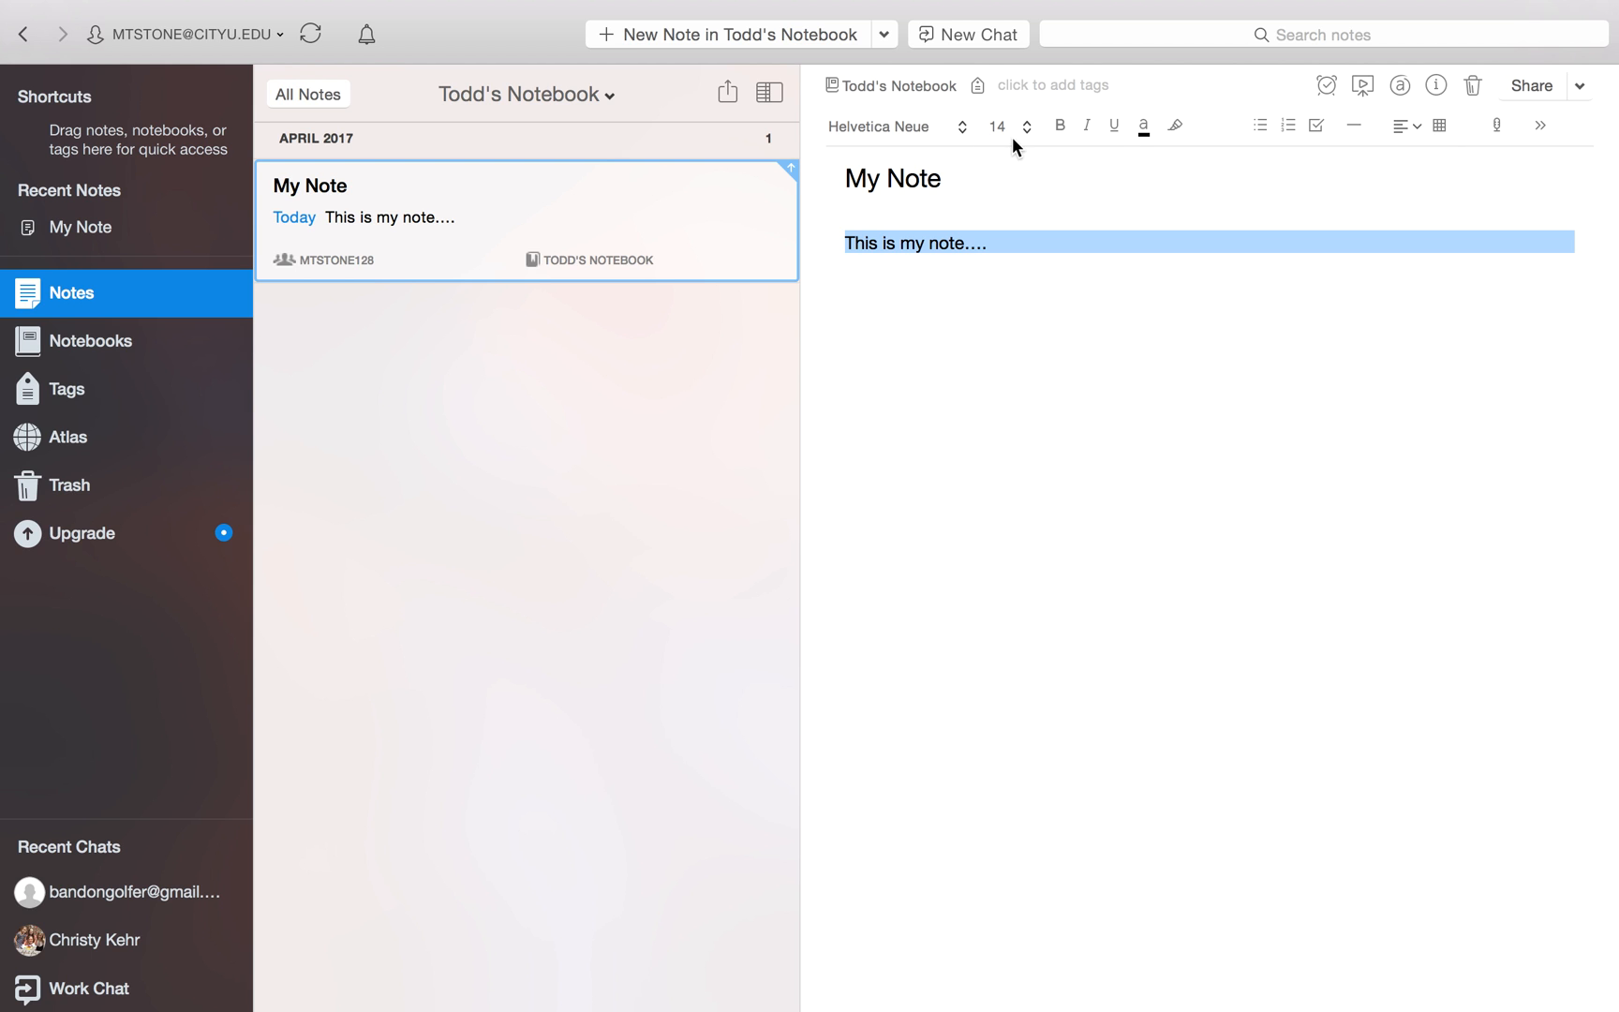
click(879, 125)
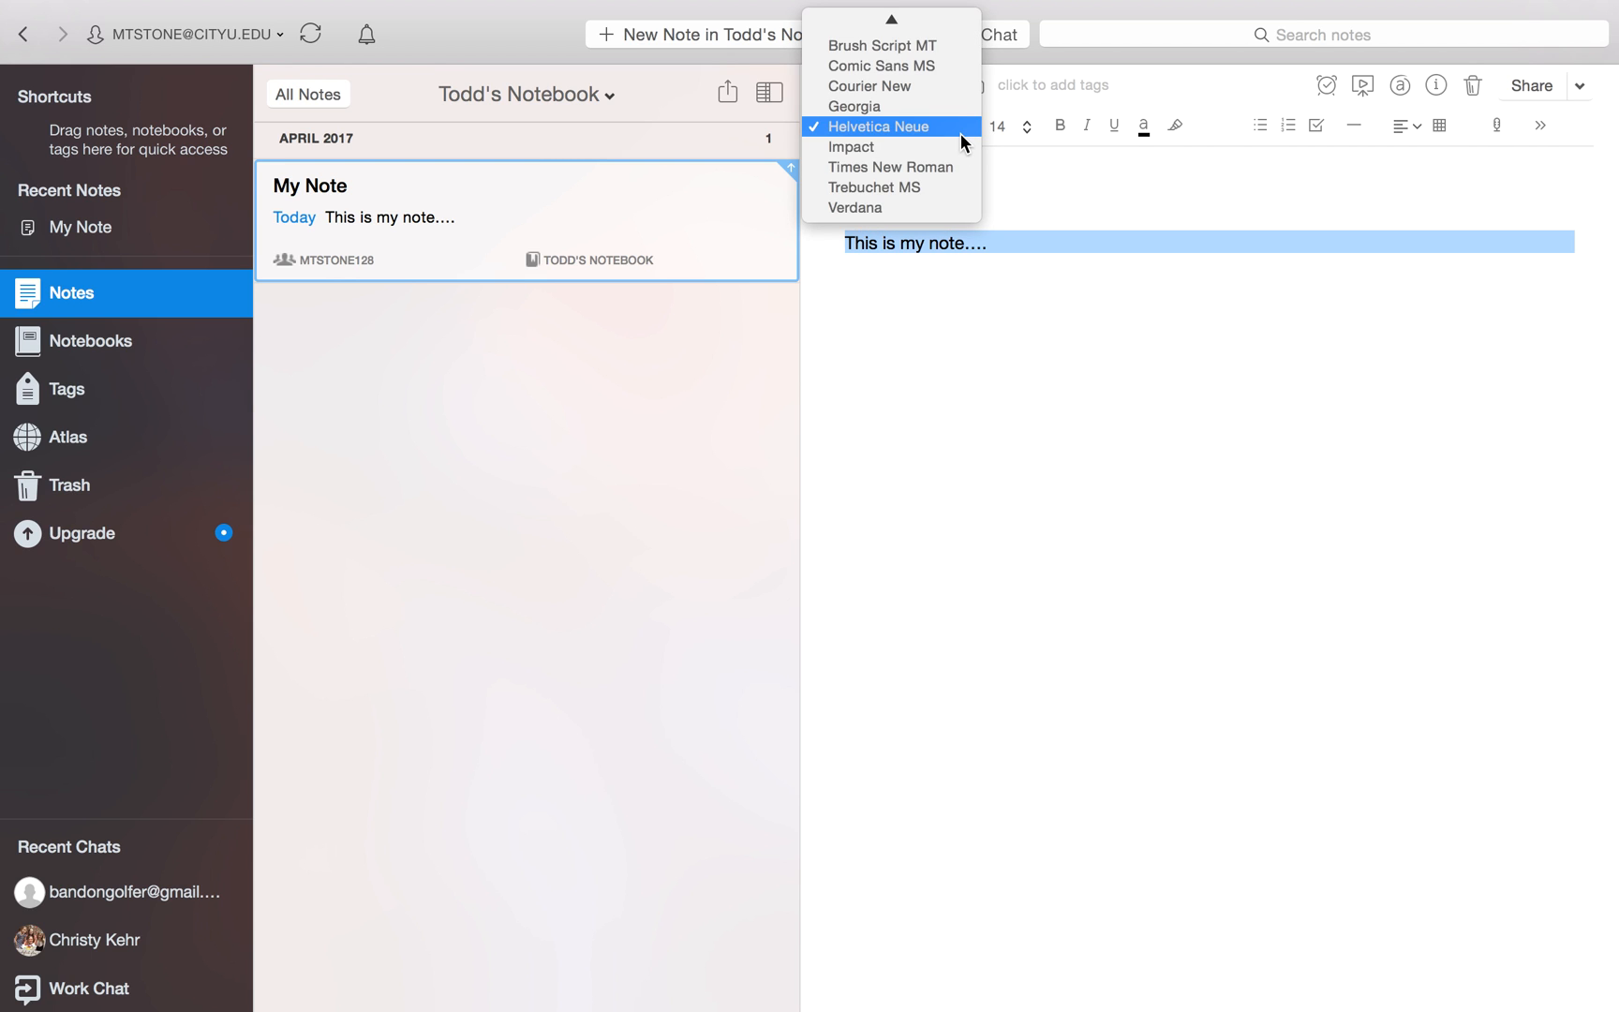
click(849, 145)
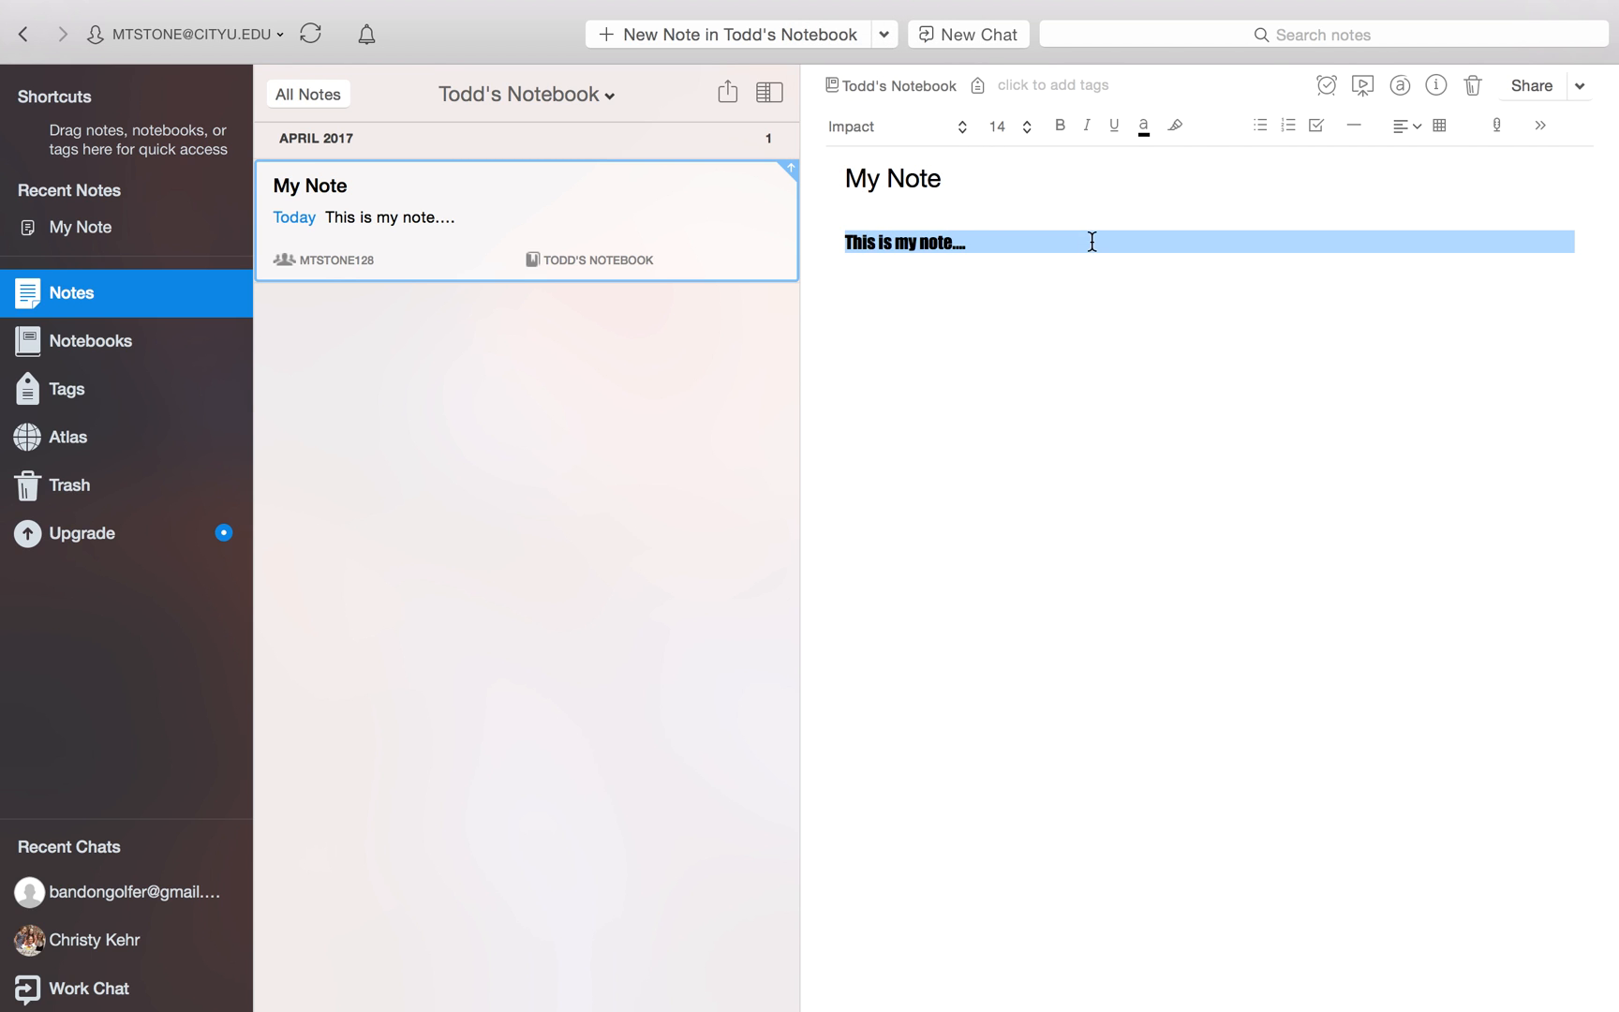
click(994, 126)
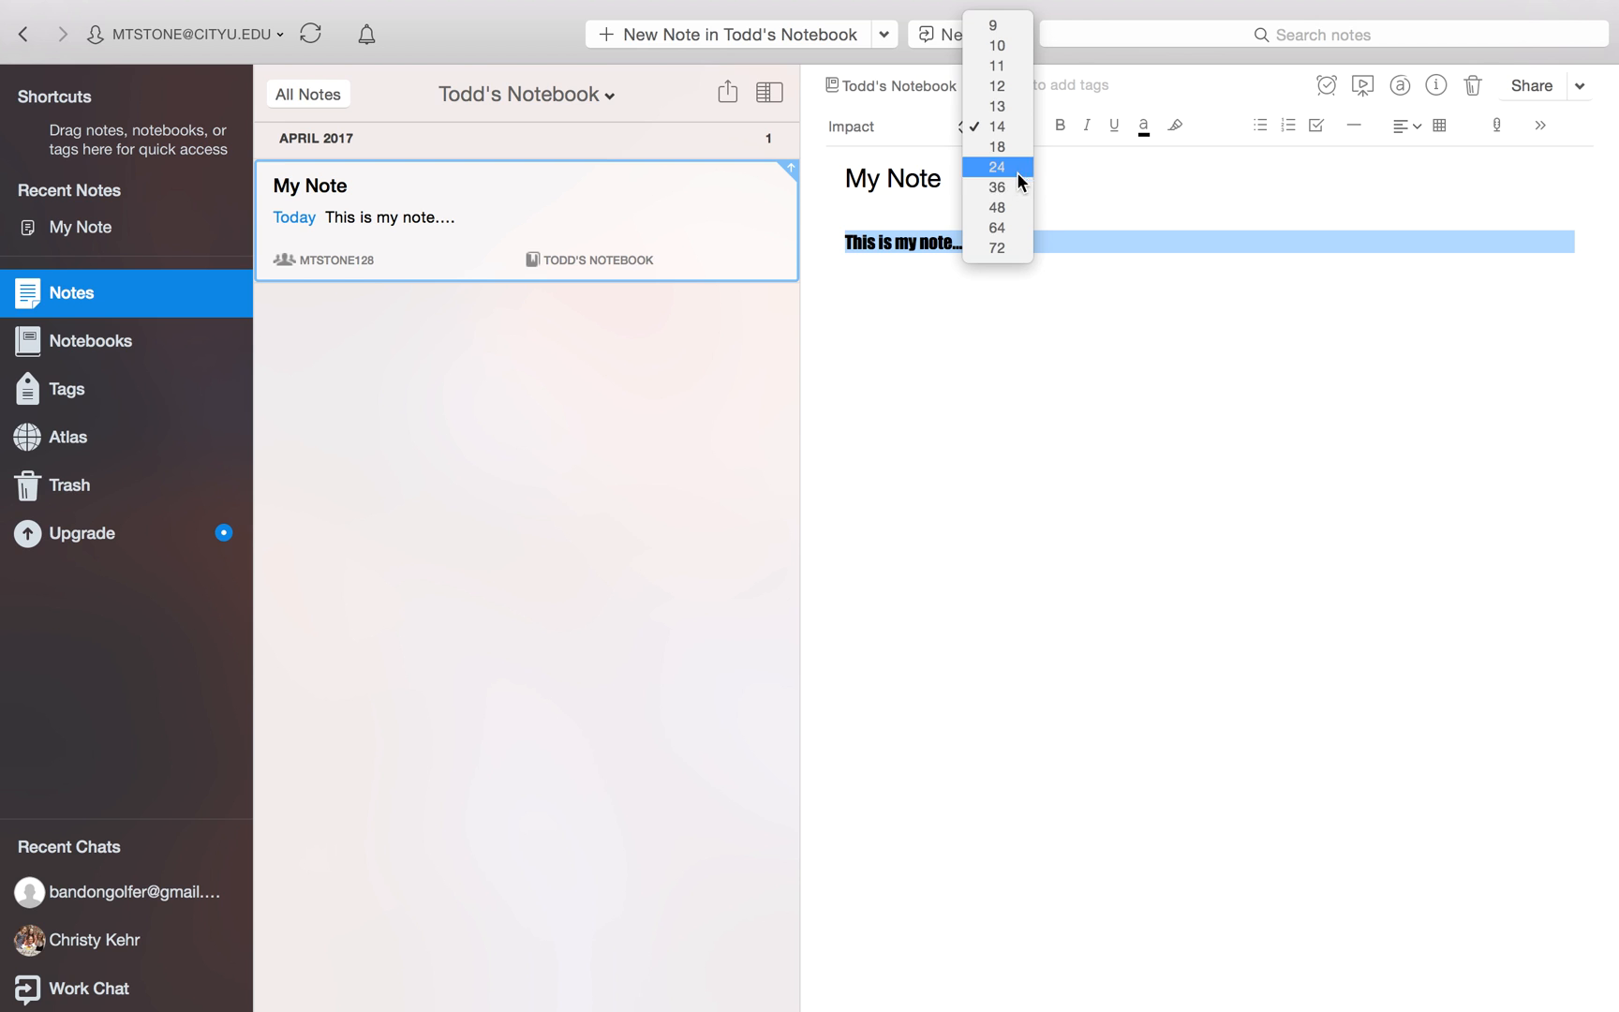
click(996, 186)
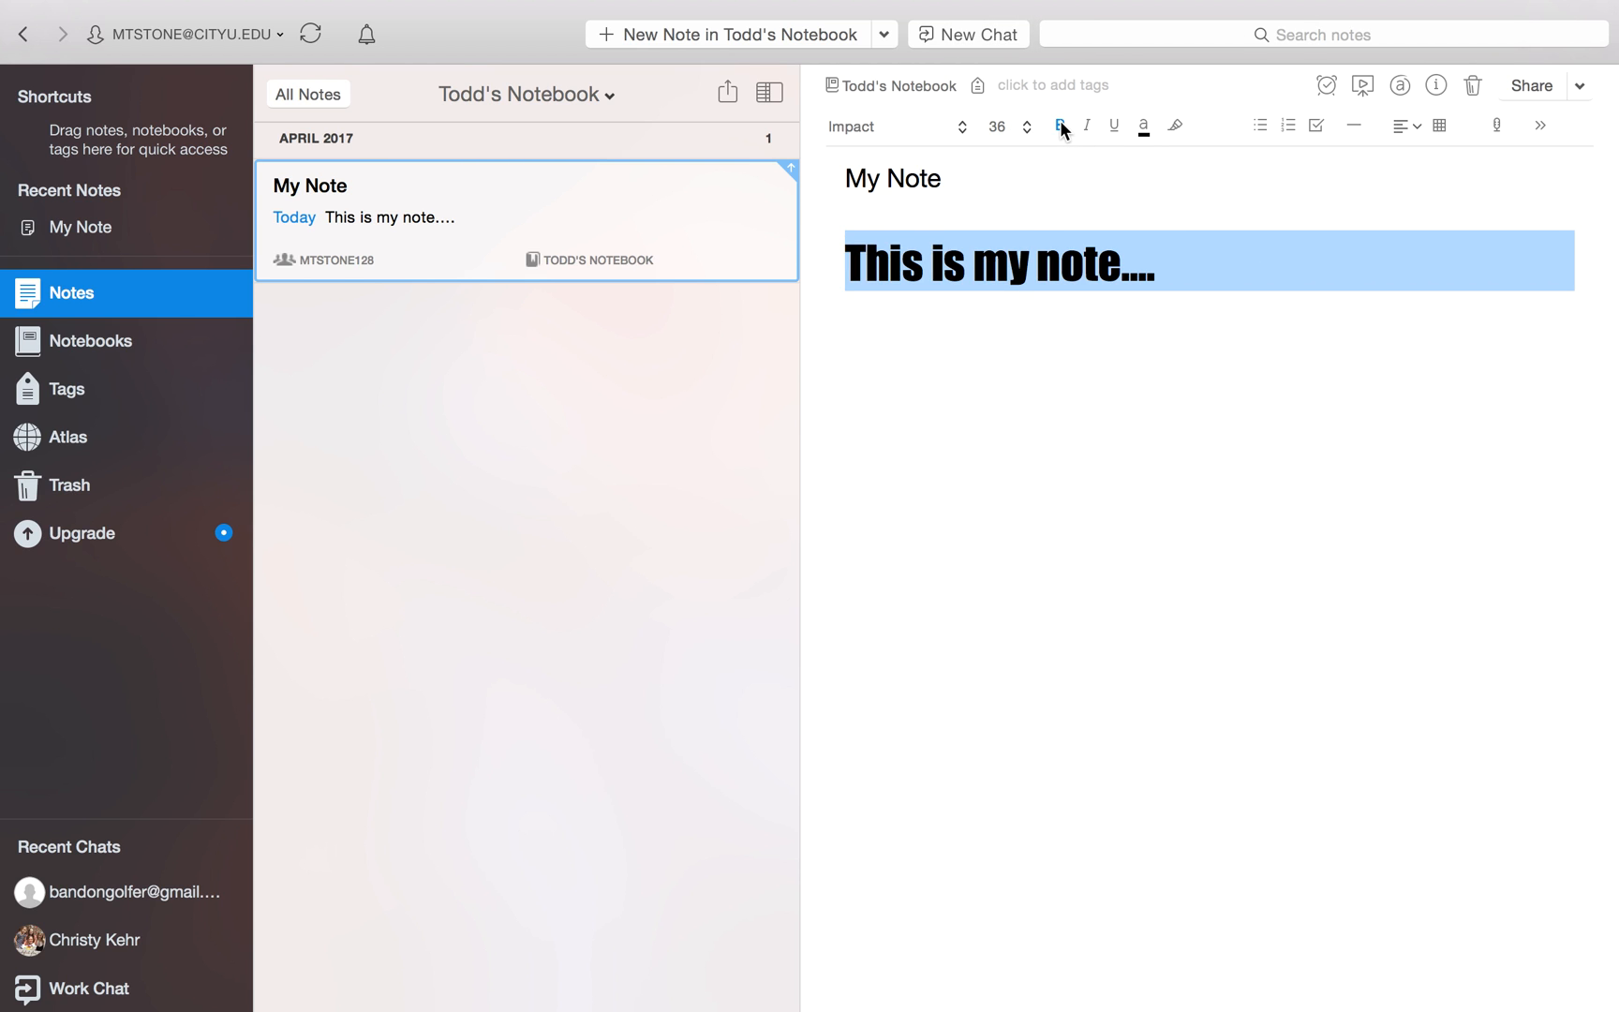
click(1085, 125)
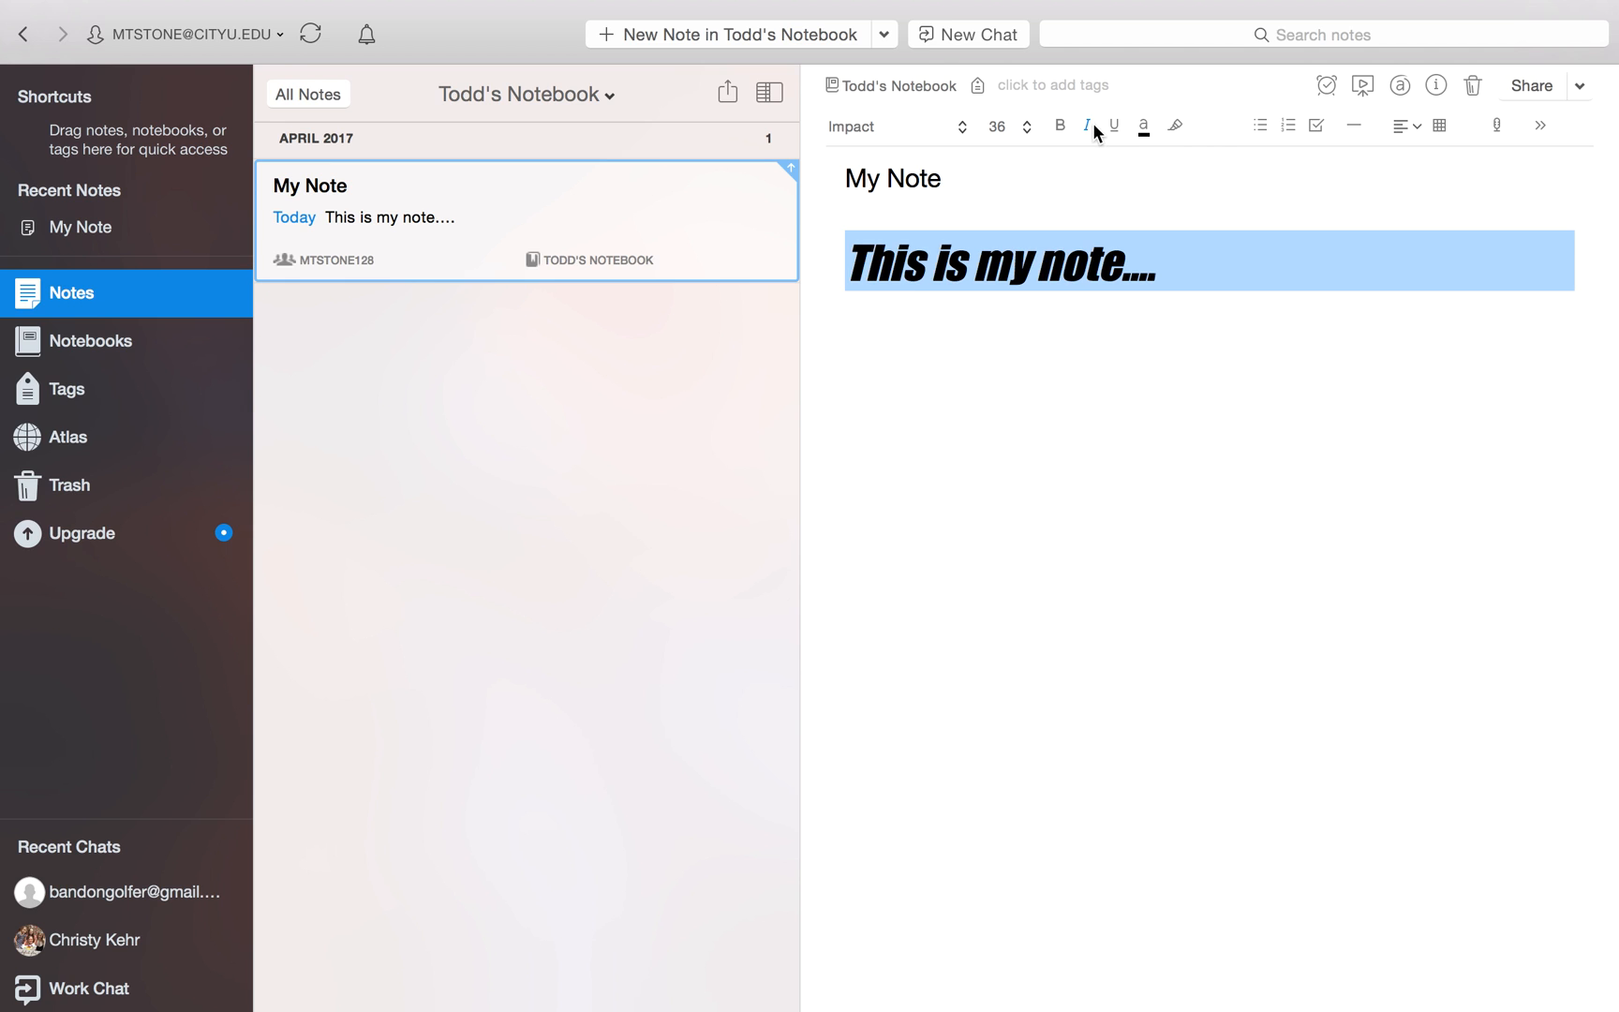
click(1114, 124)
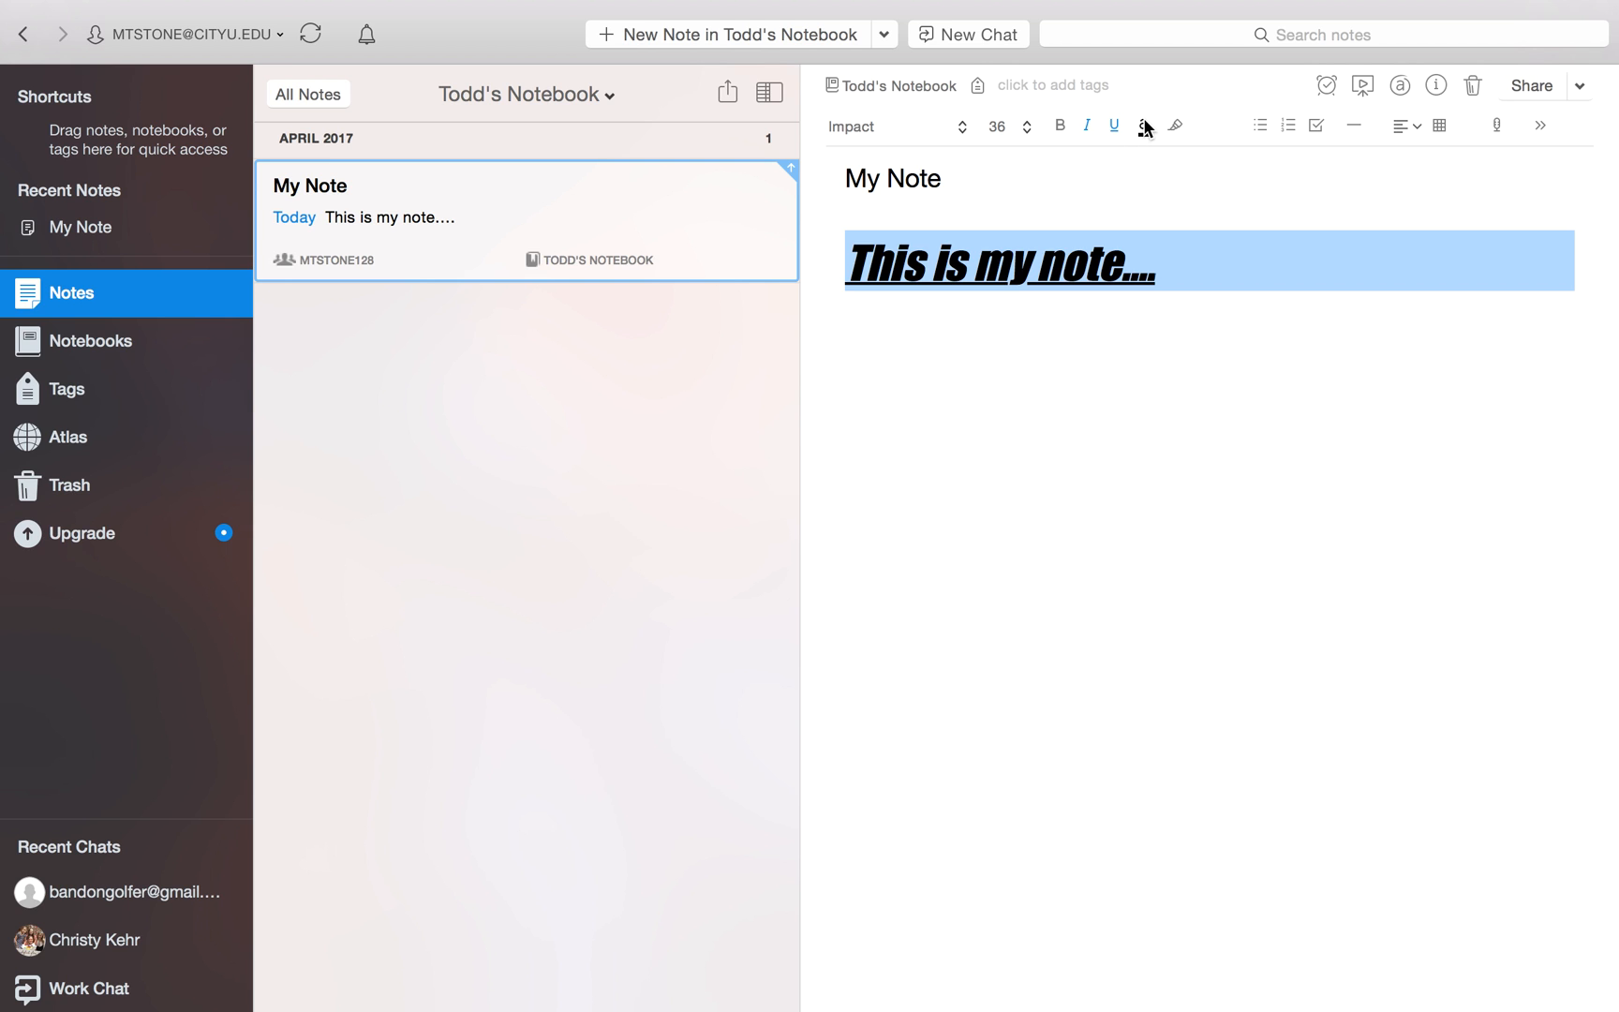
click(1141, 125)
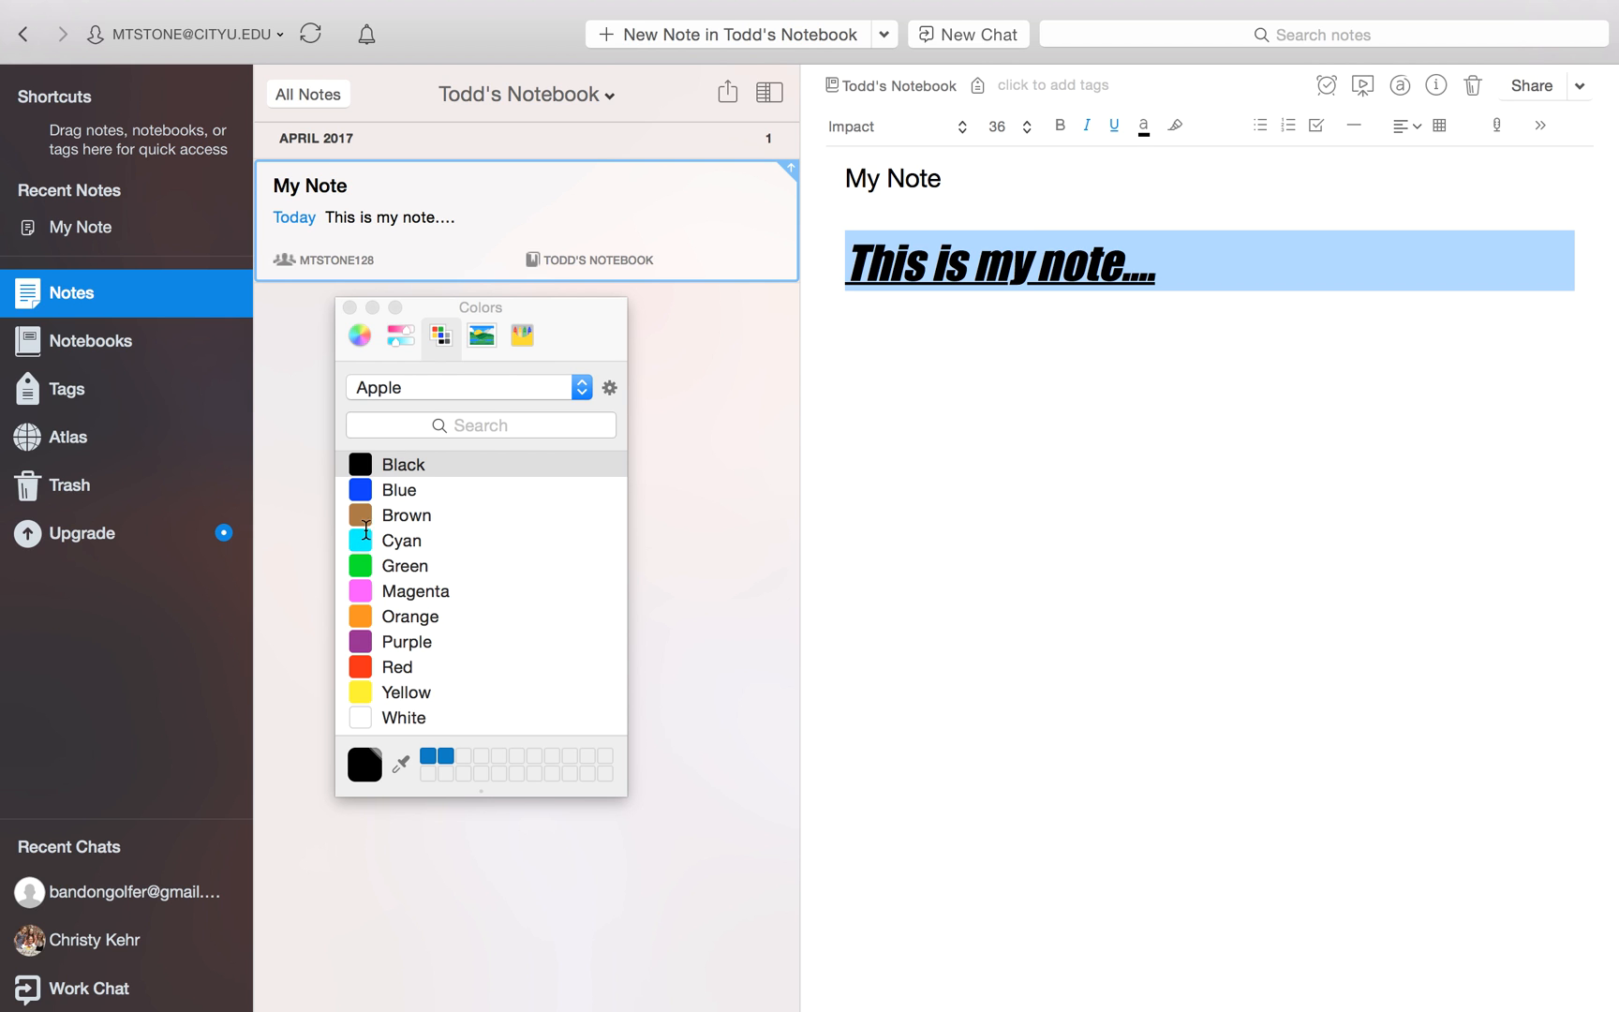
click(398, 489)
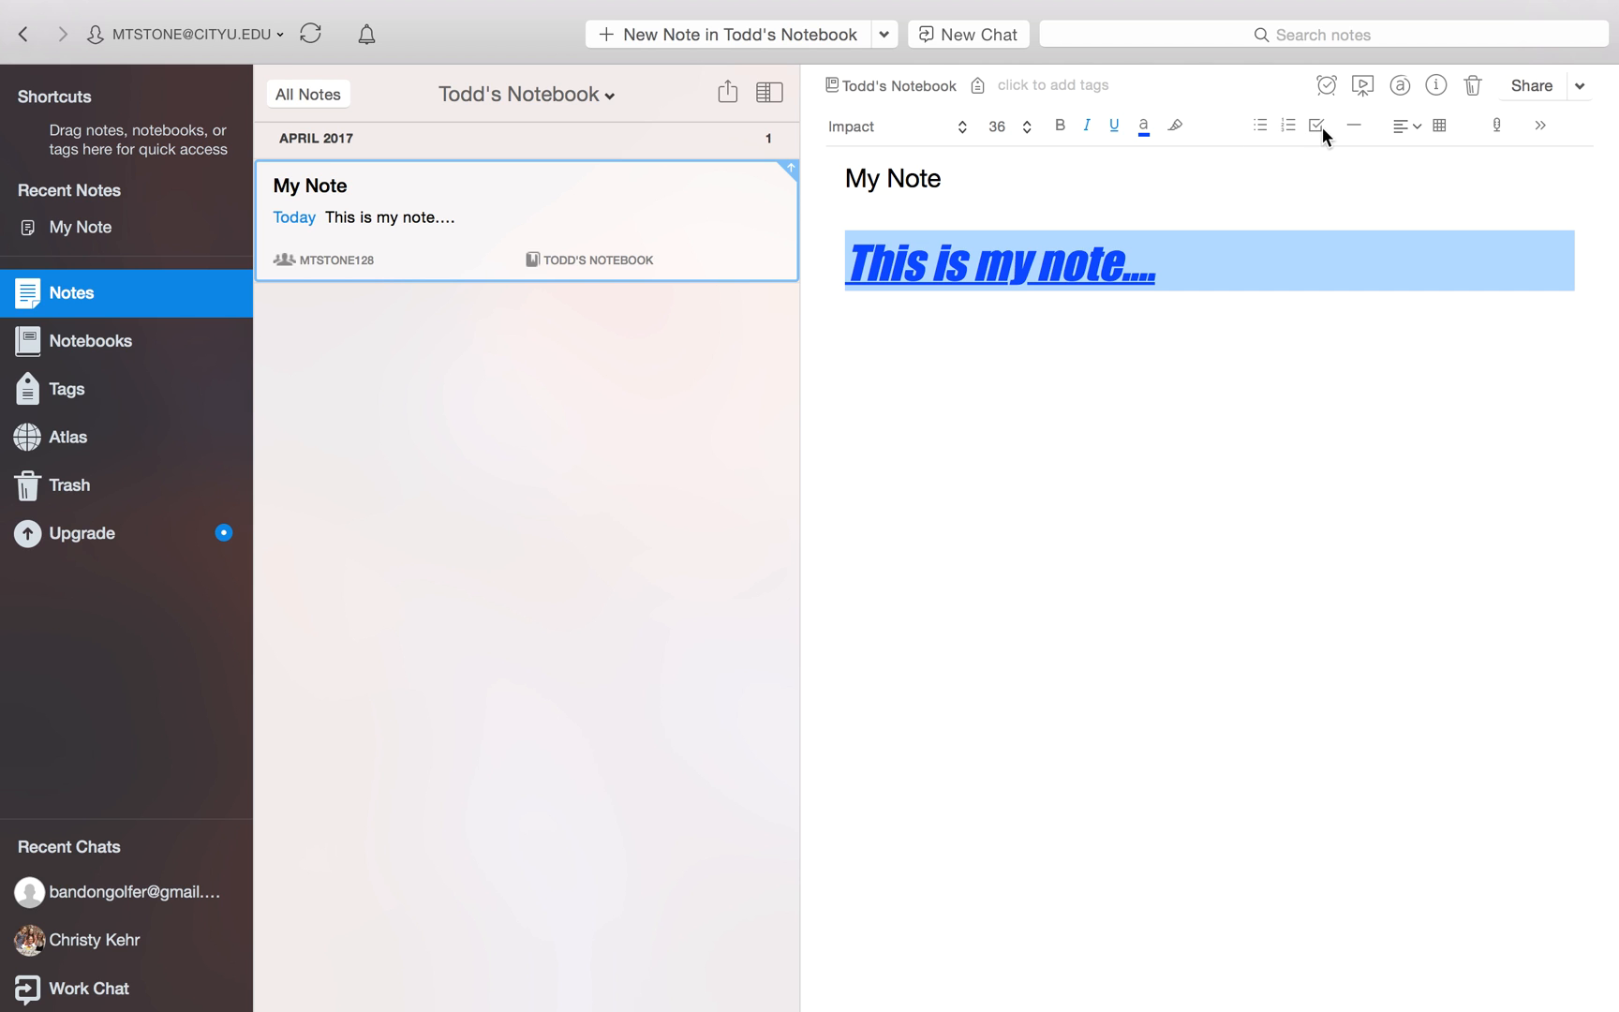
Step: Convert the styled body line into a checkbox item and tick it
click(1317, 124)
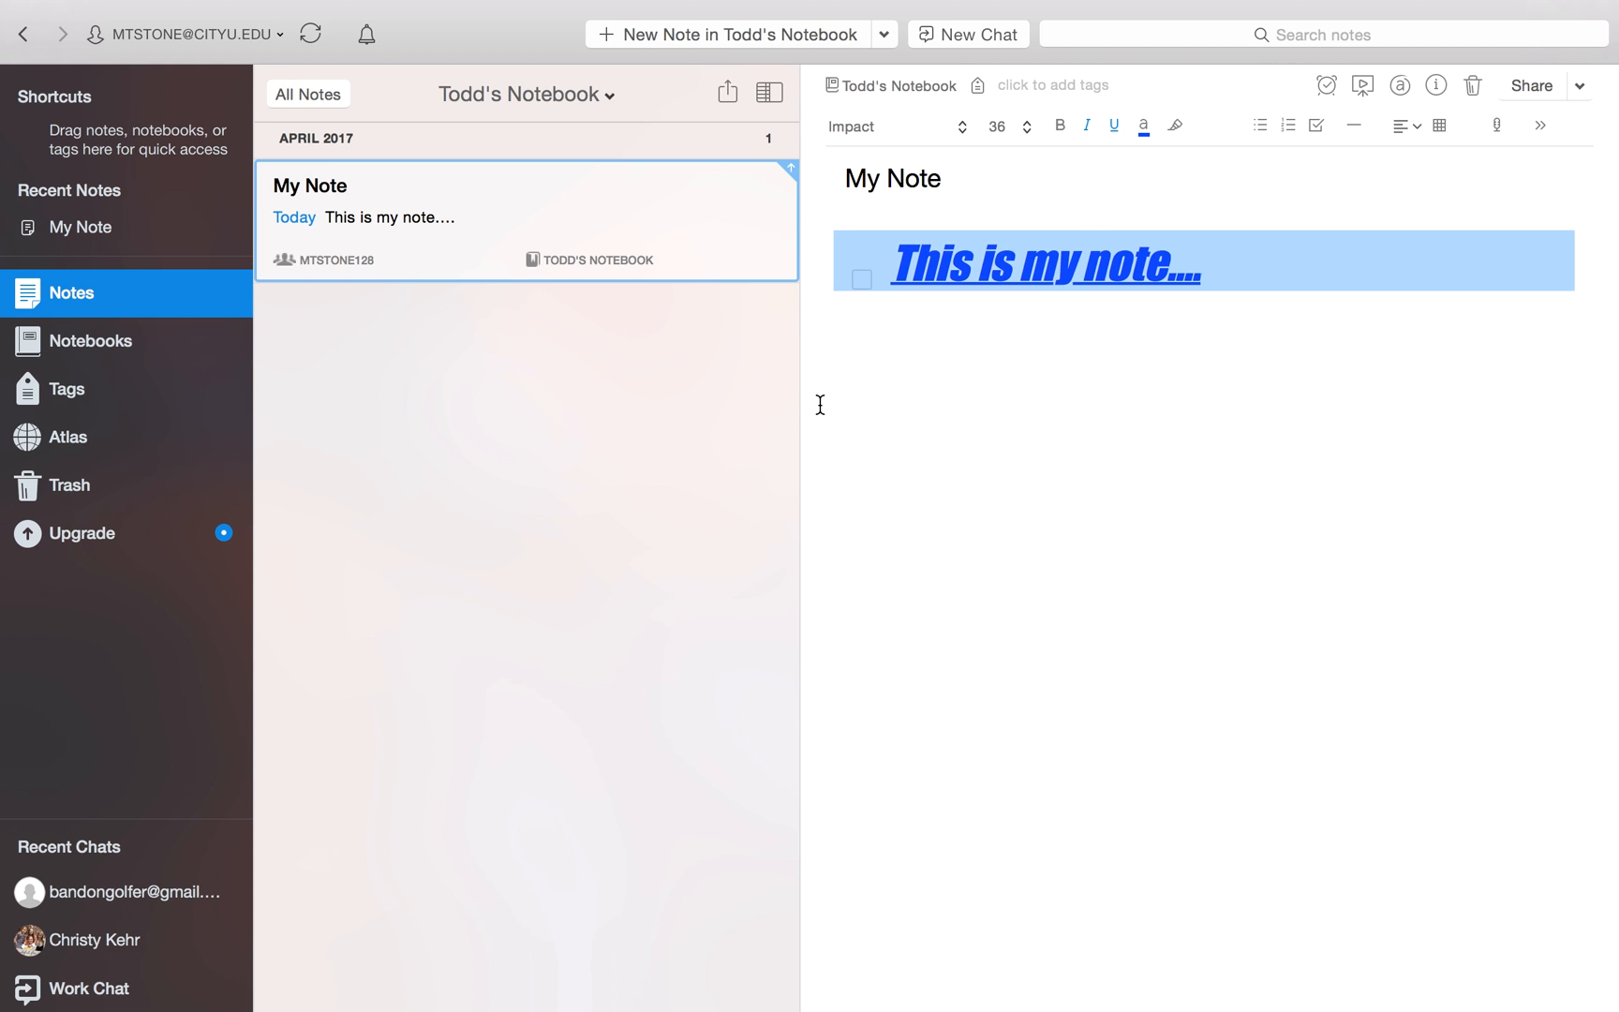
click(860, 280)
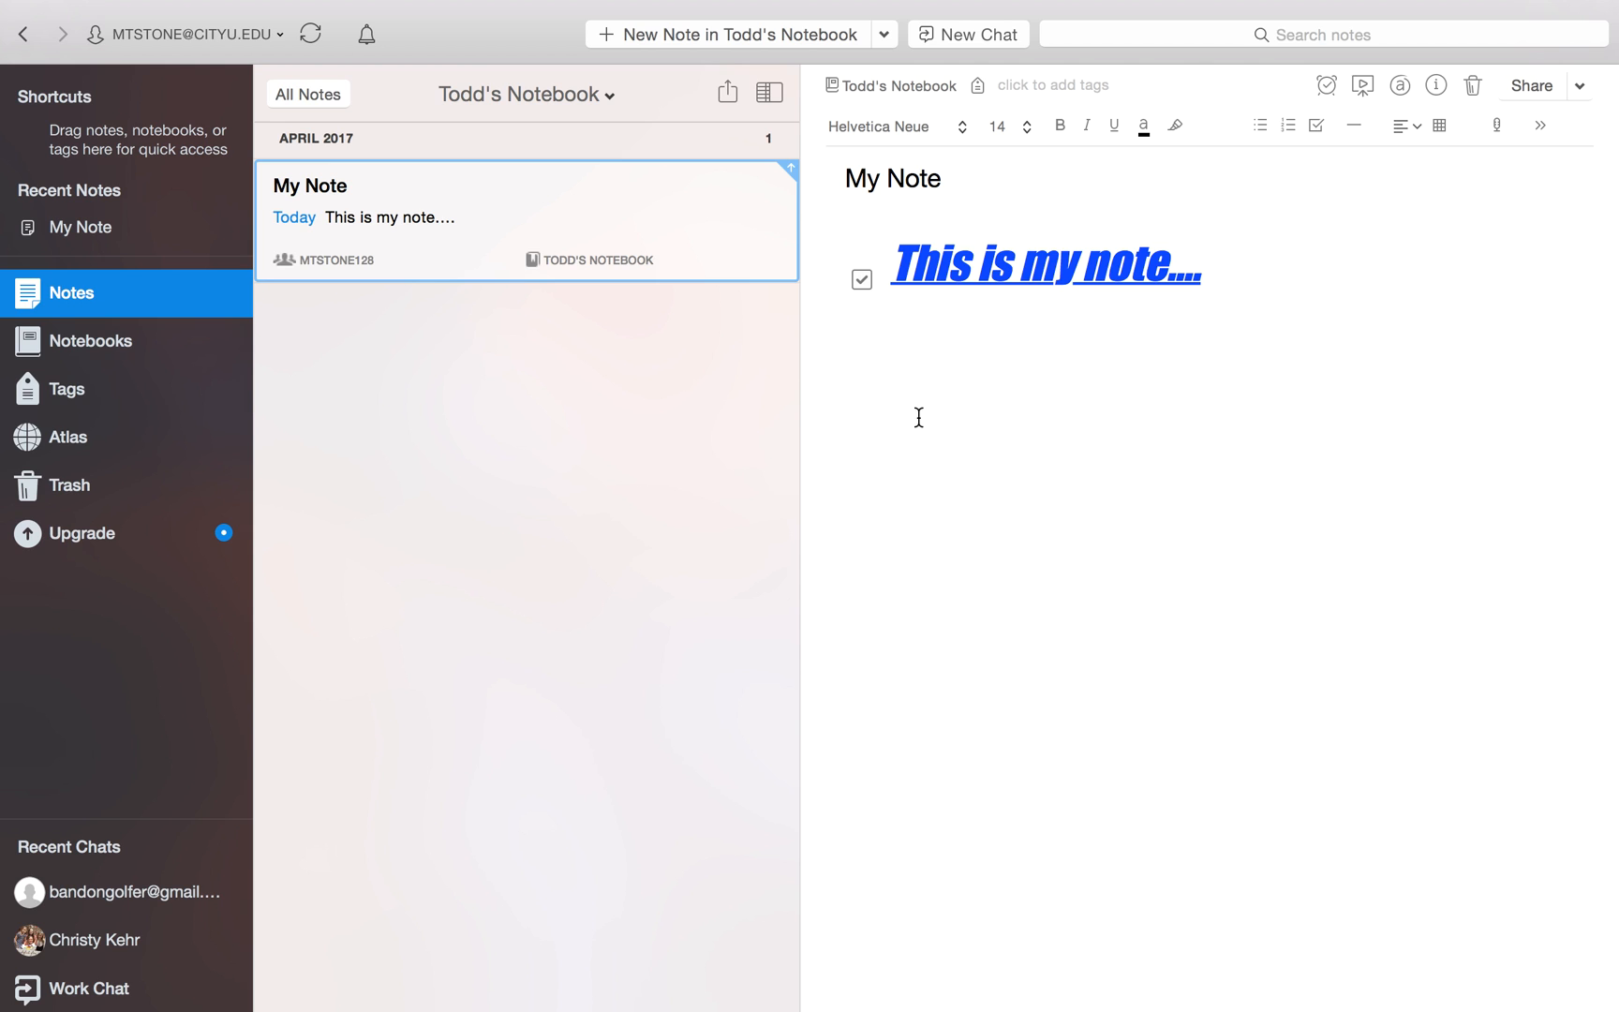
mouse_move(1494, 173)
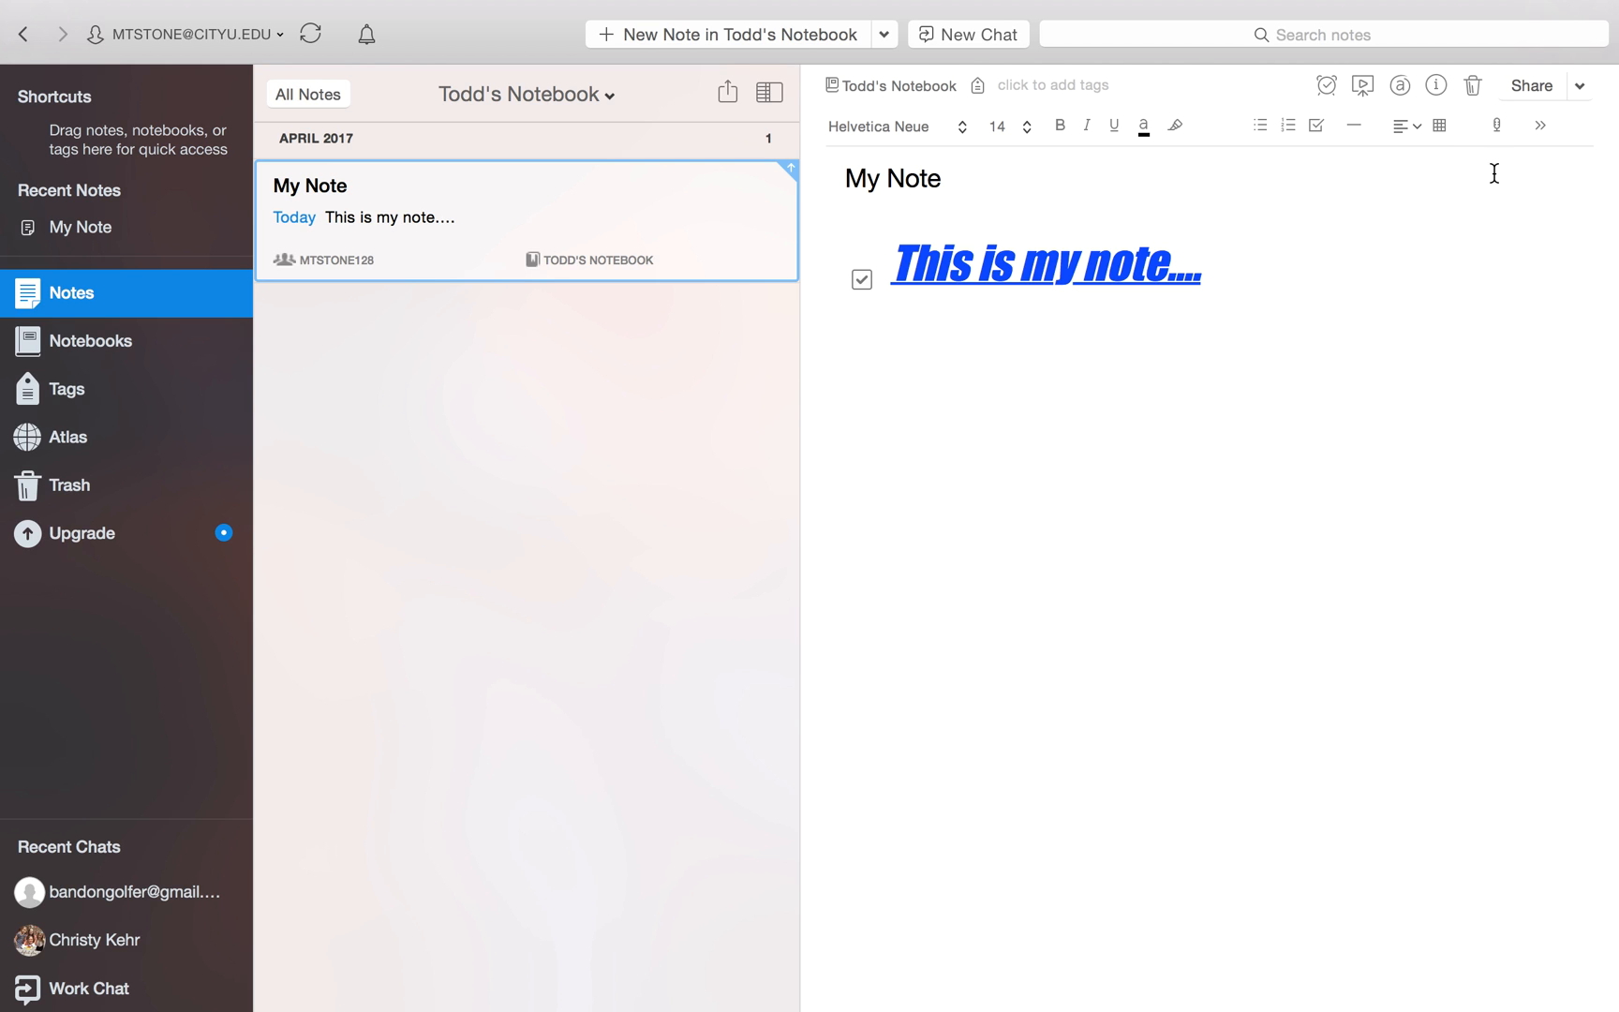
mouse_move(1537, 163)
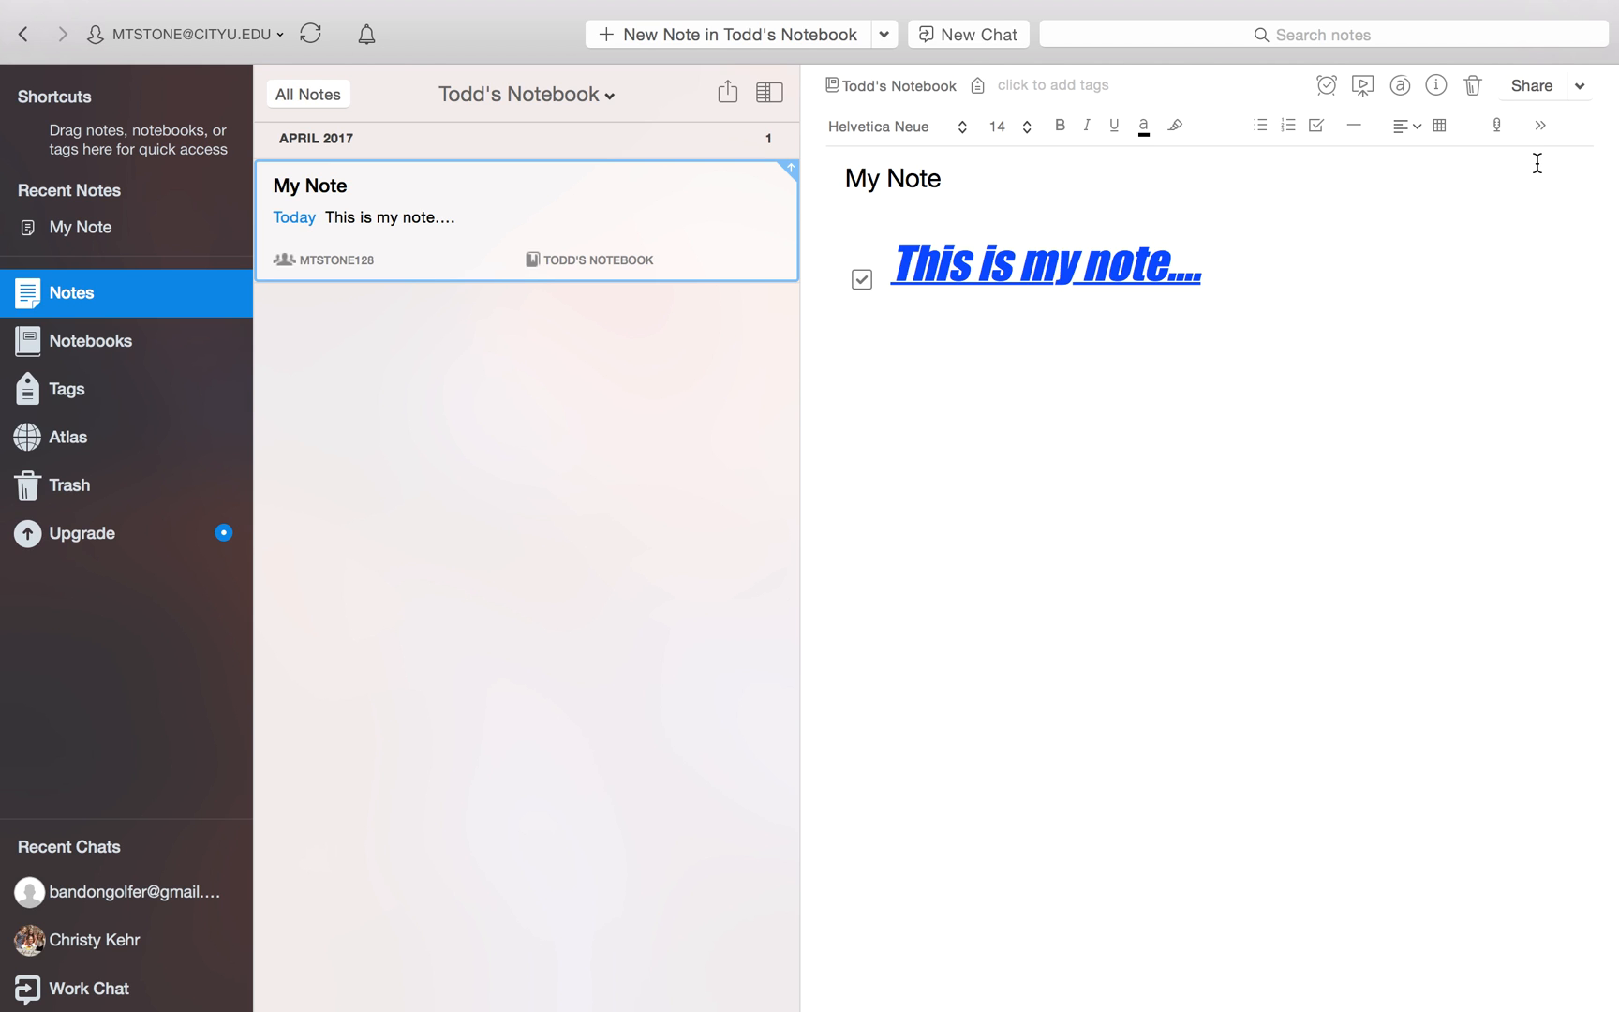
mouse_move(1538, 129)
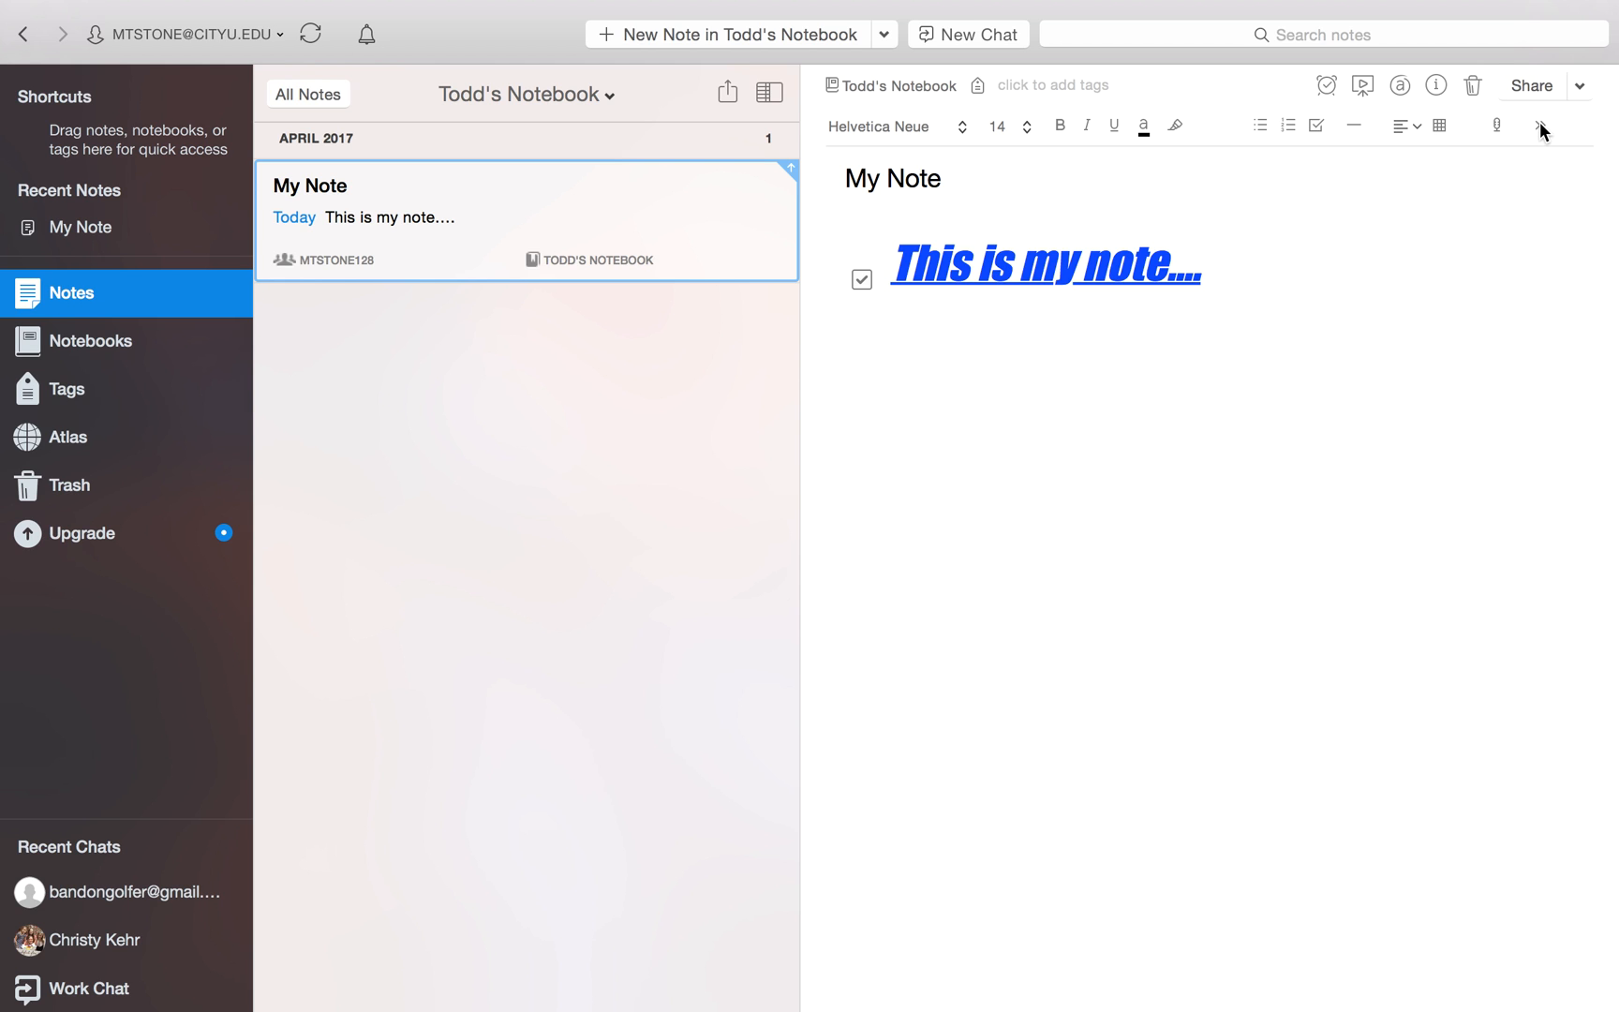
mouse_move(1540, 134)
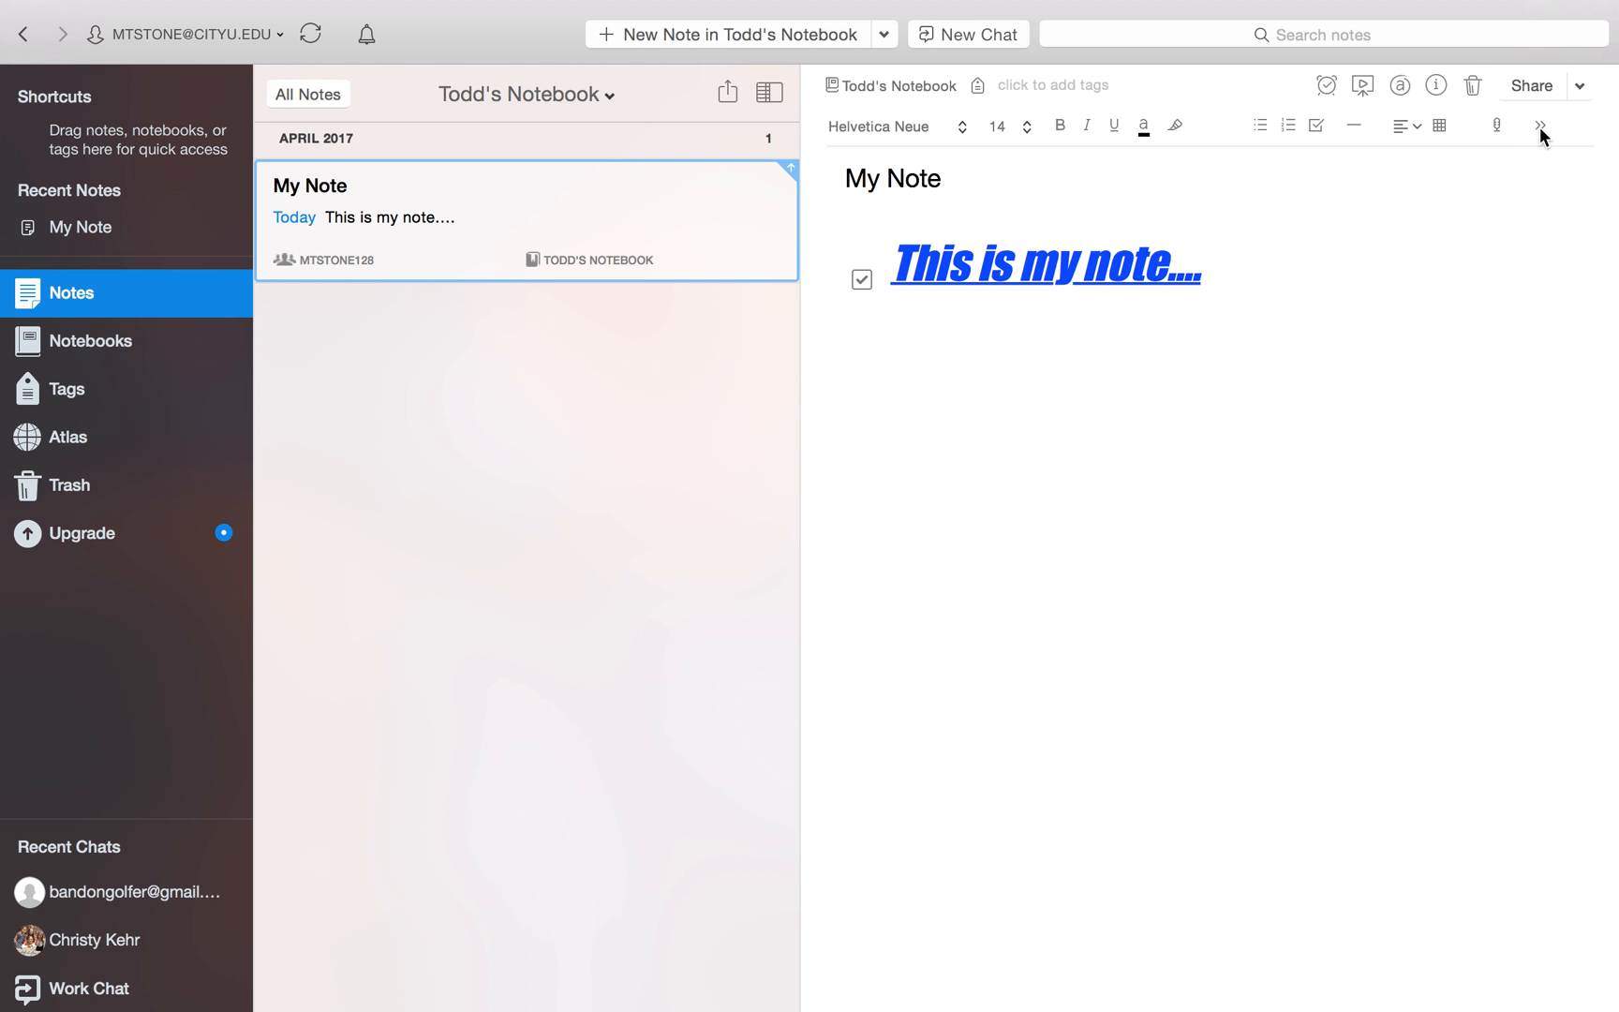
click(1539, 124)
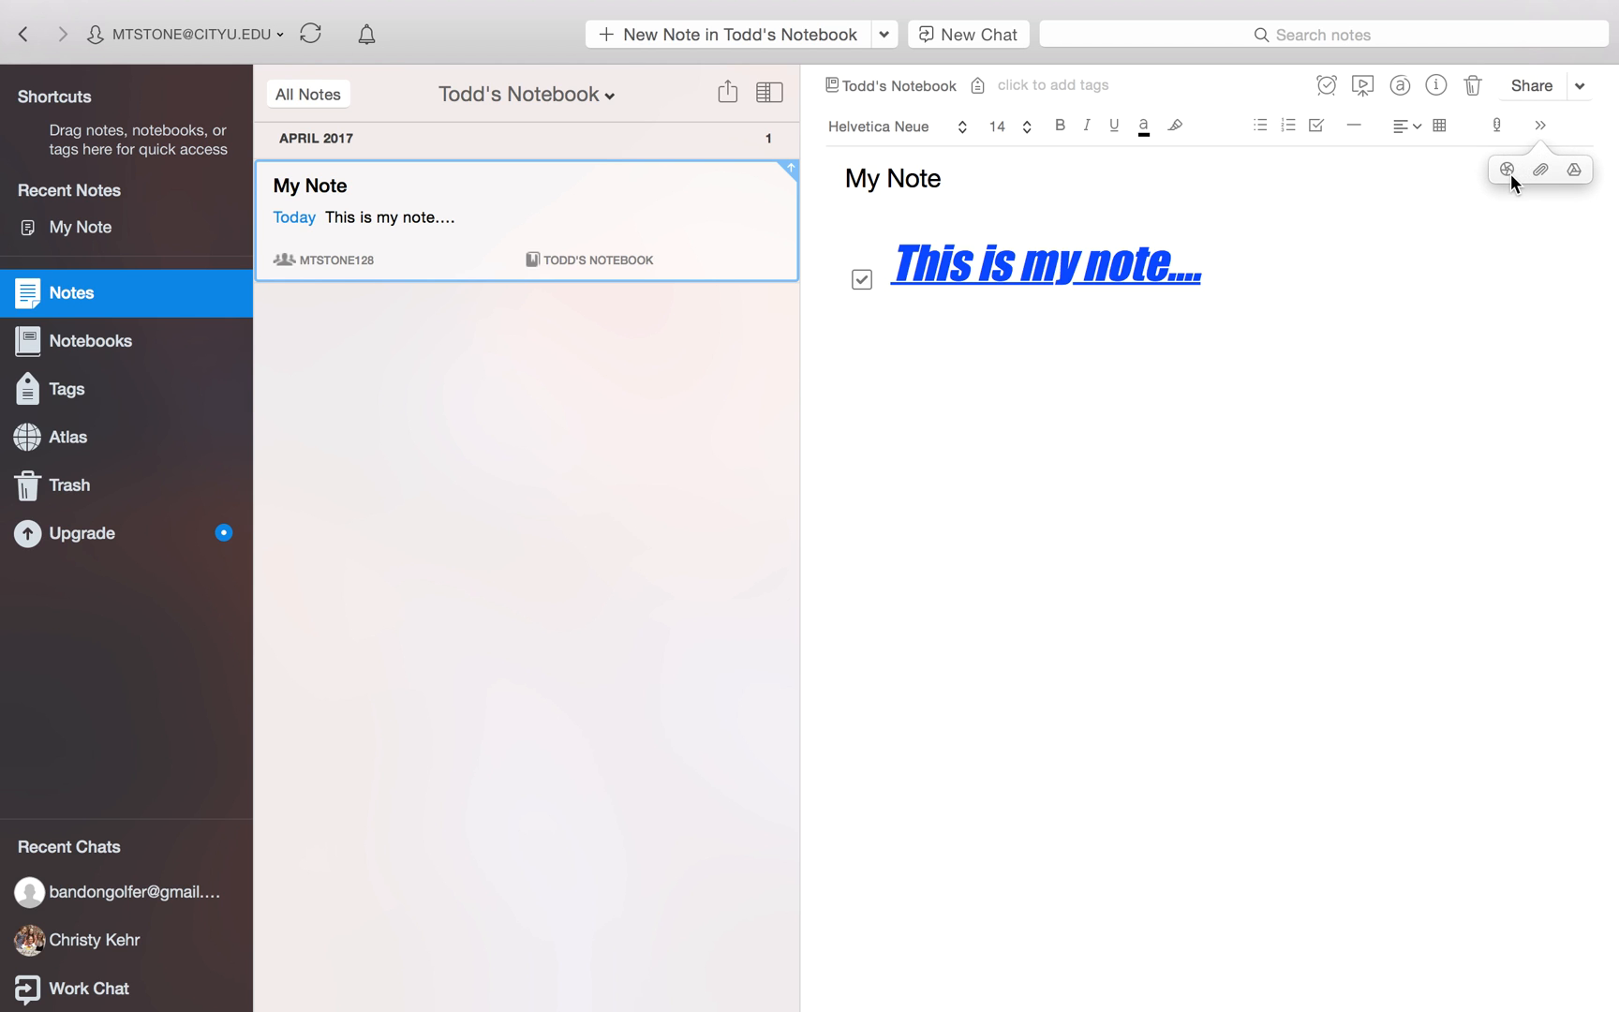
mouse_move(1507, 169)
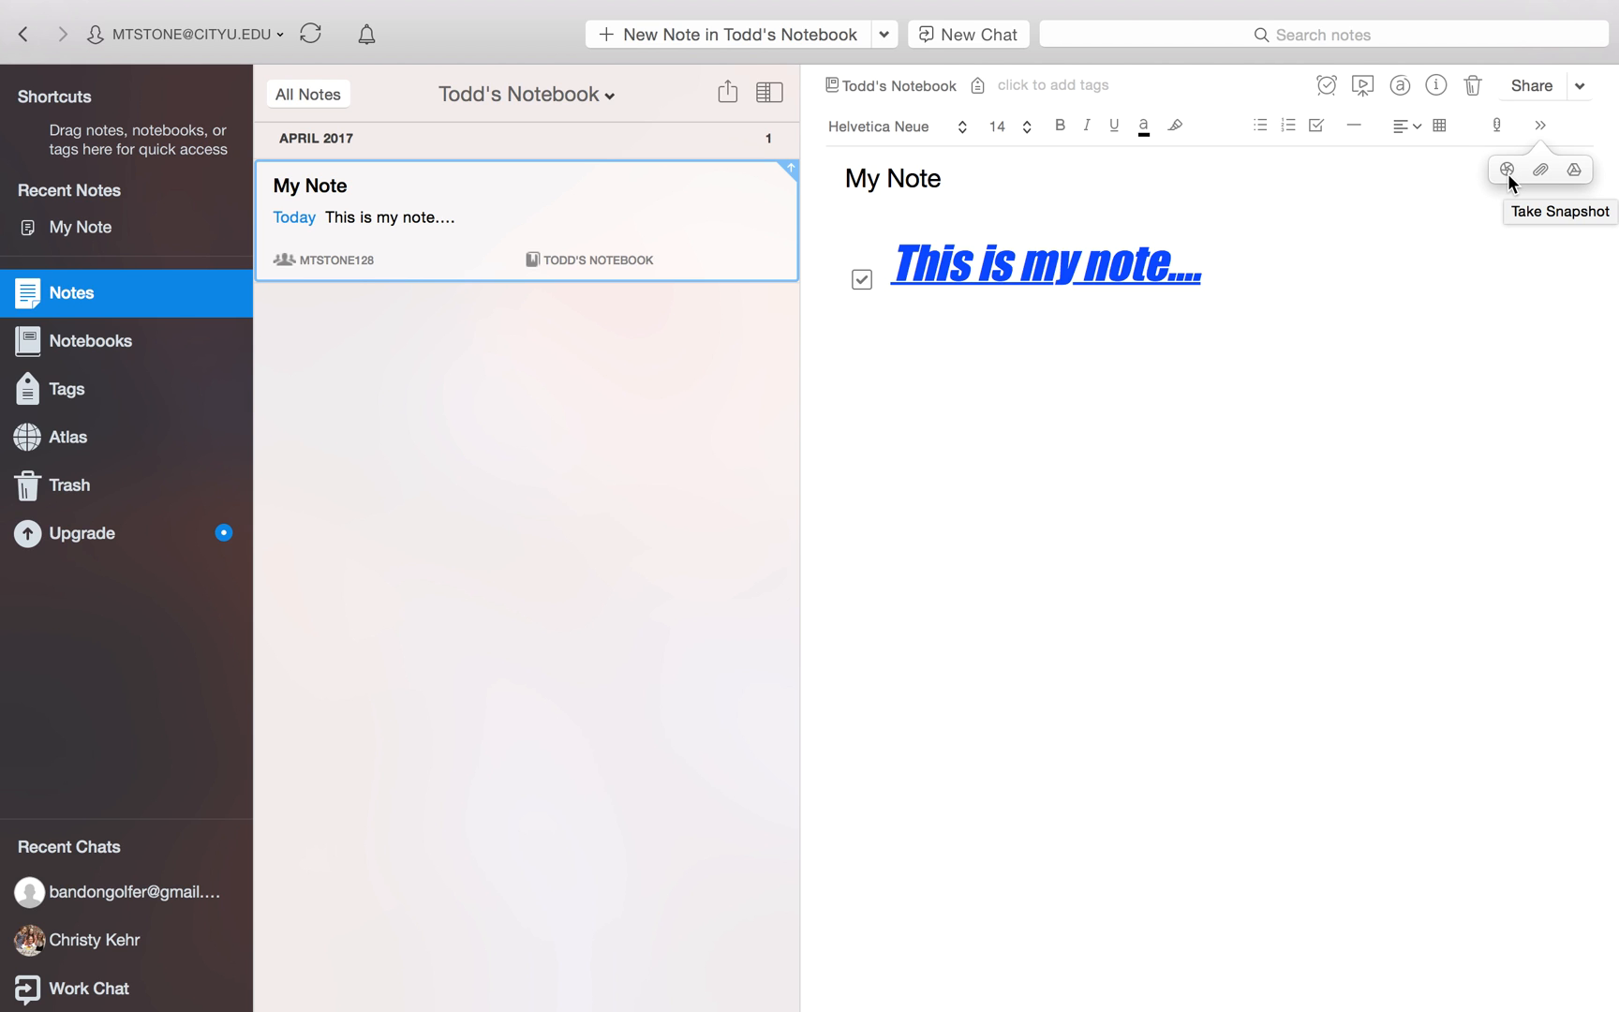
mouse_move(1538, 170)
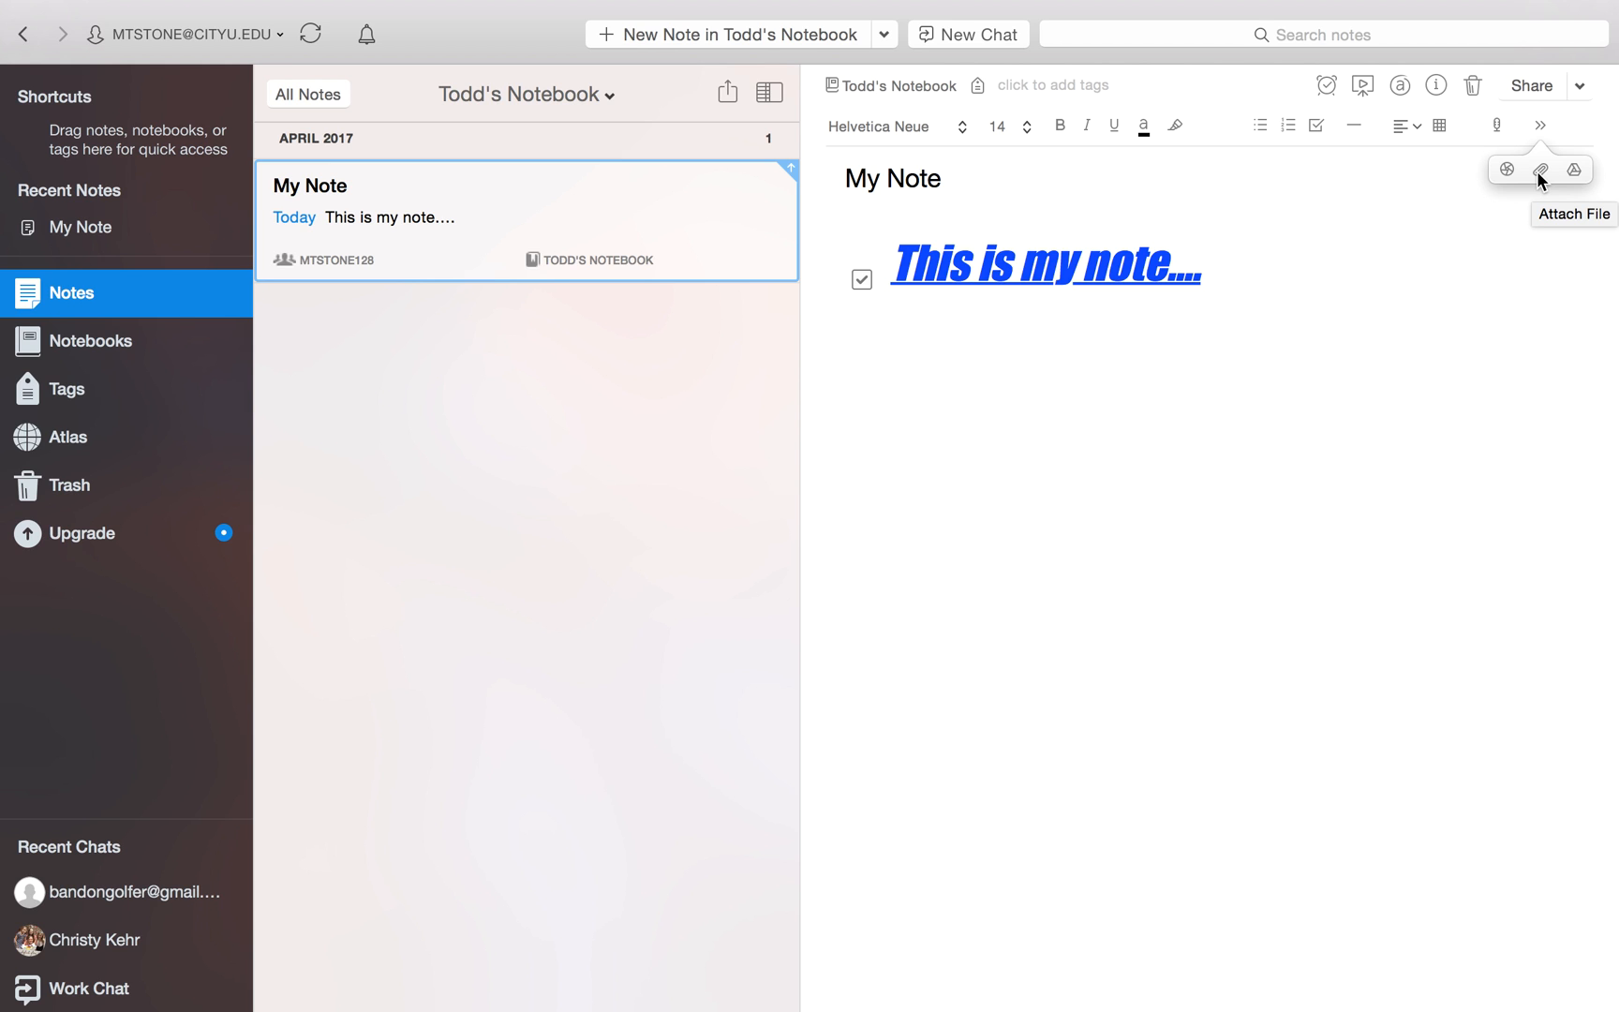
mouse_move(1568, 178)
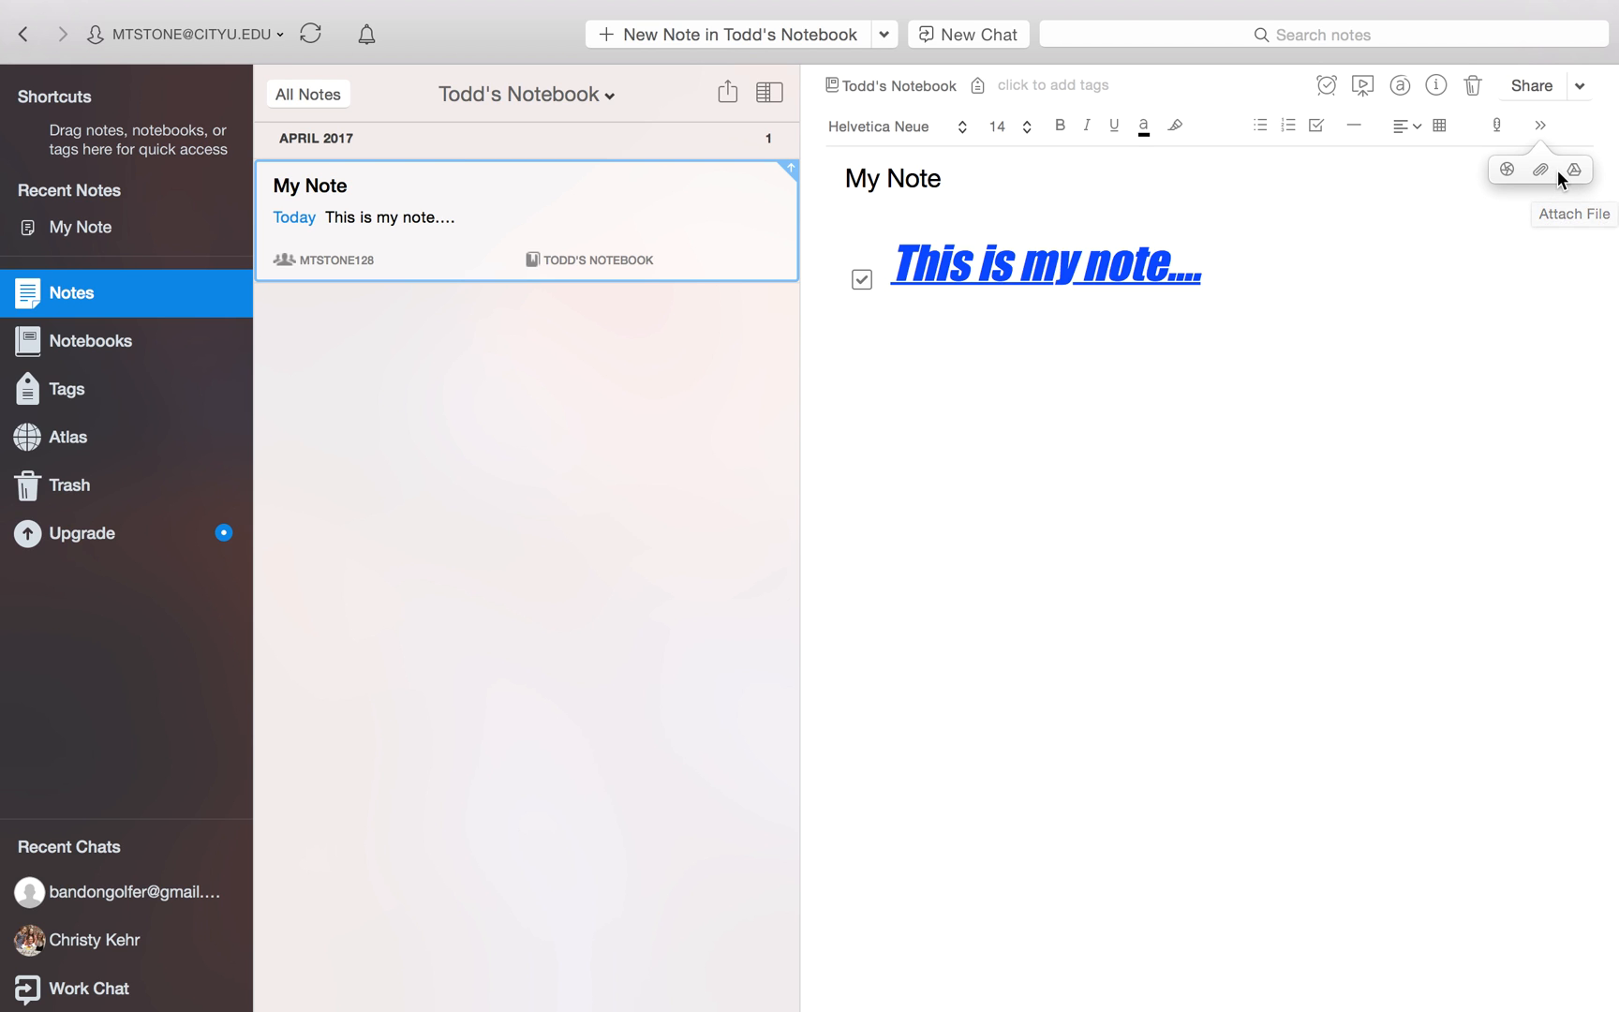
mouse_move(1574, 169)
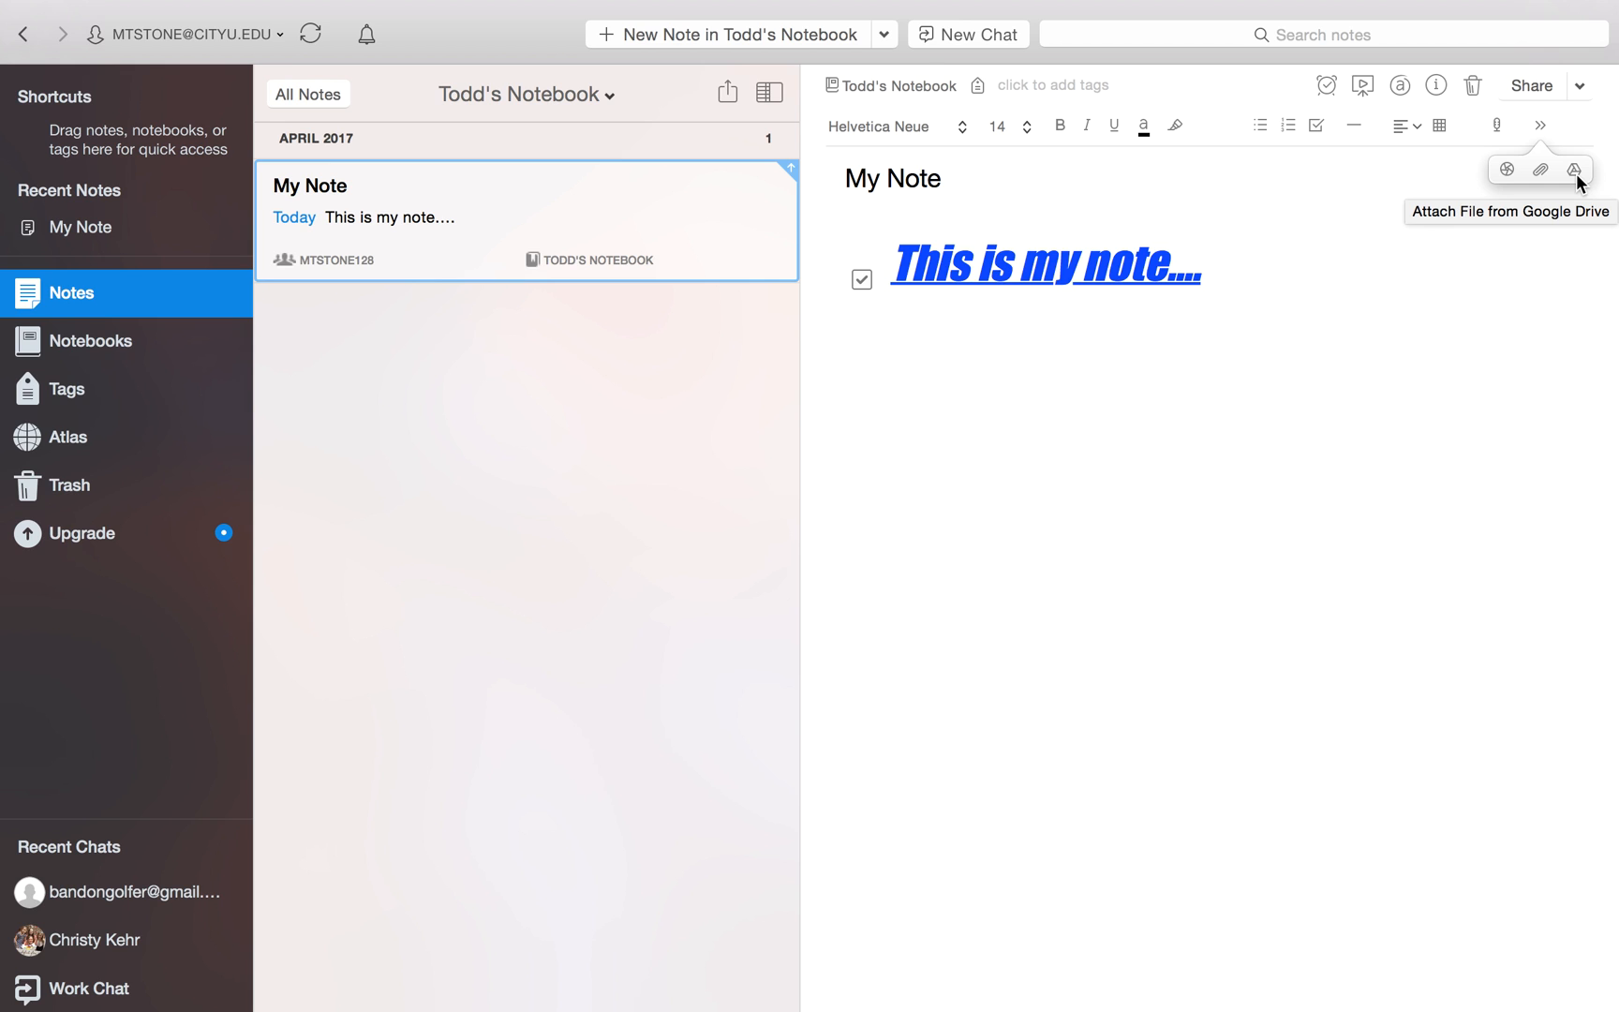
mouse_move(1560, 217)
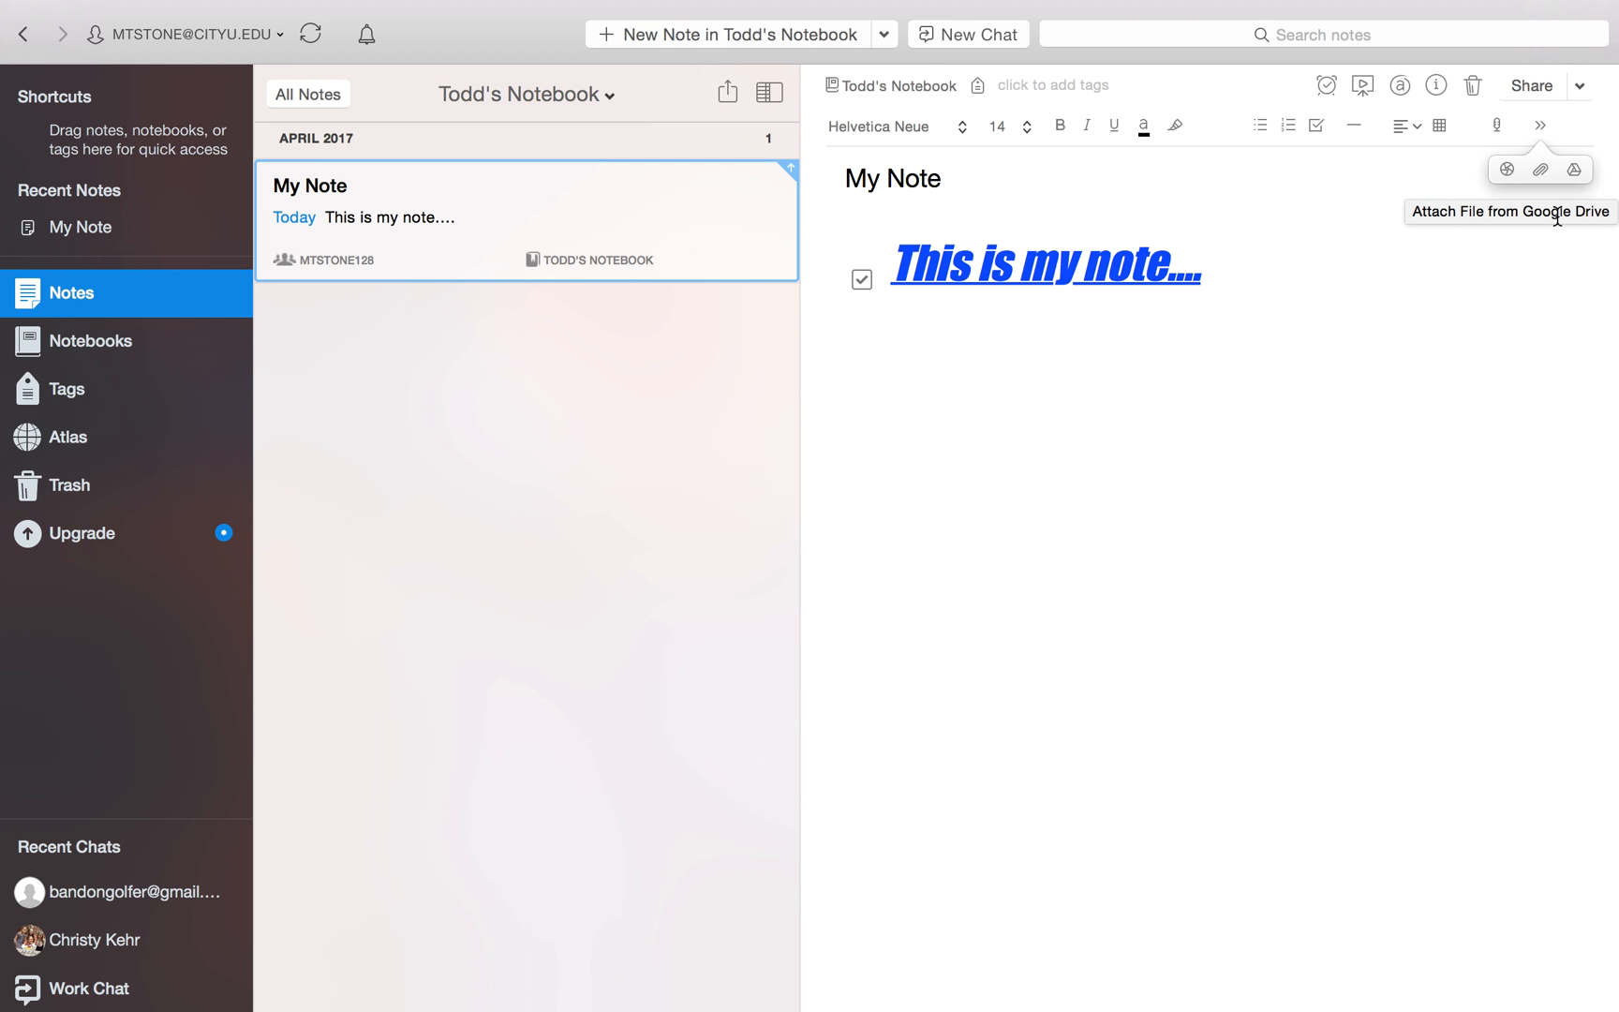
mouse_move(1410, 347)
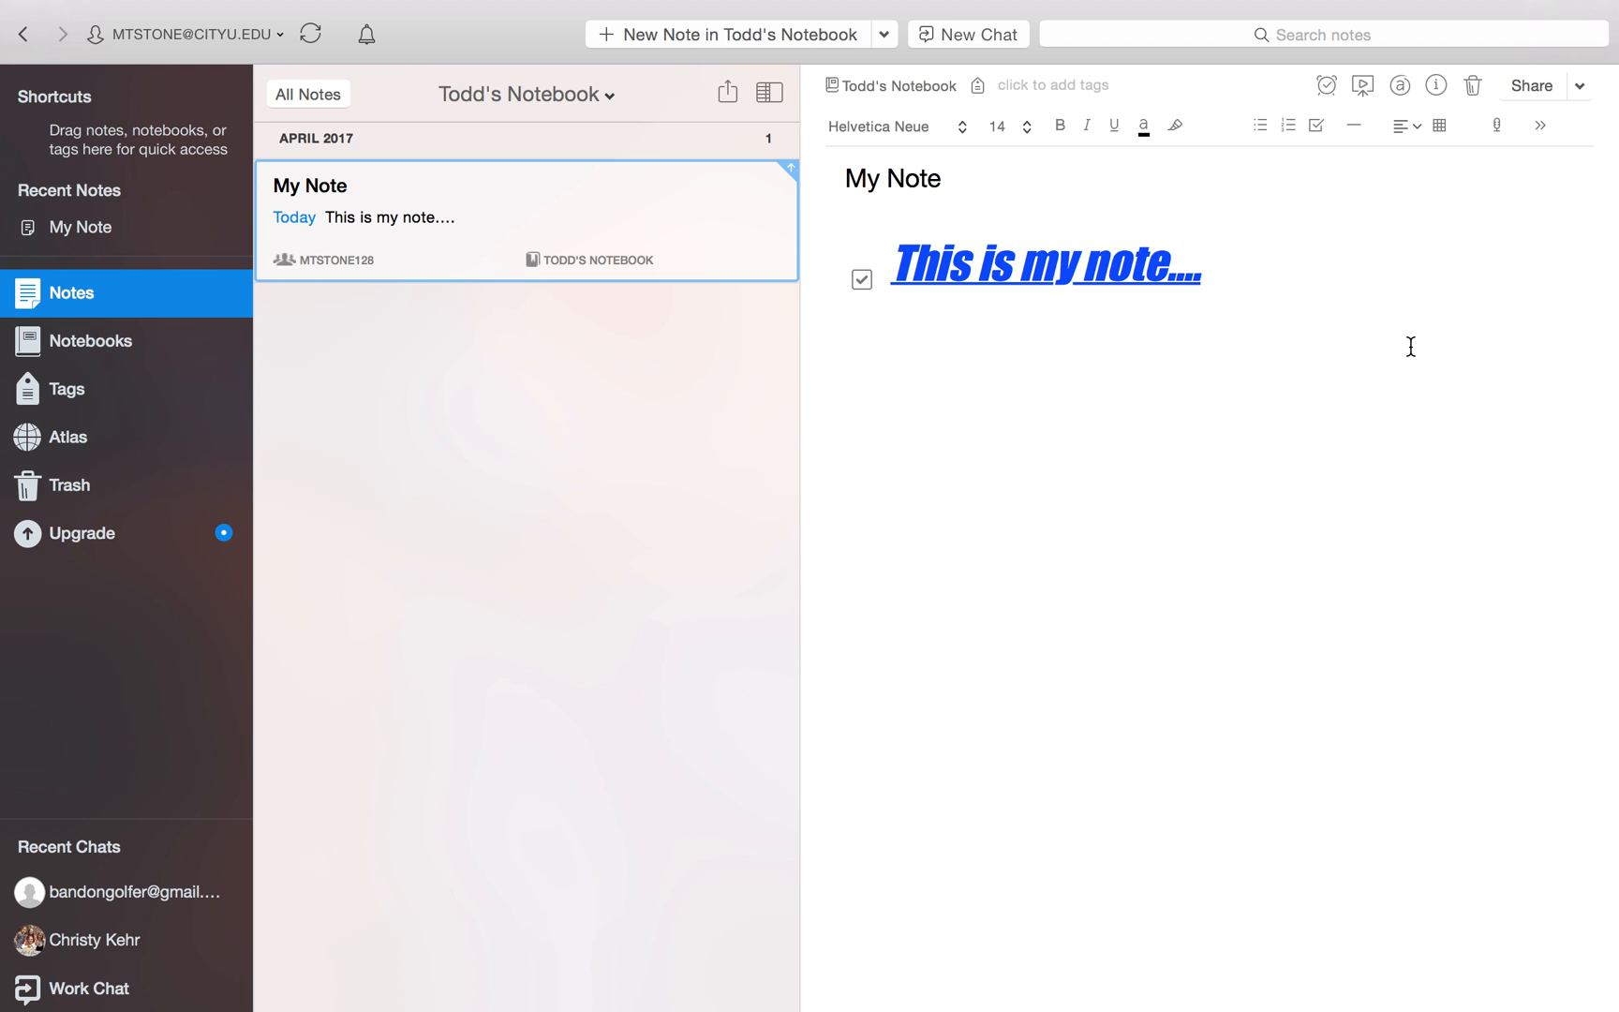
mouse_move(1006, 99)
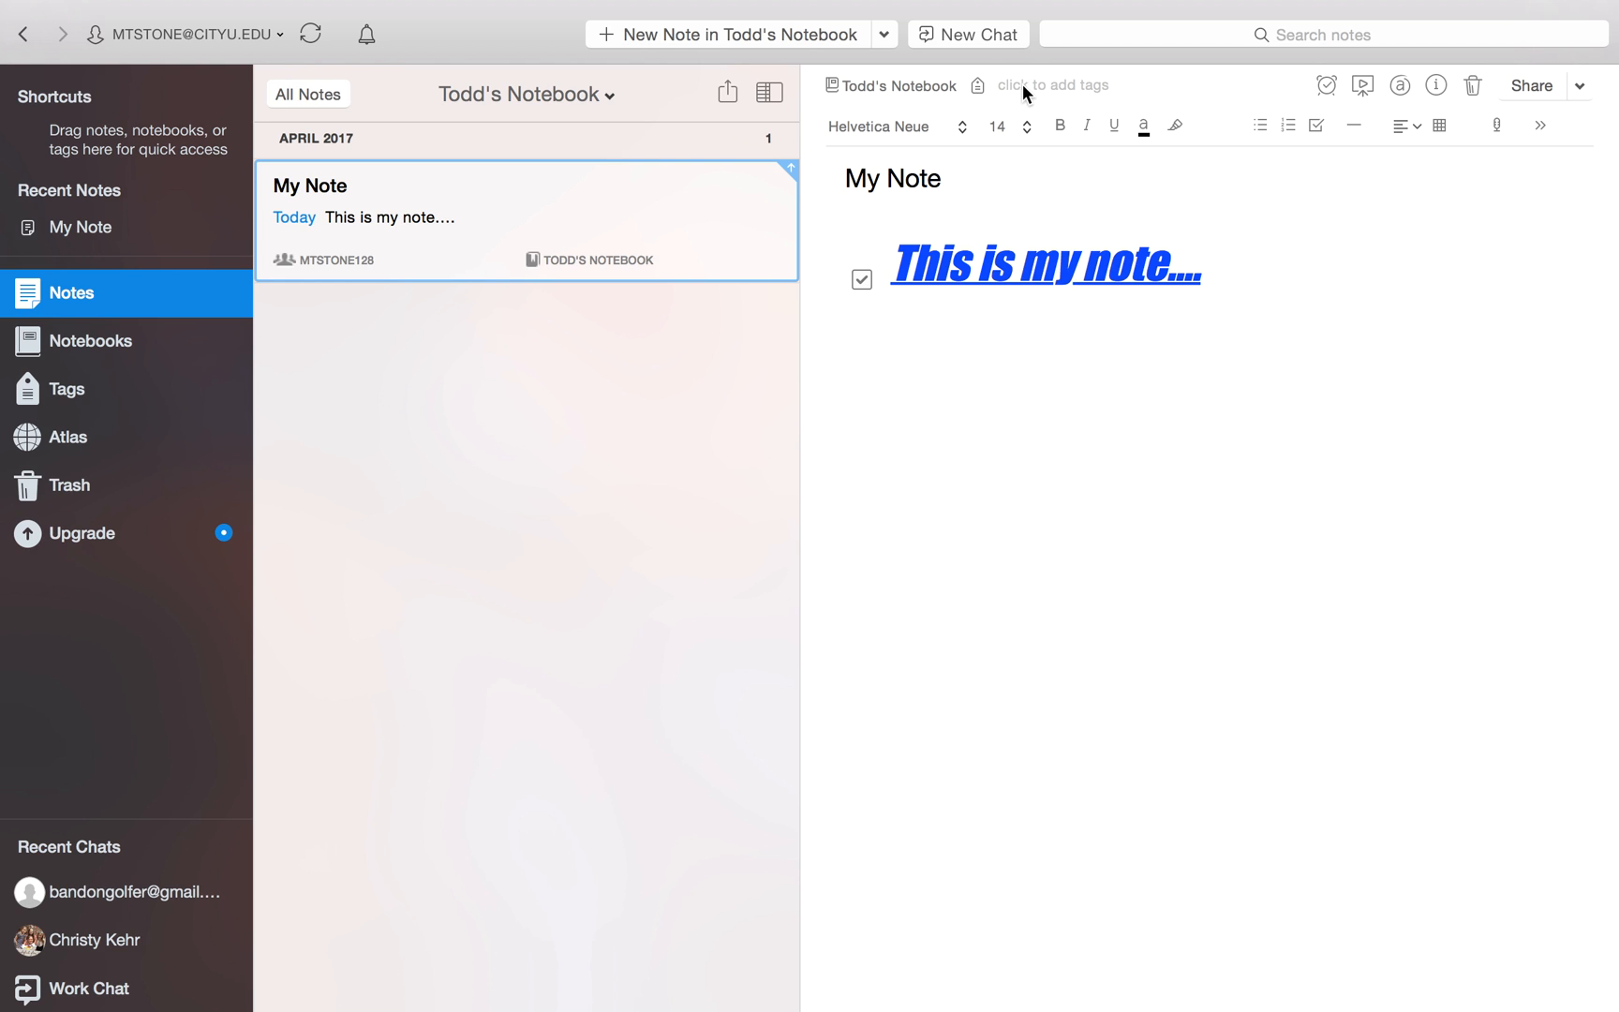
Step: Enter the tags eea520 and notebooks in the note's tag field and commit them
click(1053, 84)
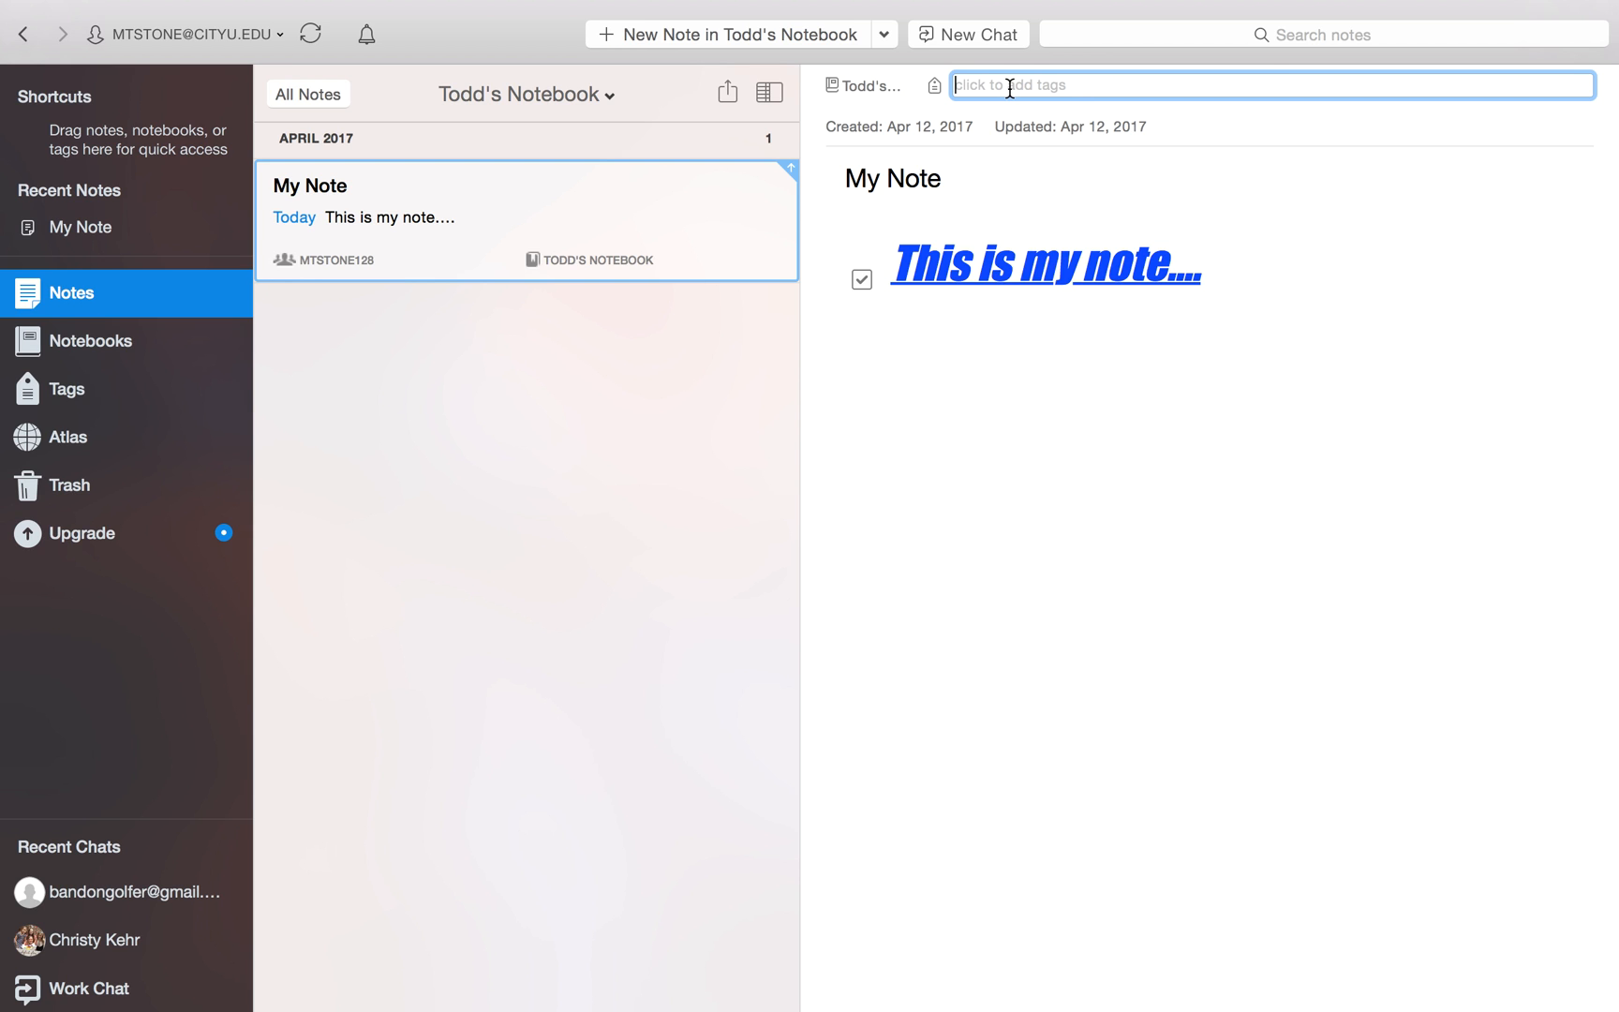
text(eea520)
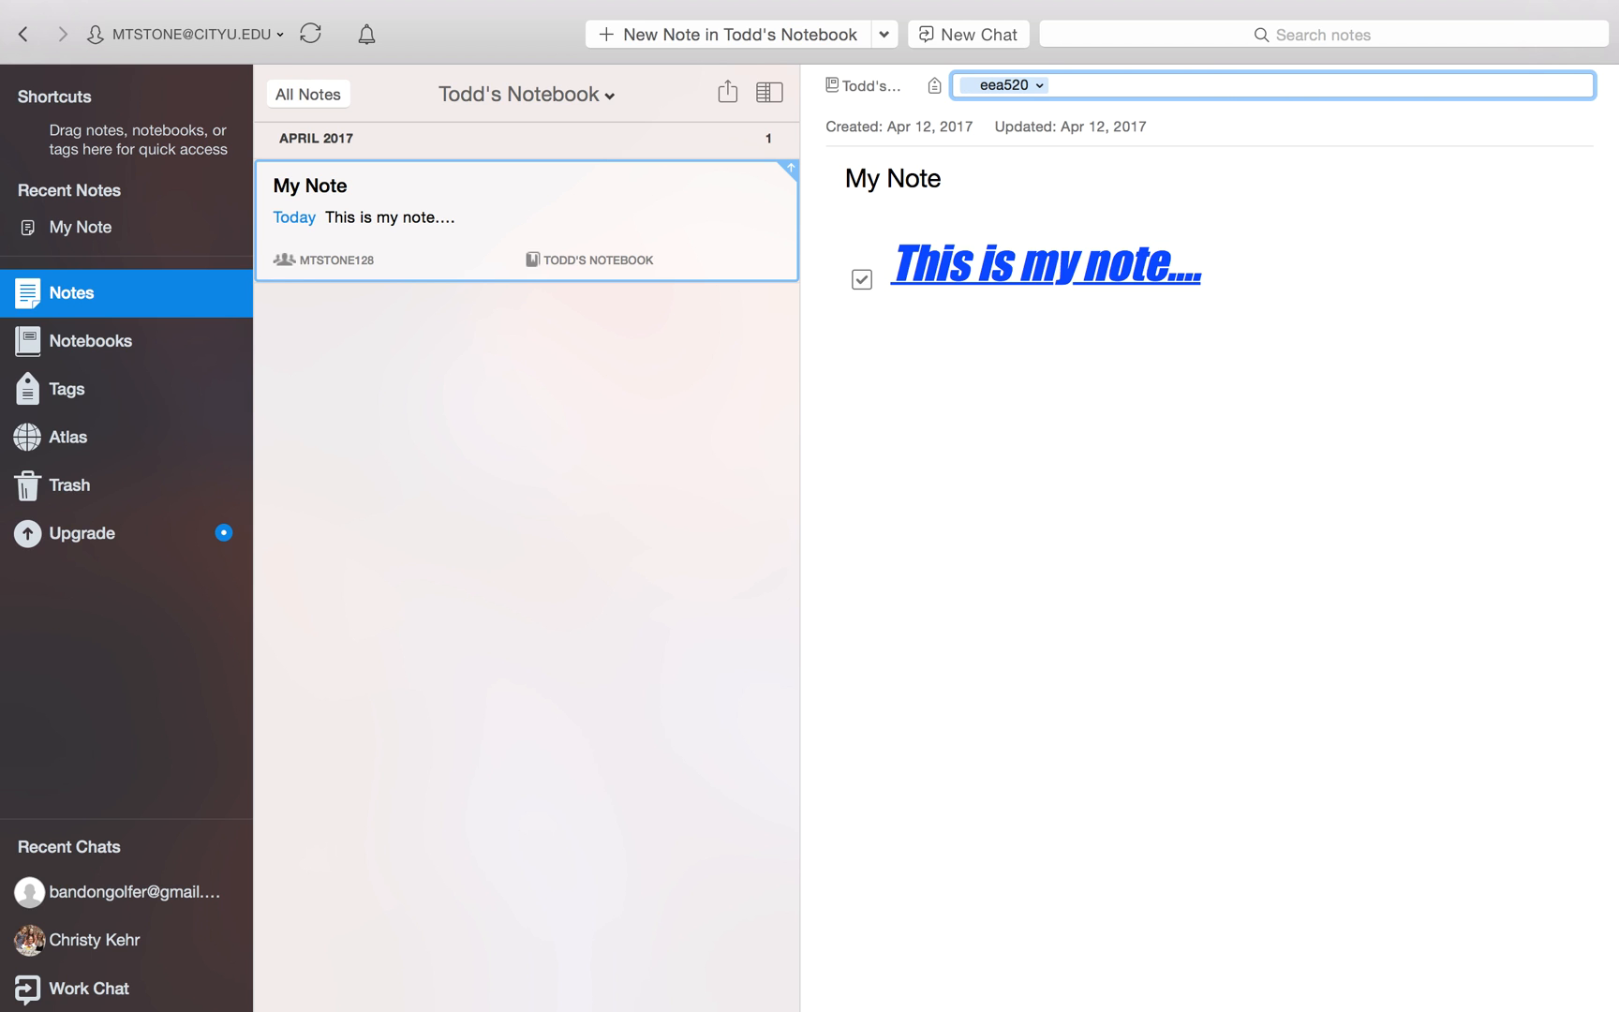
text(notebooks)
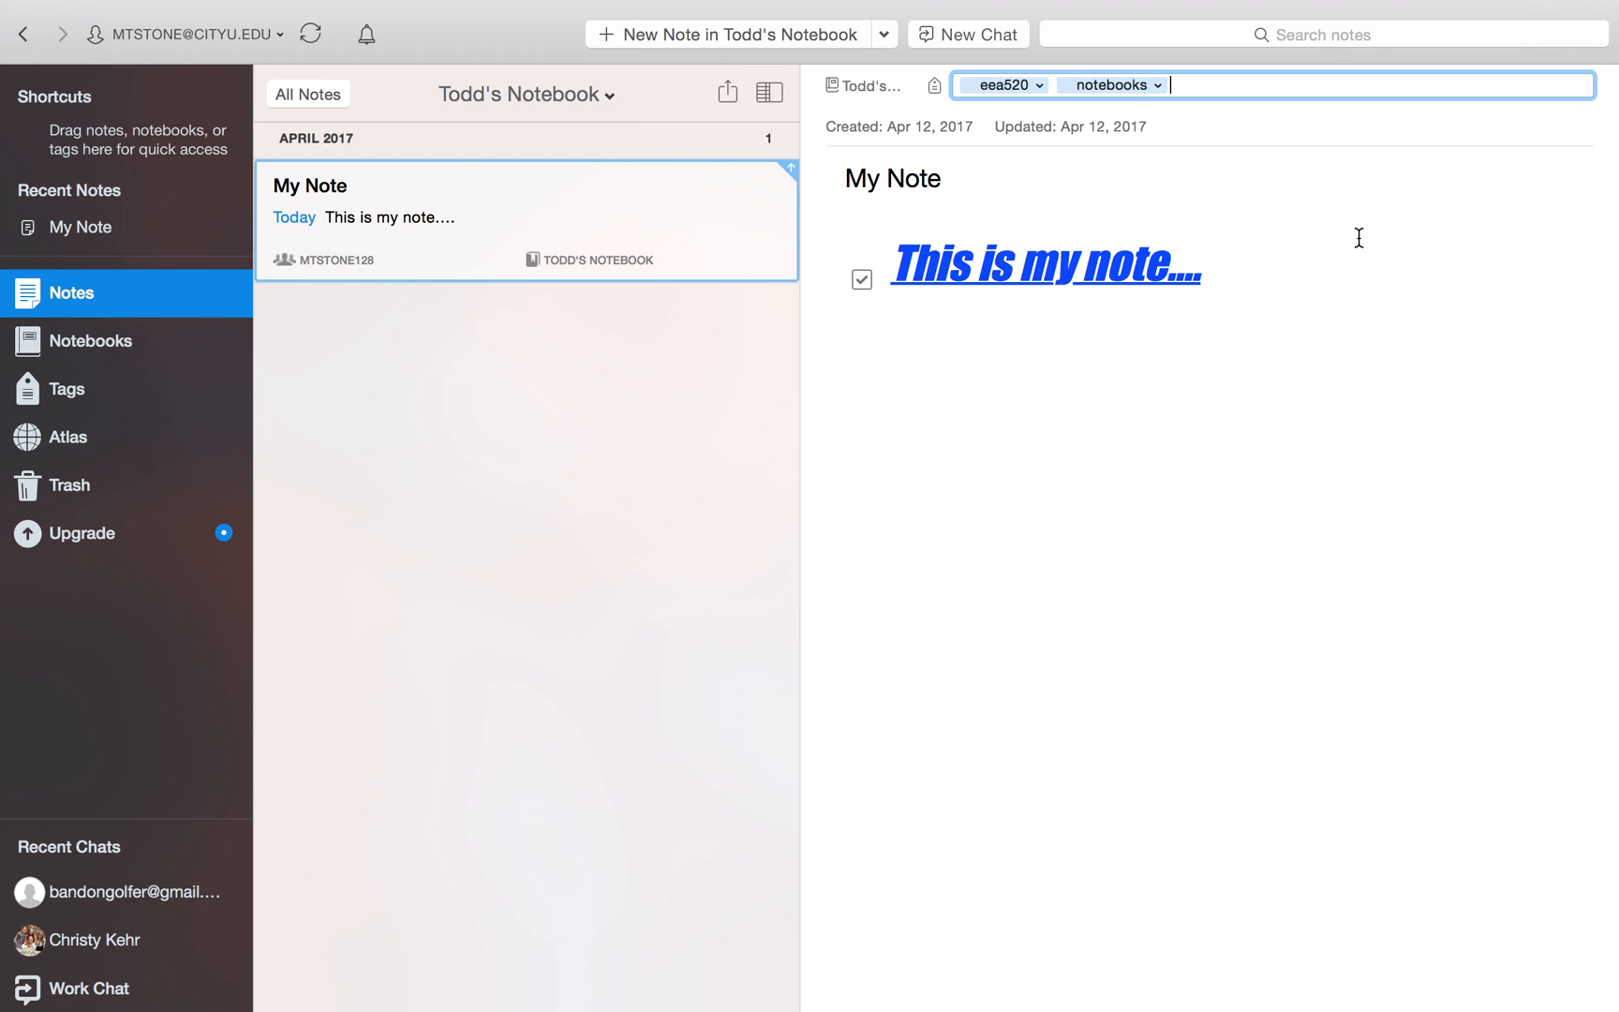
key(Return)
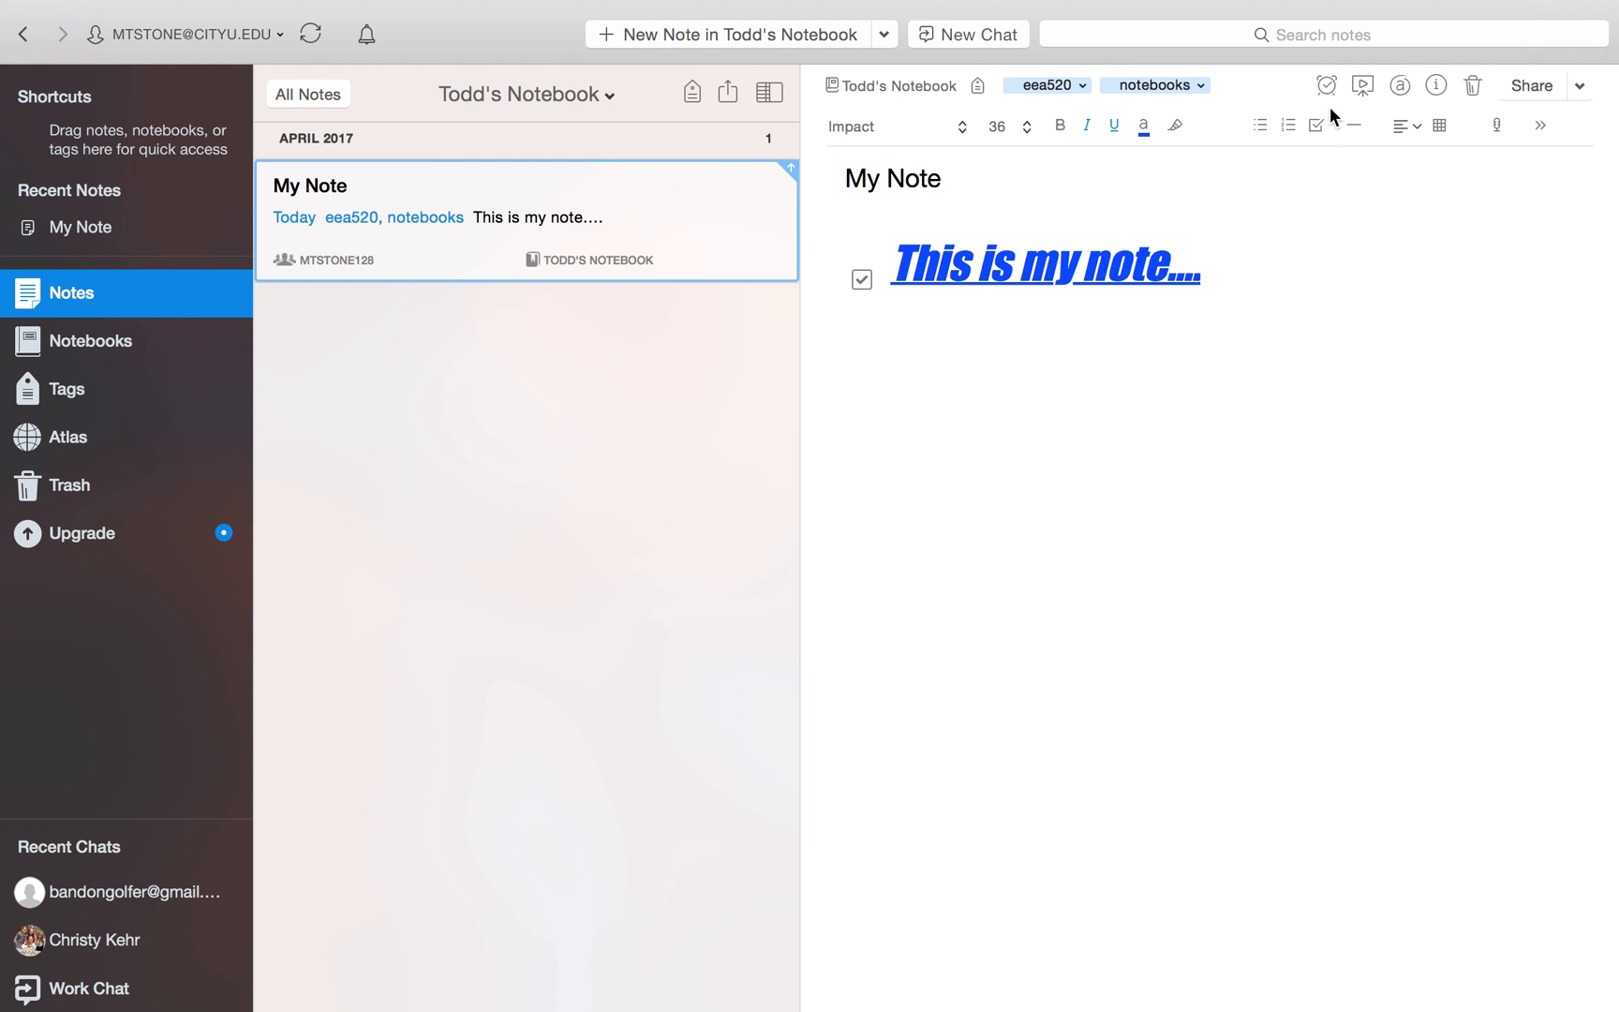
mouse_move(1327, 85)
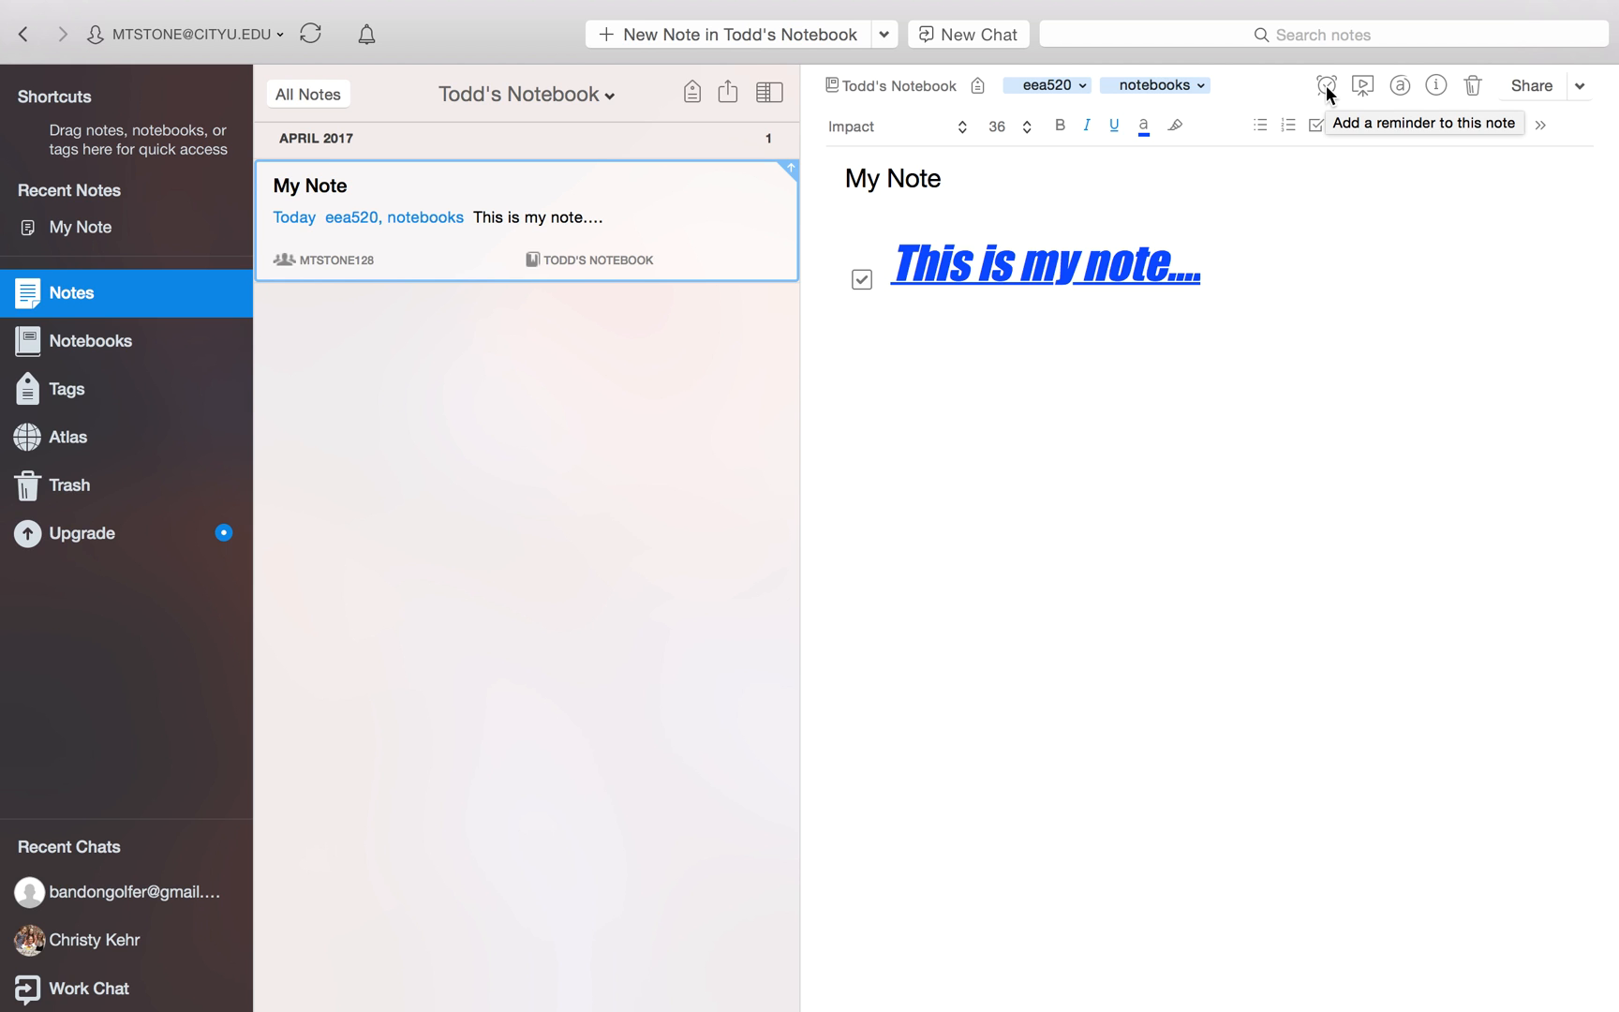
Step: Set a reminder on My Note dated for tomorrow
click(1327, 85)
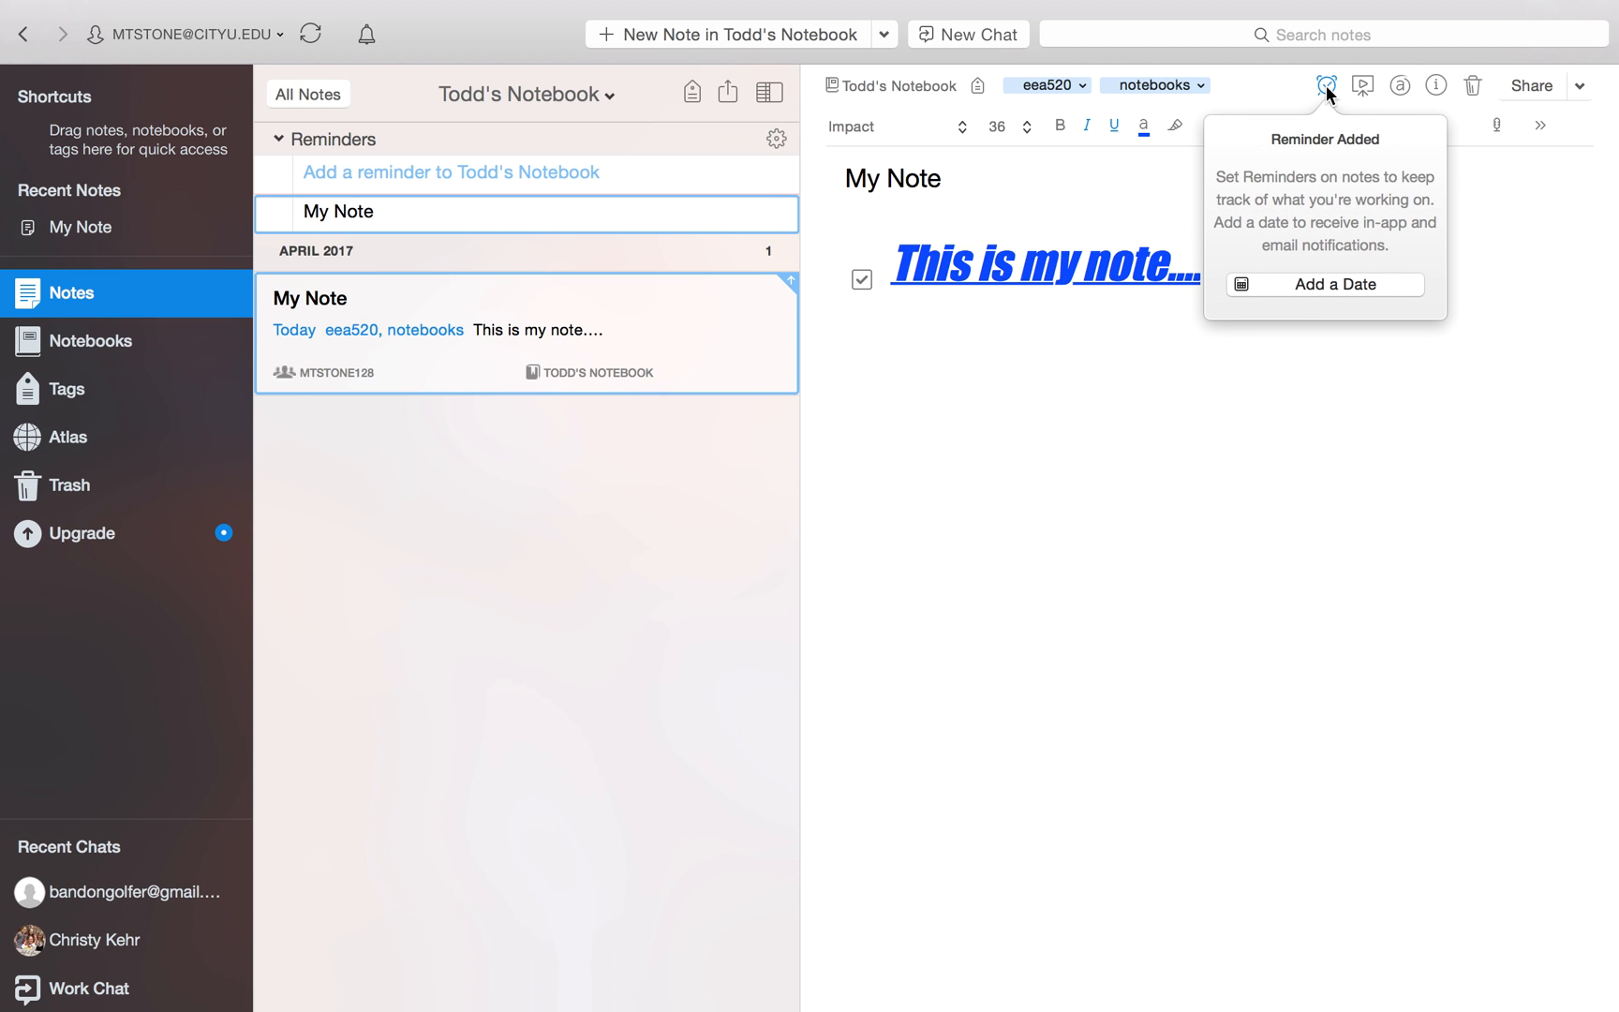
mouse_move(1363, 292)
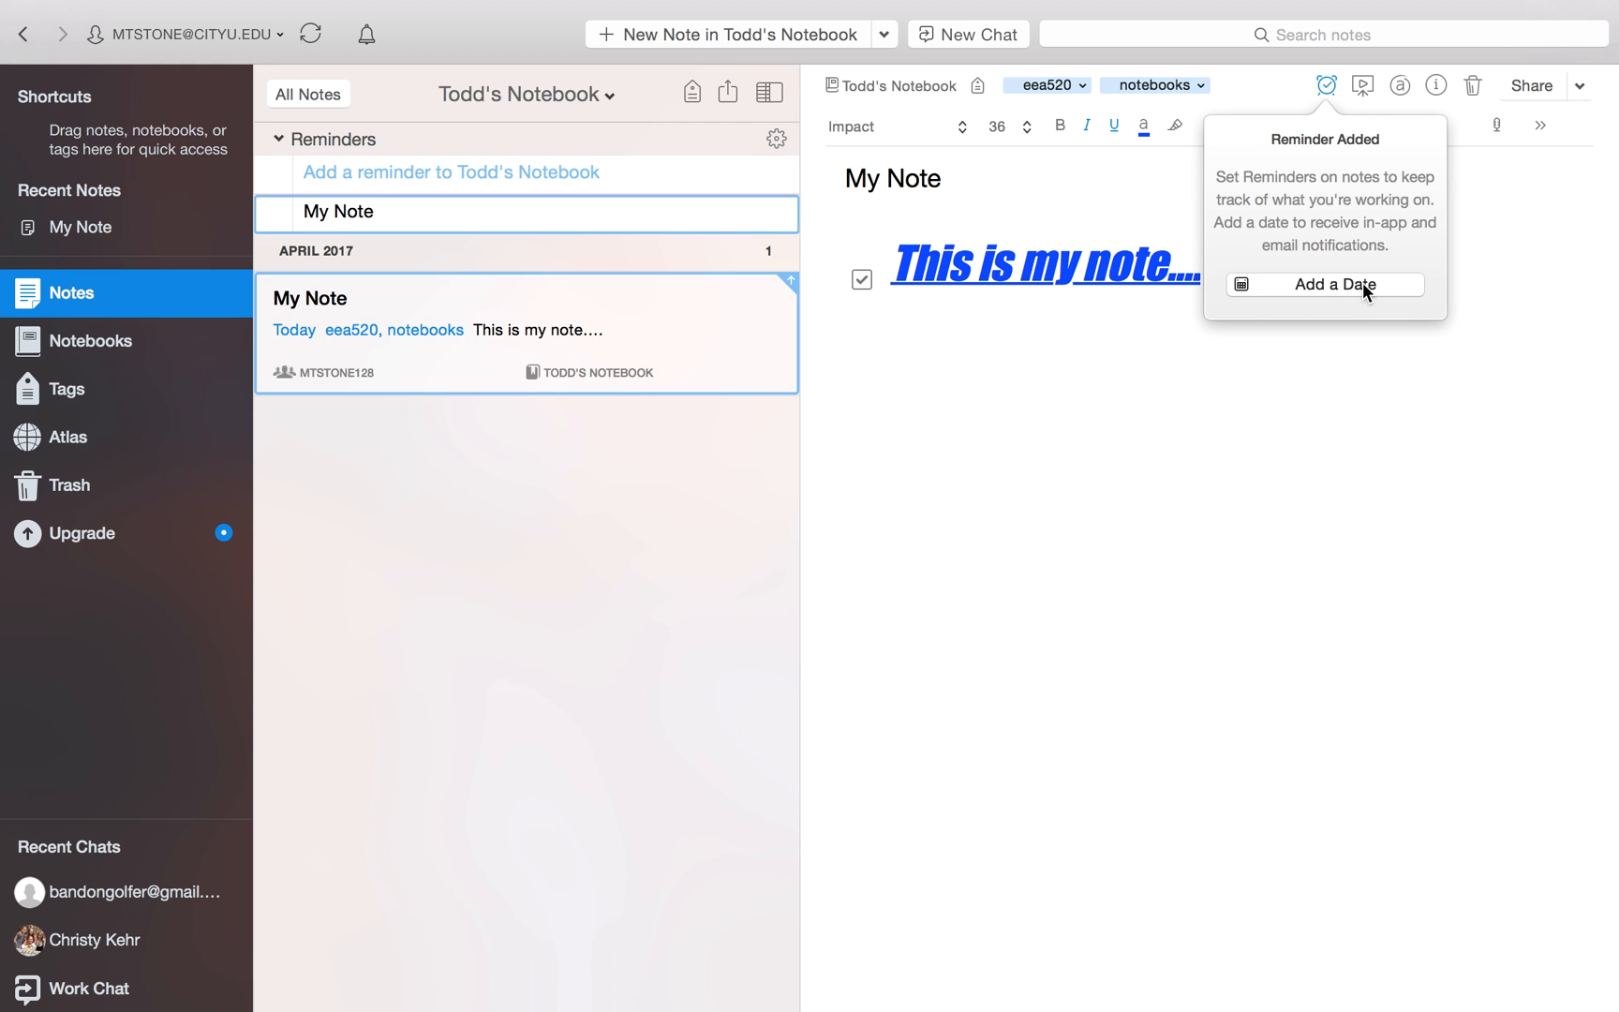
click(1339, 284)
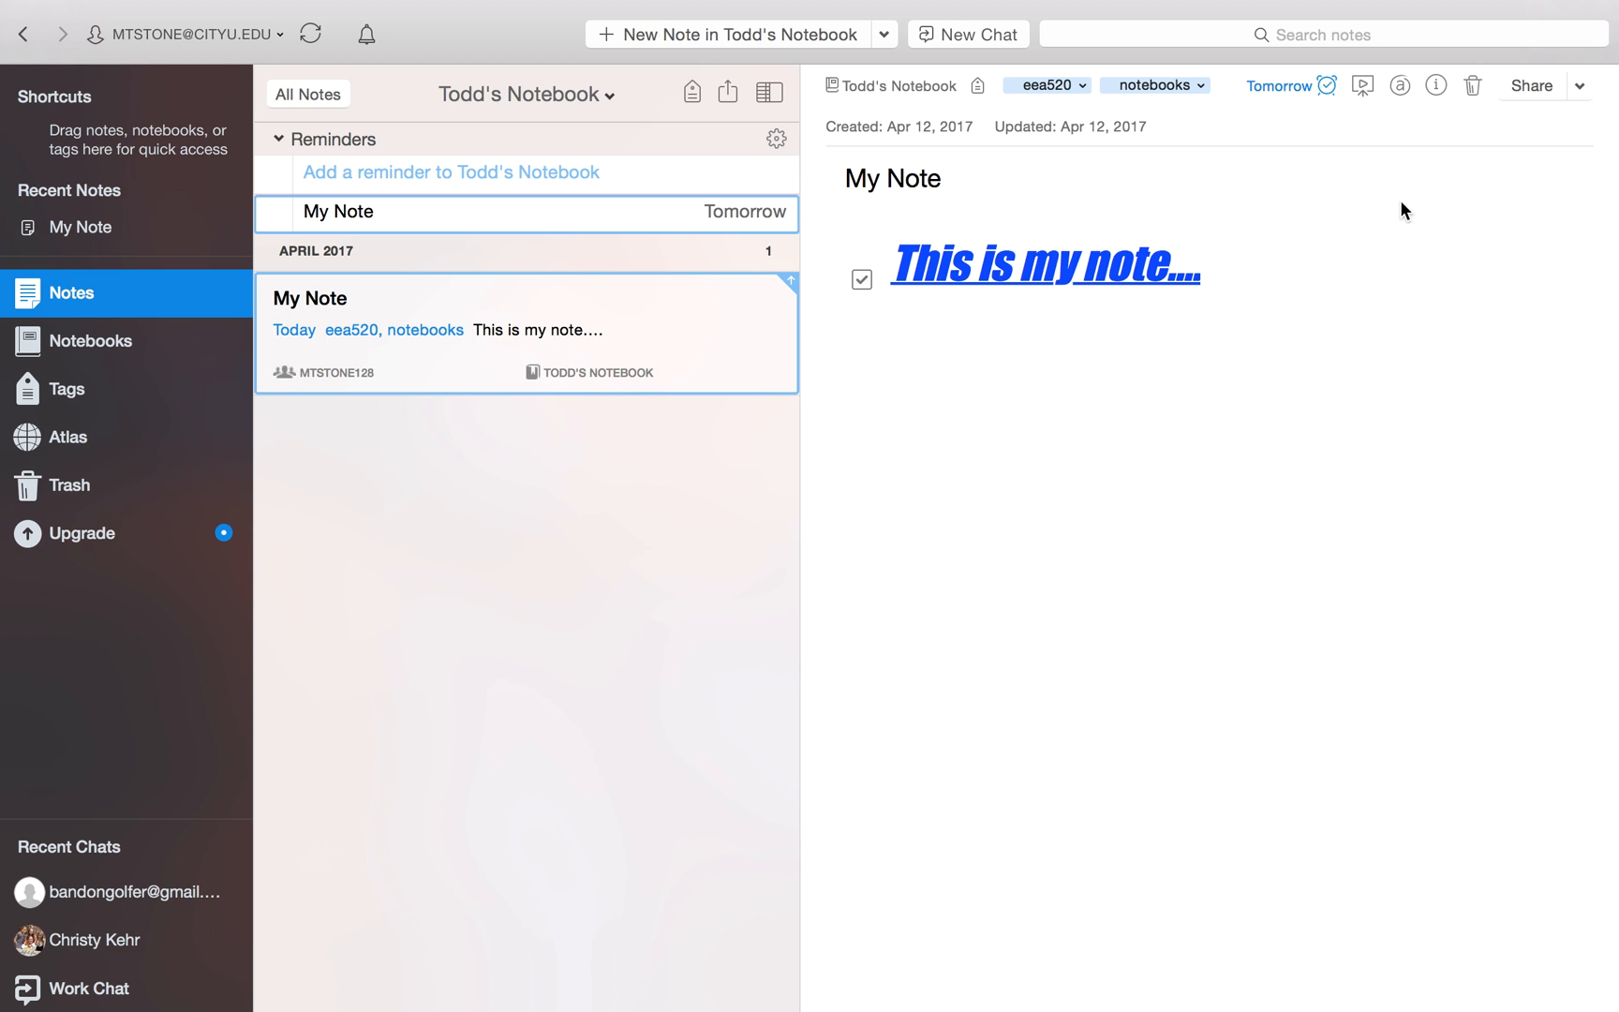
mouse_move(1469, 341)
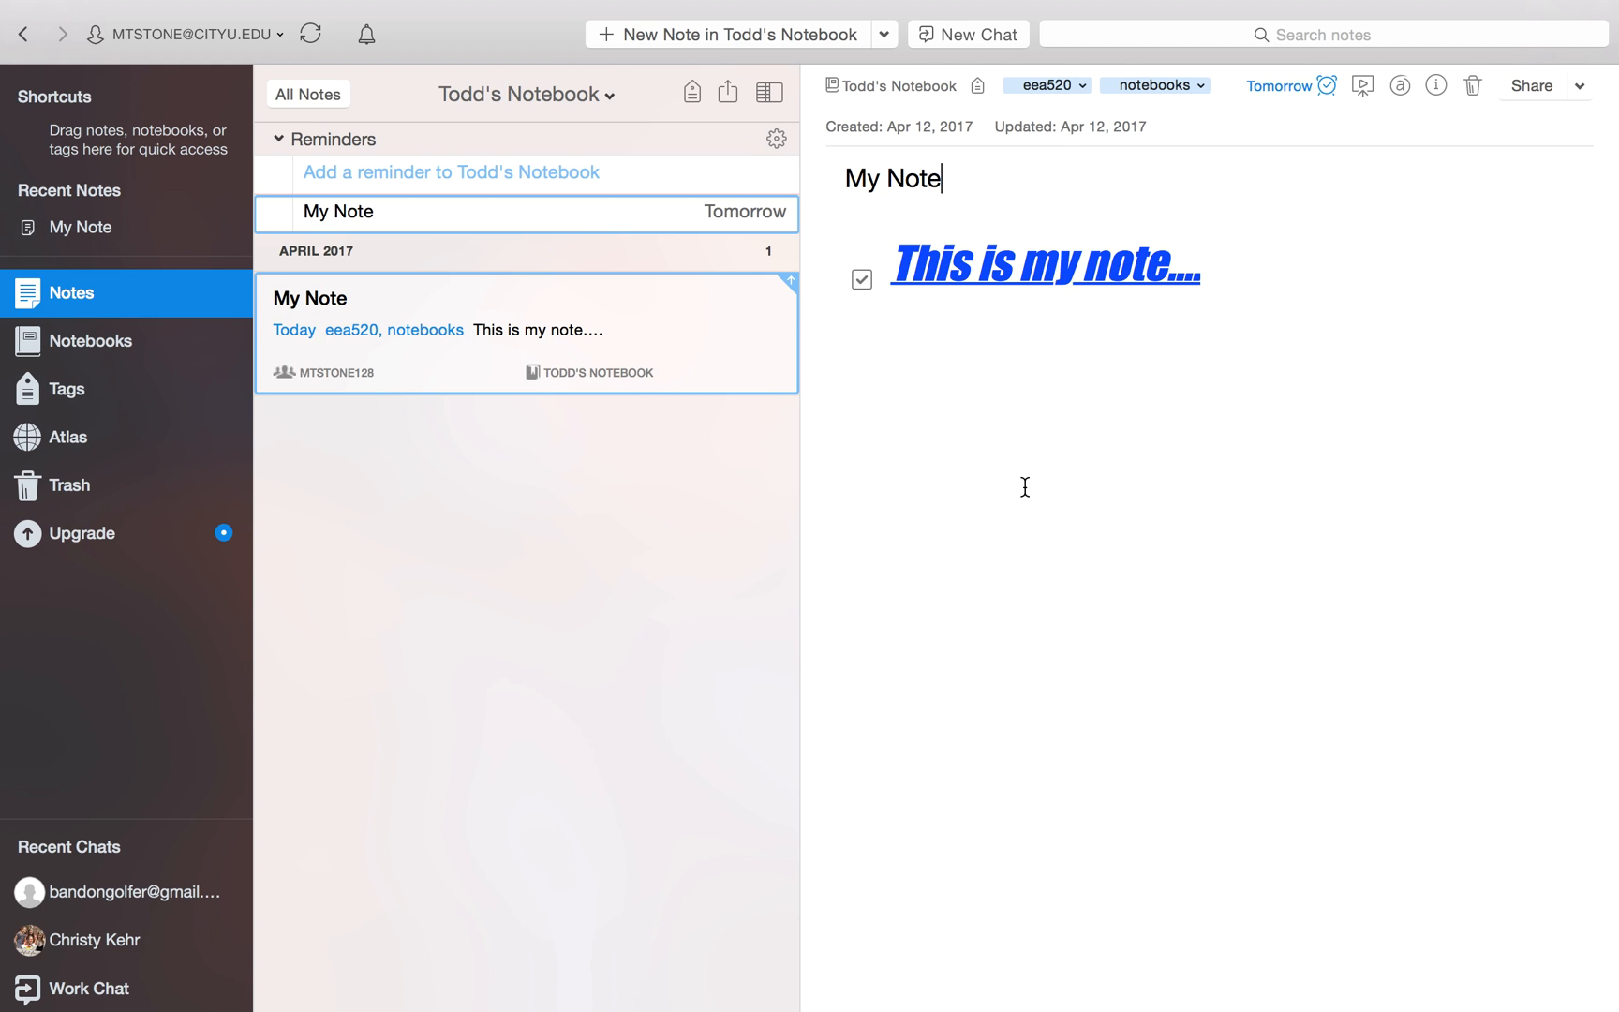
mouse_move(93, 341)
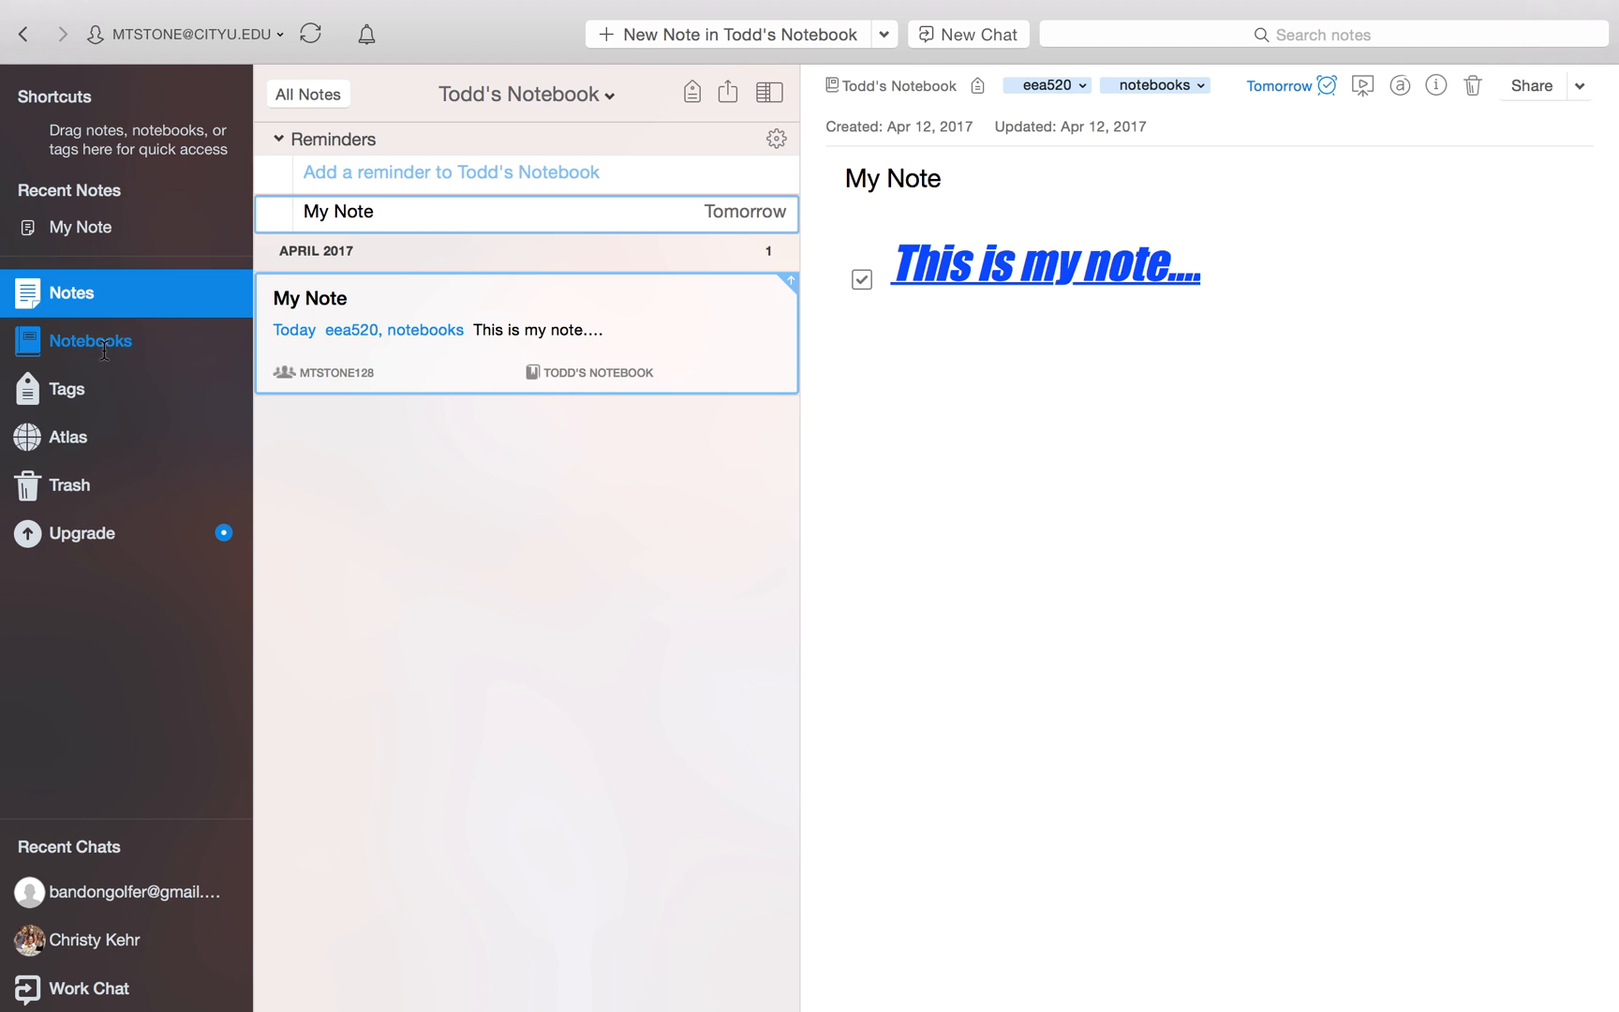
Step: Show all notebooks and open sharing settings for Todd's Notebook
click(93, 341)
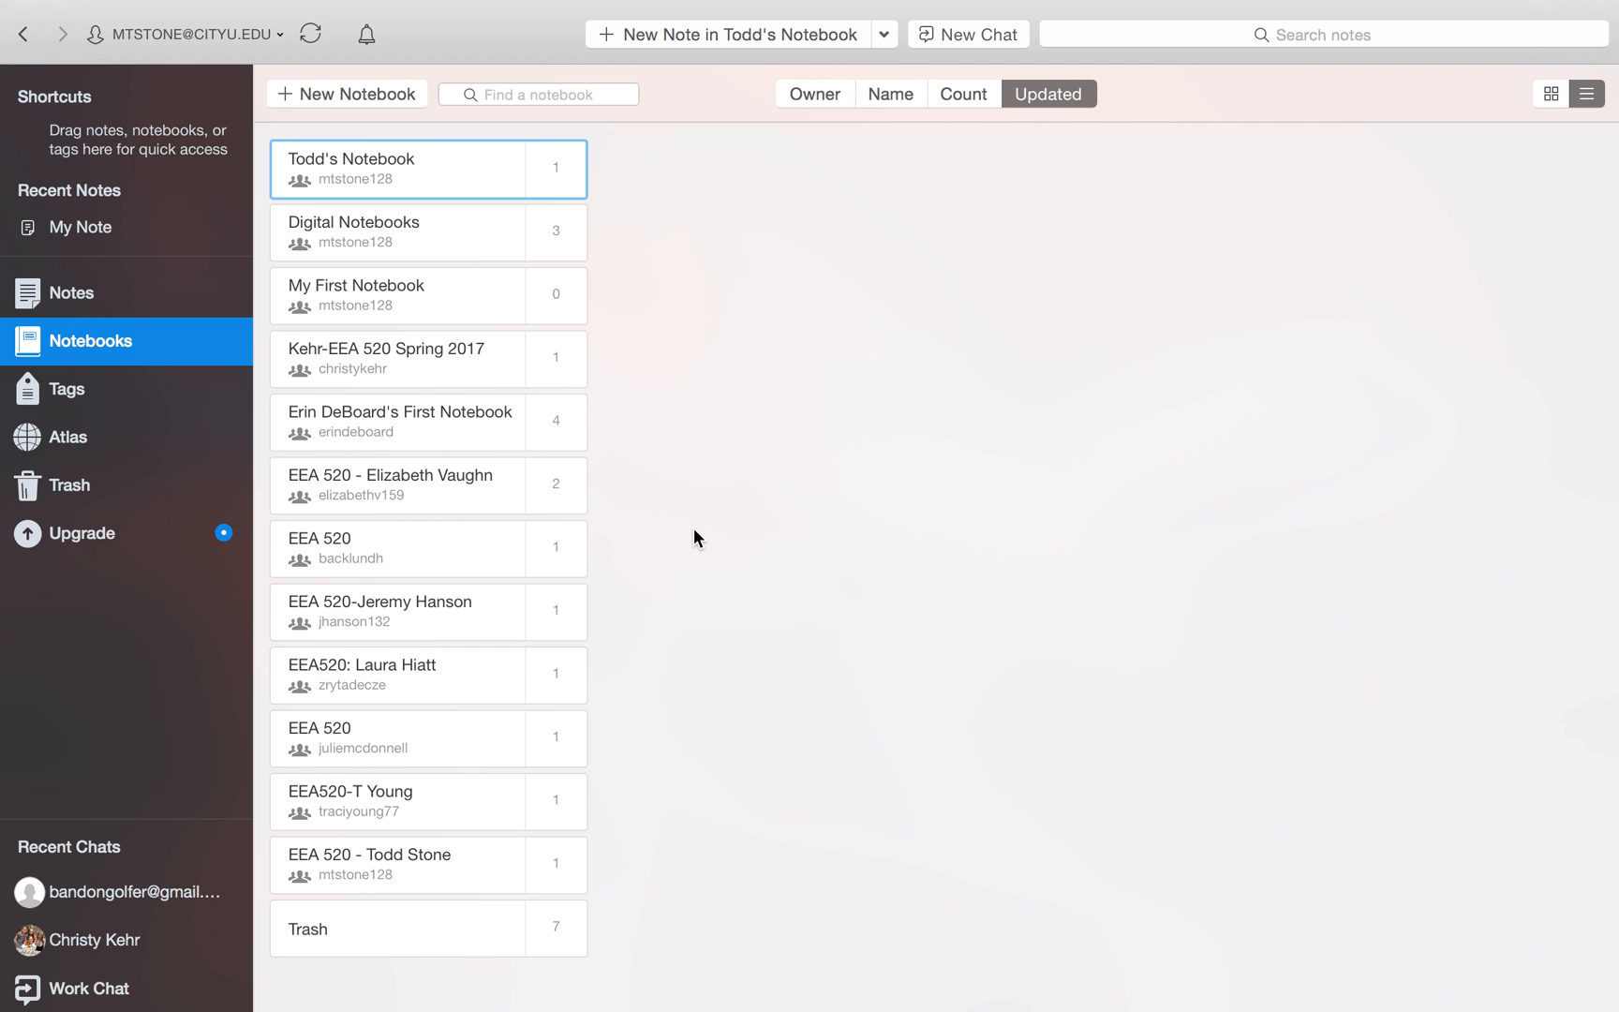
mouse_move(529, 297)
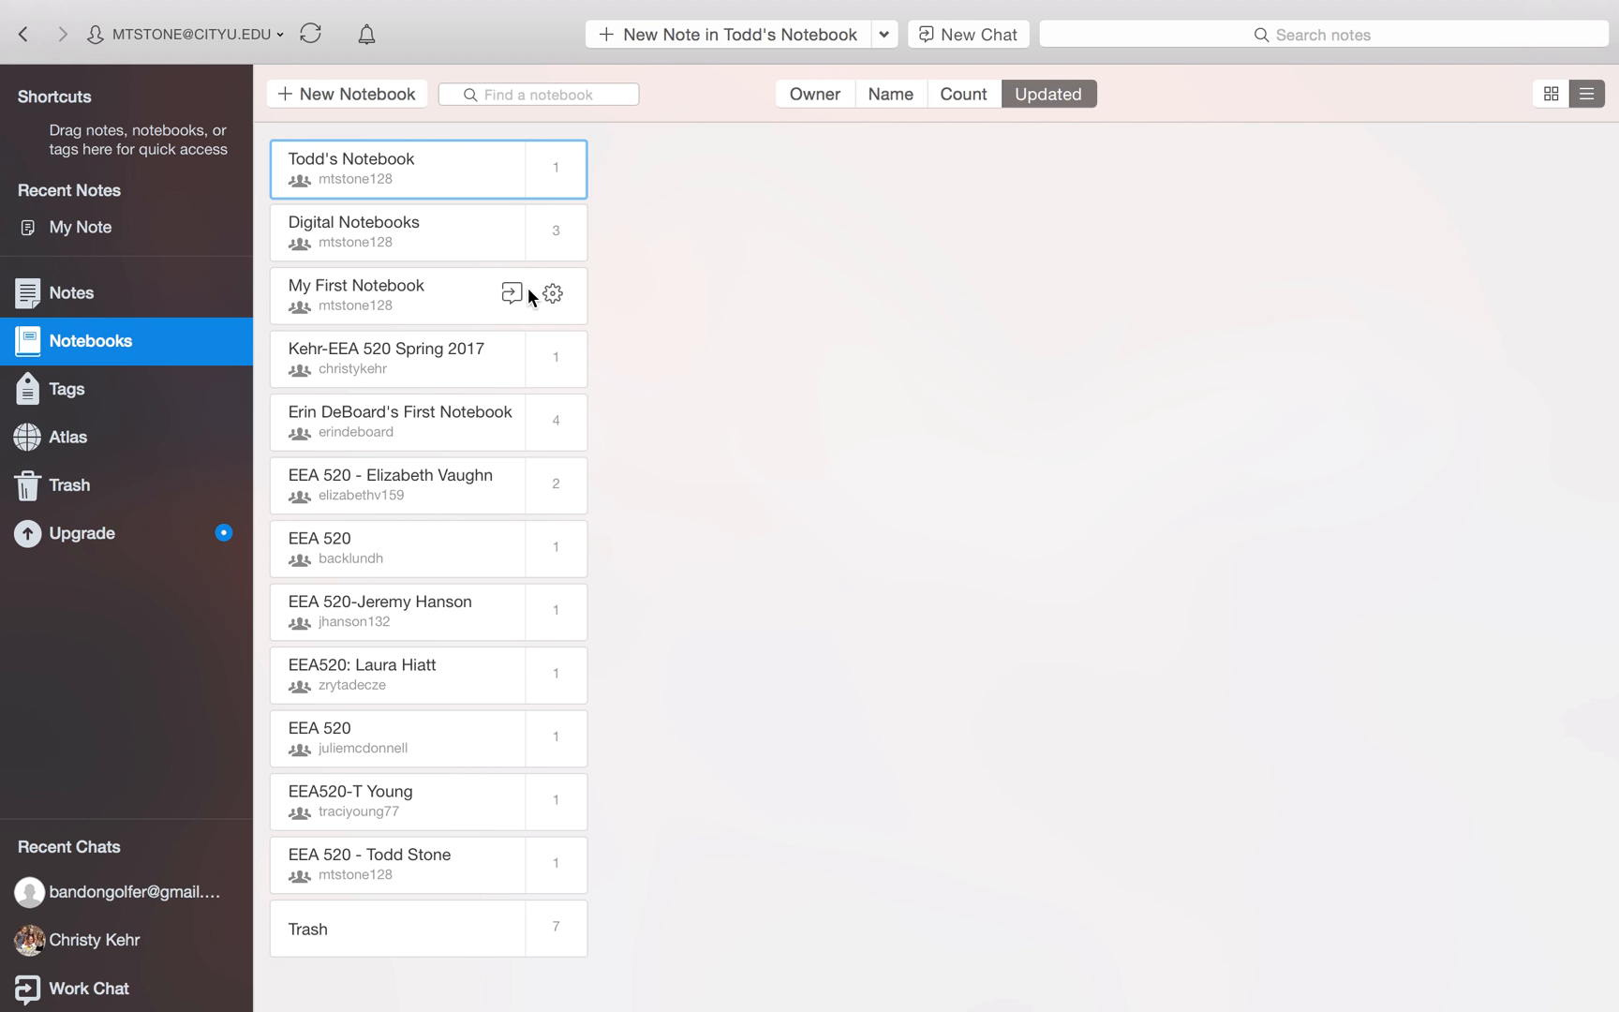
mouse_move(459, 196)
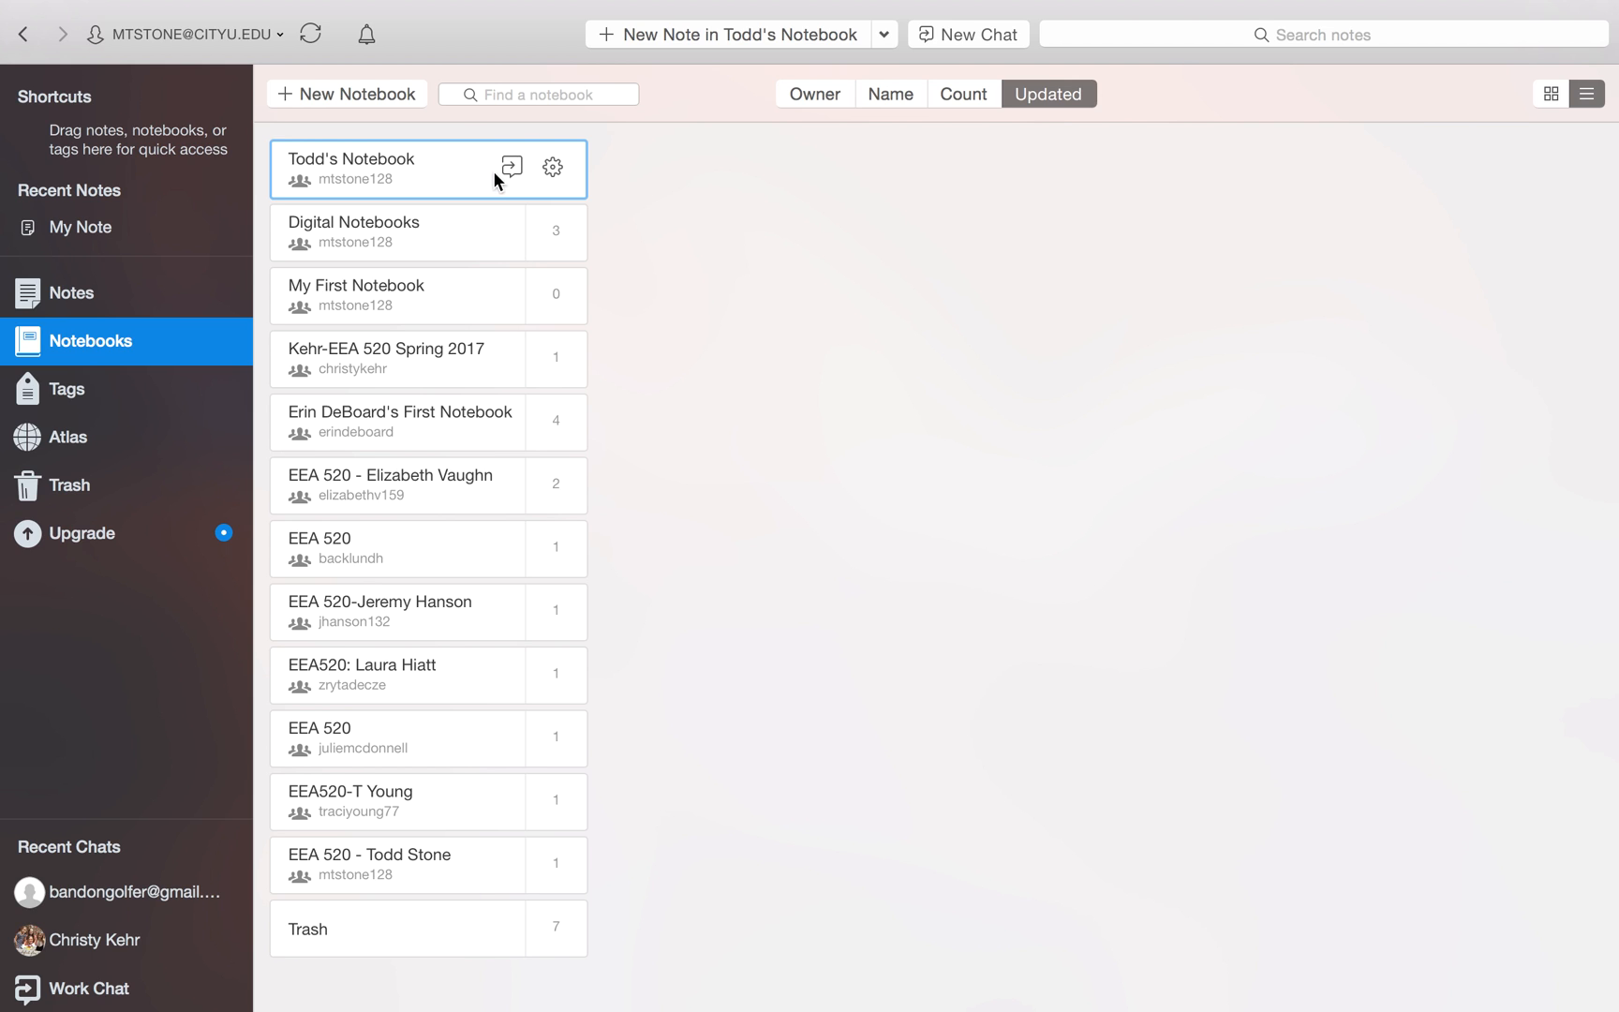
mouse_move(514, 194)
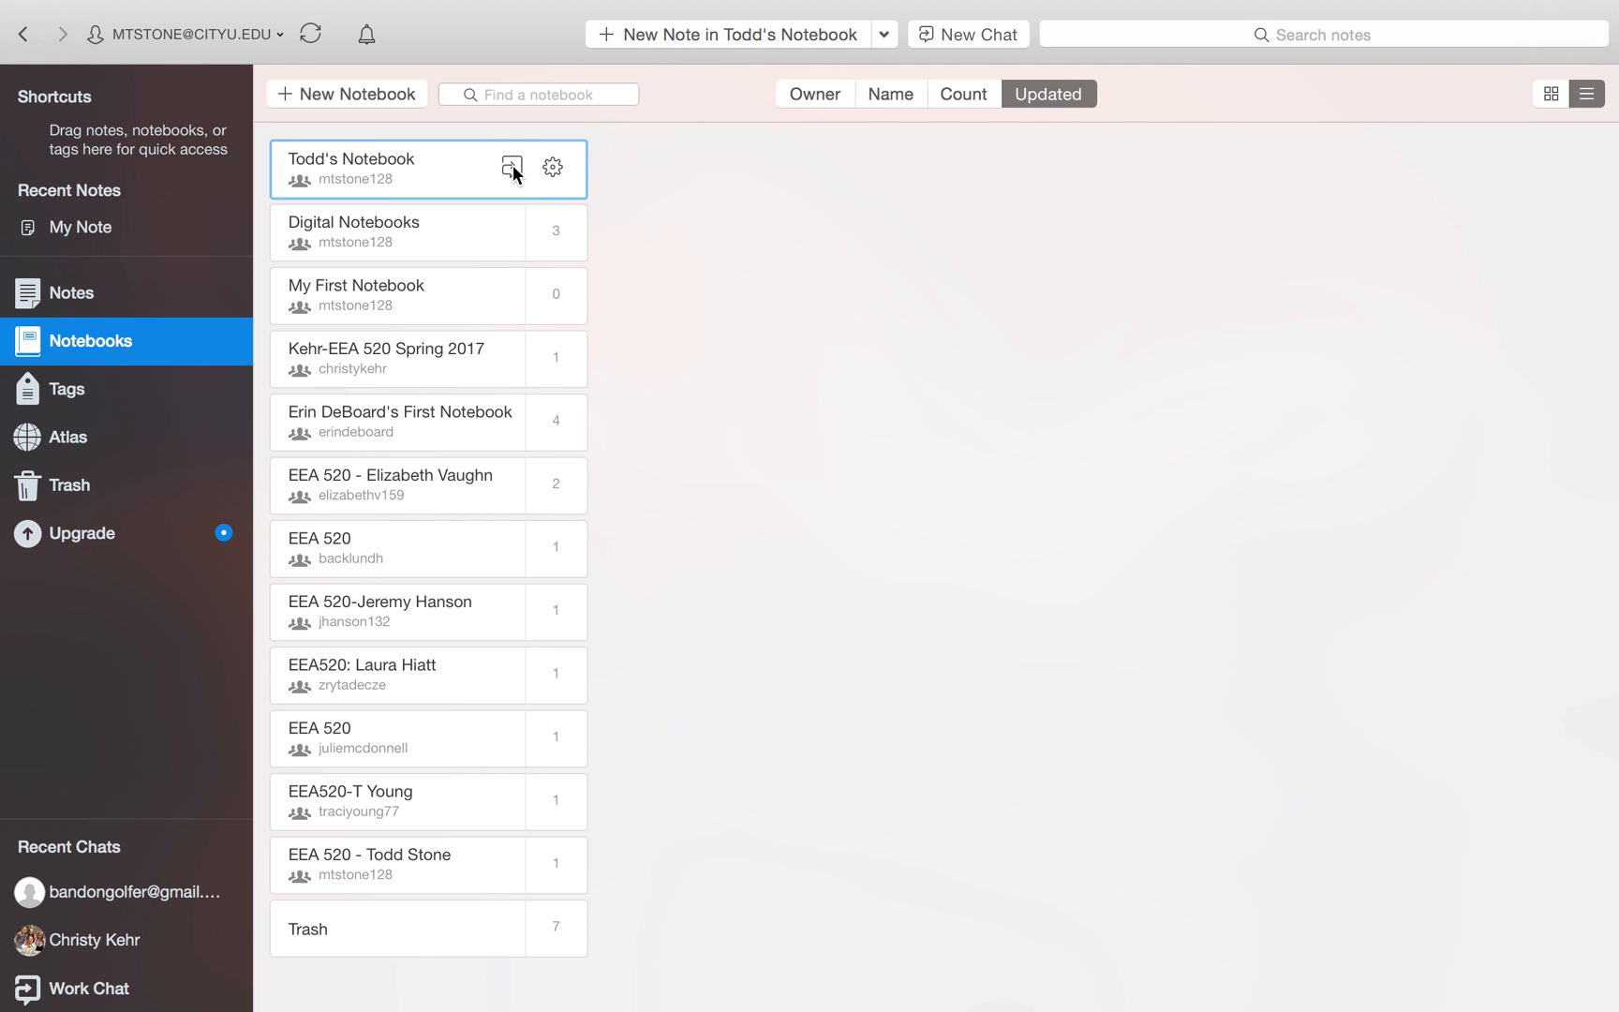
click(512, 168)
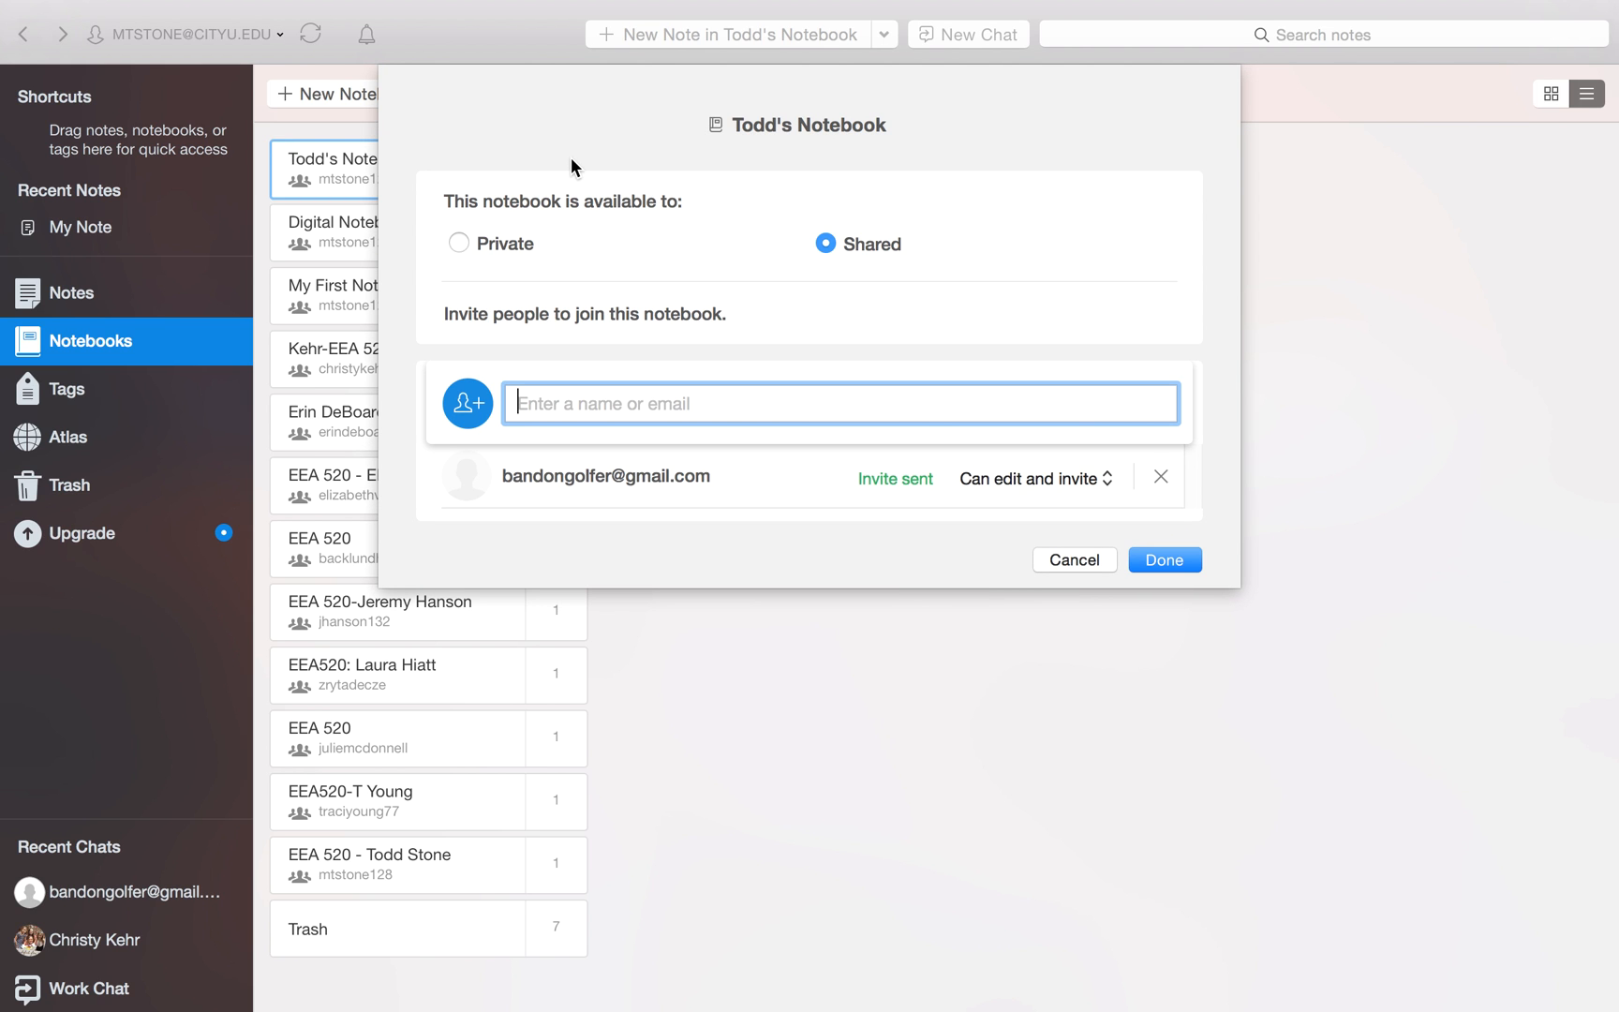
mouse_move(535, 165)
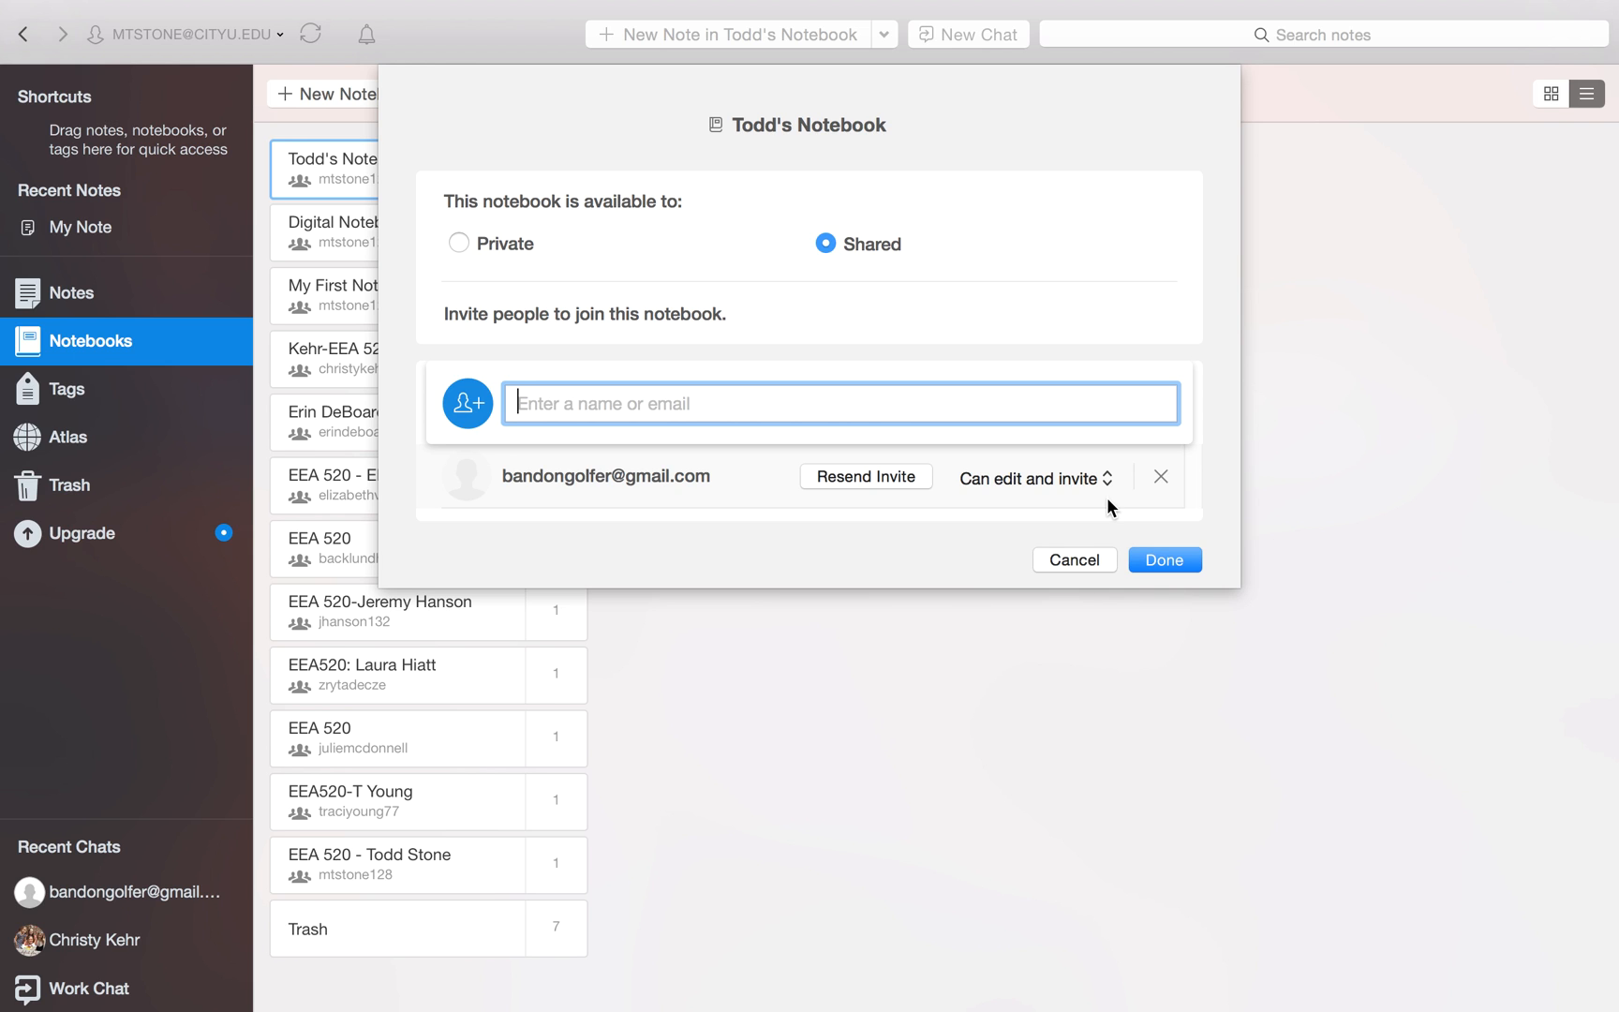
Step: Resend the collaborator's invite to Todd's Notebook and close sharing with Done
click(866, 476)
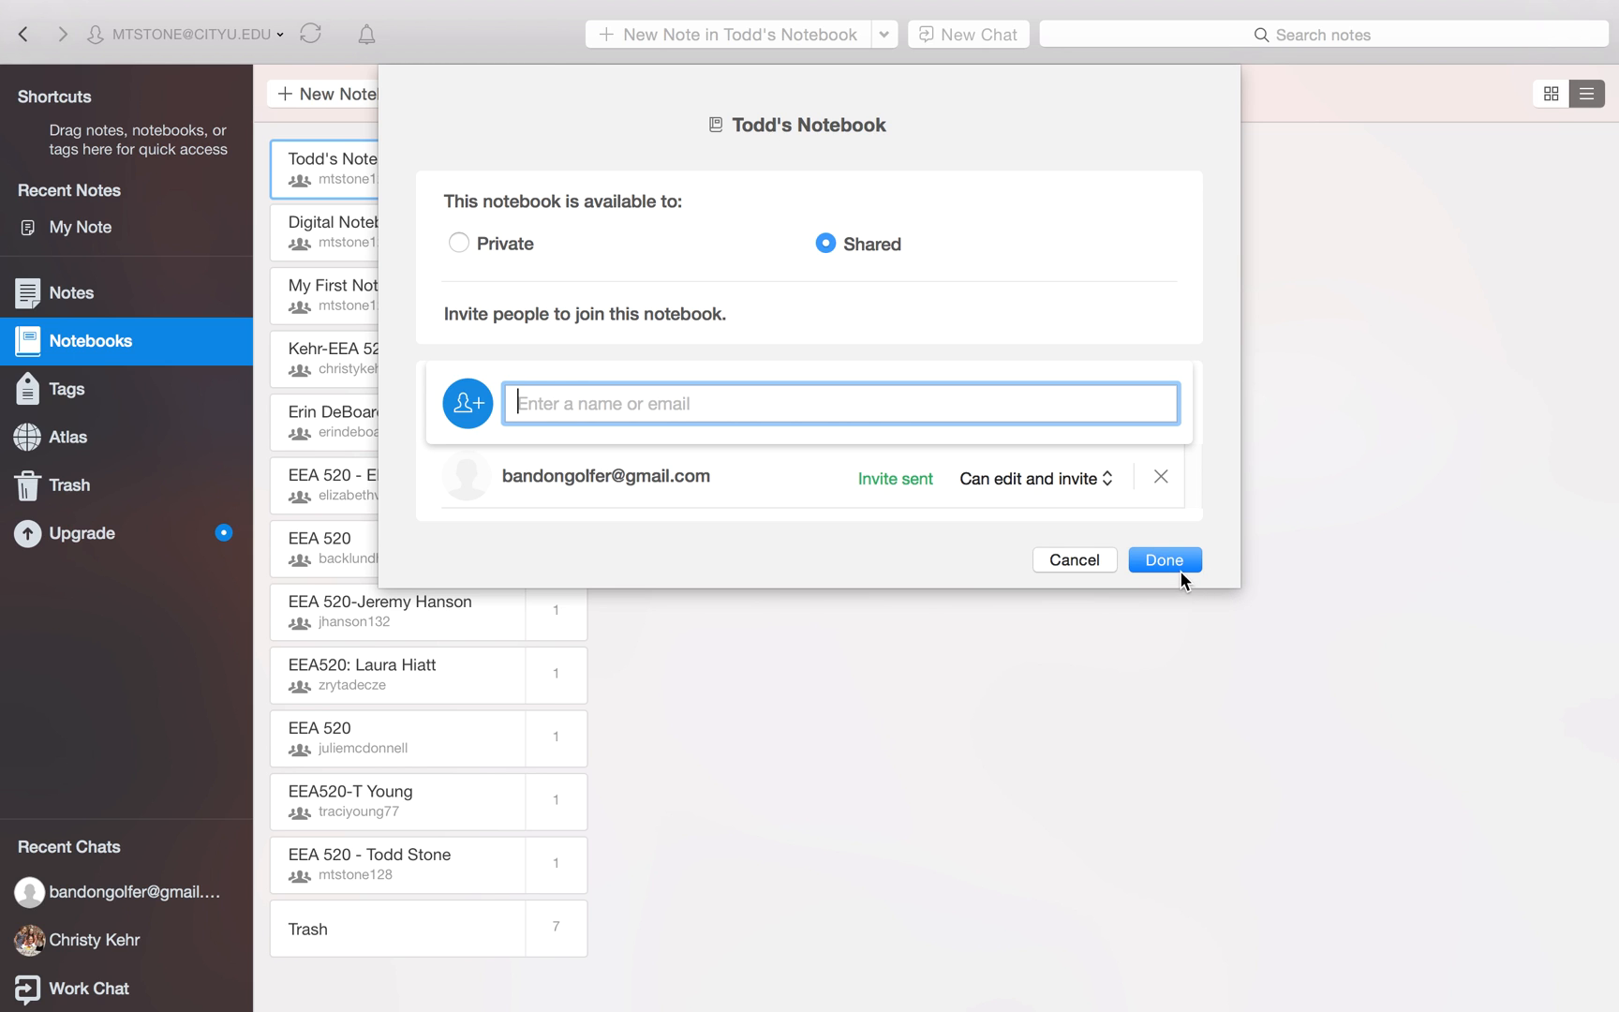
click(1164, 558)
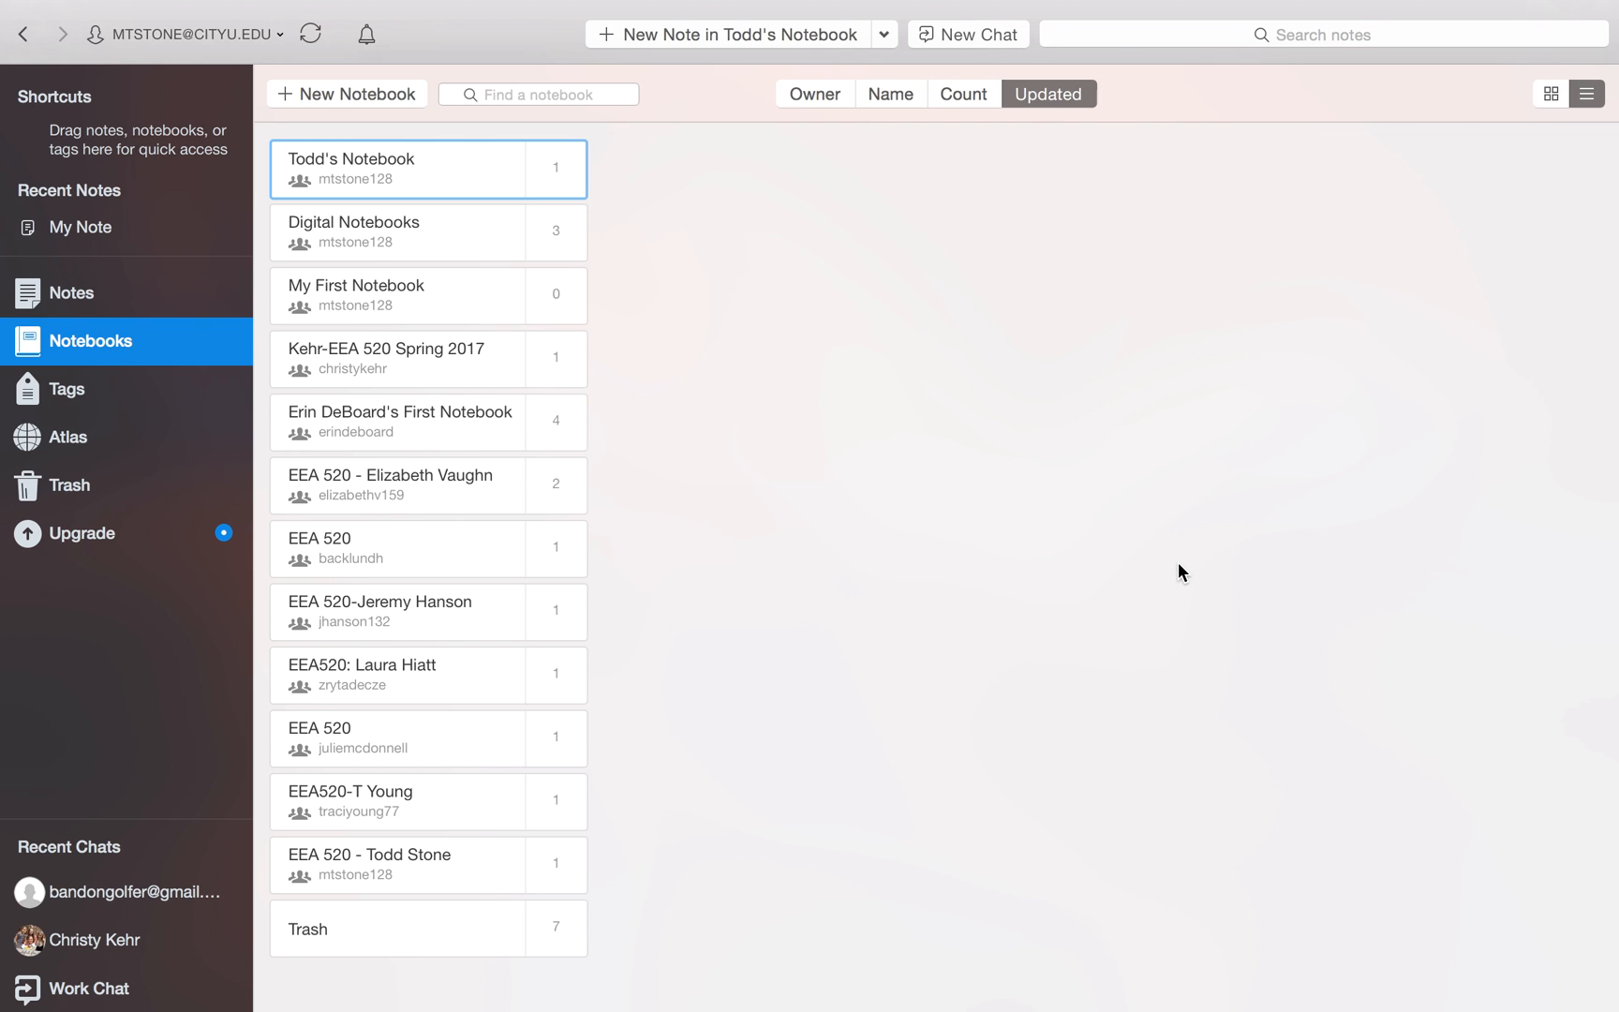